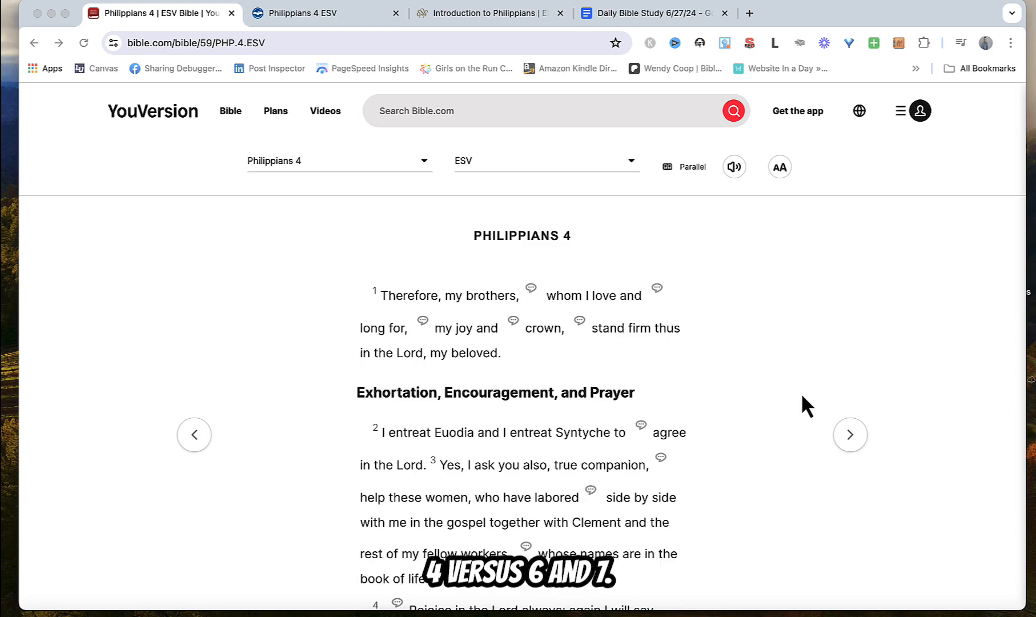
mouse_move(812, 356)
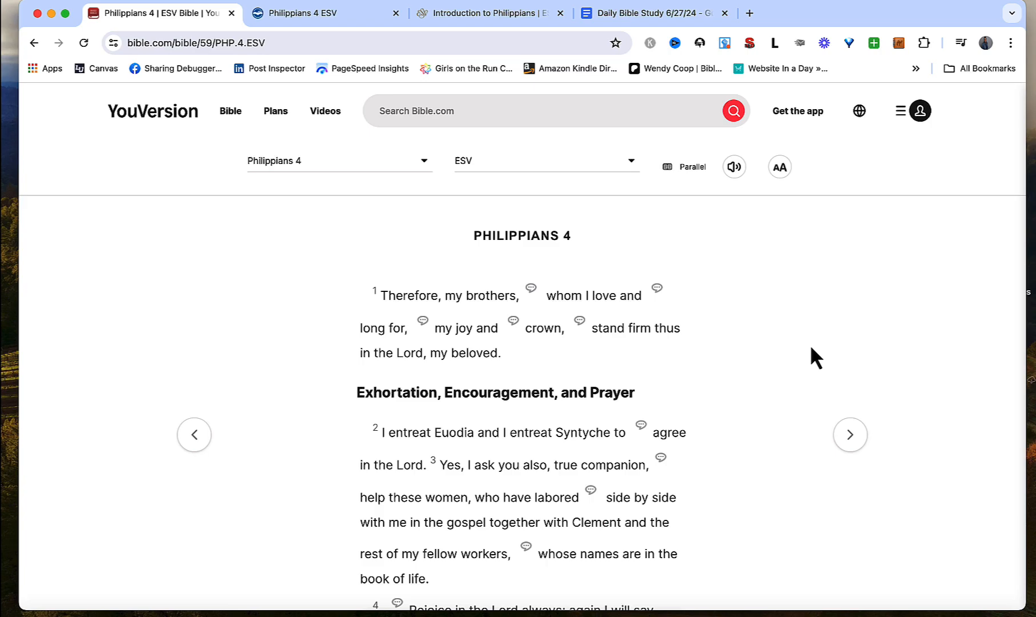
mouse_move(144, 119)
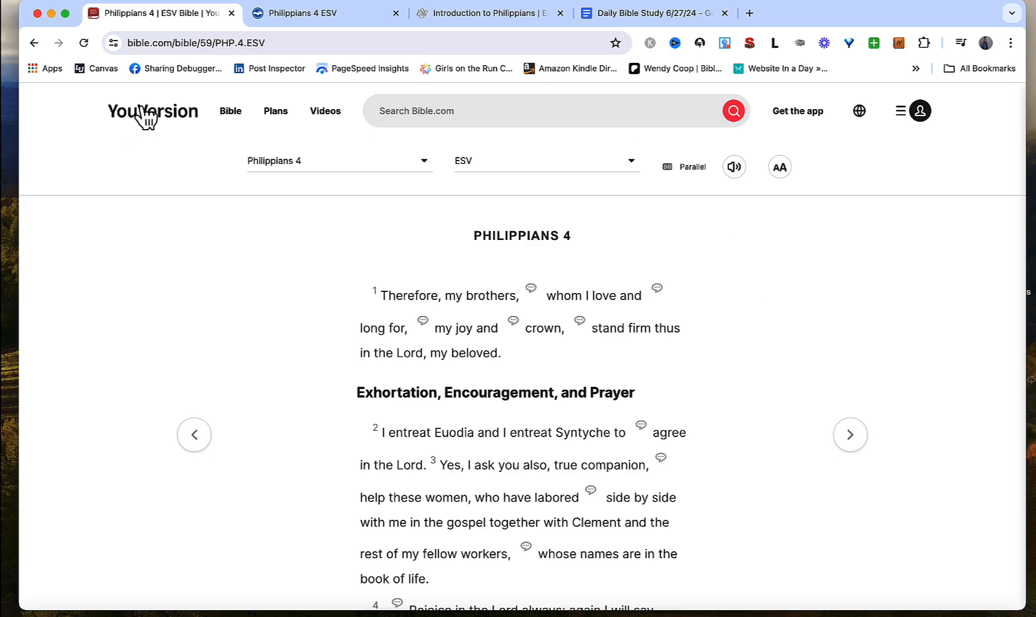
mouse_move(812, 315)
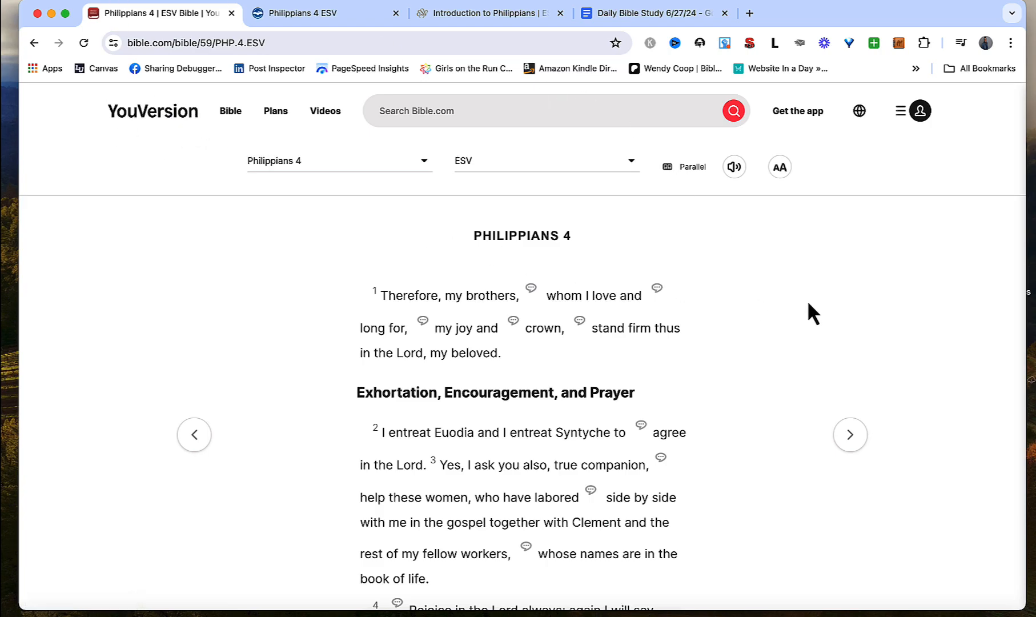
mouse_move(832, 323)
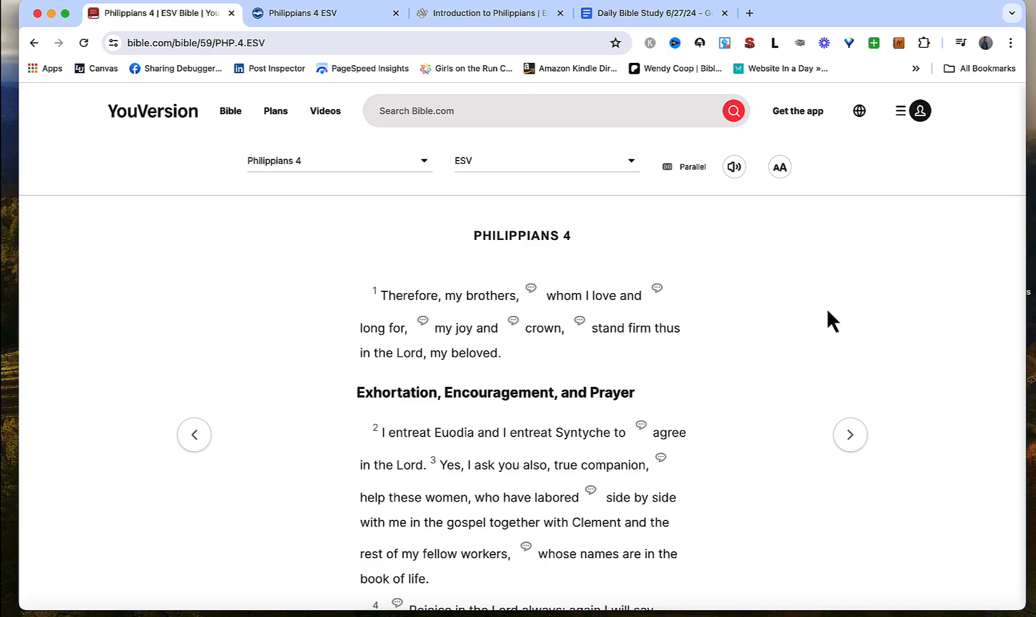
Look over Bible Hub's Philippians 4 ESV page, then bring up ESV.org's Introduction to Philippians article.
click(323, 14)
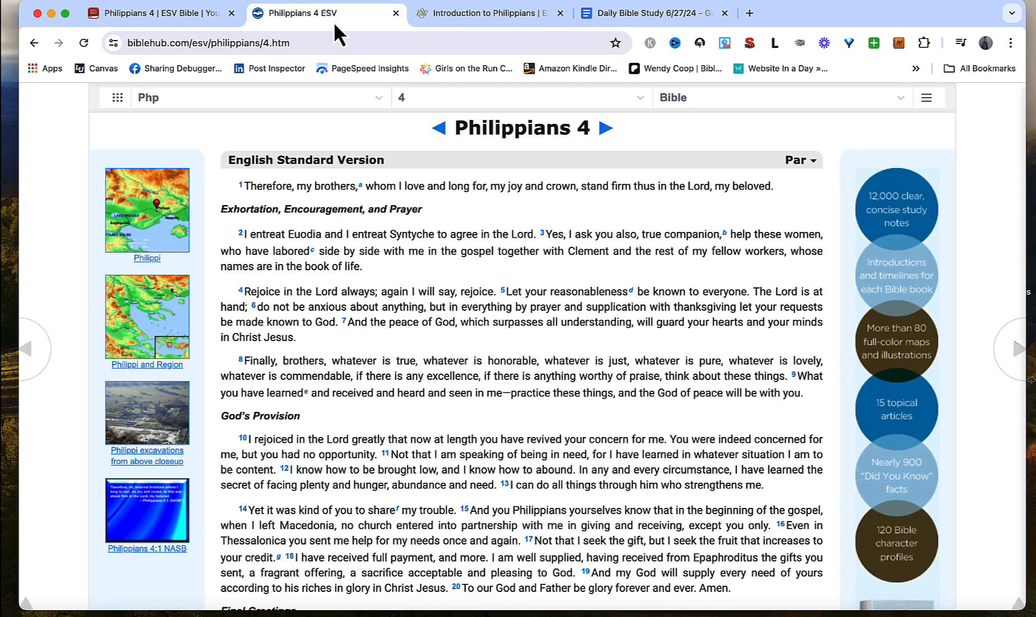
mouse_move(447, 51)
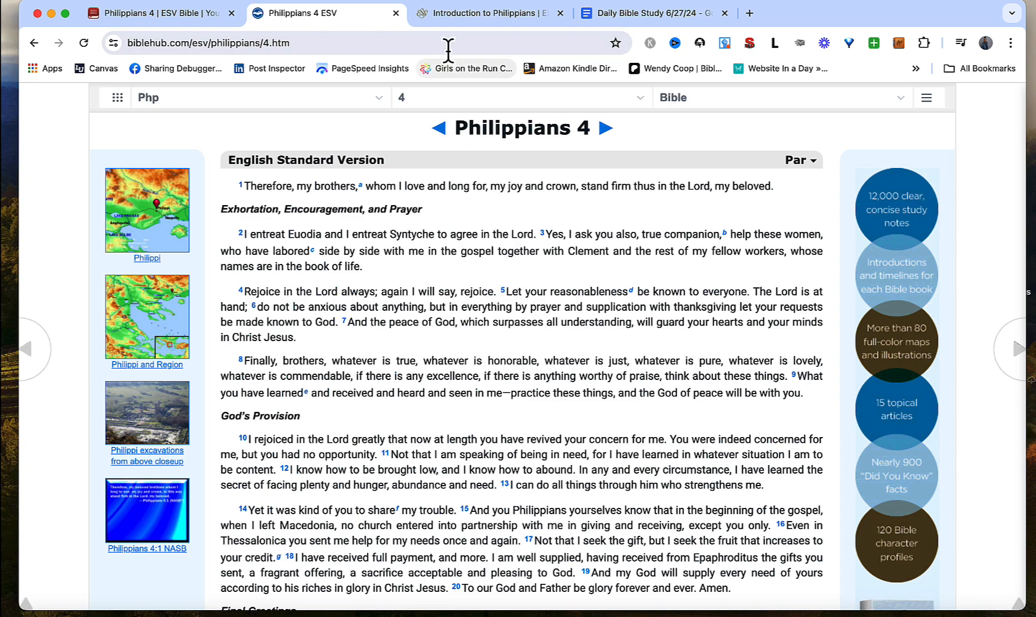
mouse_move(491, 13)
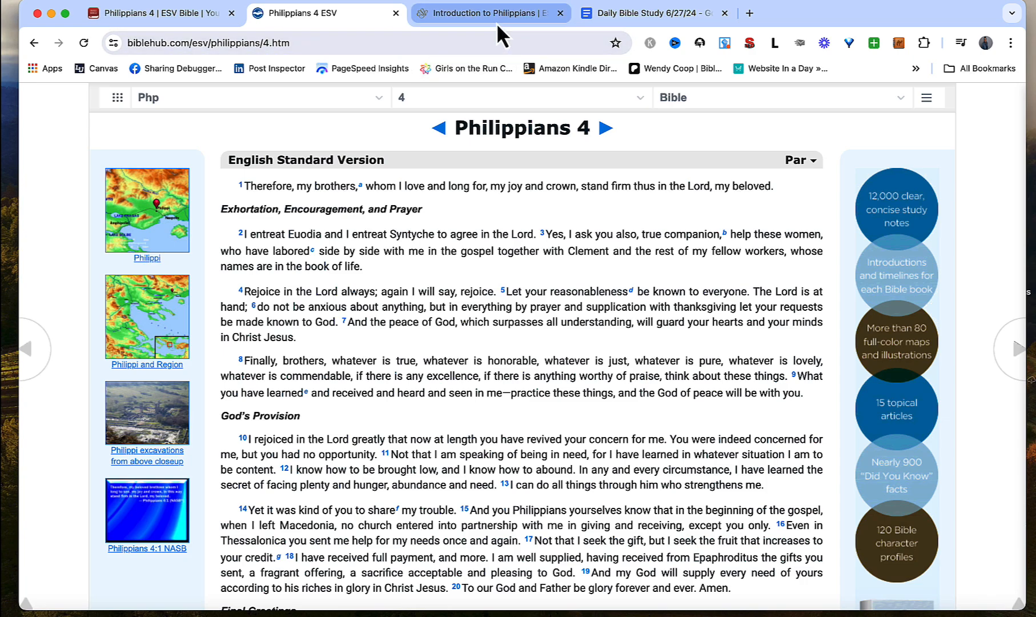
click(486, 14)
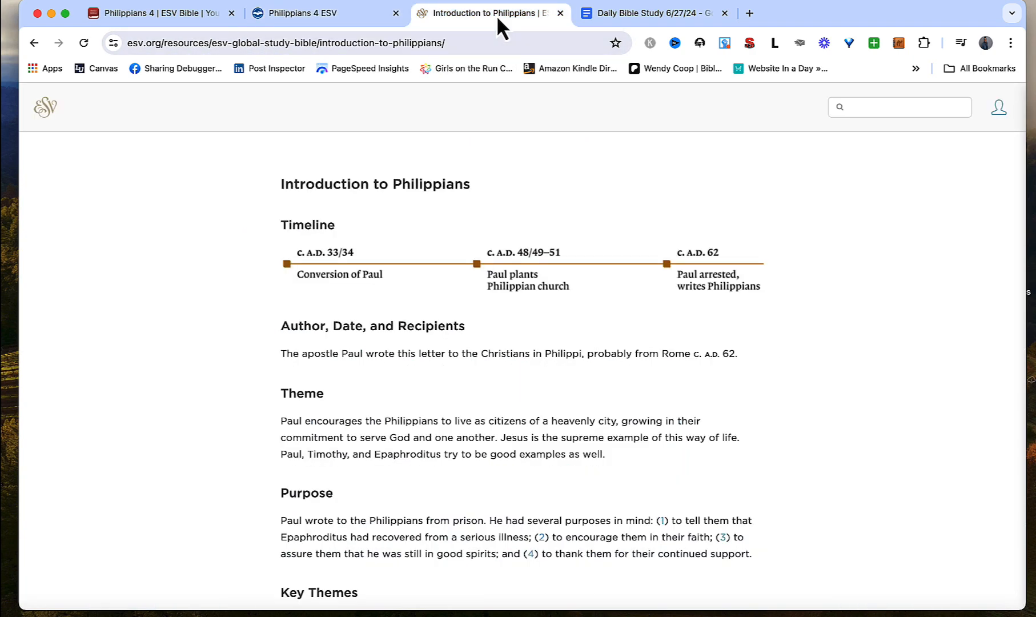
mouse_move(595, 201)
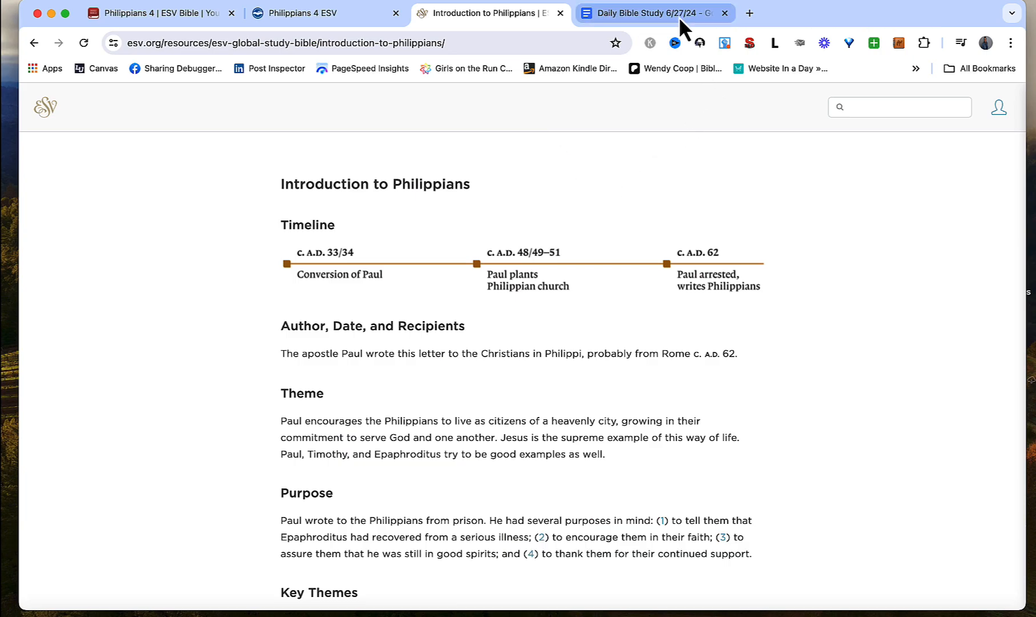
Return to the Daily Bible Study 6/27/24 document and scroll to the SOAP headings down to Prayer.
click(655, 14)
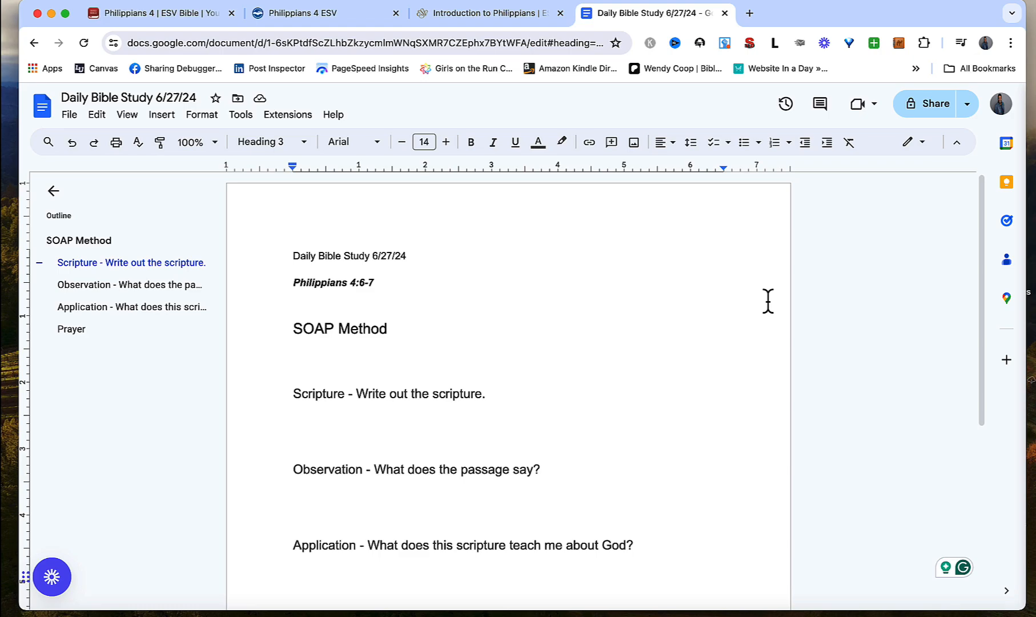
mouse_move(481, 76)
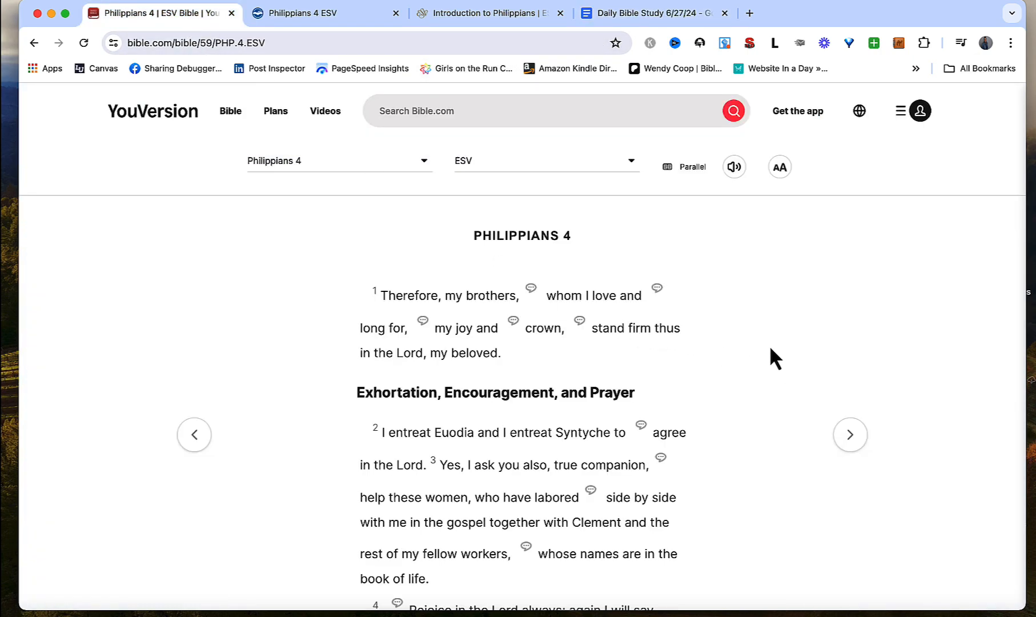
scroll(down, 3)
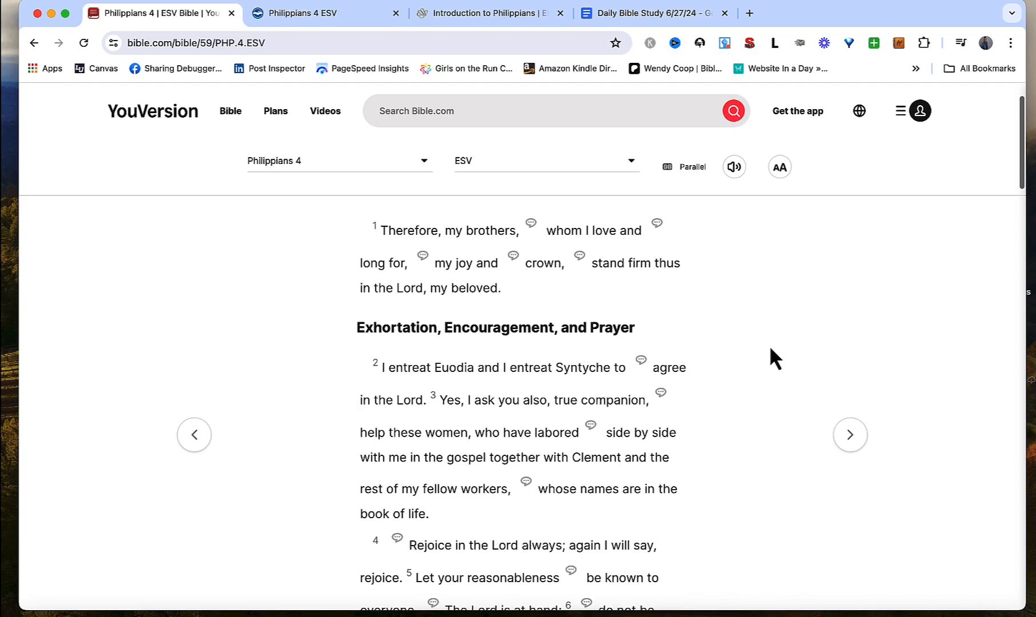
click(648, 14)
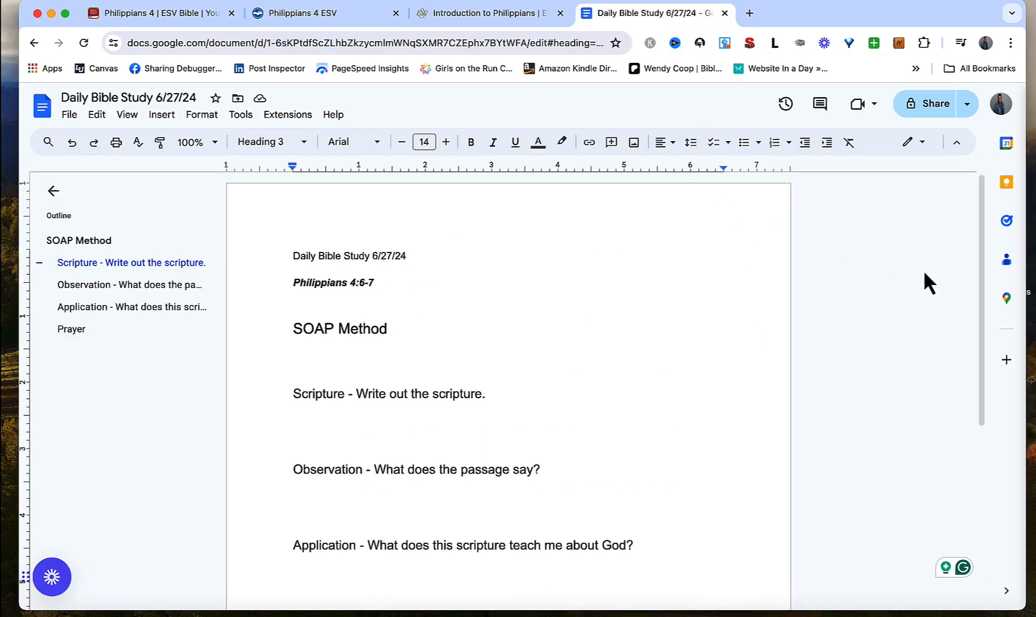
scroll(down, 3)
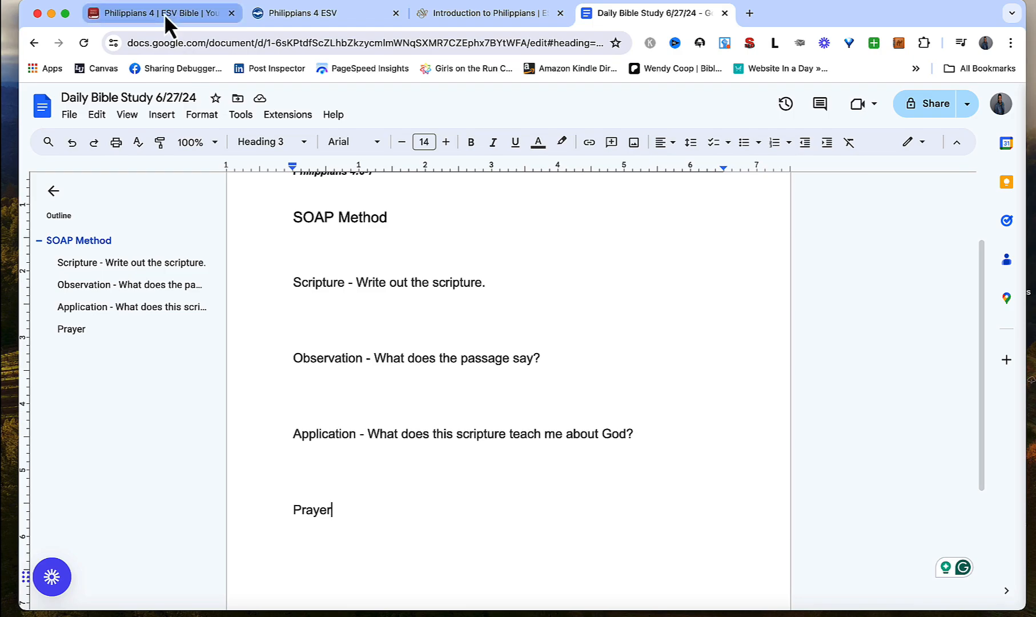
Bring Philippians 4:6-7 into view on YouVersion's ESV chapter page.
click(158, 14)
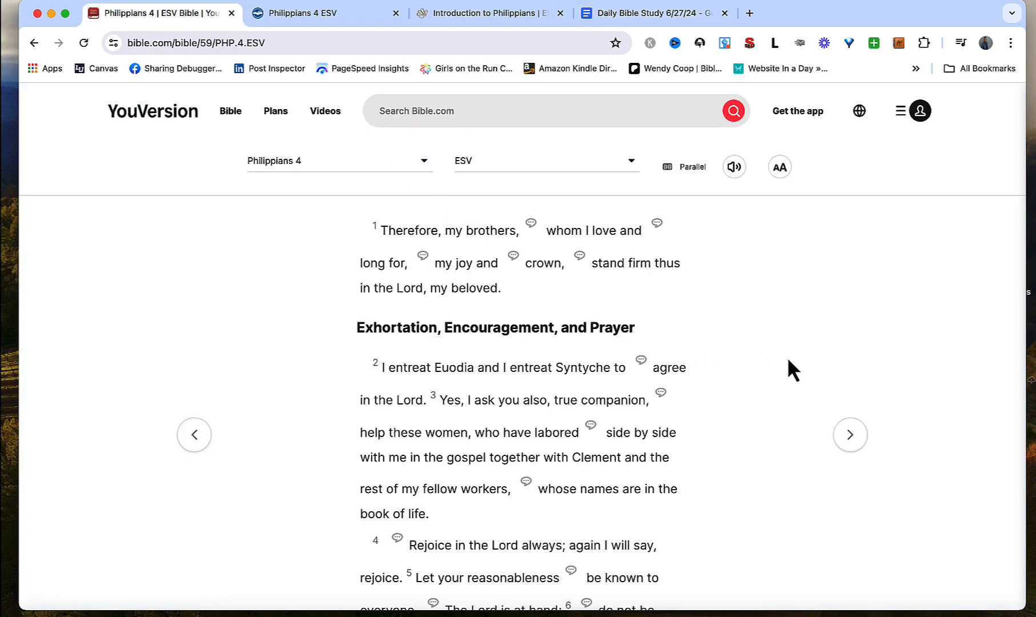
scroll(down, 3)
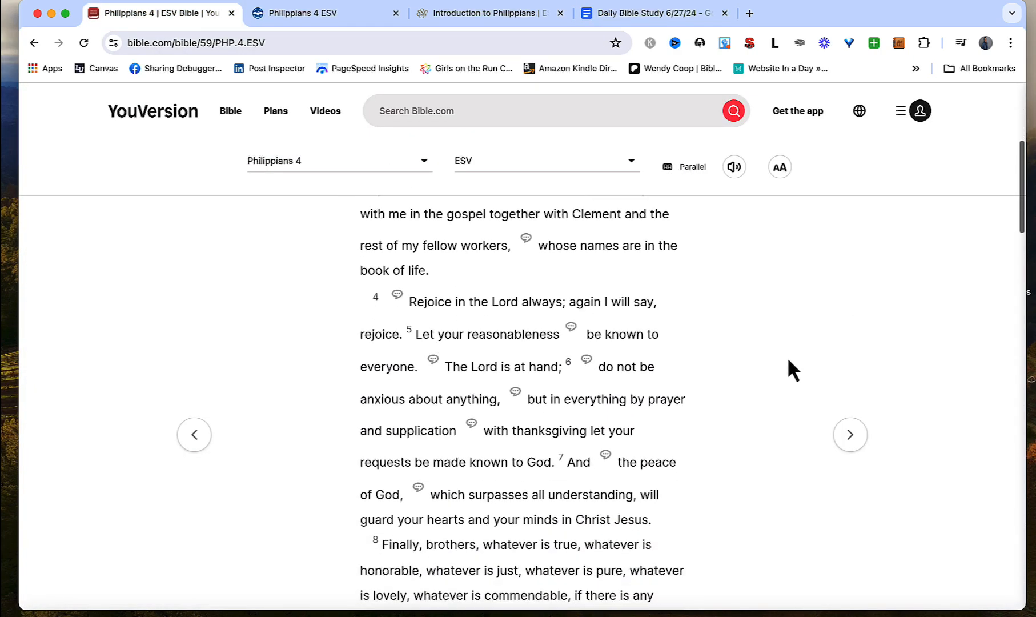
scroll(down, 3)
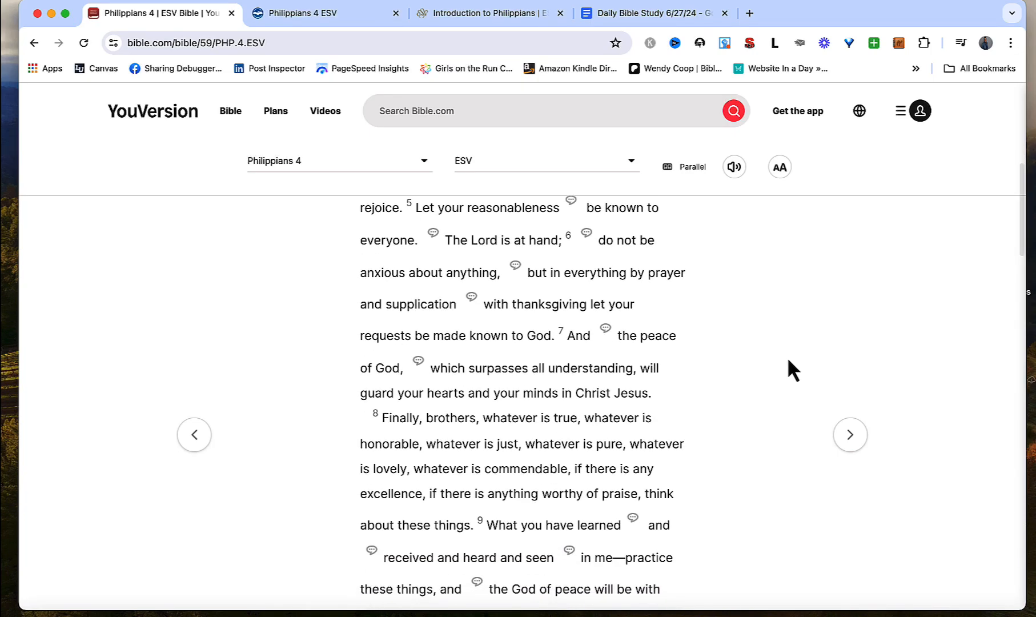
mouse_move(433, 300)
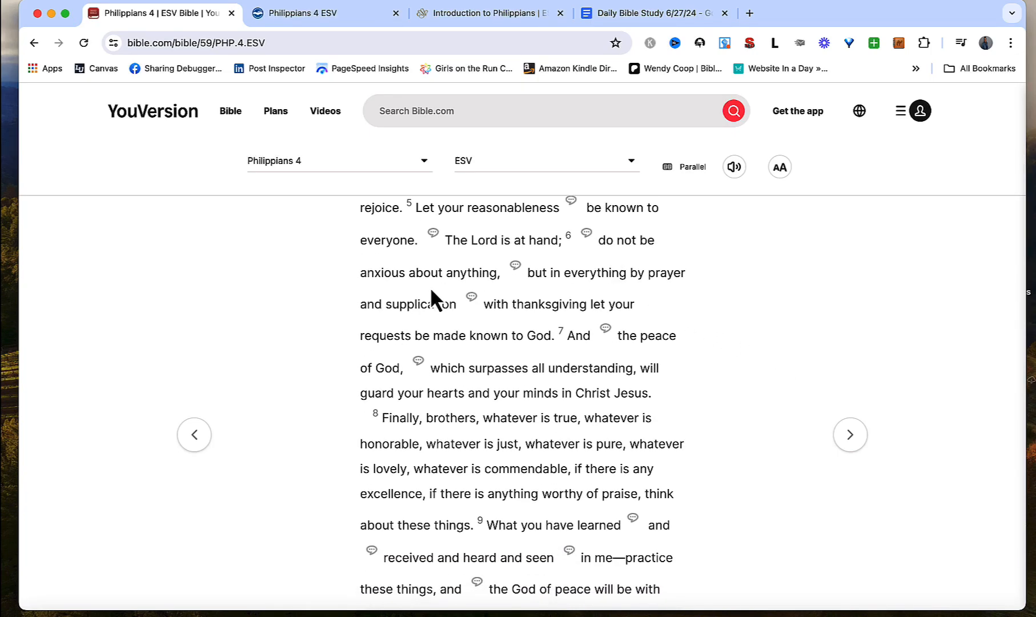
mouse_move(366, 335)
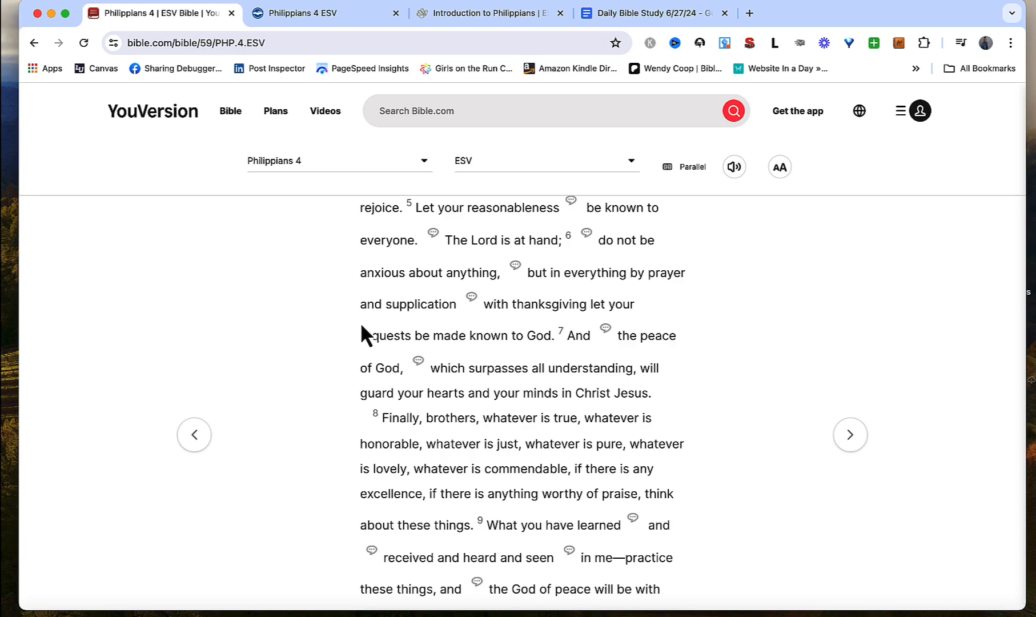
mouse_move(507, 326)
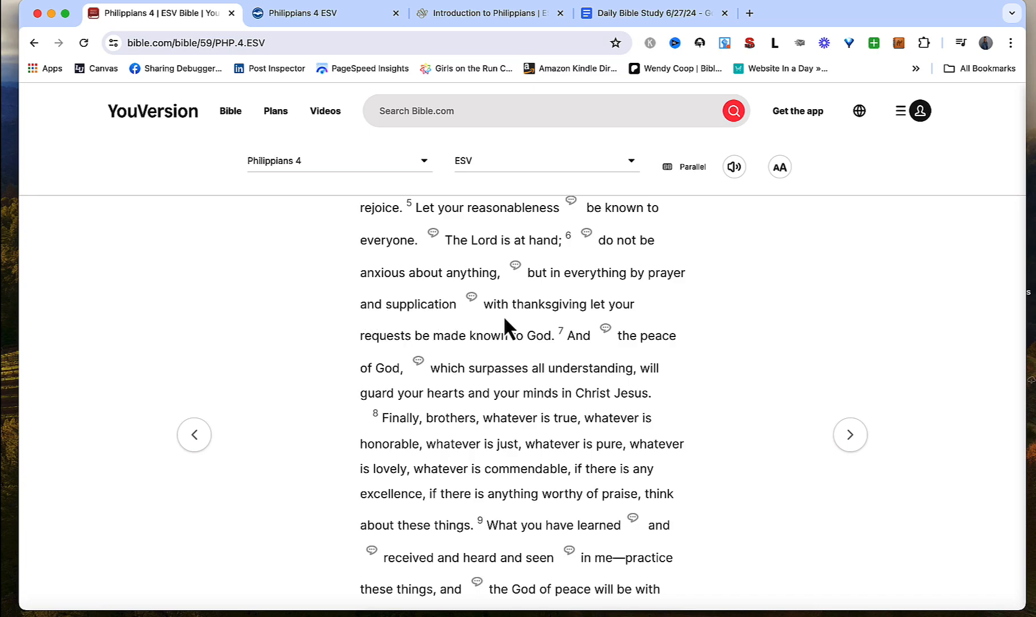
mouse_move(426, 360)
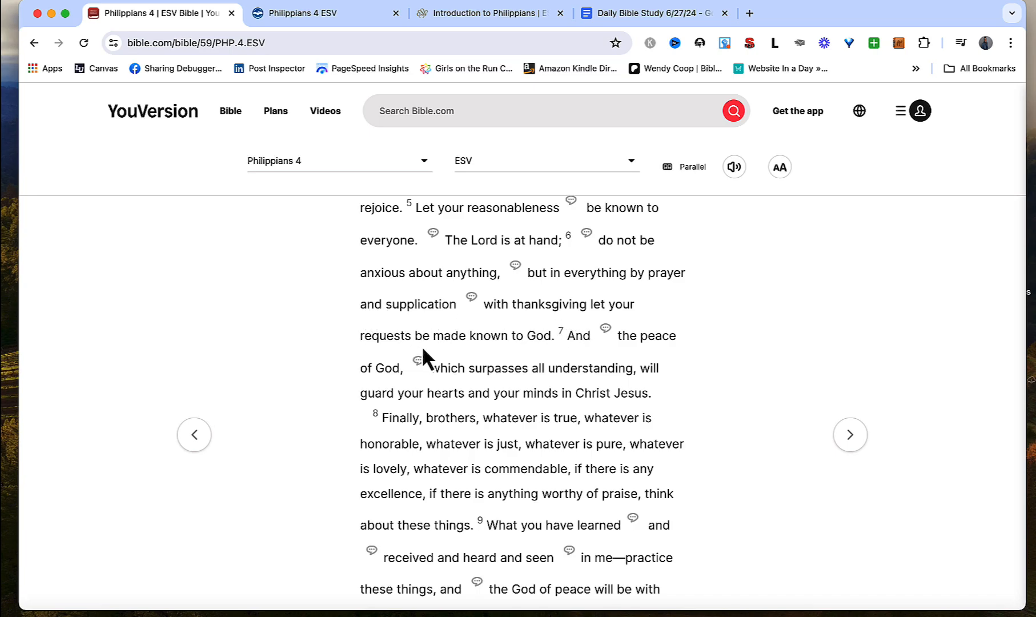
mouse_move(584, 360)
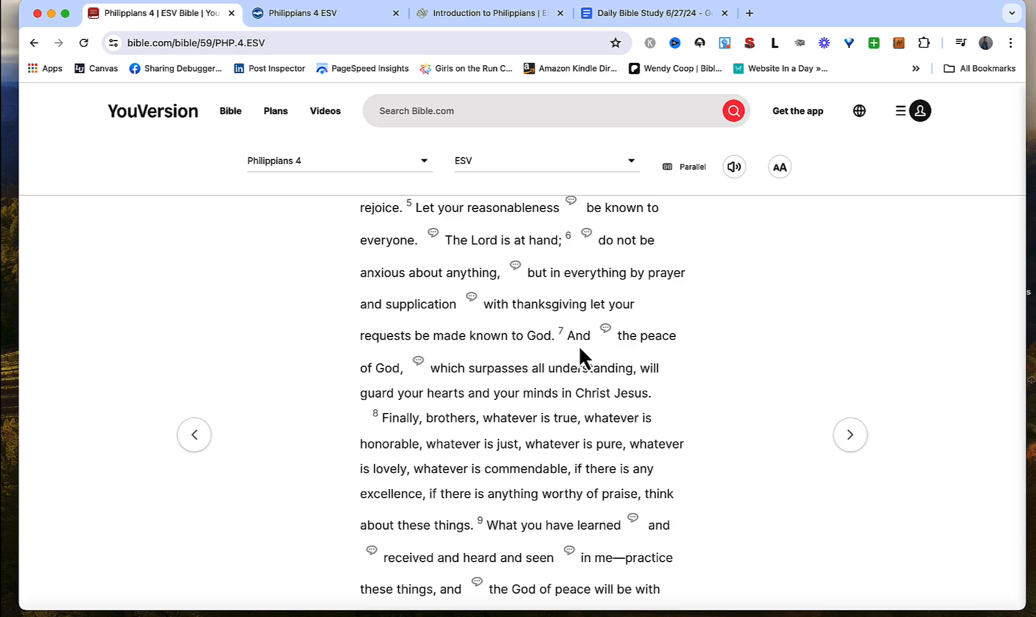
mouse_move(512, 393)
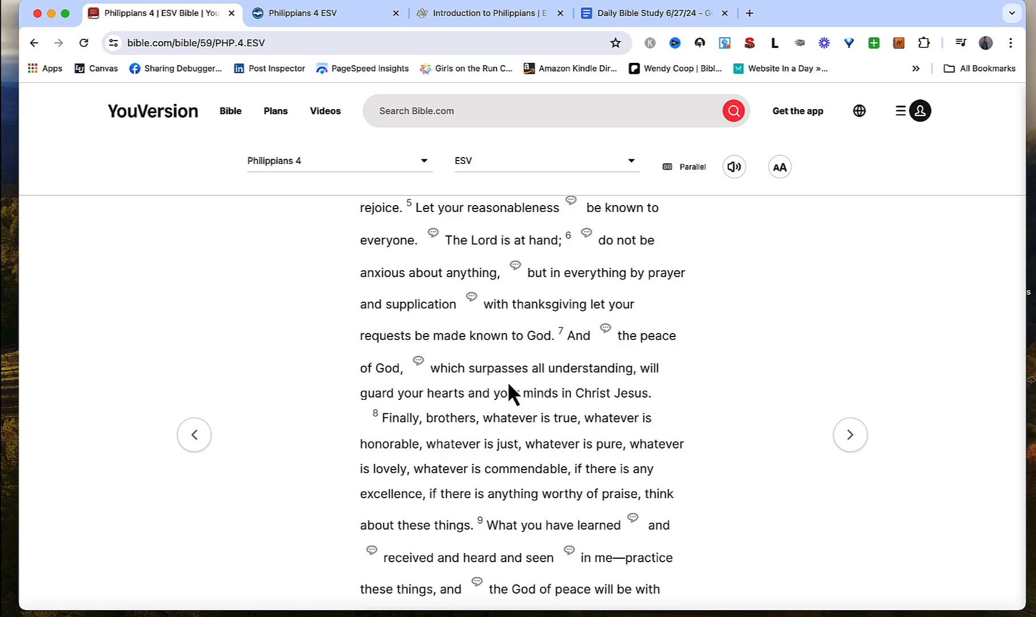
mouse_move(445, 415)
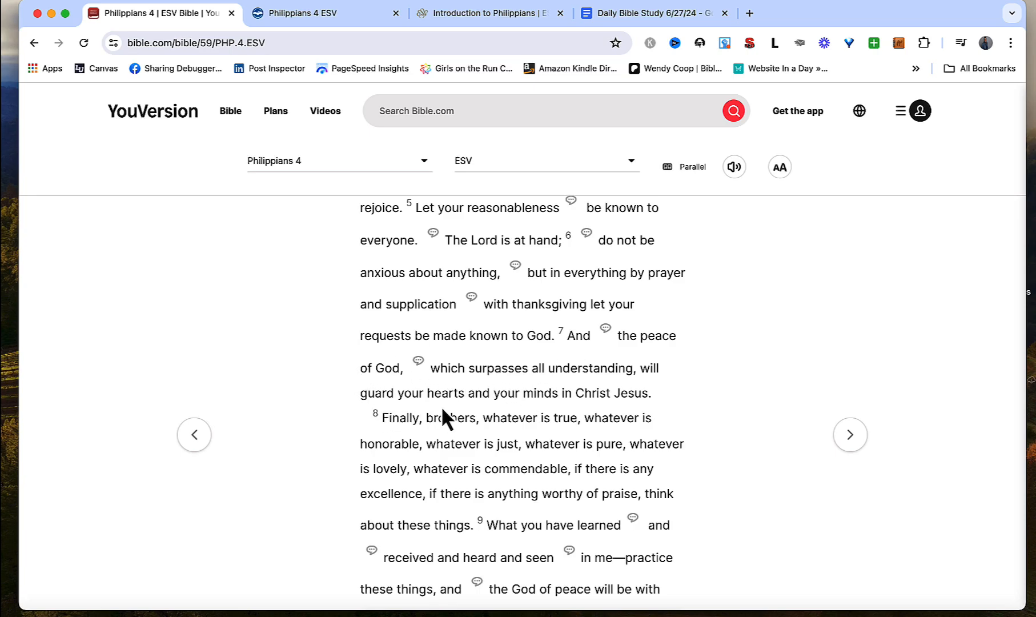
mouse_move(664, 407)
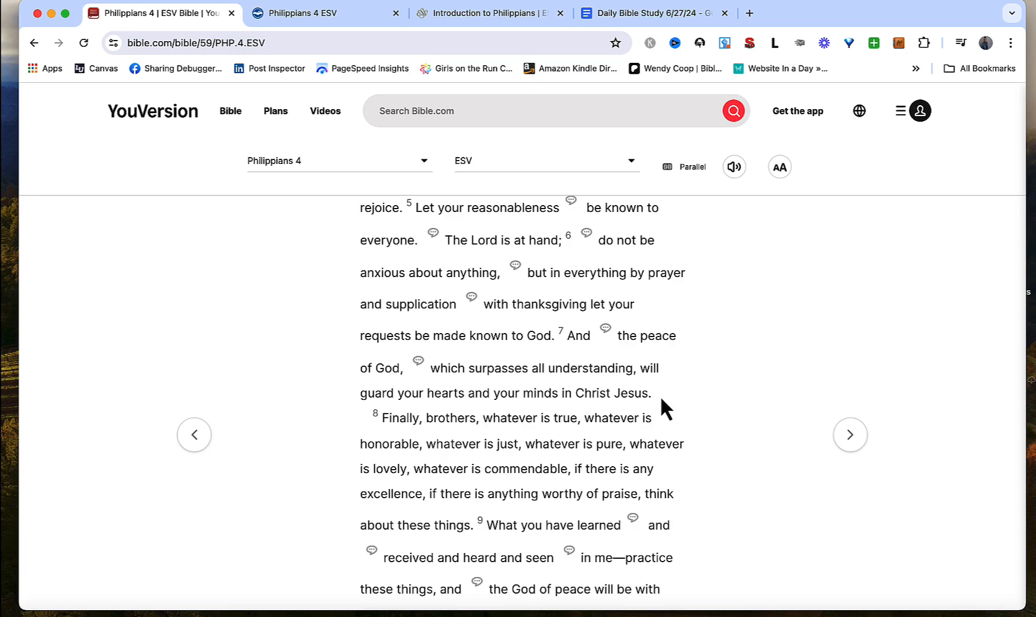
mouse_move(595, 264)
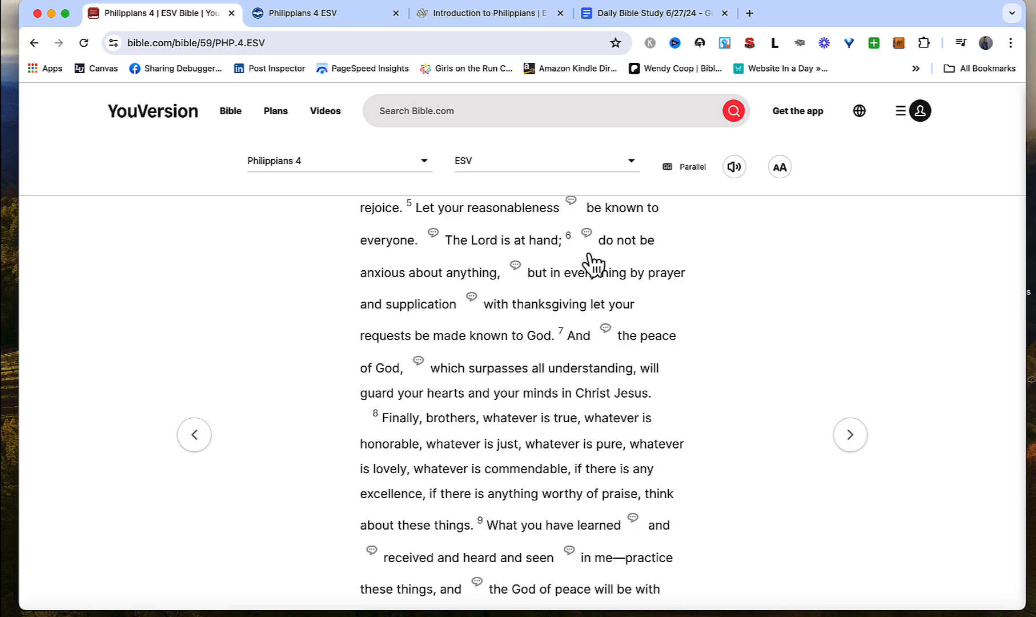
mouse_move(739, 169)
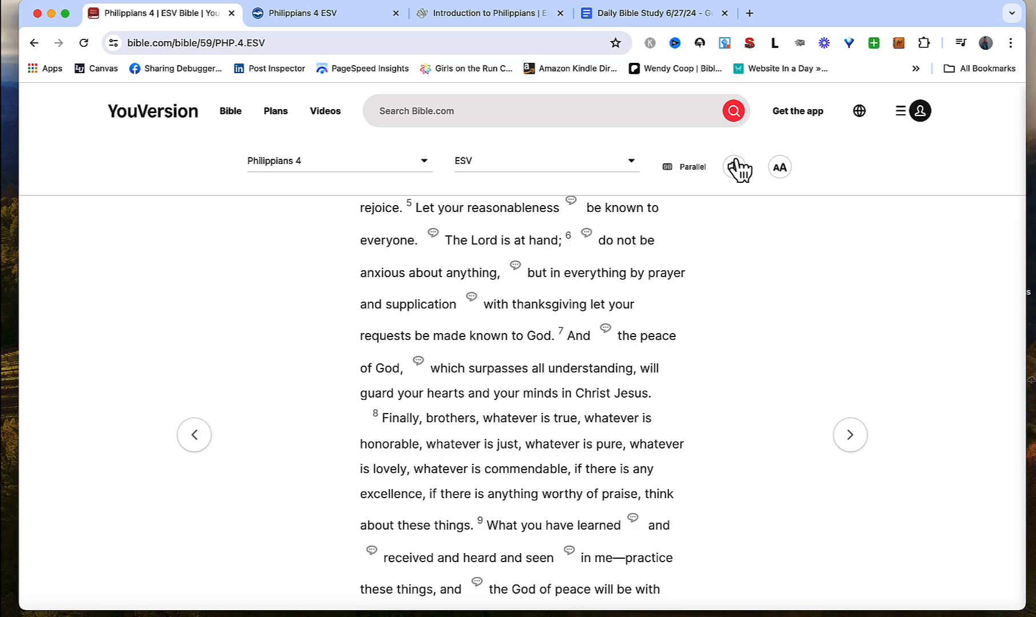
Turn on parallel mode with New Living Translation (NLT) beside the ESV and view verses 6-7.
click(685, 166)
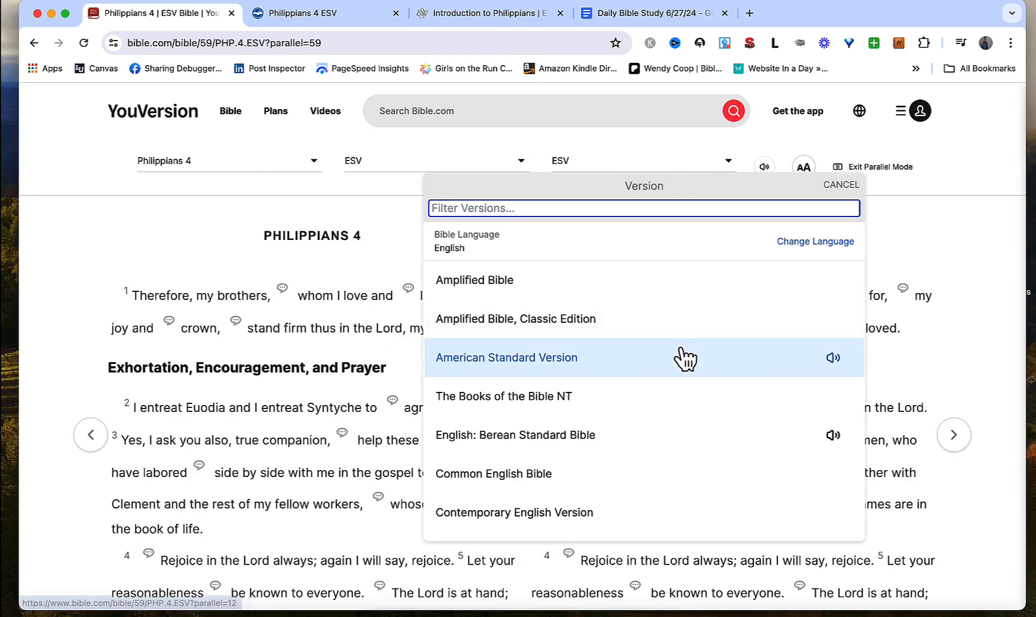
scroll(down, 3)
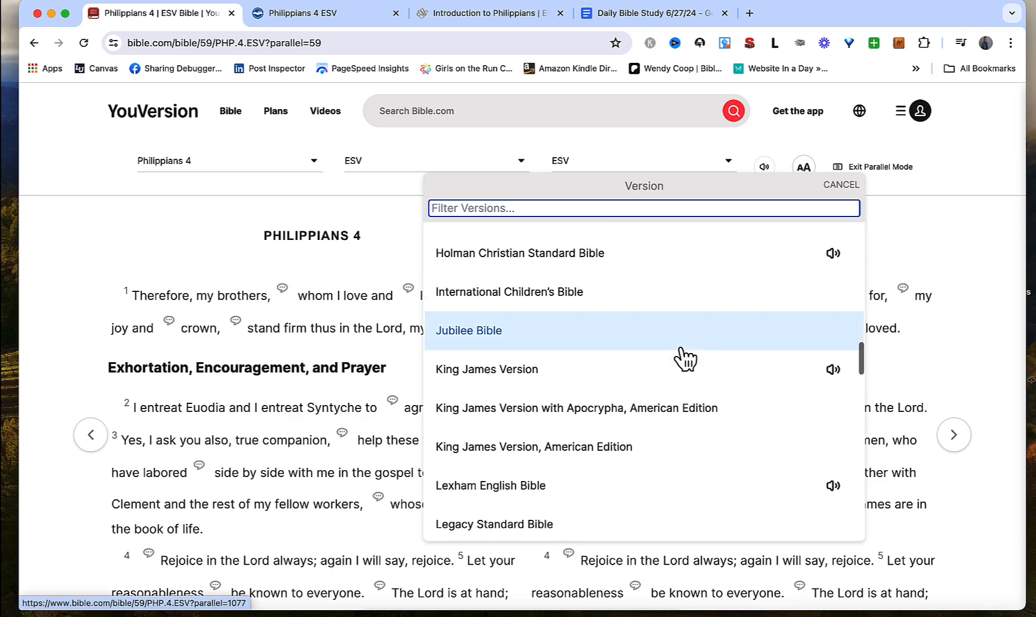
scroll(down, 3)
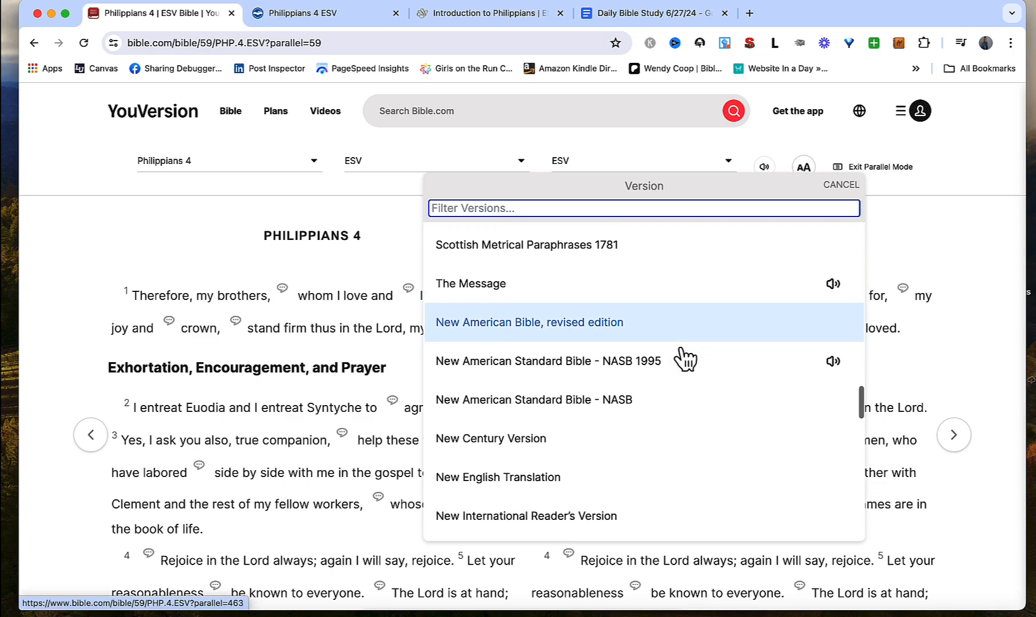
scroll(down, 3)
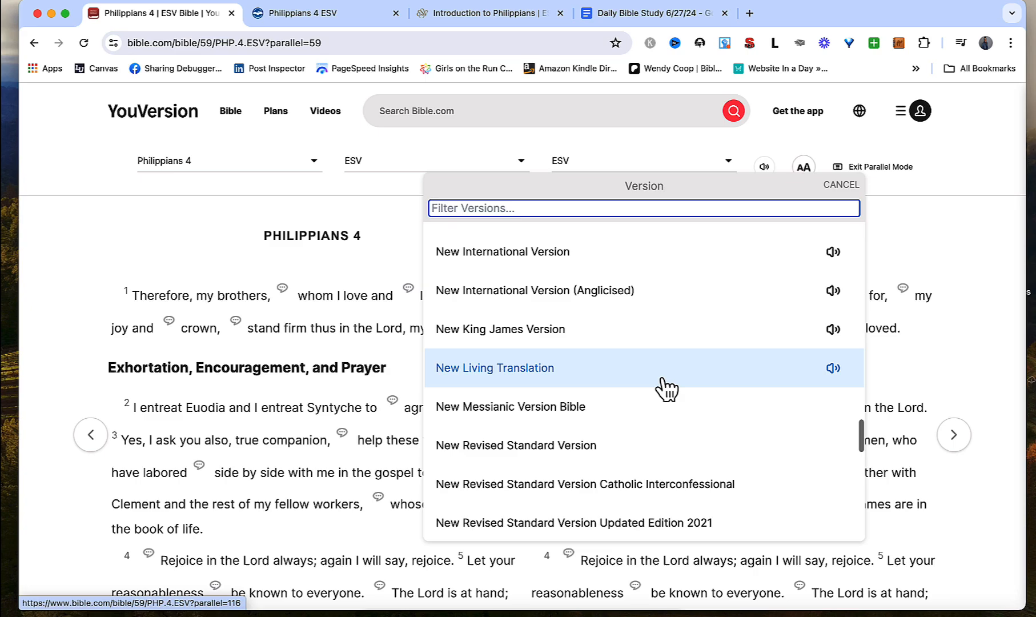
click(494, 368)
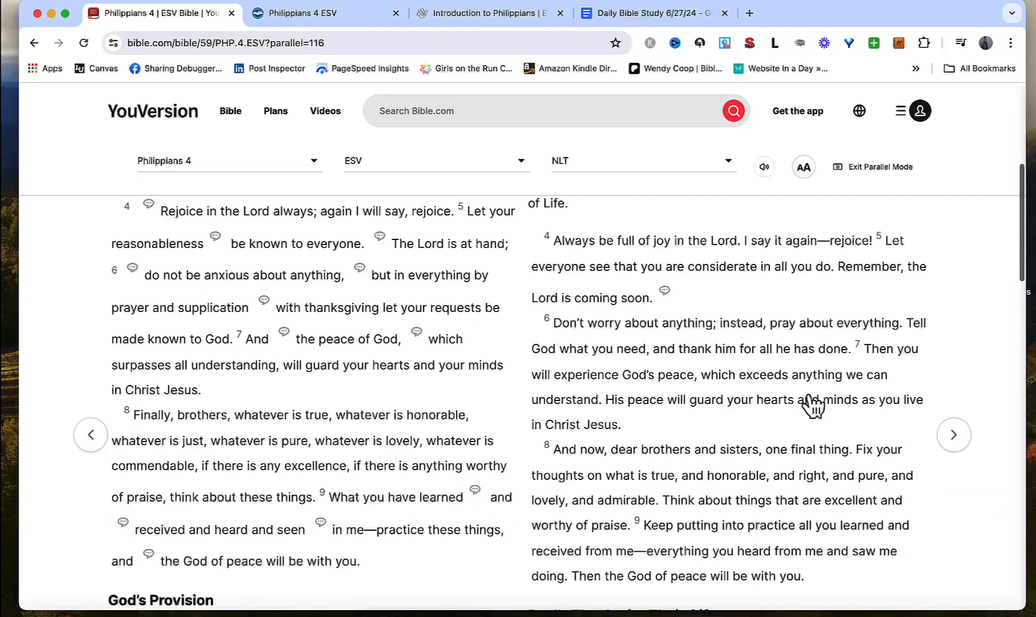
scroll(down, 3)
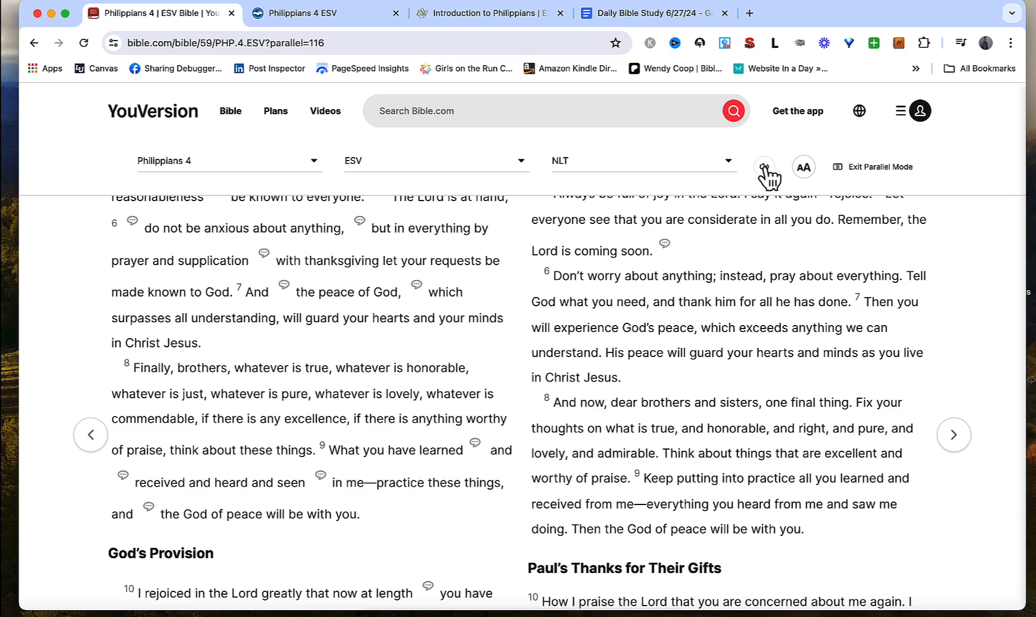
mouse_move(511, 257)
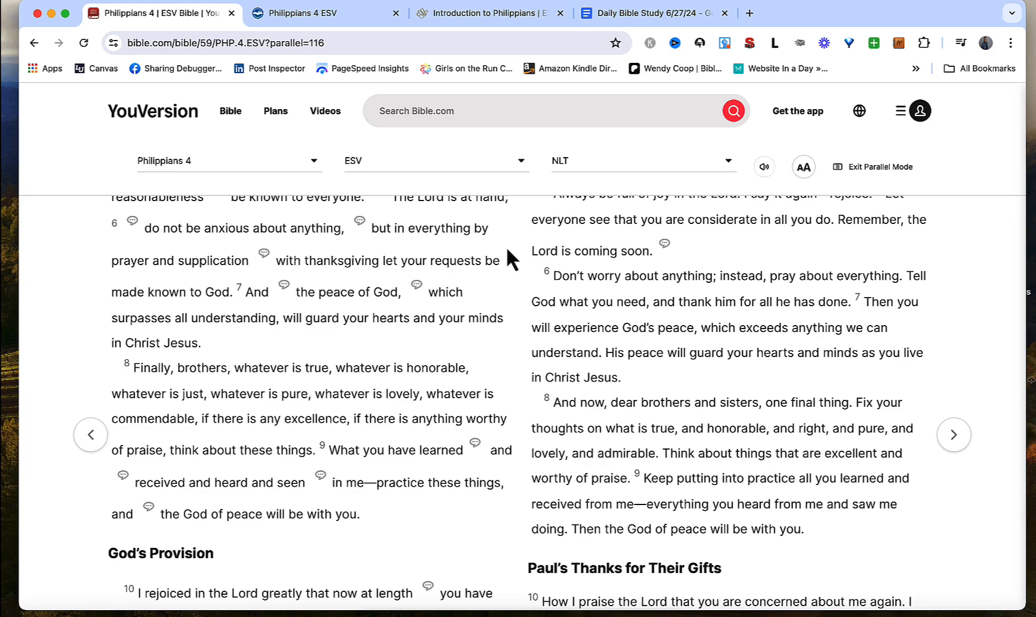
mouse_move(570, 188)
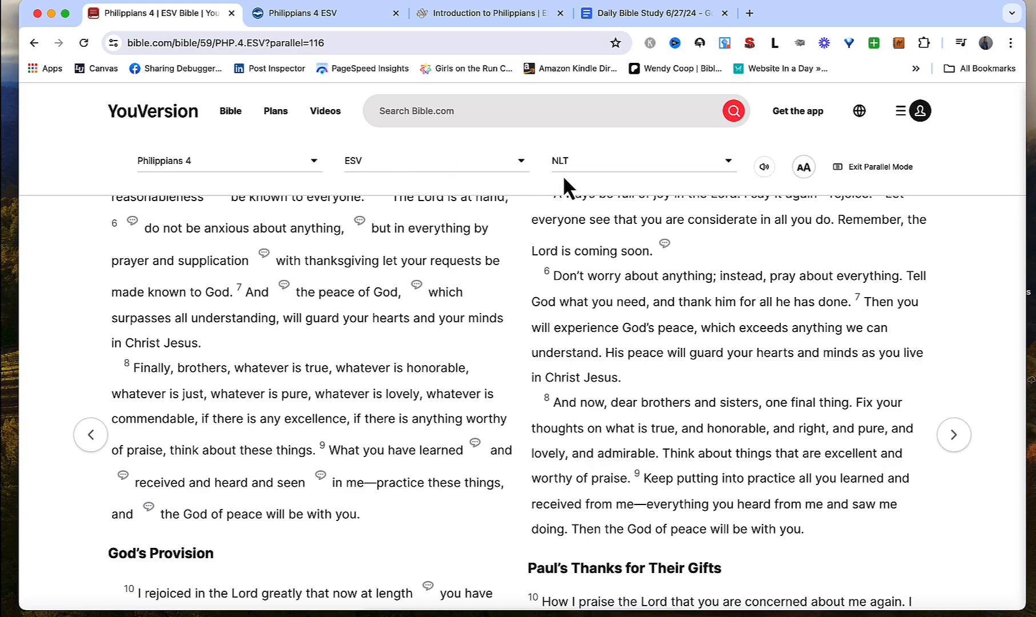
mouse_move(366, 170)
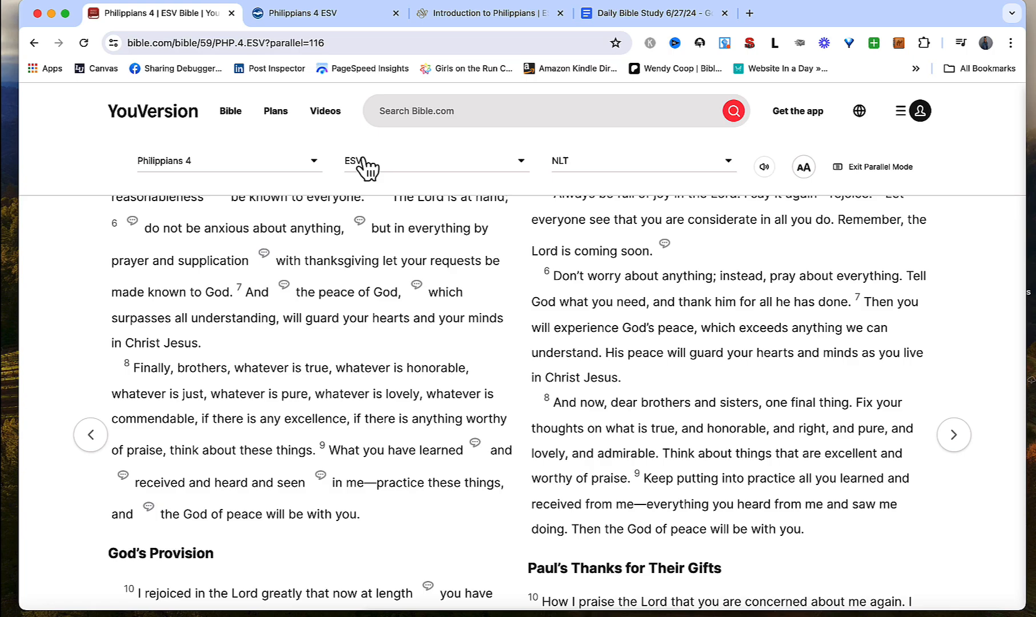
mouse_move(588, 166)
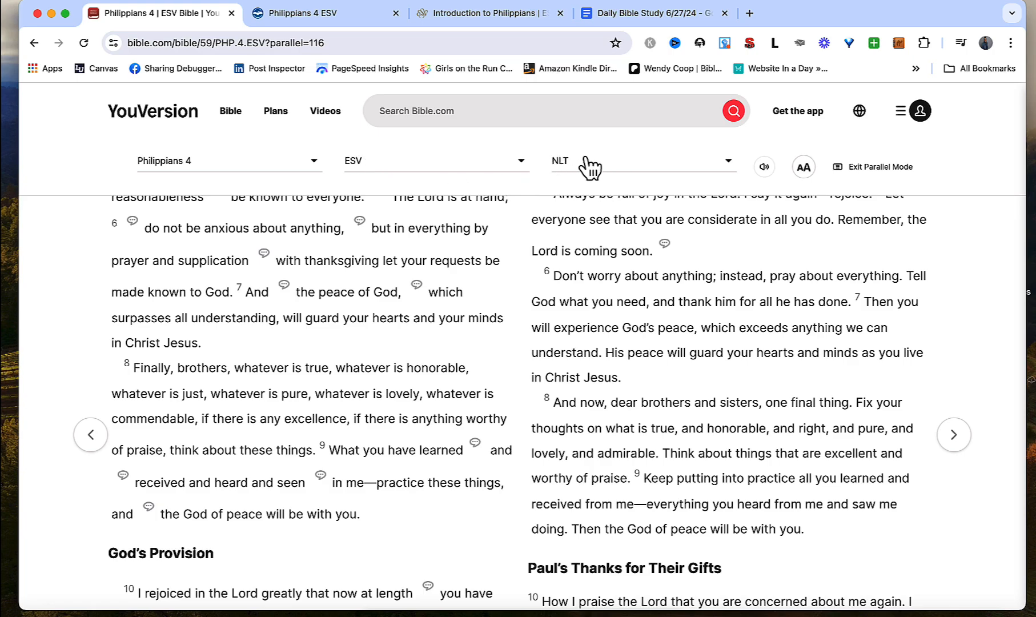
mouse_move(597, 208)
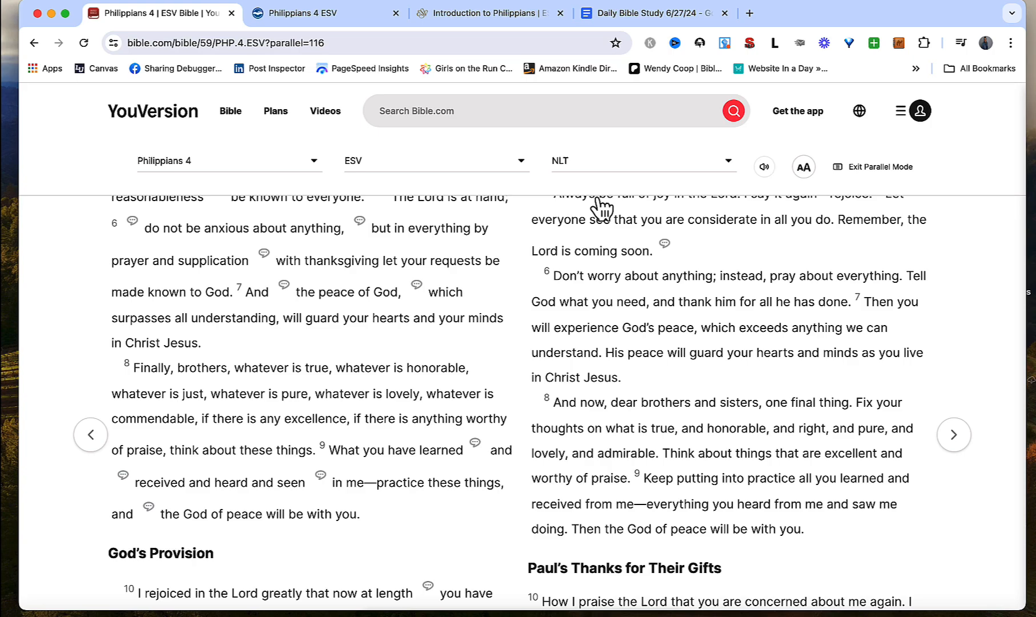
mouse_move(580, 287)
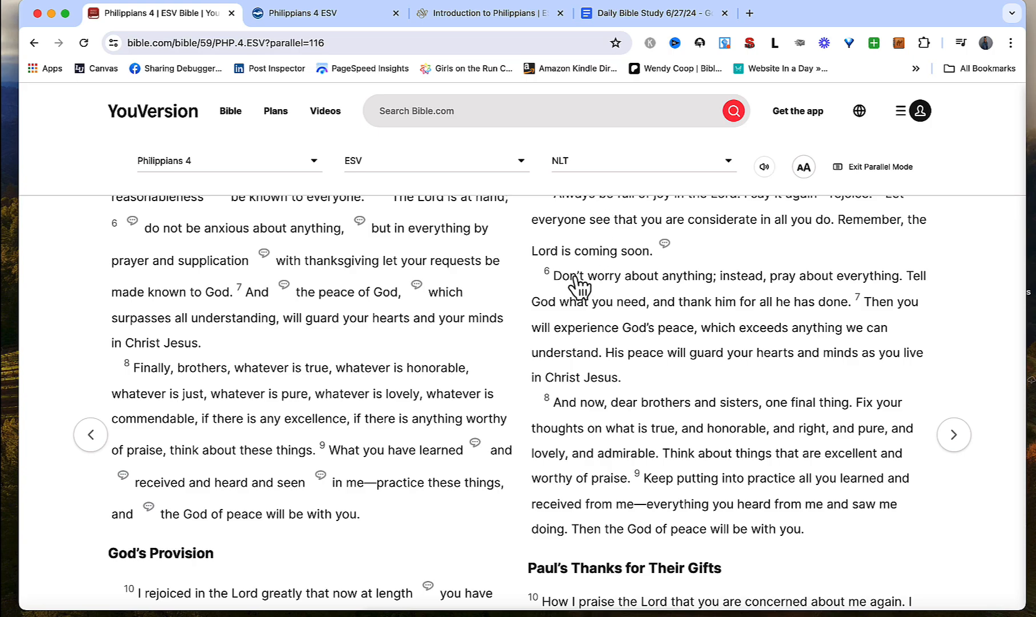
mouse_move(565, 301)
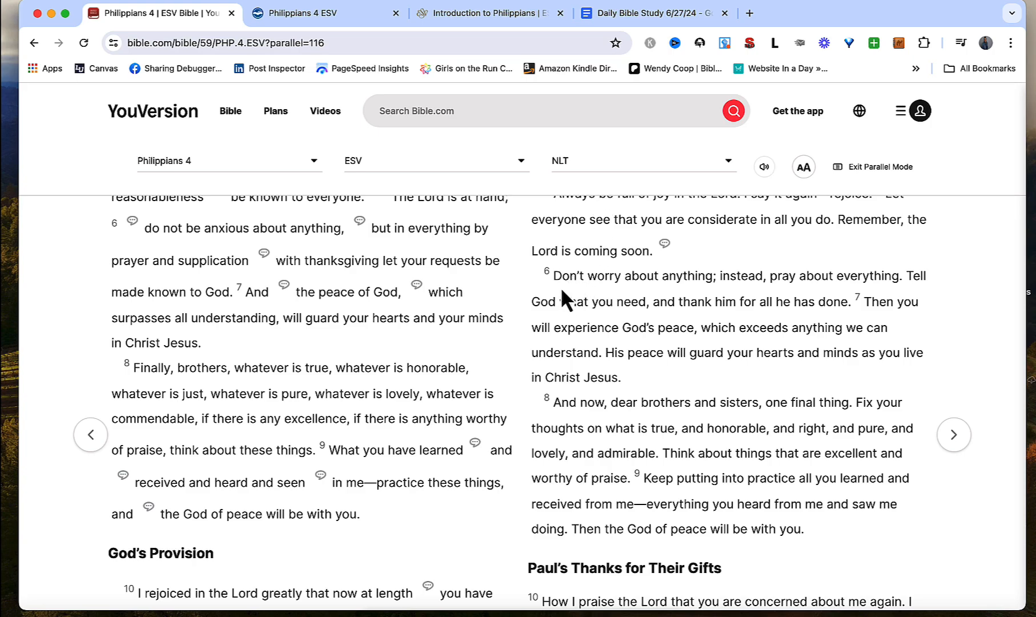
mouse_move(705, 295)
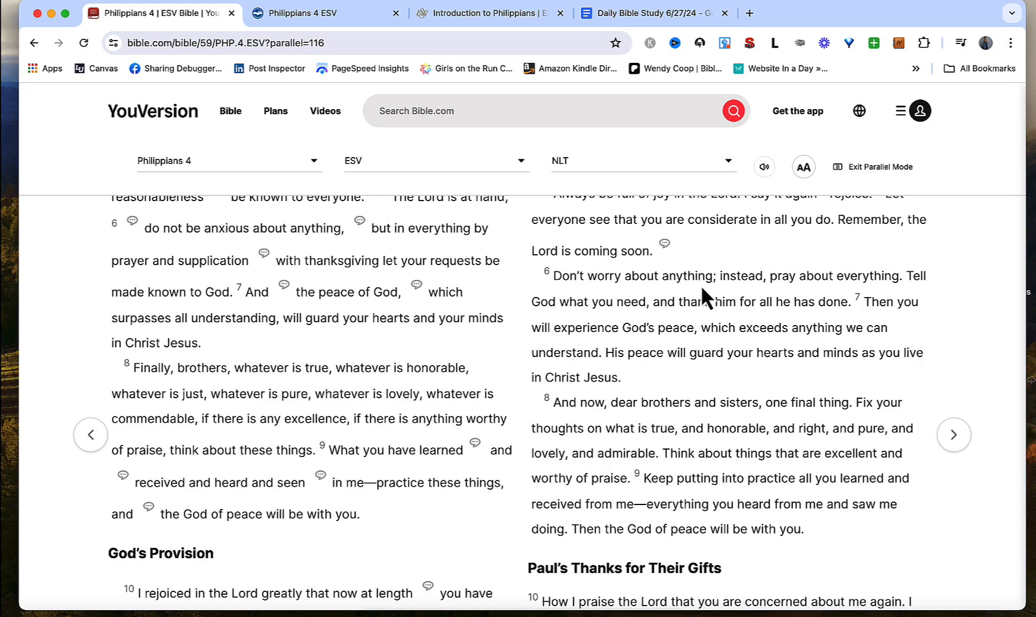
mouse_move(867, 295)
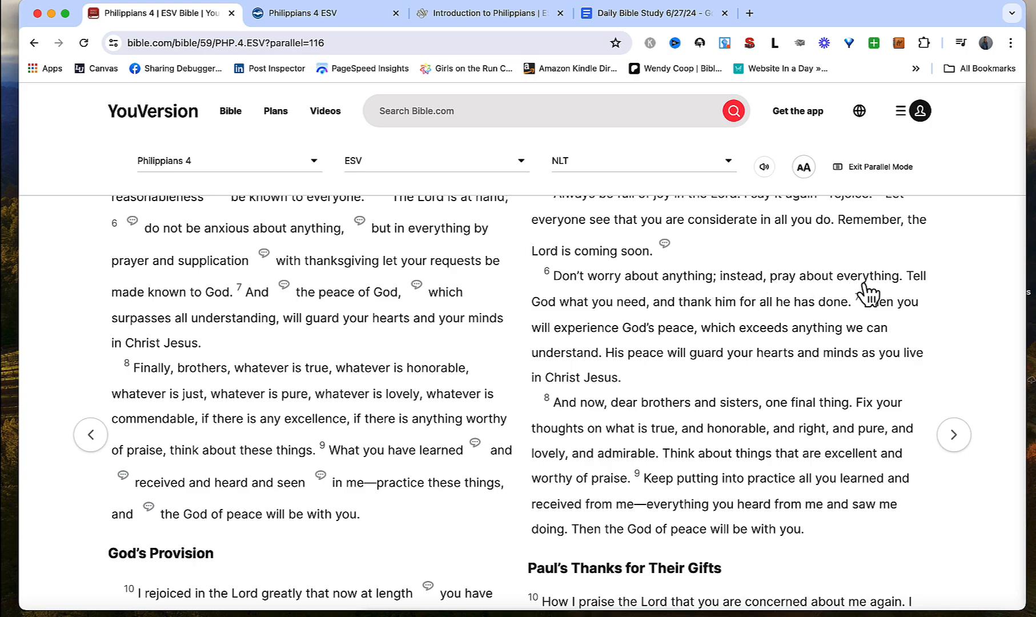
mouse_move(648, 317)
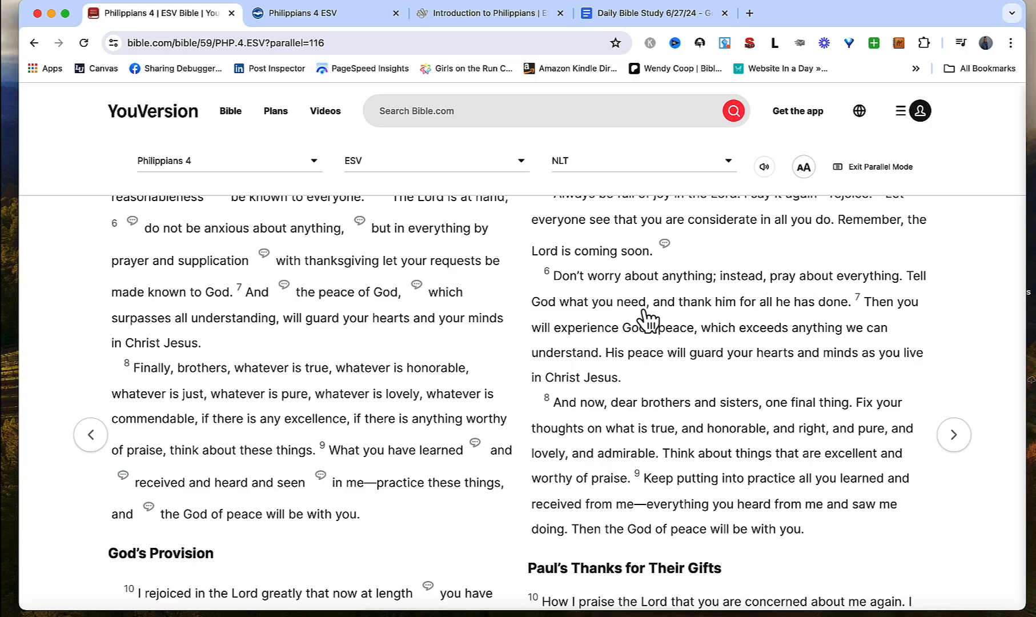
mouse_move(825, 318)
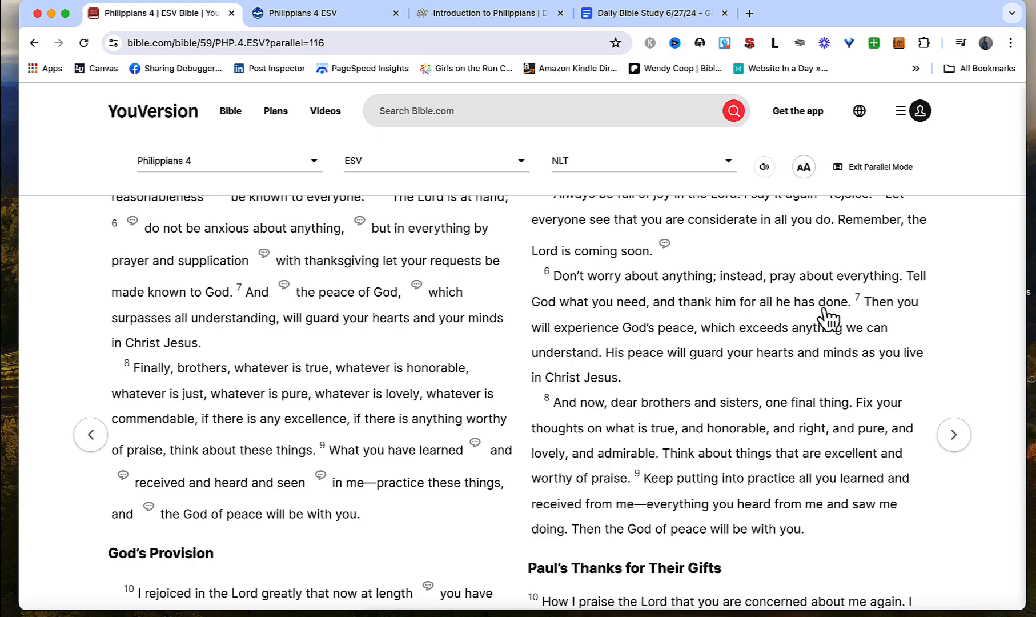
mouse_move(671, 343)
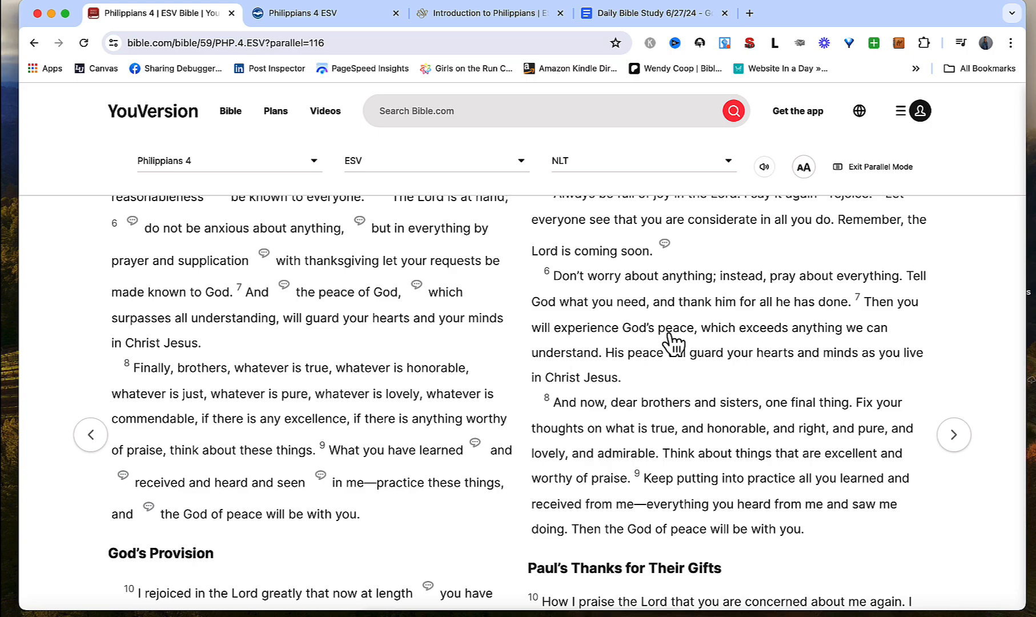
mouse_move(739, 346)
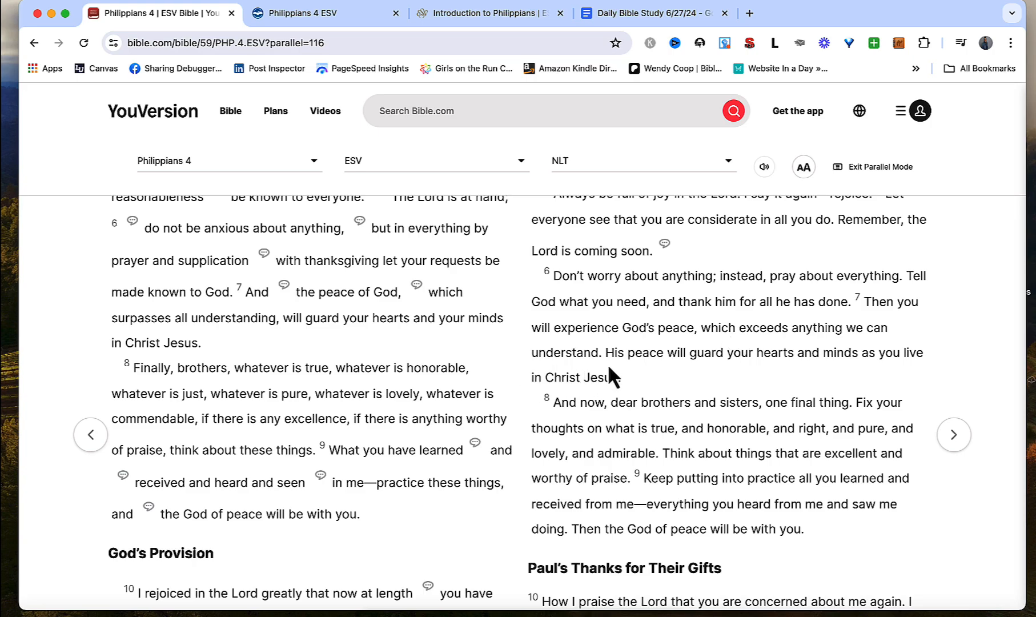
mouse_move(799, 377)
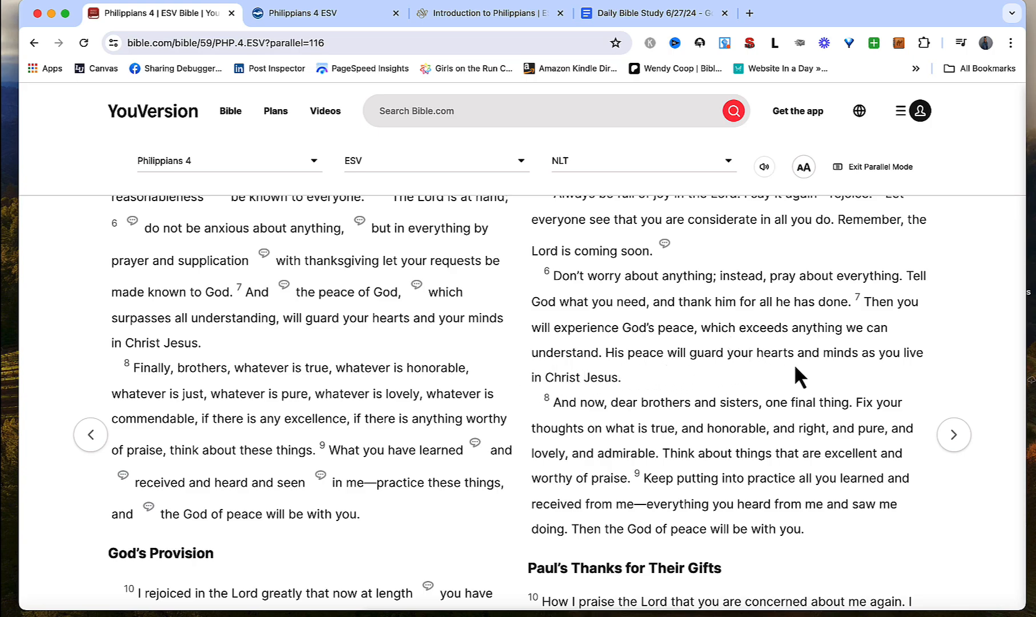
mouse_move(638, 385)
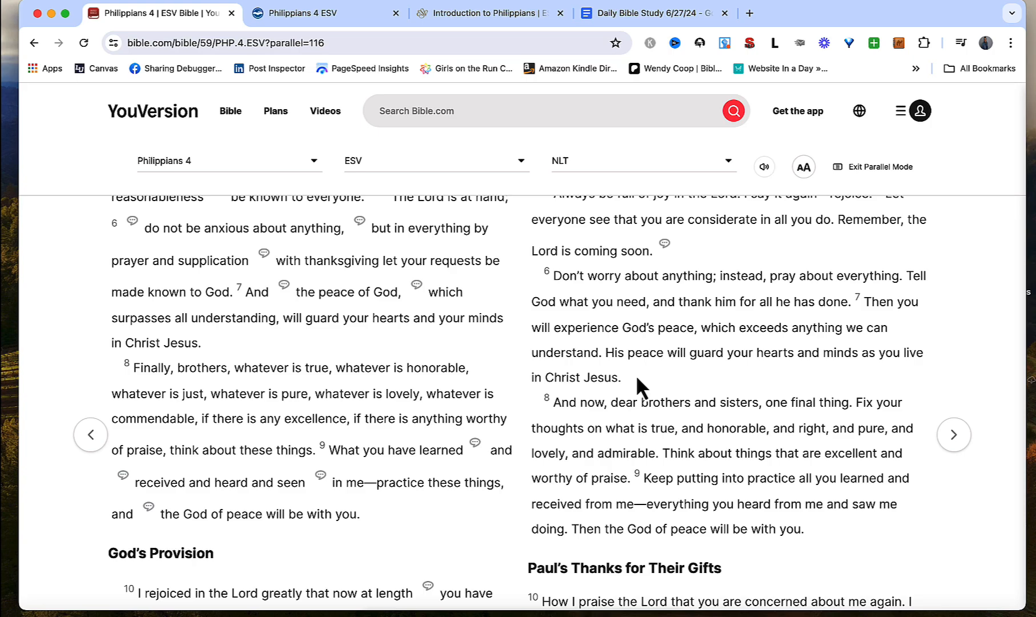
mouse_move(152, 237)
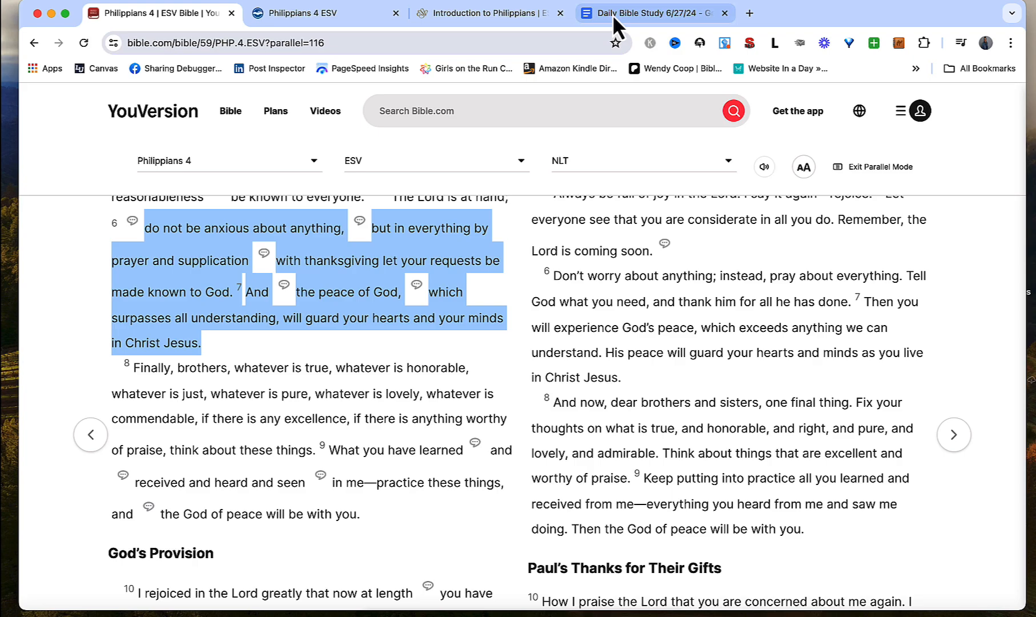
Paste the ESV wording of Philippians 4:6-7 in quotes under Scripture and label it ESV.
click(651, 14)
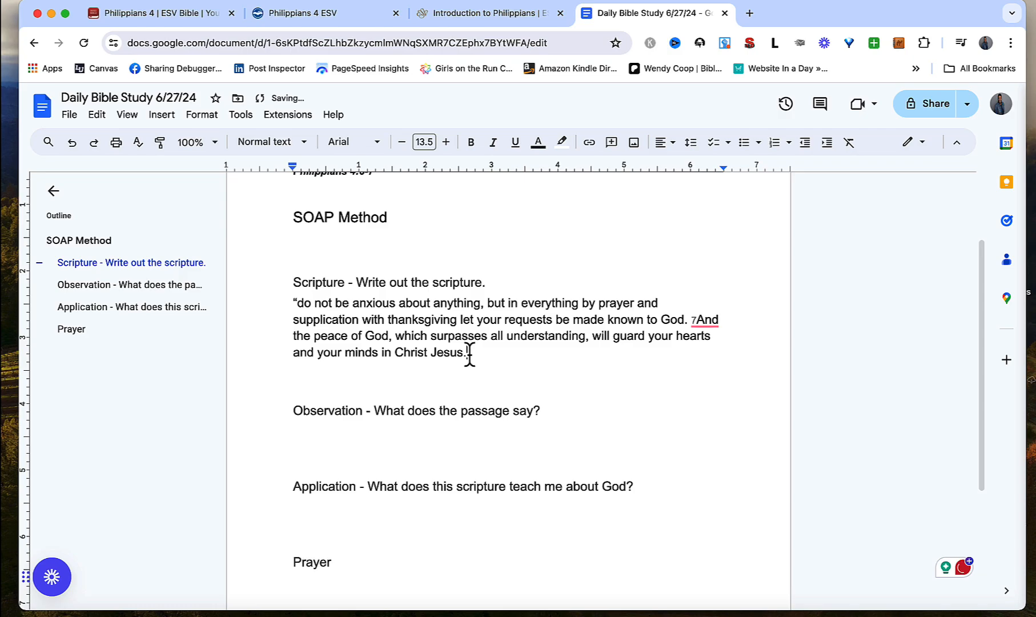
text(")
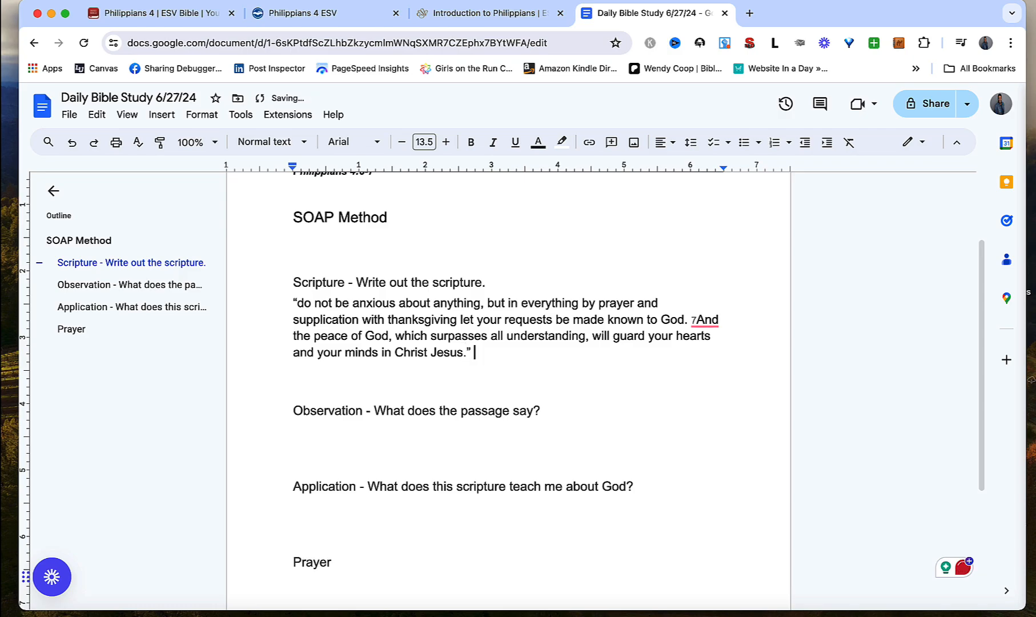
text(ESV)
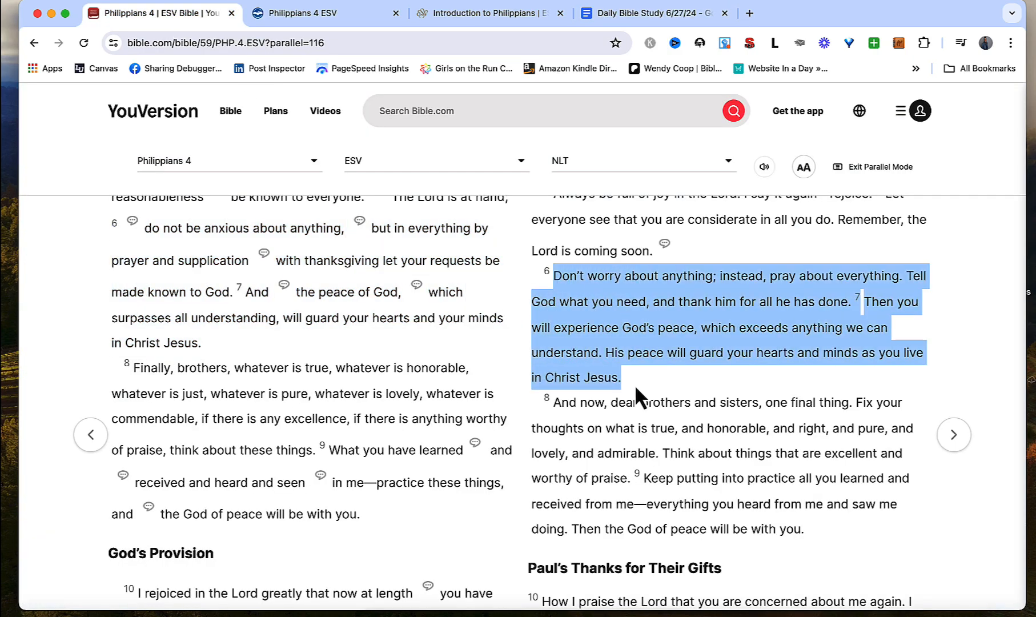
mouse_move(654, 14)
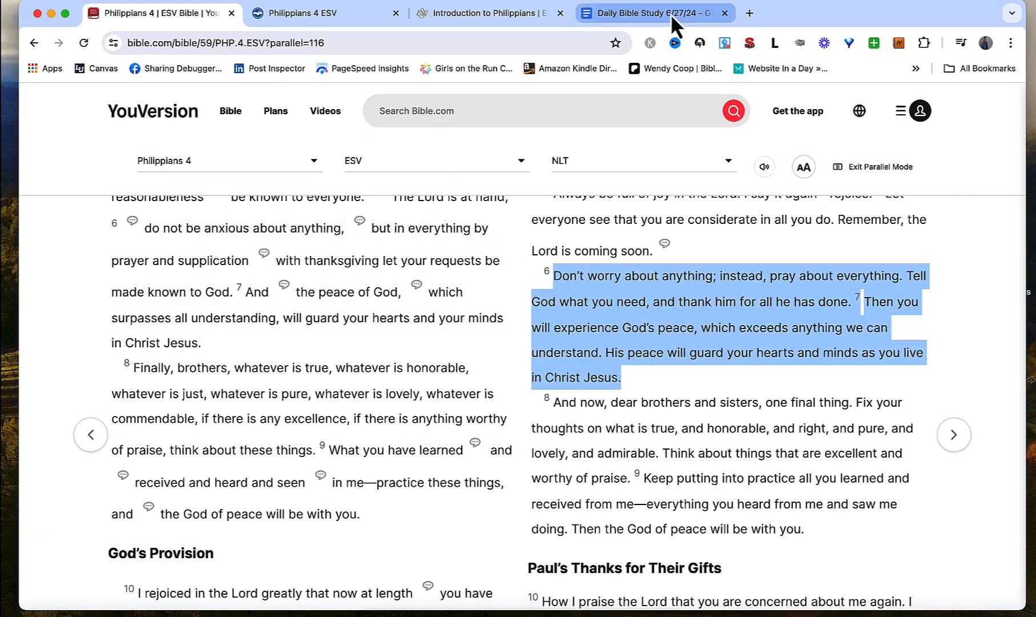
click(651, 14)
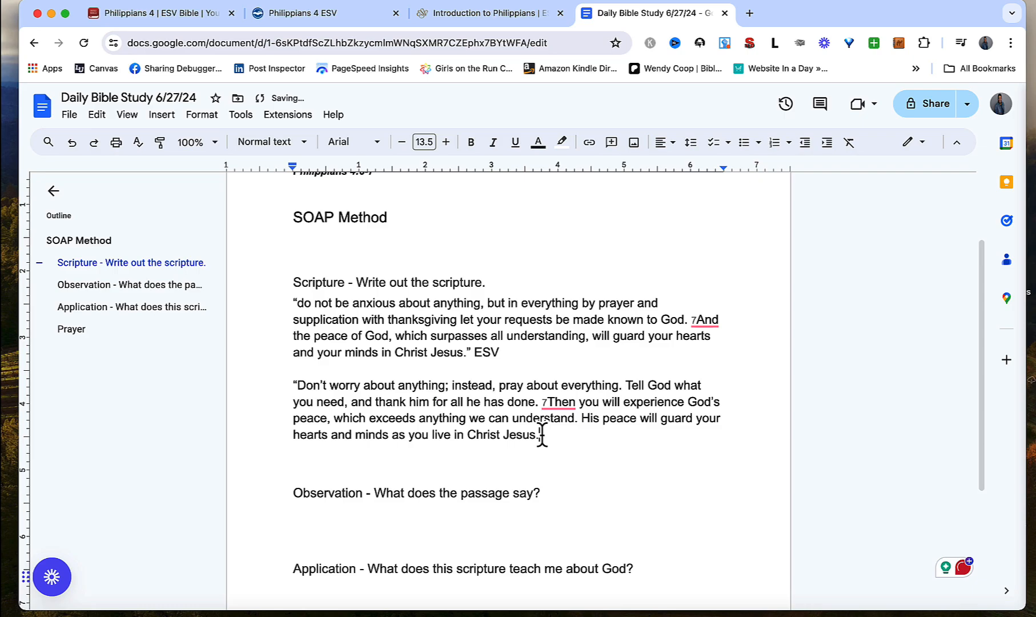
Add the NLT wording in quotes labelled NLT and remove the verse number stuck to 'And'.
text(" -)
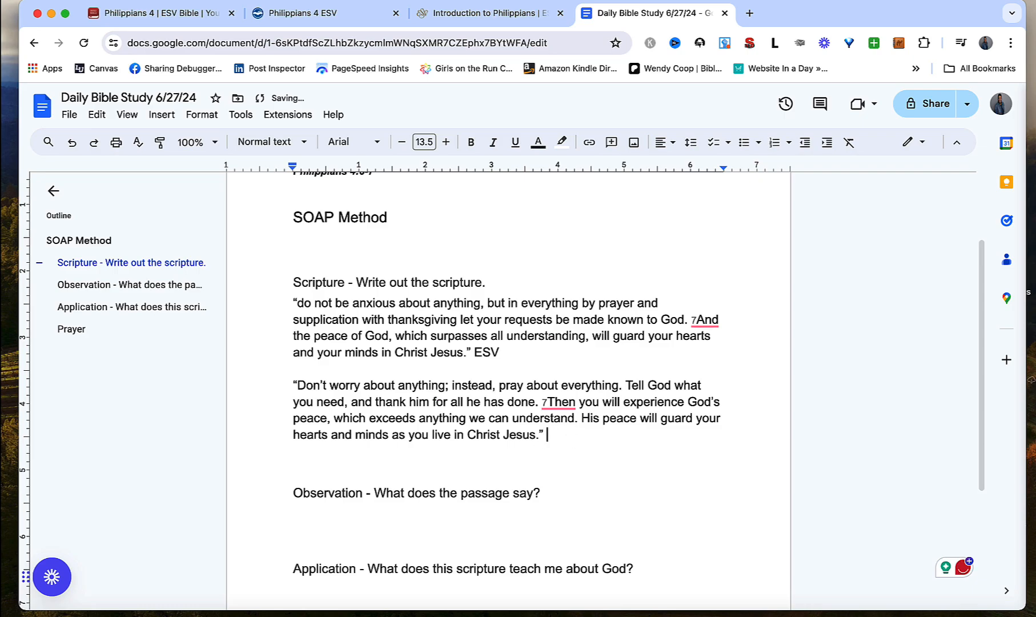
text(NLT)
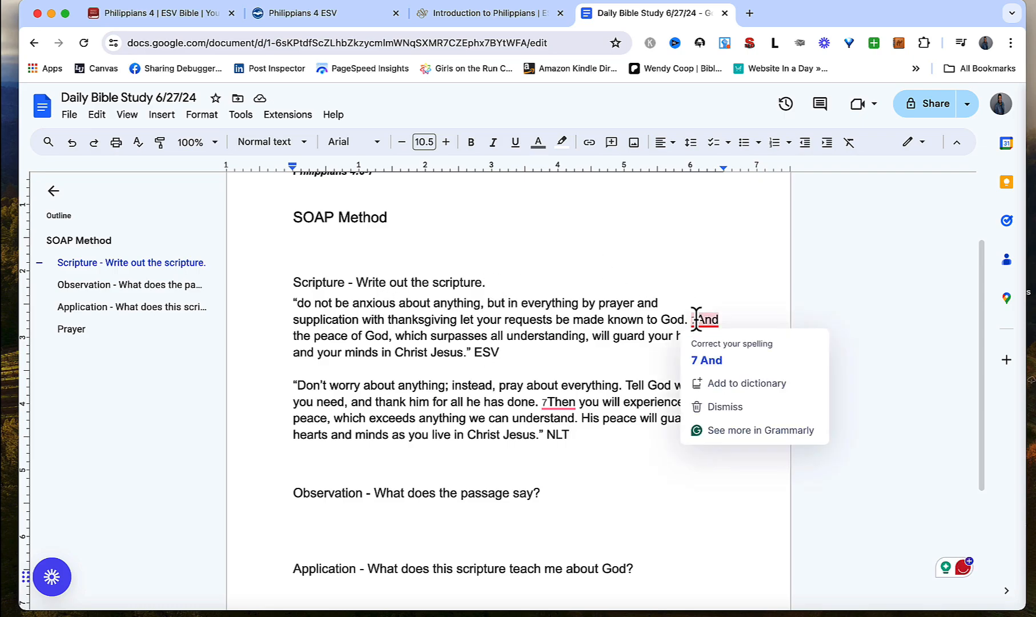
click(706, 359)
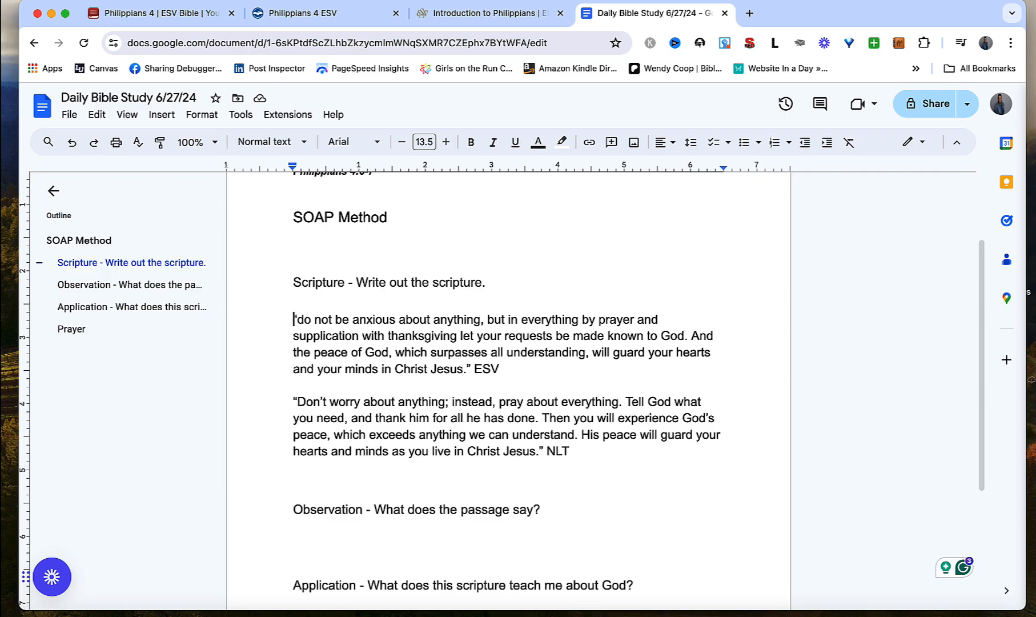
mouse_move(506, 282)
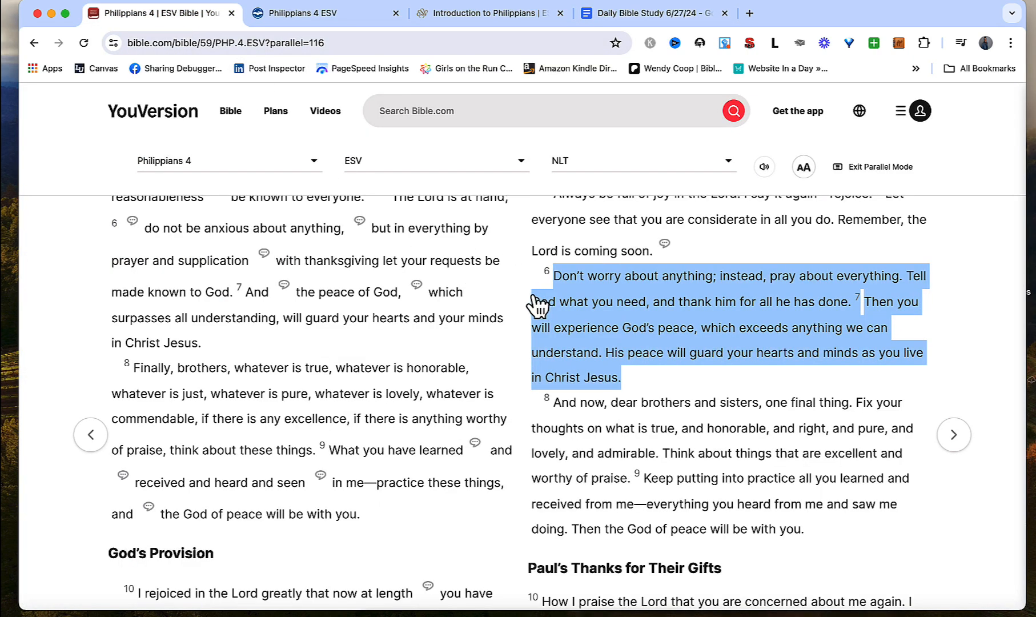
Deselect the copied NLT passage on the parallel ESV/NLT Philippians 4 page.
click(538, 306)
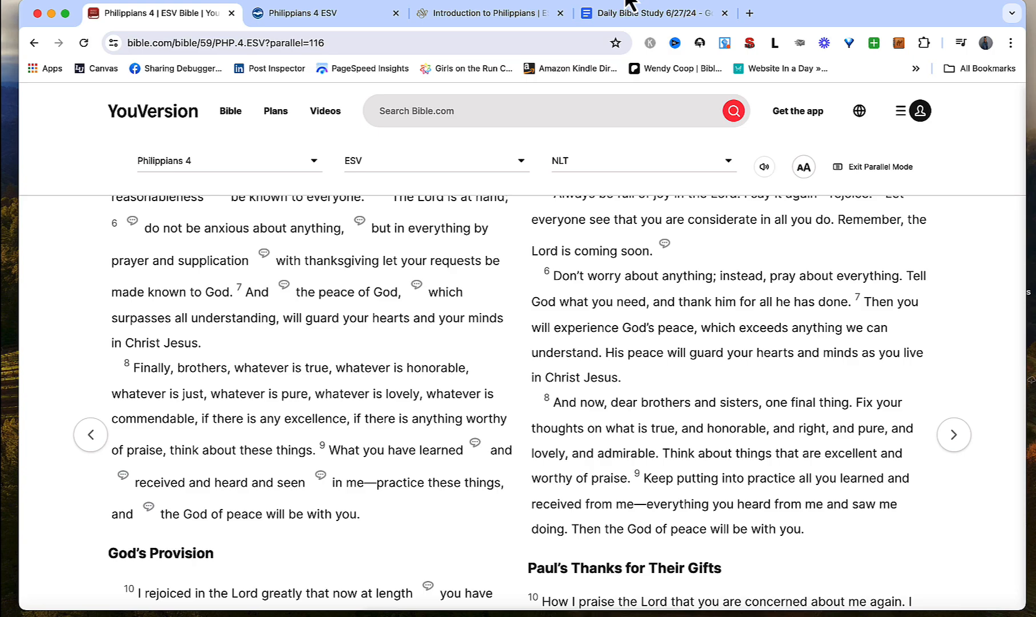
mouse_move(570, 100)
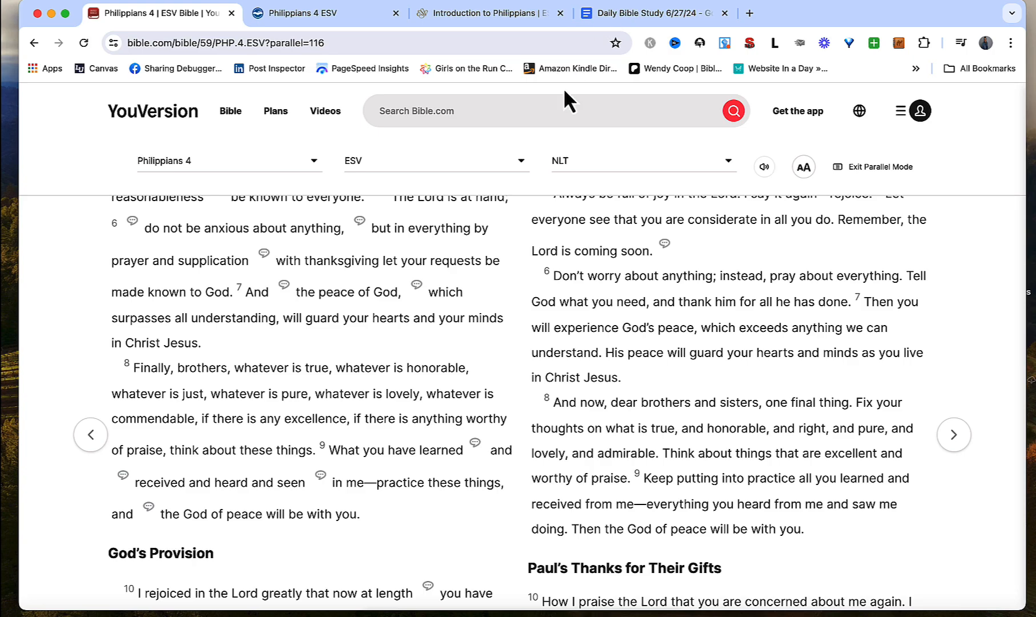
mouse_move(393, 251)
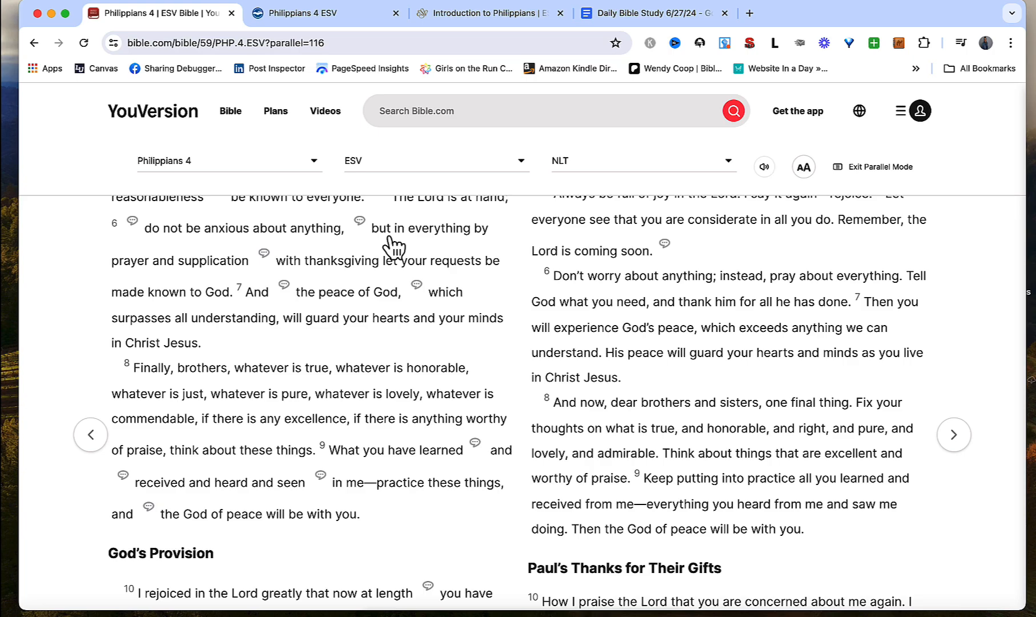
mouse_move(413, 58)
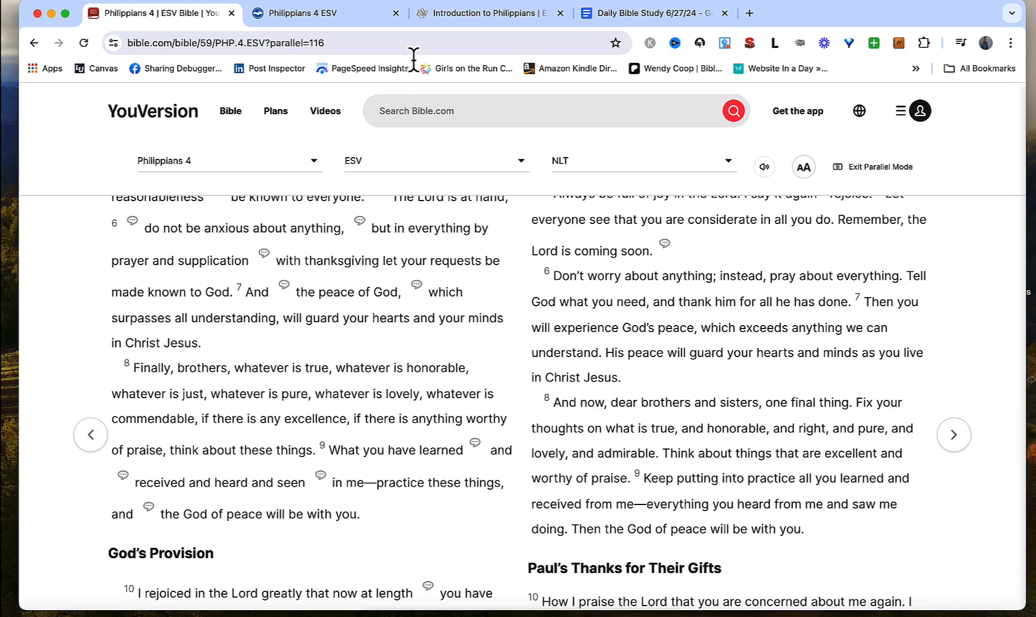
Return to the Daily Bible Study notes and start a blank line under the Observation heading.
click(648, 14)
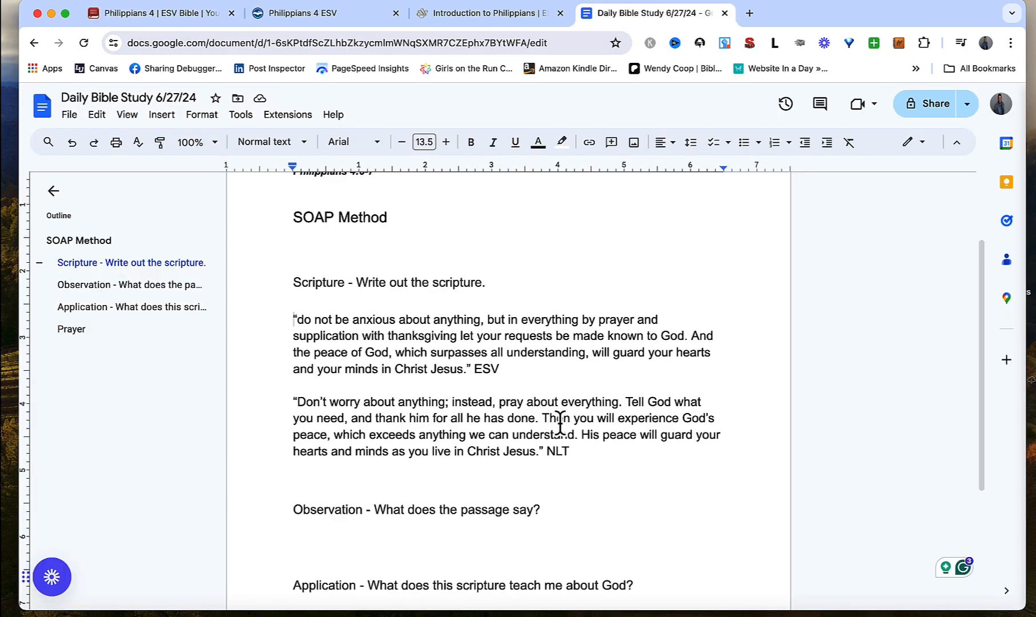
scroll(down, 3)
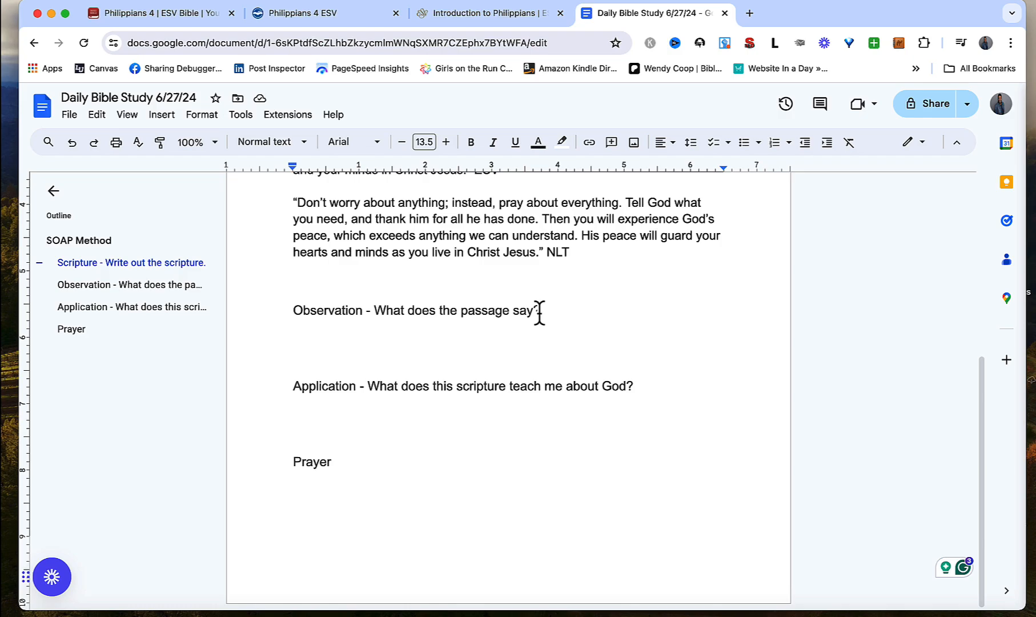
click(298, 332)
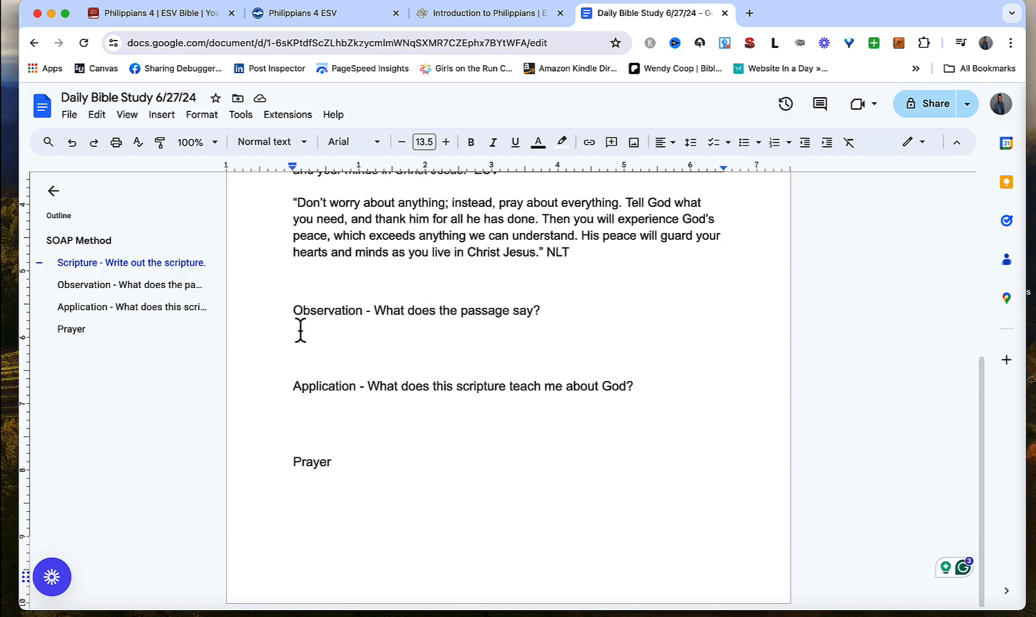
scroll(up, 3)
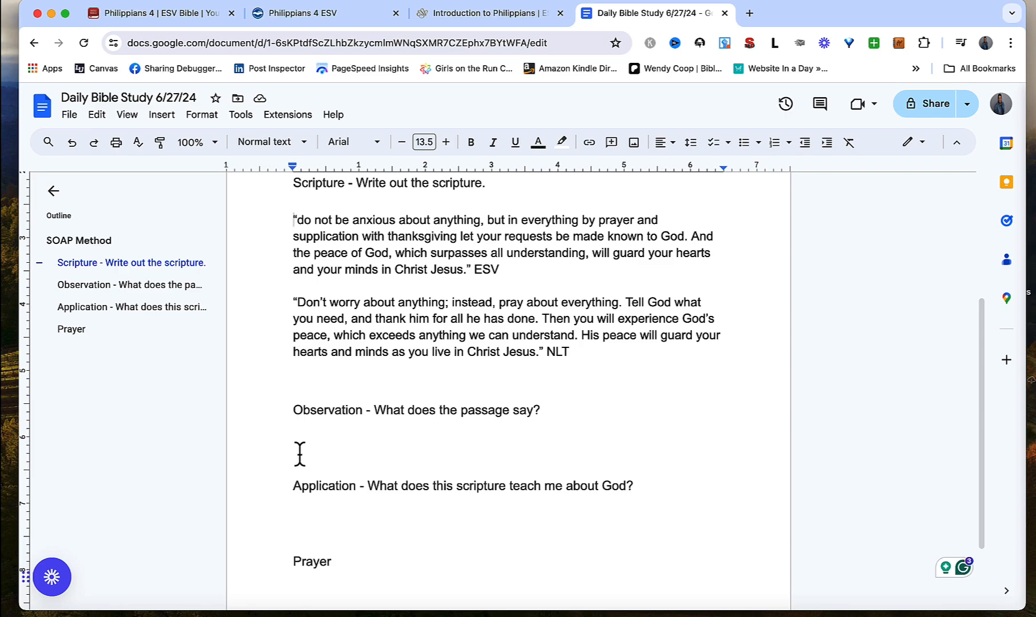
click(298, 438)
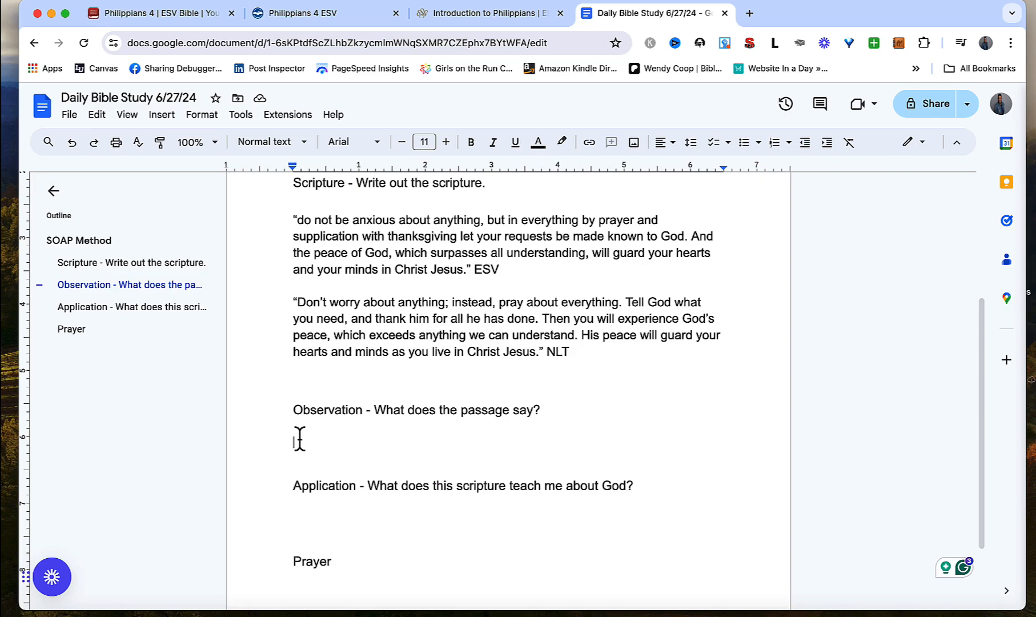
Write that I should always pray about everything, not worry or be anxious, and tell everything to God.
text(I should)
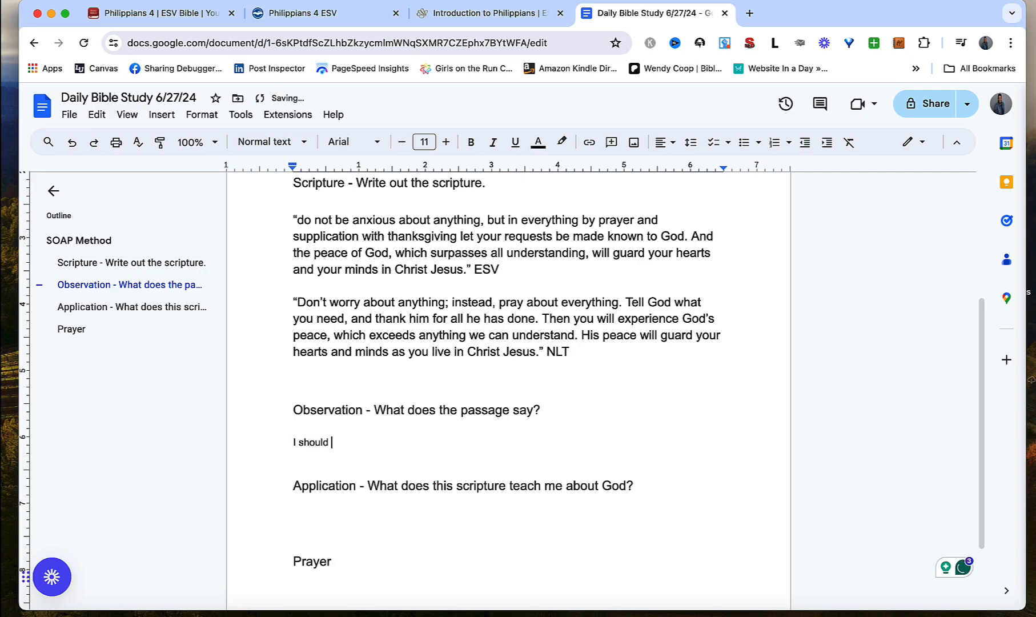
text(always pray)
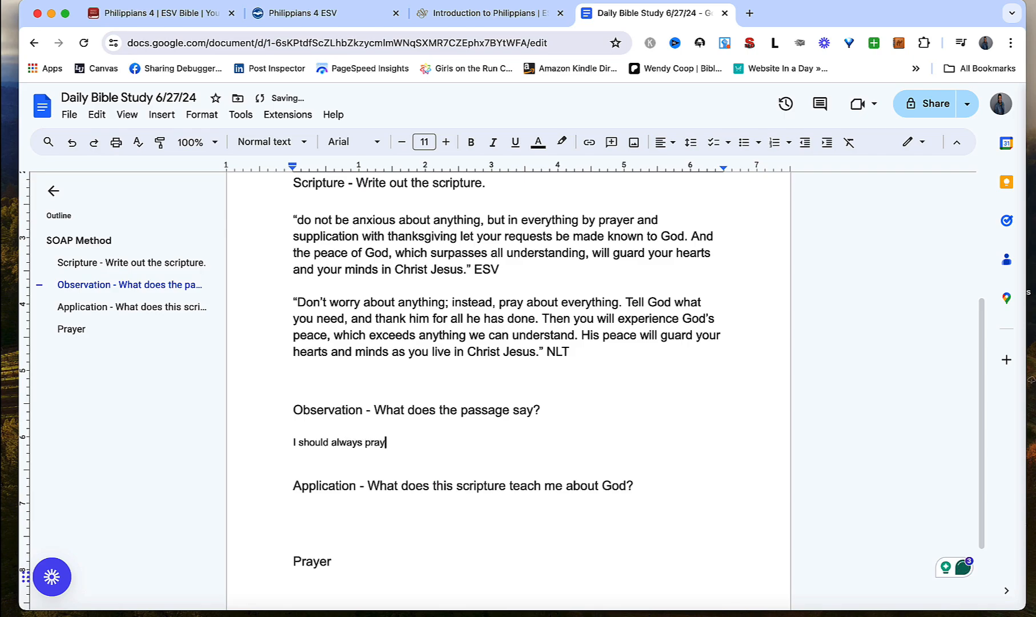
text(and)
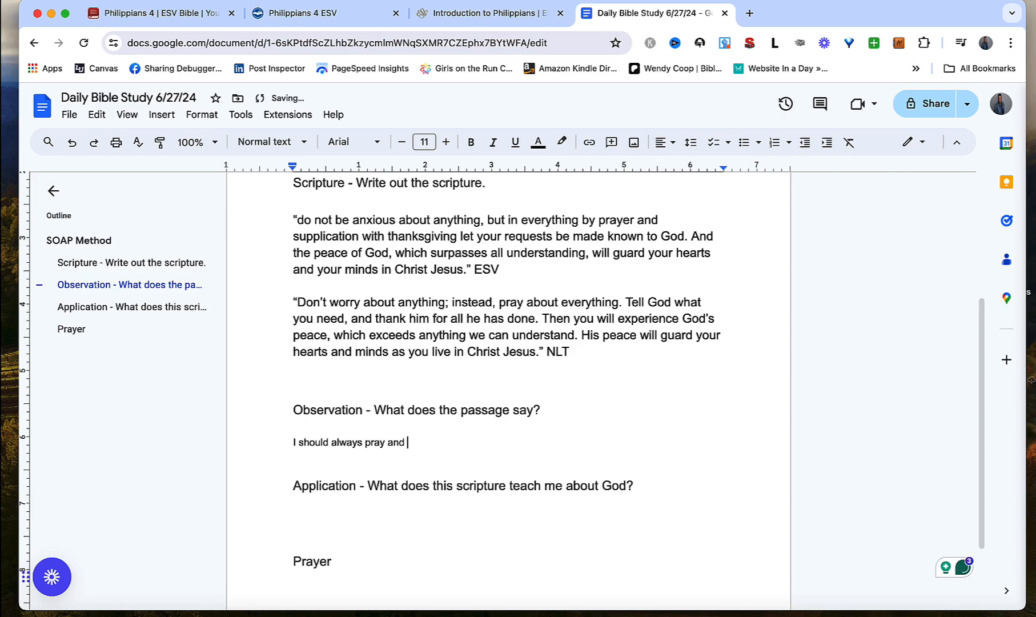
text(pray about everty)
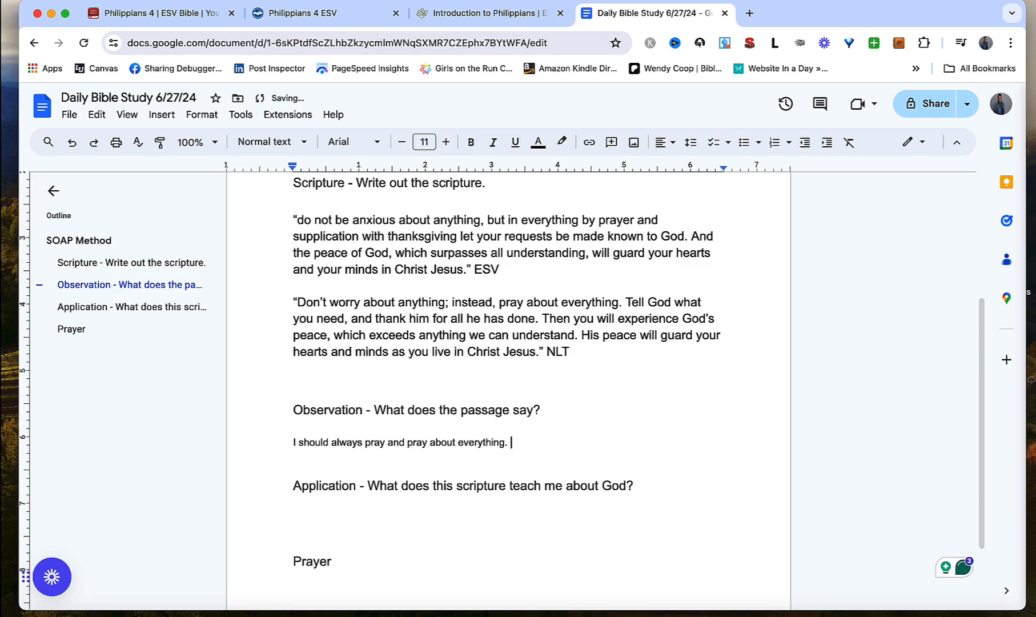
text(The passage a)
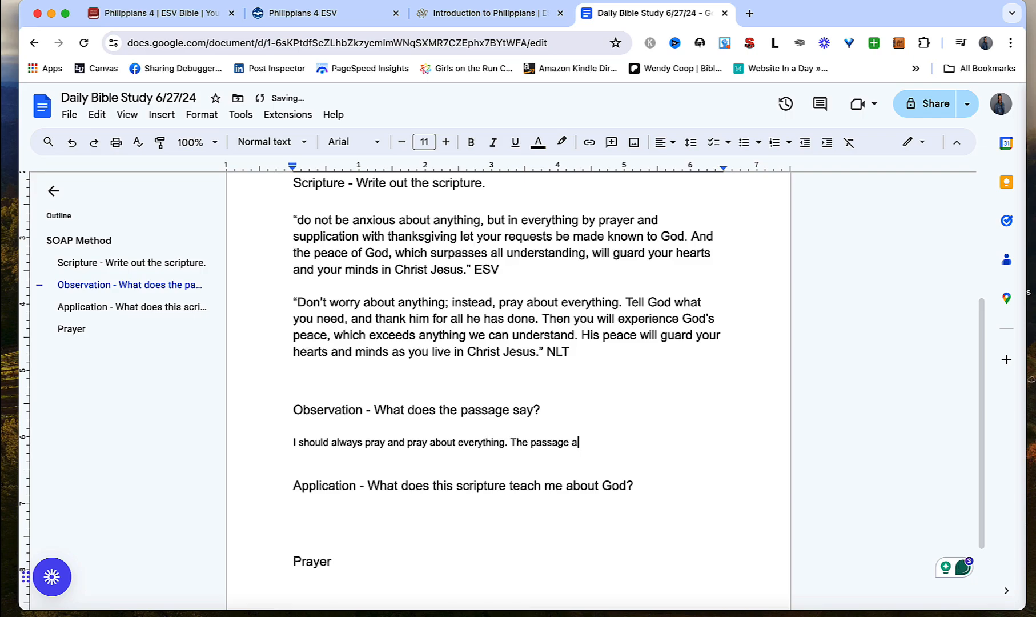
text(lso tell)
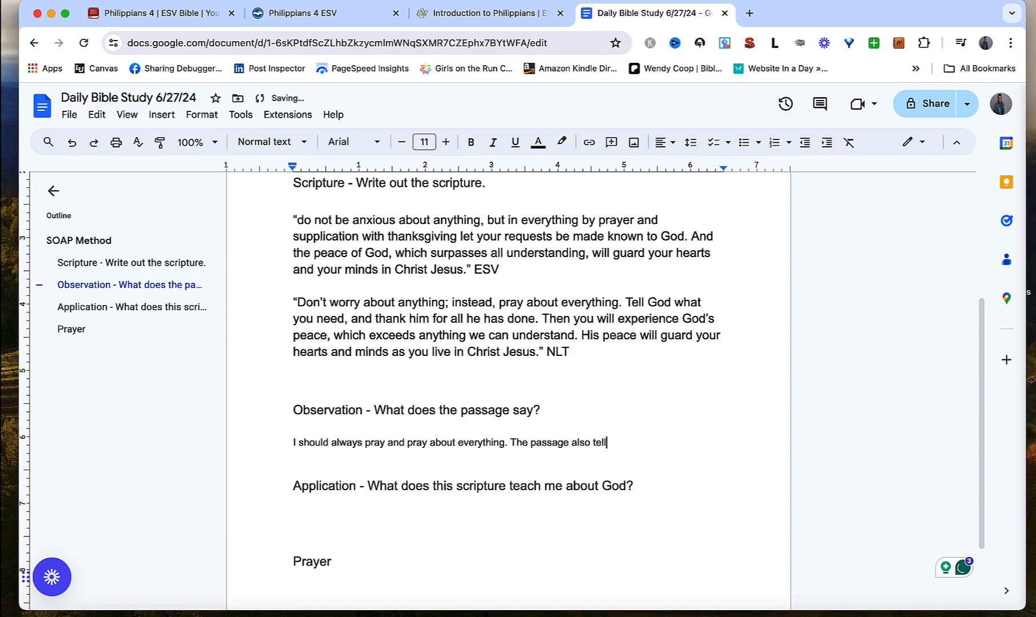
text(s me no)
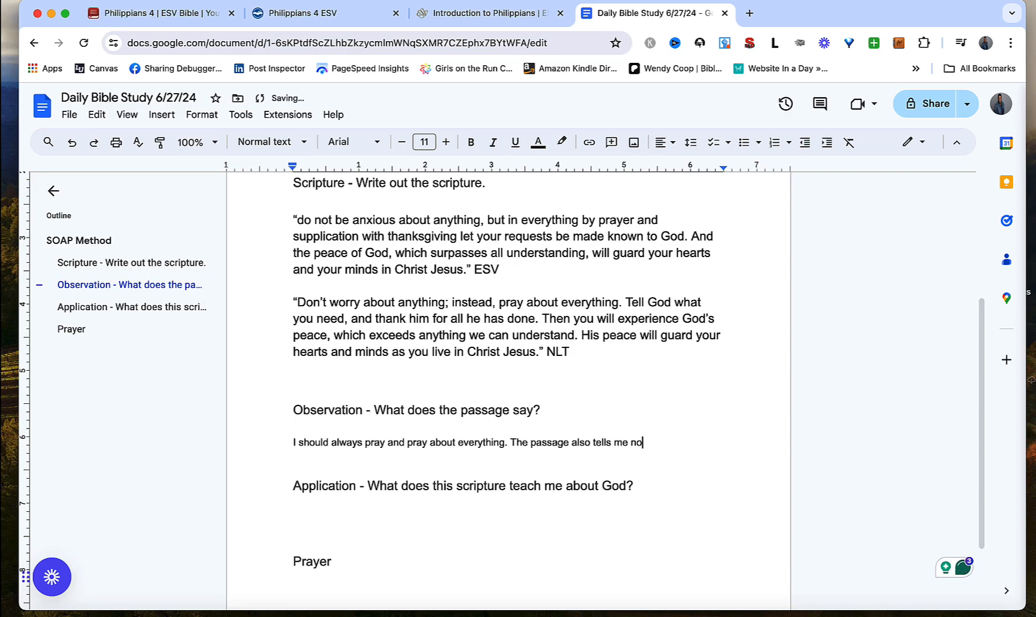
text(t to worry about)
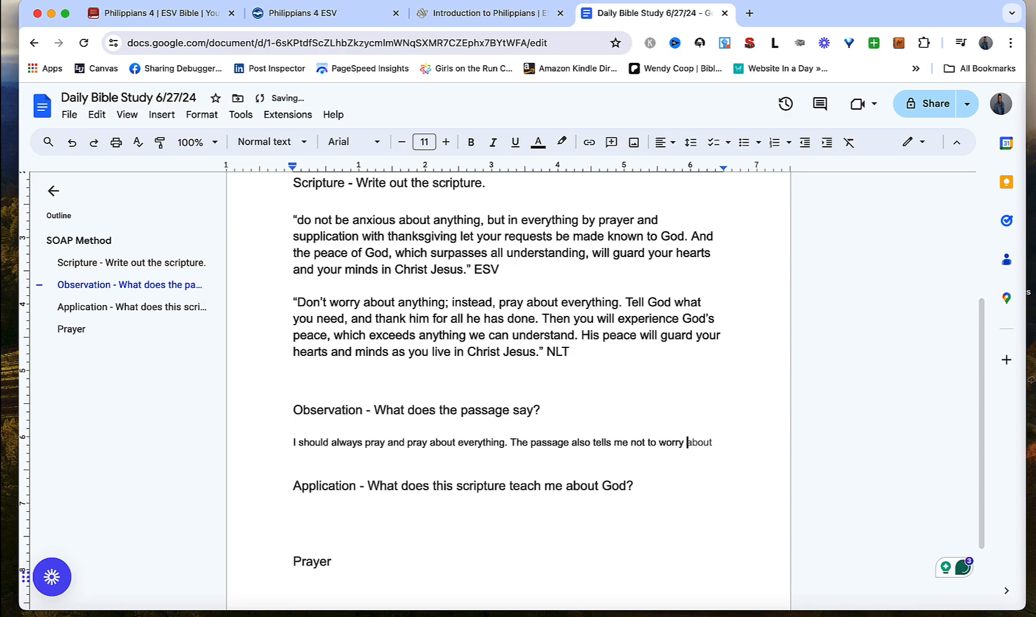
text(or be anz)
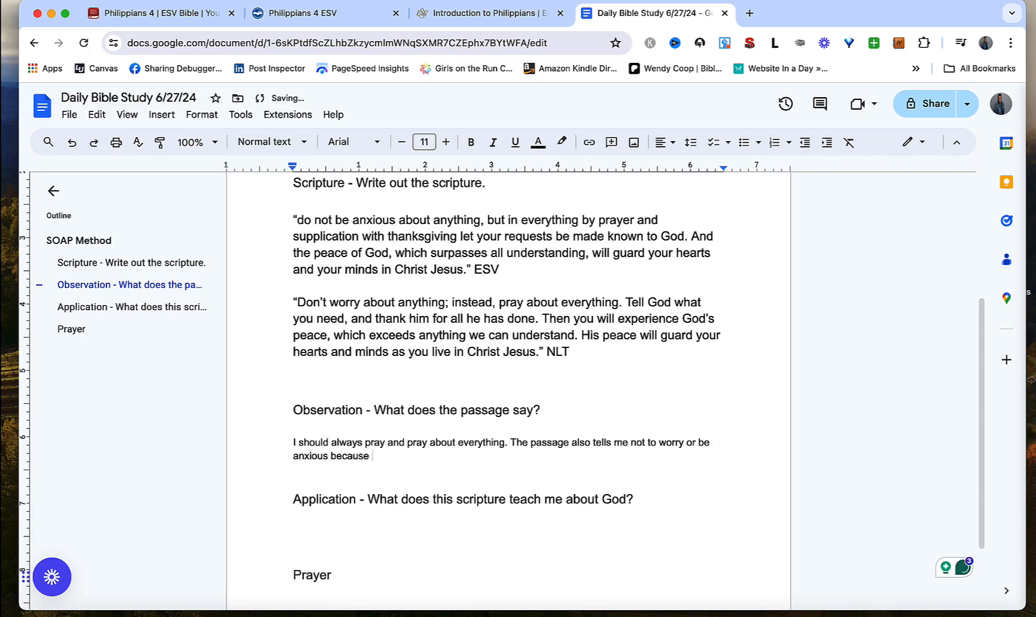
text(I can)
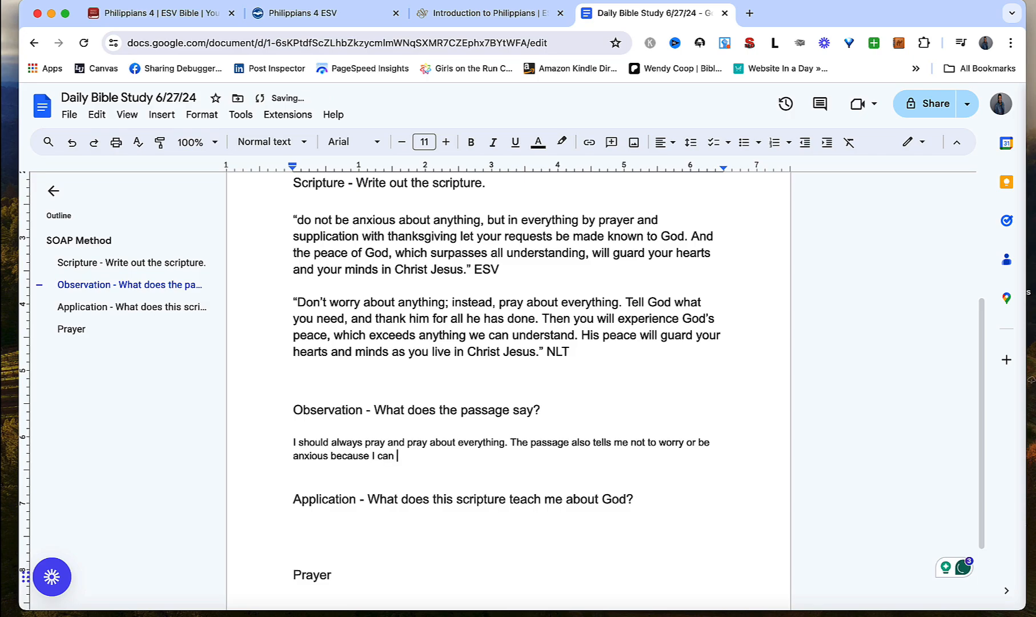
text(tell)
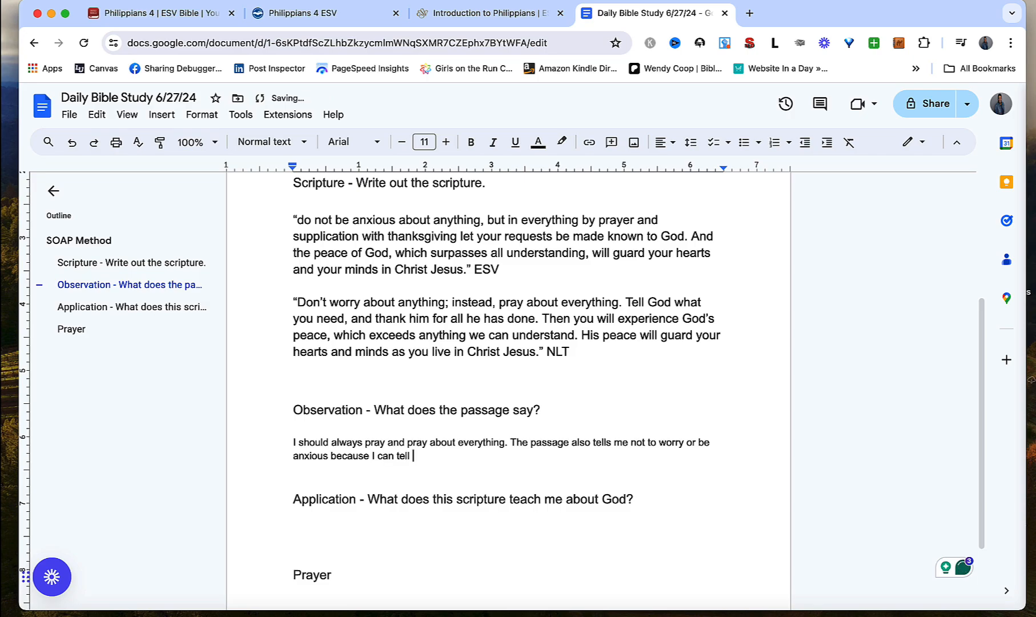
text(everything to G)
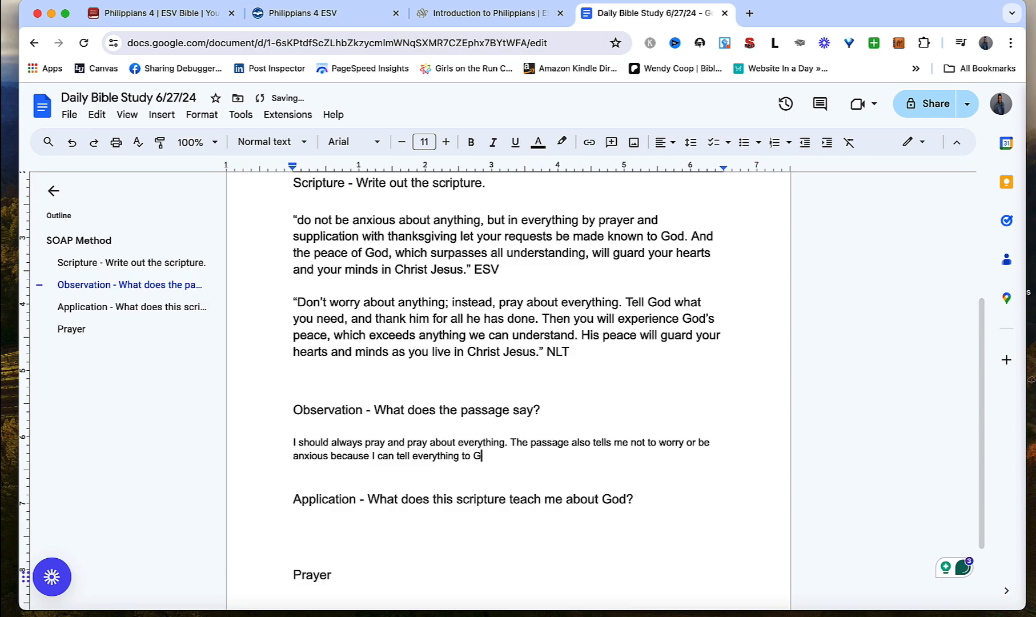
text(od.)
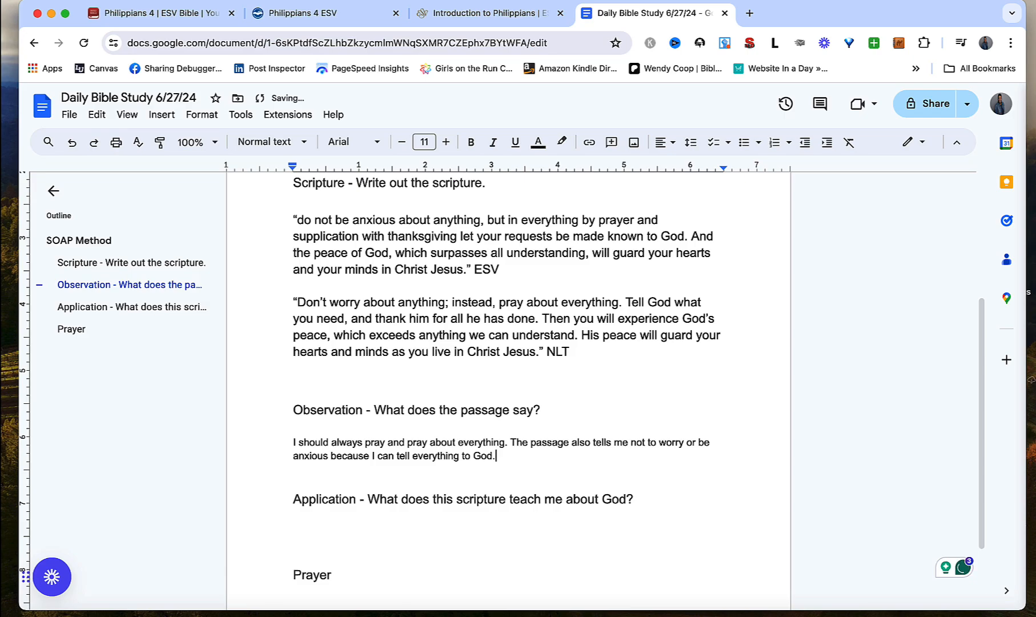
Add that I can experience God's peace and God will guard my heart and mind.
text(Alos)
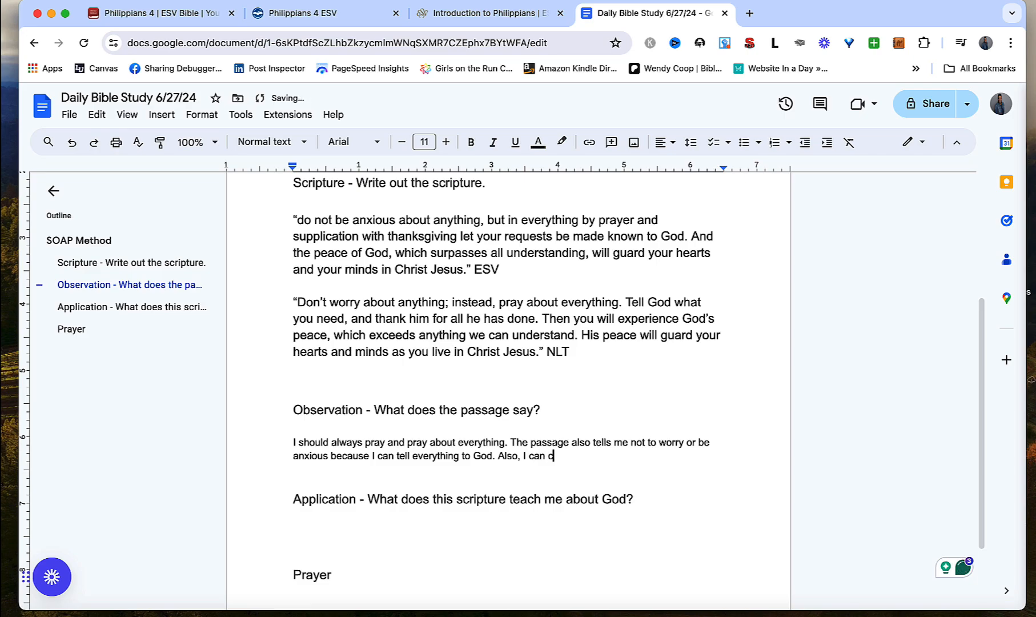
text(xperience God')
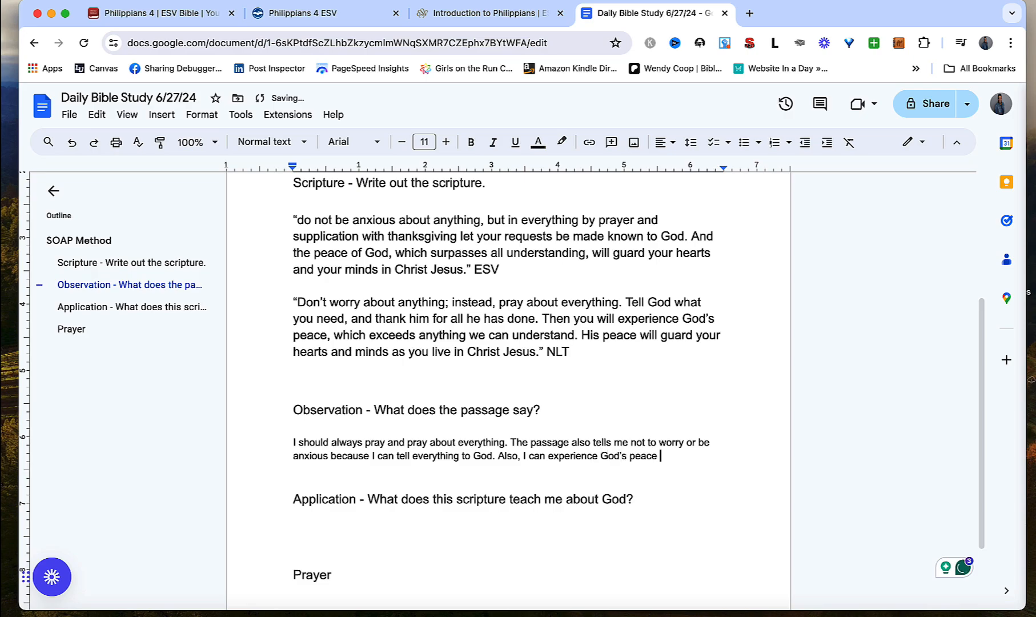
text(which exceeds everything)
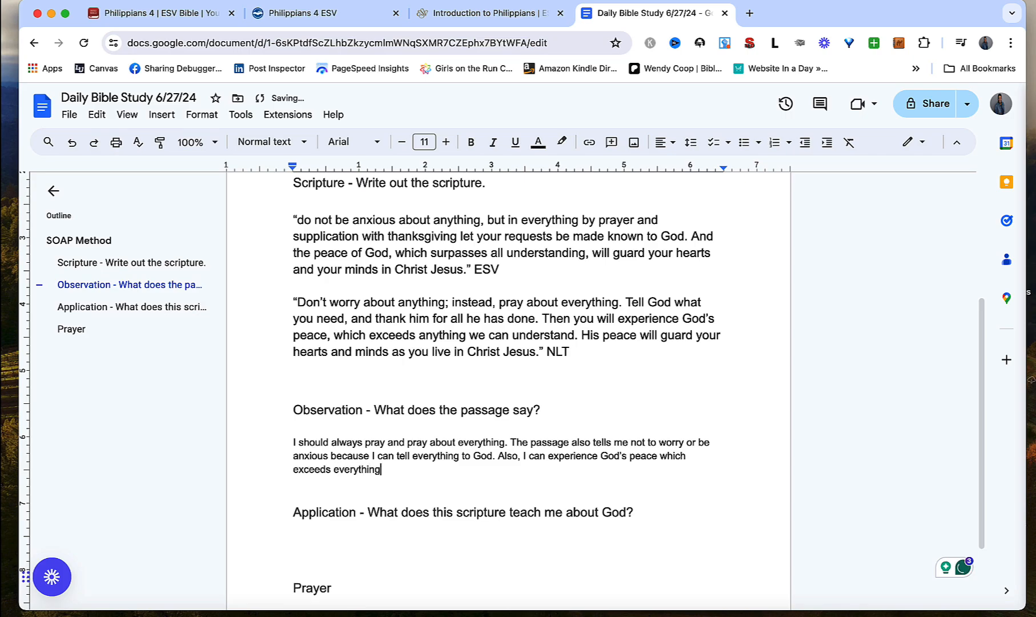
text(and)
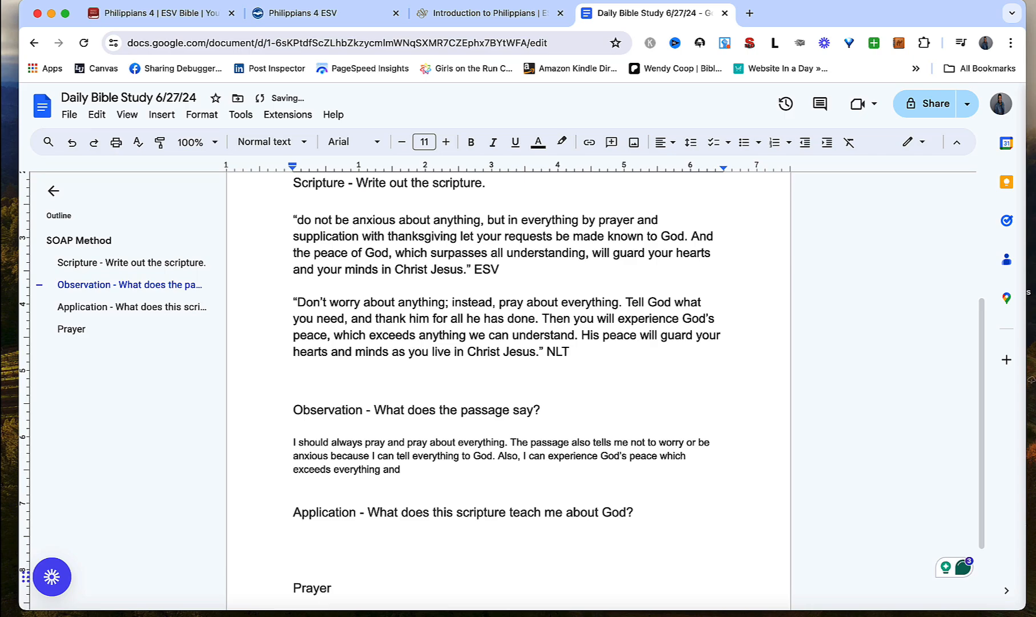
text(it w)
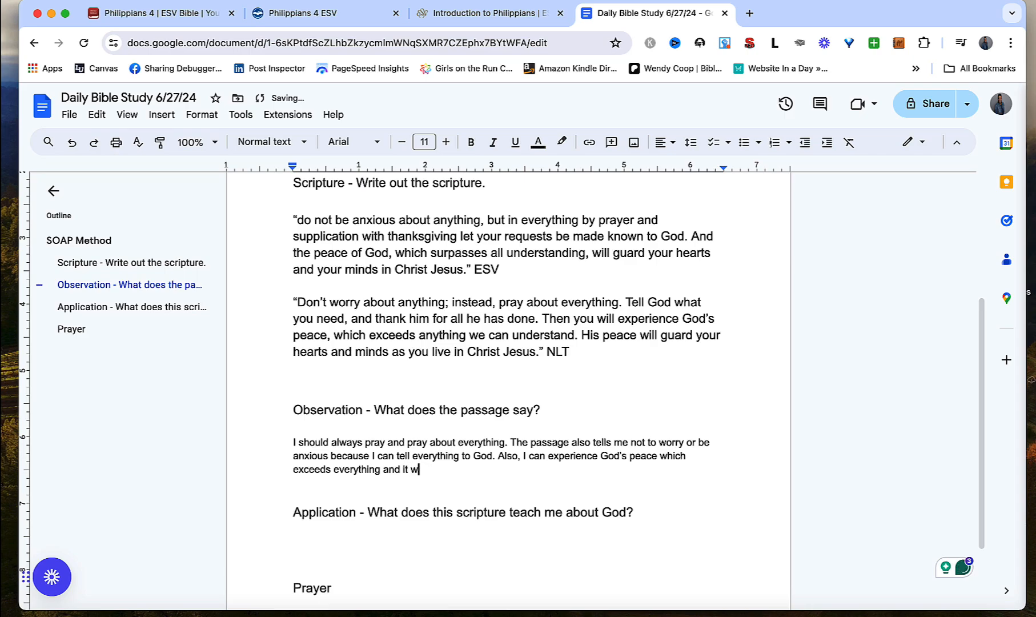
text(God will)
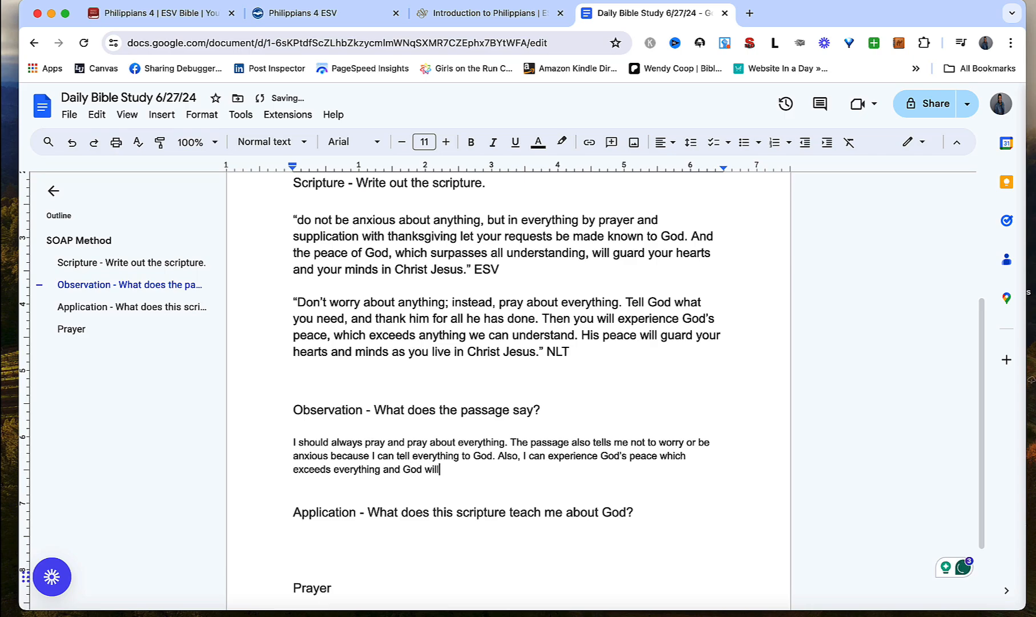
text(guard)
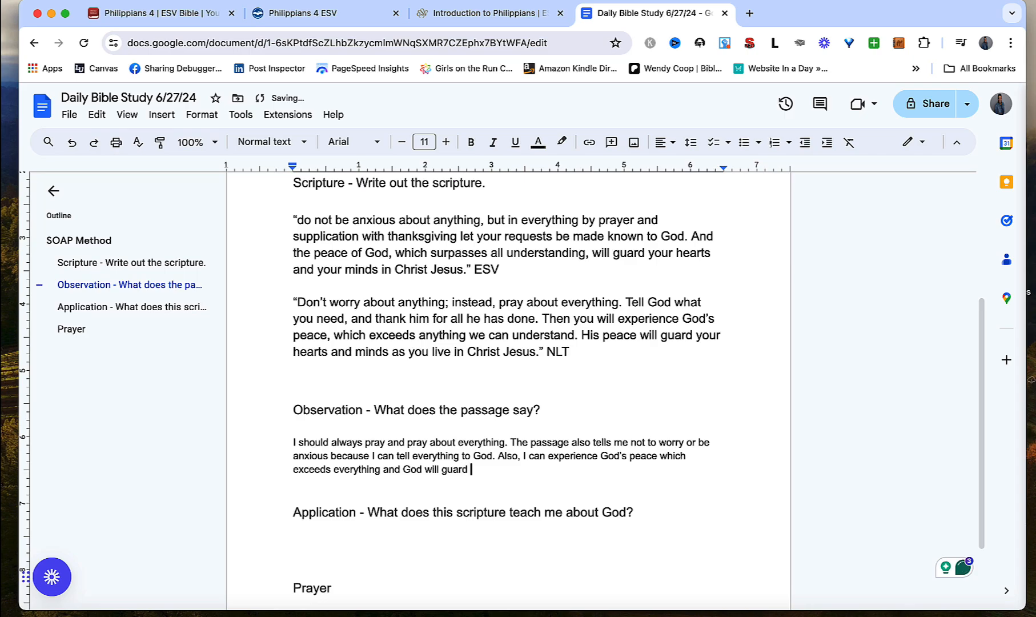
text(my heart and n)
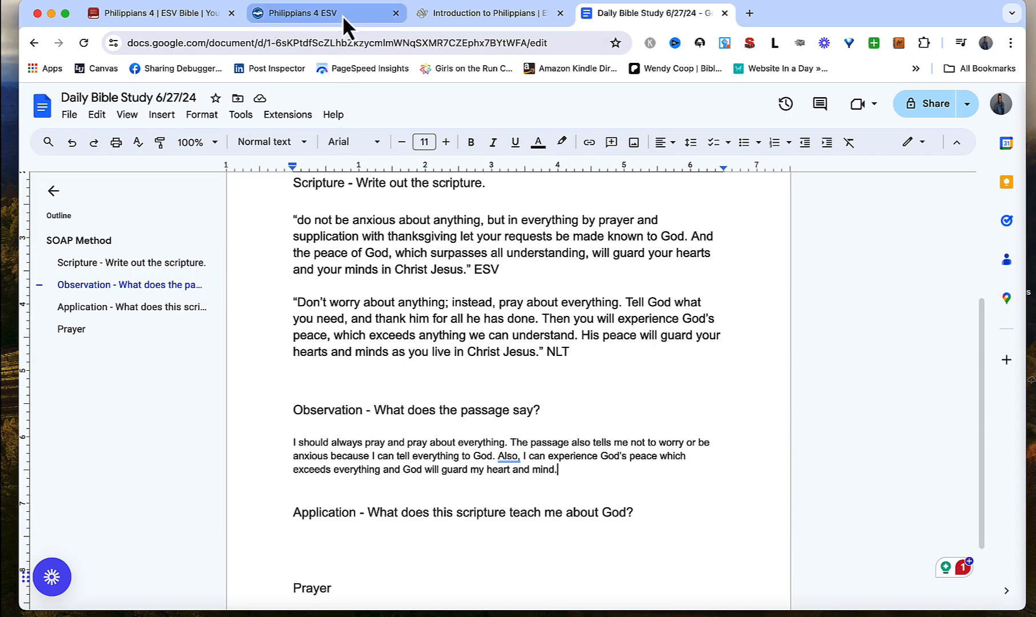
mouse_move(158, 13)
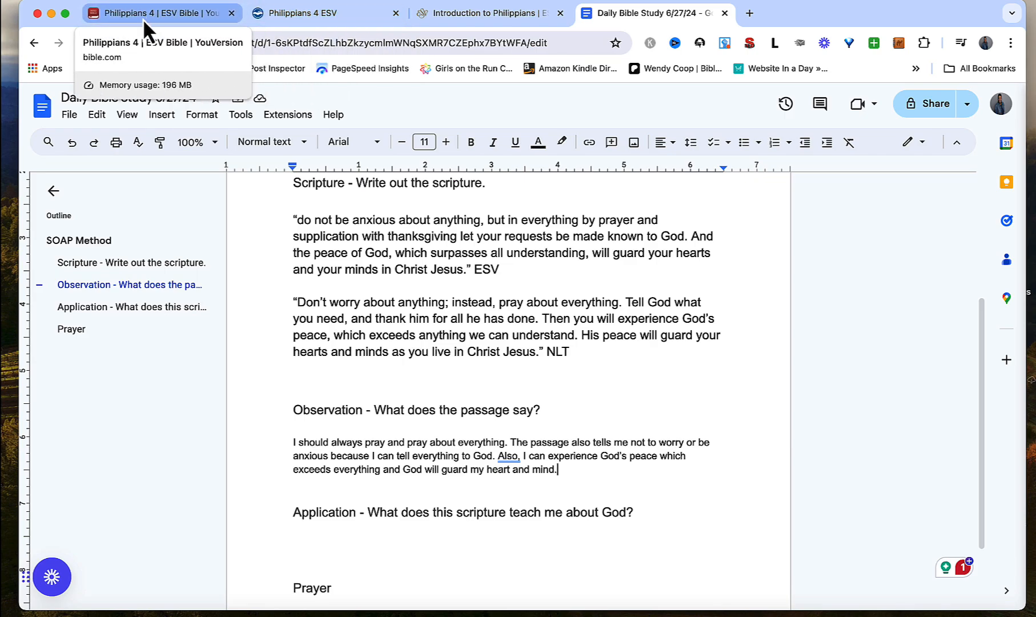
Check the YouVersion parallel Philippians 4 page, then switch to Bible Hub's Philippians 4 ESV chapter.
click(159, 14)
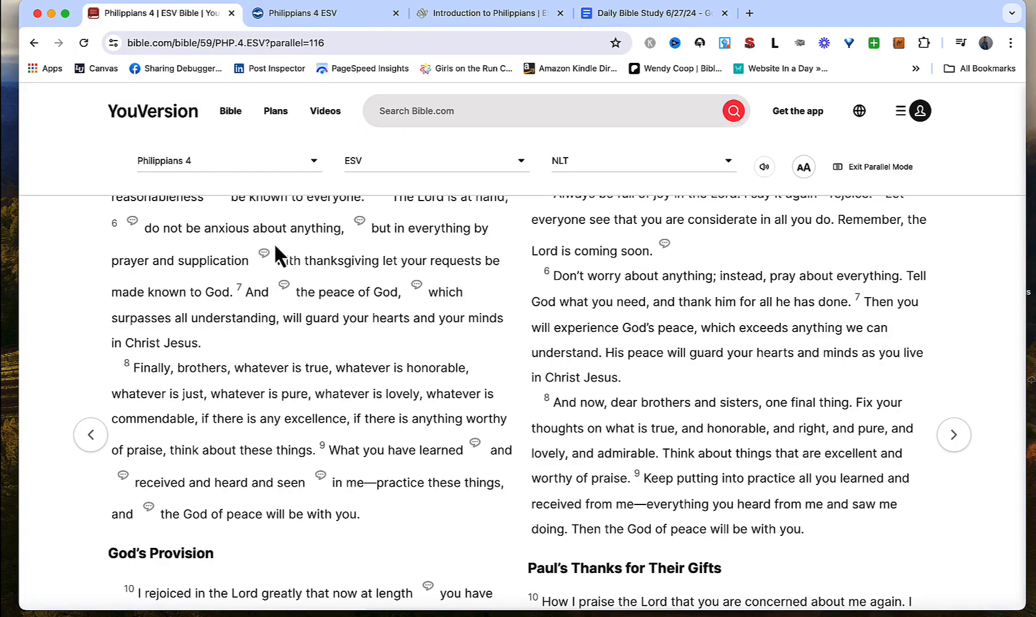
mouse_move(359, 220)
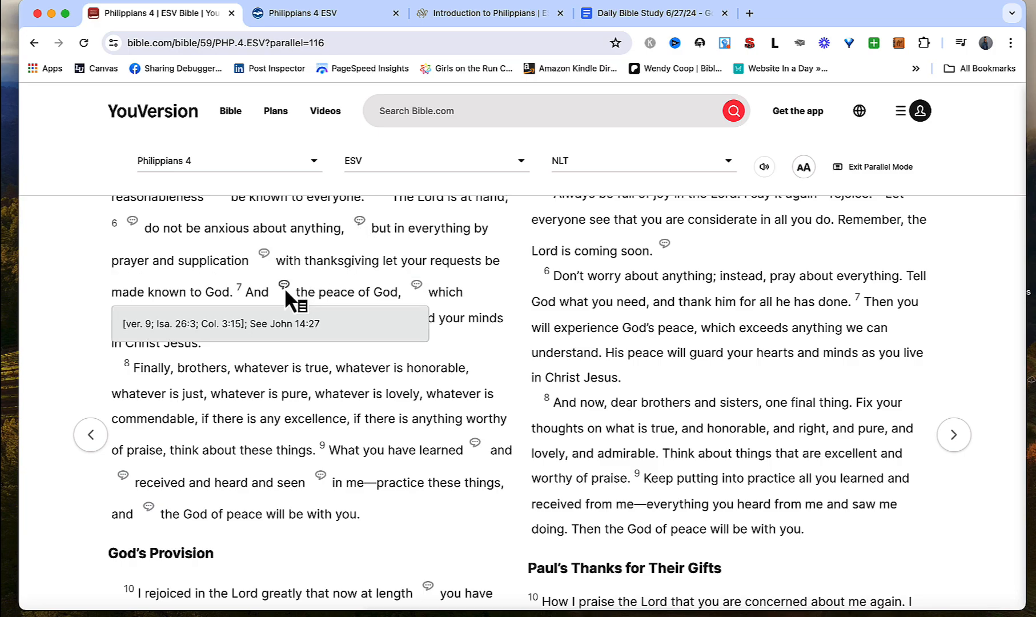
mouse_move(263, 253)
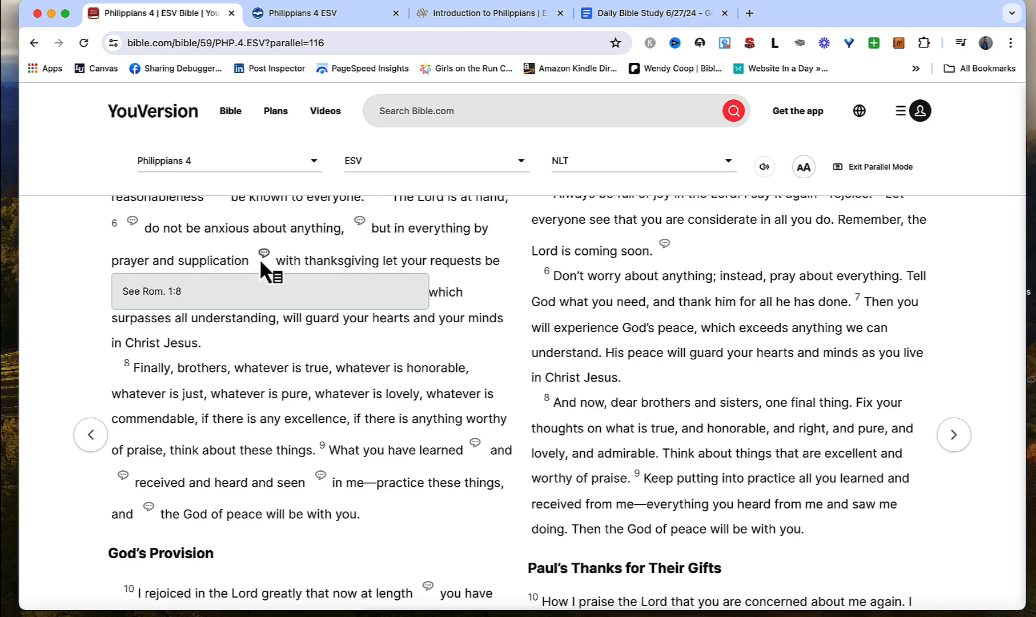
mouse_move(415, 285)
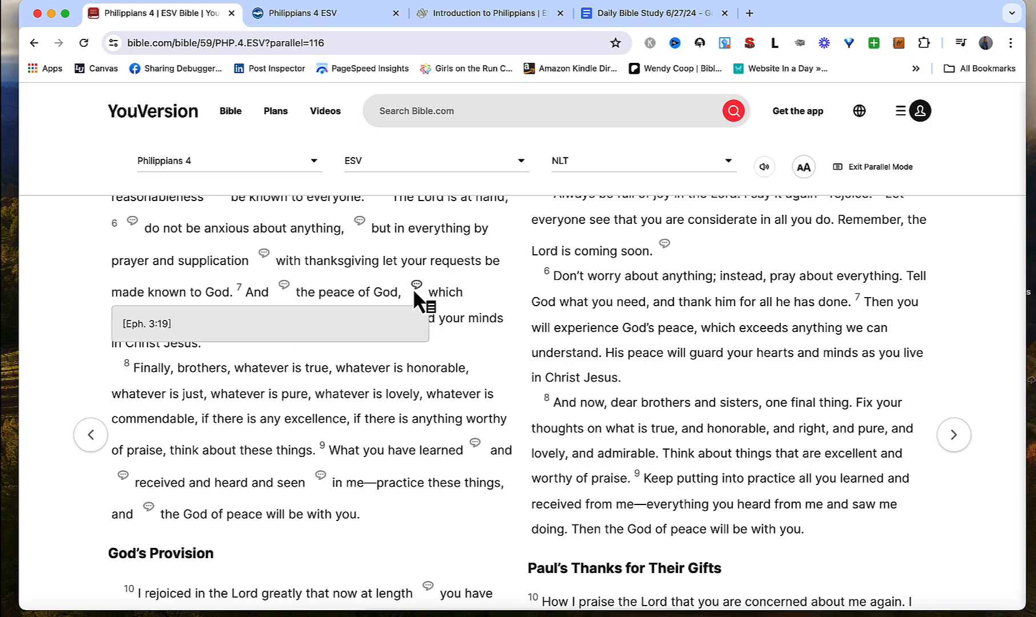
mouse_move(393, 320)
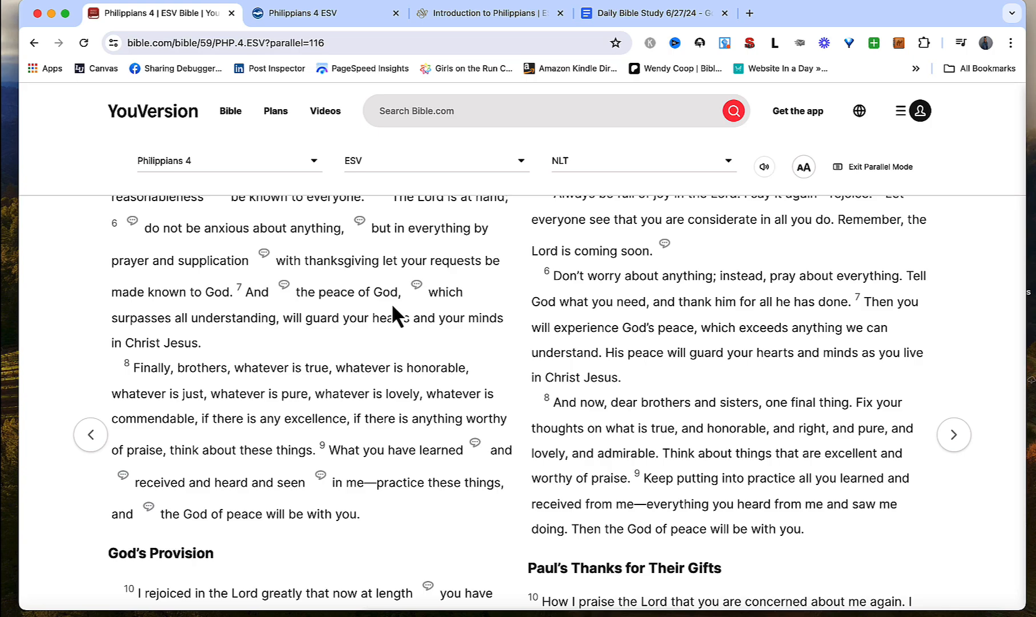
click(310, 13)
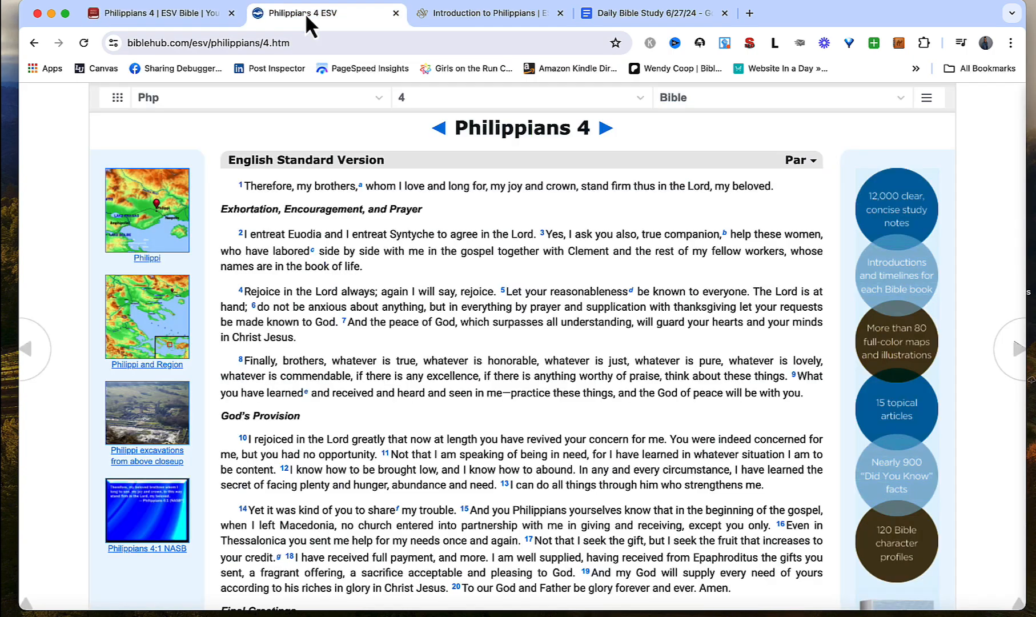
mouse_move(527, 244)
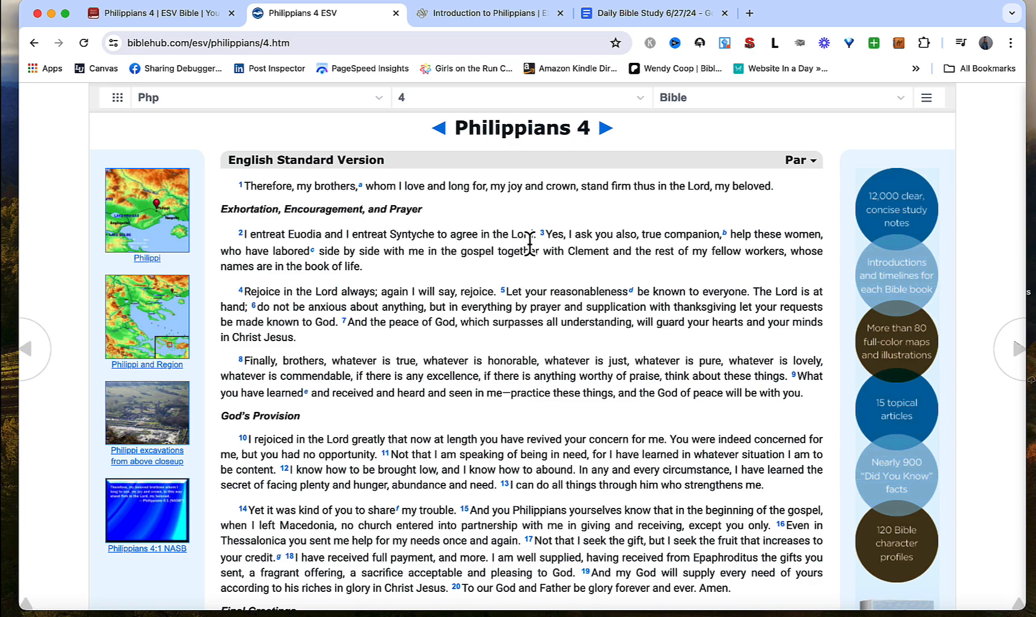
mouse_move(541, 314)
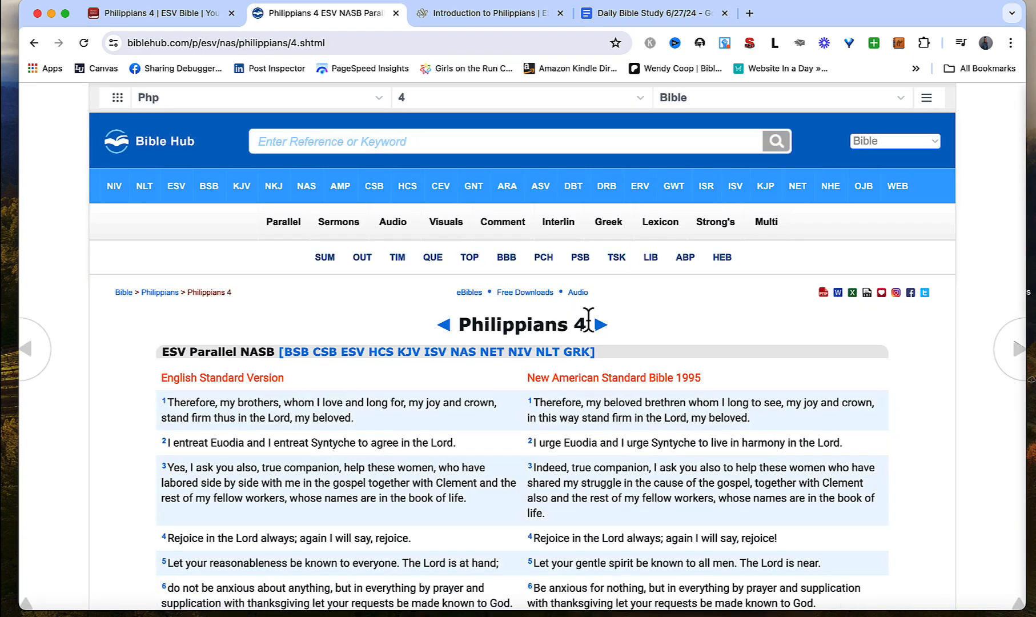
scroll(down, 3)
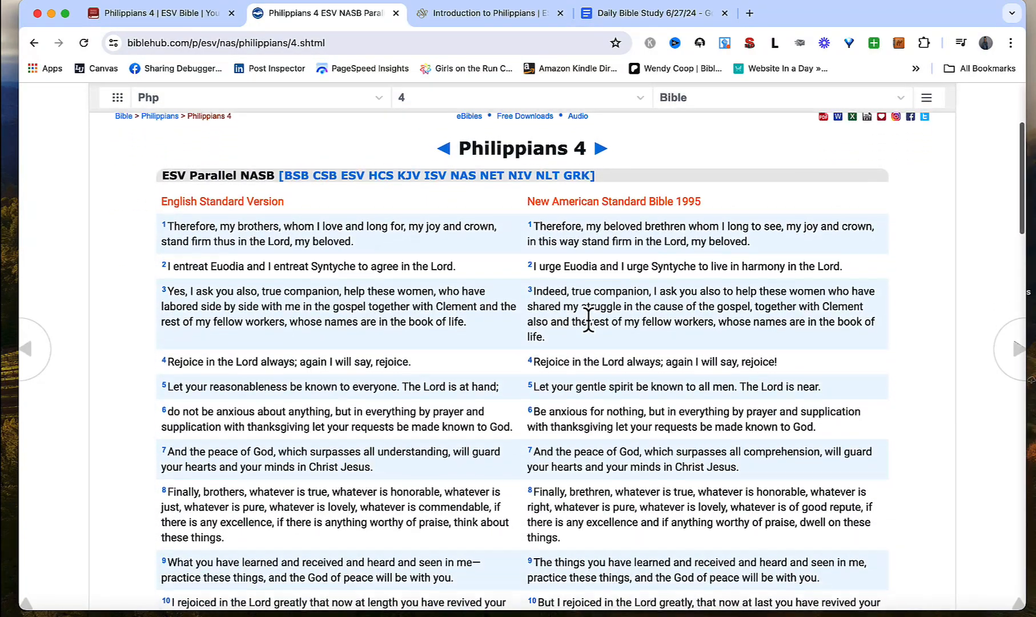
scroll(down, 3)
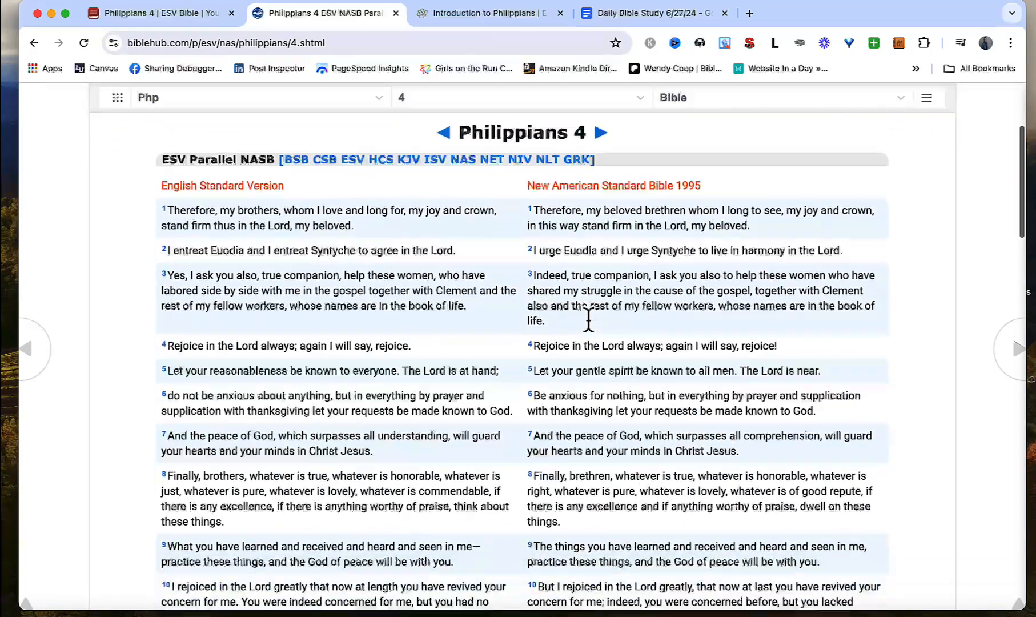
scroll(down, 3)
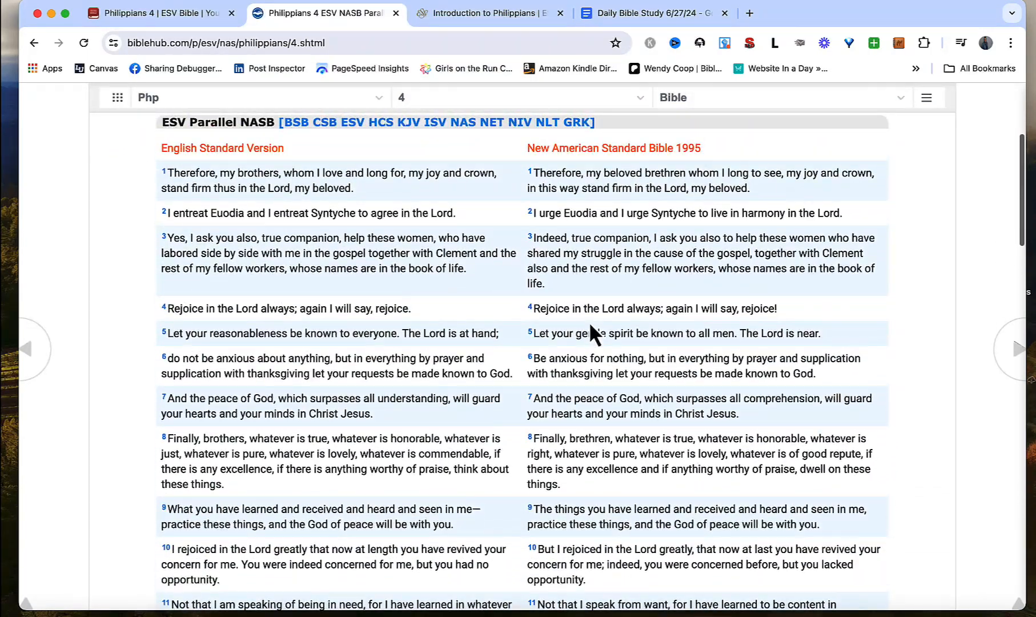
mouse_move(537, 152)
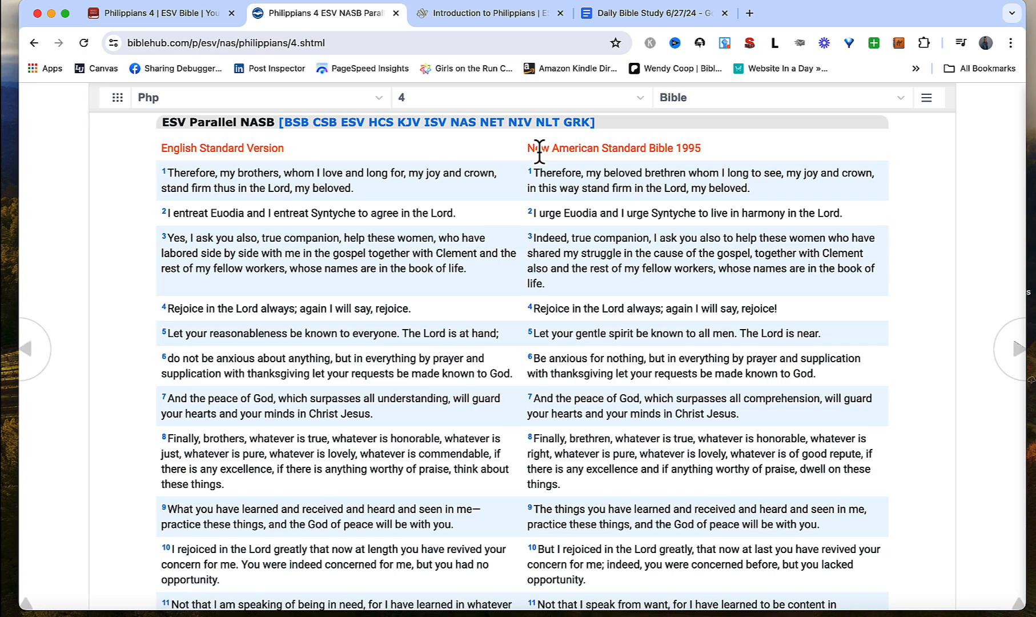
mouse_move(136, 100)
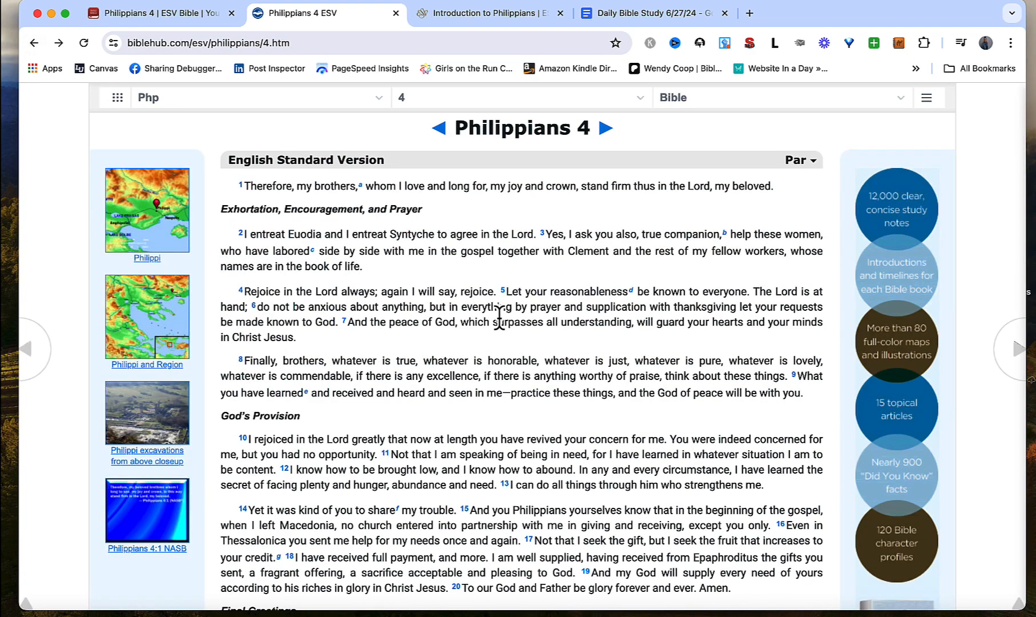
Scroll down Bible Hub's Philippians 4 ESV chapter toward verse 6 and the footnotes.
scroll(down, 3)
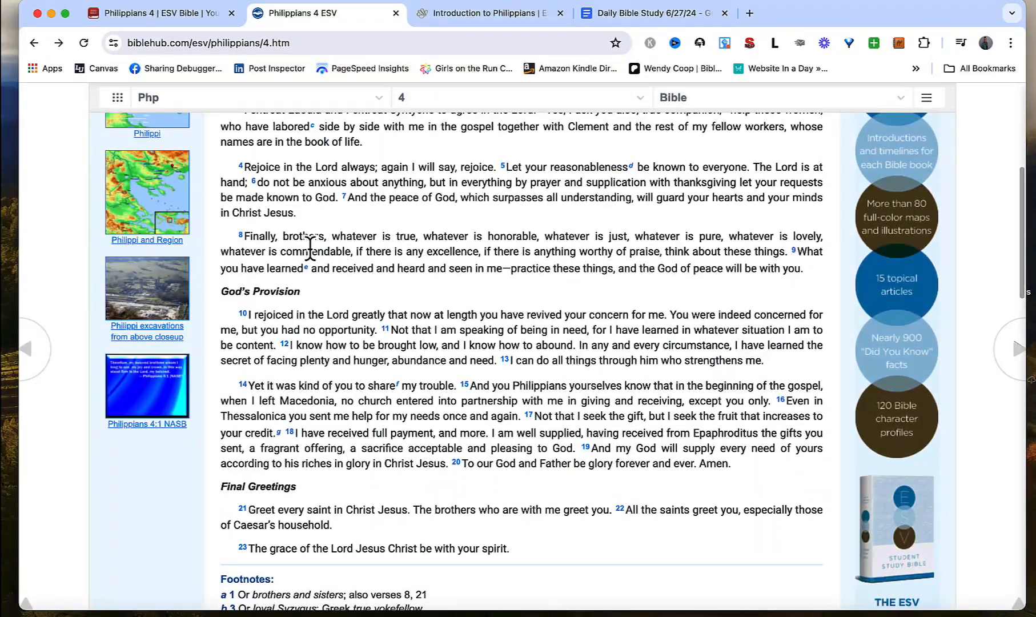
mouse_move(254, 183)
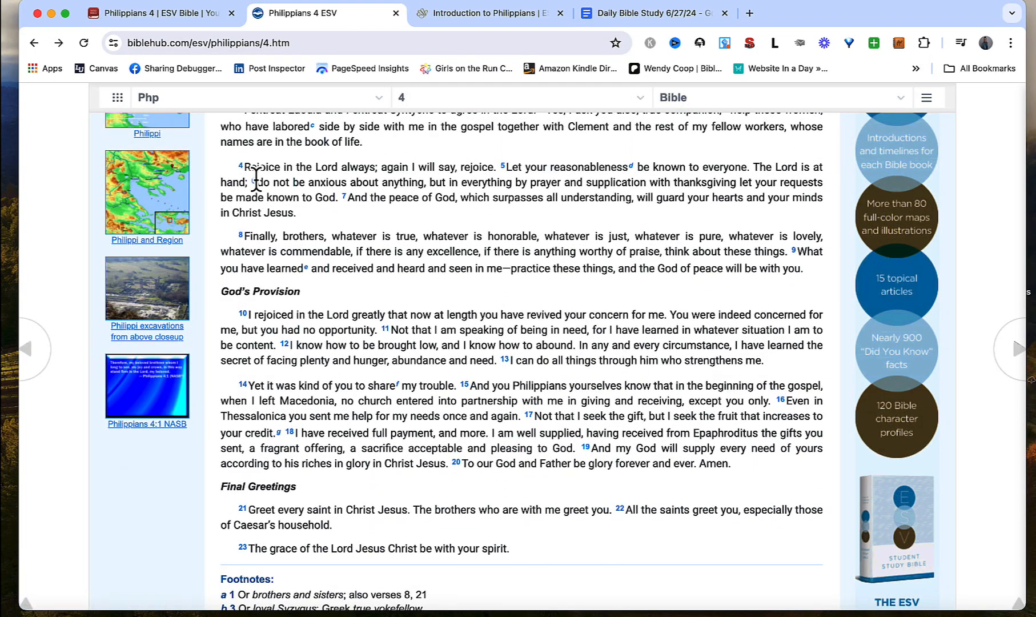
mouse_move(258, 190)
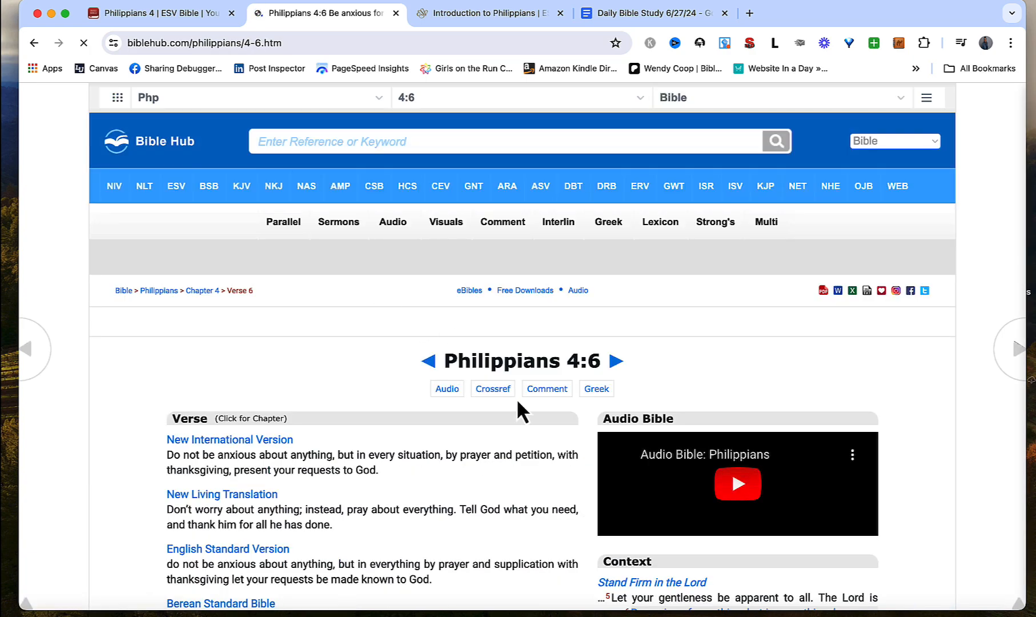
Scroll through the Philippians 4:6 translations and cross references on Bible Hub.
scroll(down, 3)
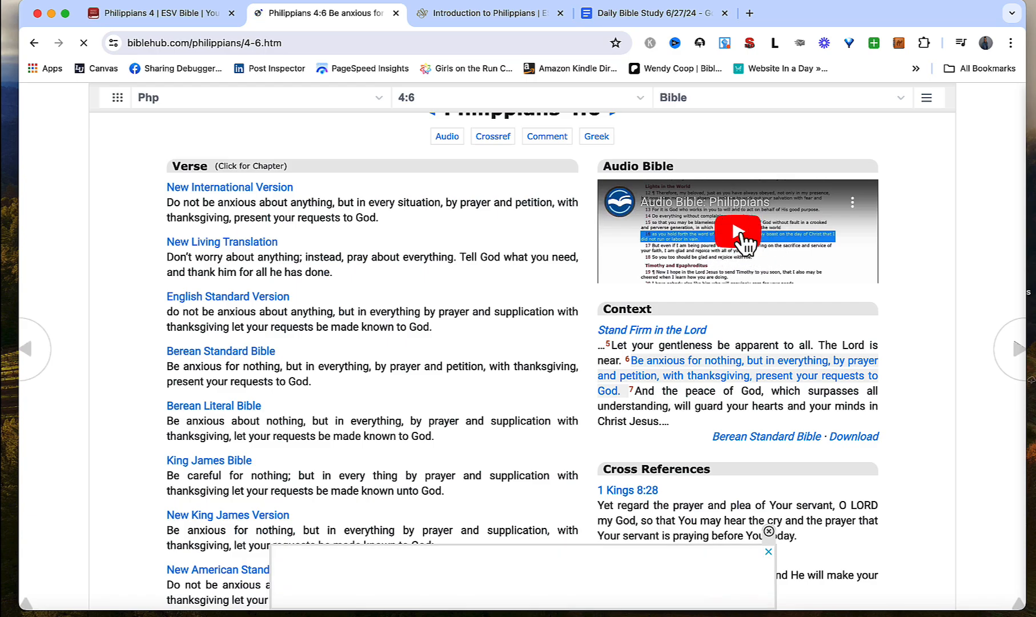
mouse_move(592, 299)
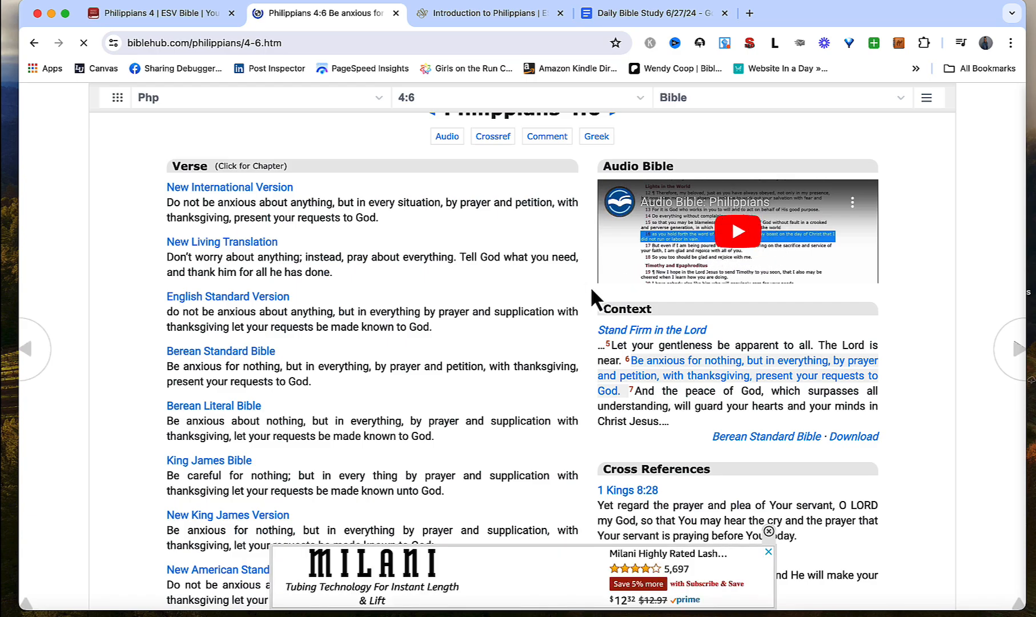
scroll(down, 3)
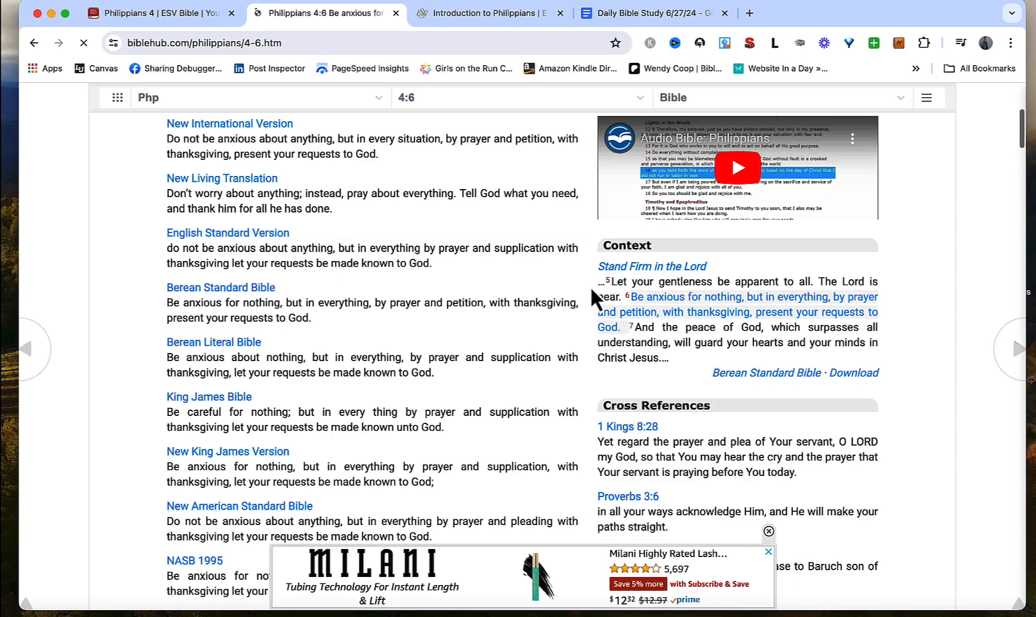
scroll(up, 3)
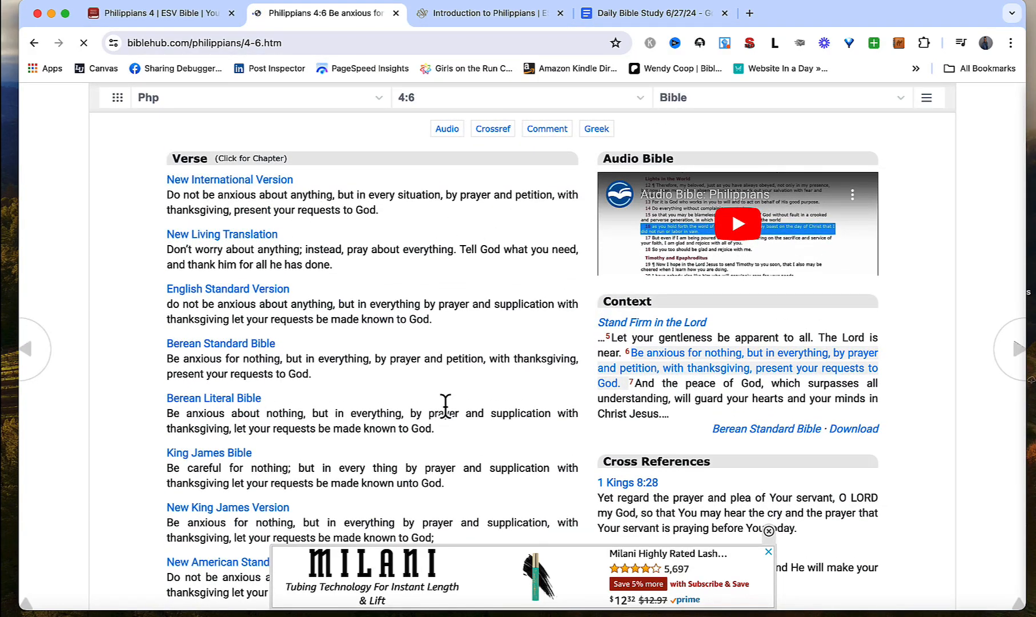
scroll(up, 3)
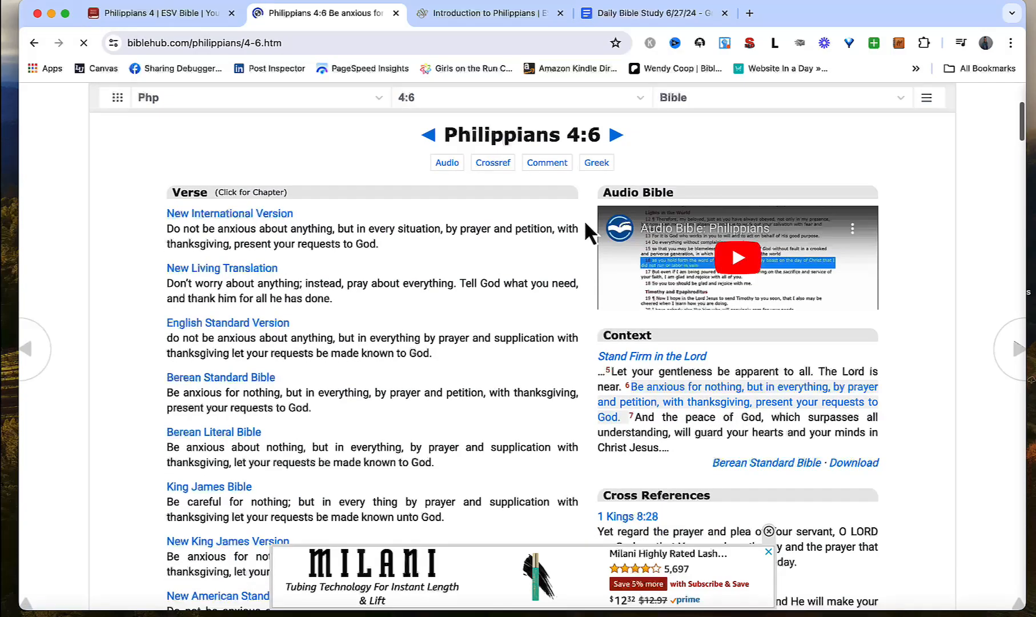
scroll(down, 3)
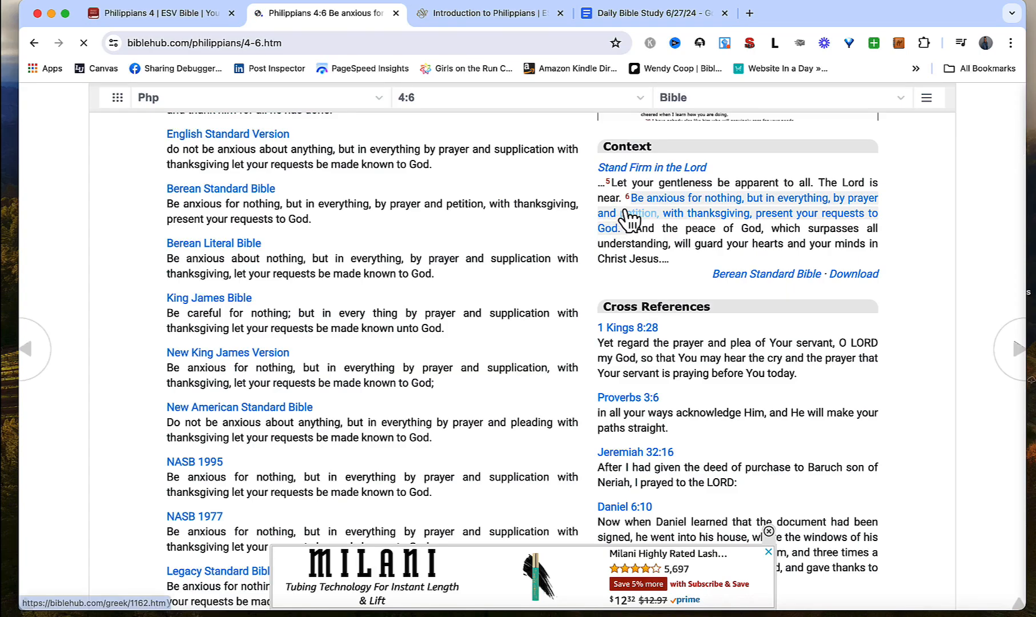
mouse_move(633, 184)
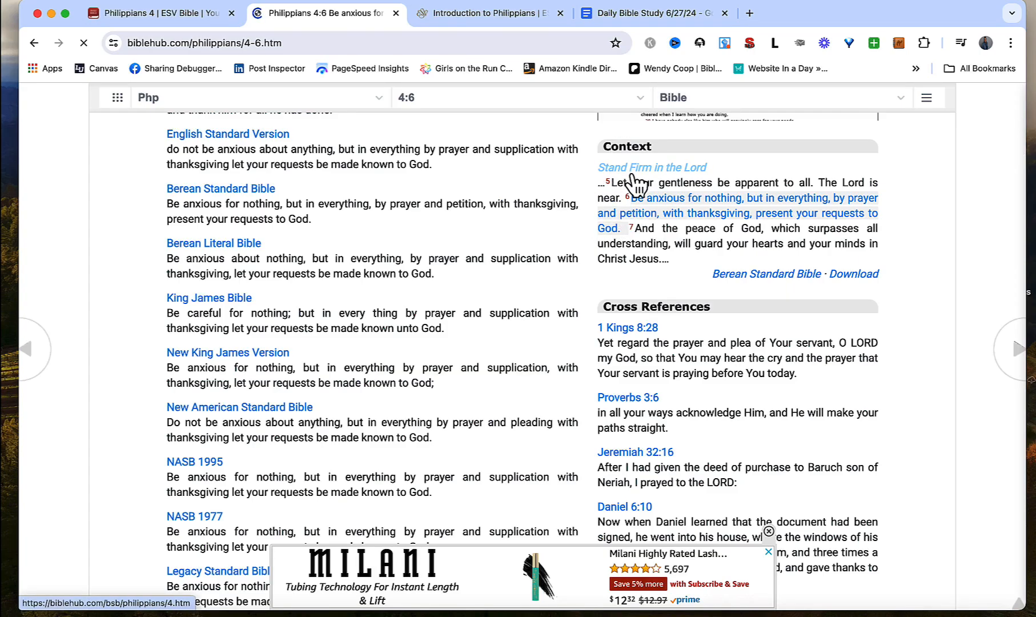
mouse_move(611, 297)
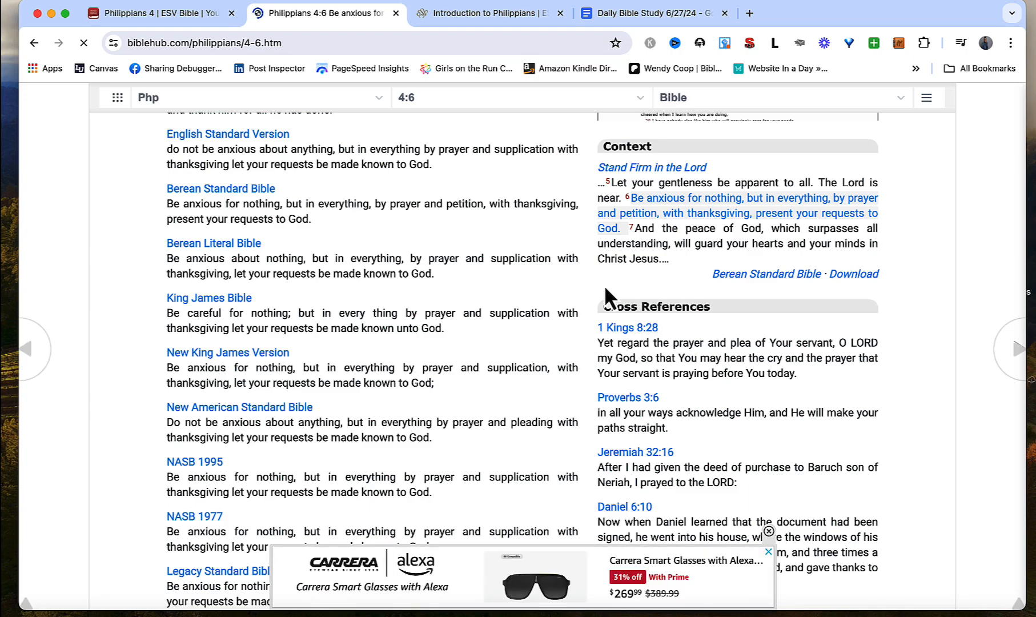
scroll(down, 3)
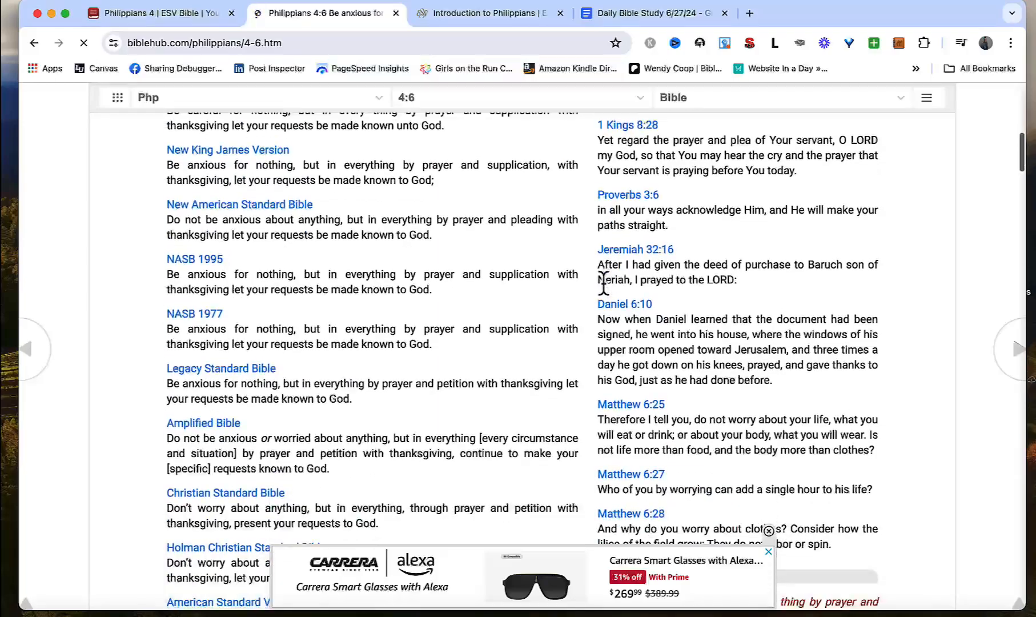
scroll(down, 3)
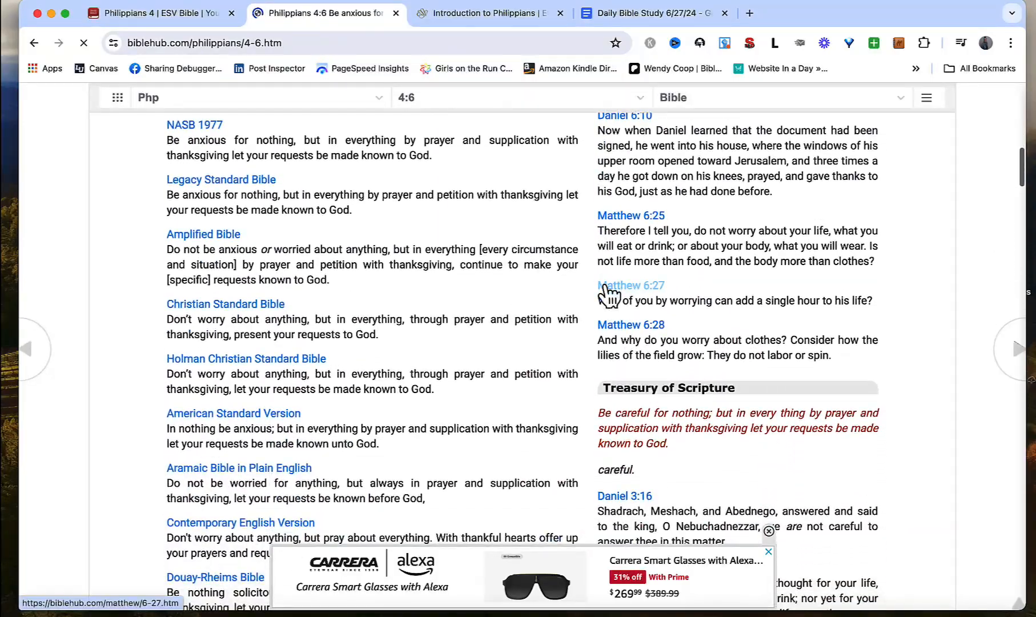
Return to the verse heading and jump to the commentaries, starting with Ellicott's.
scroll(down, 3)
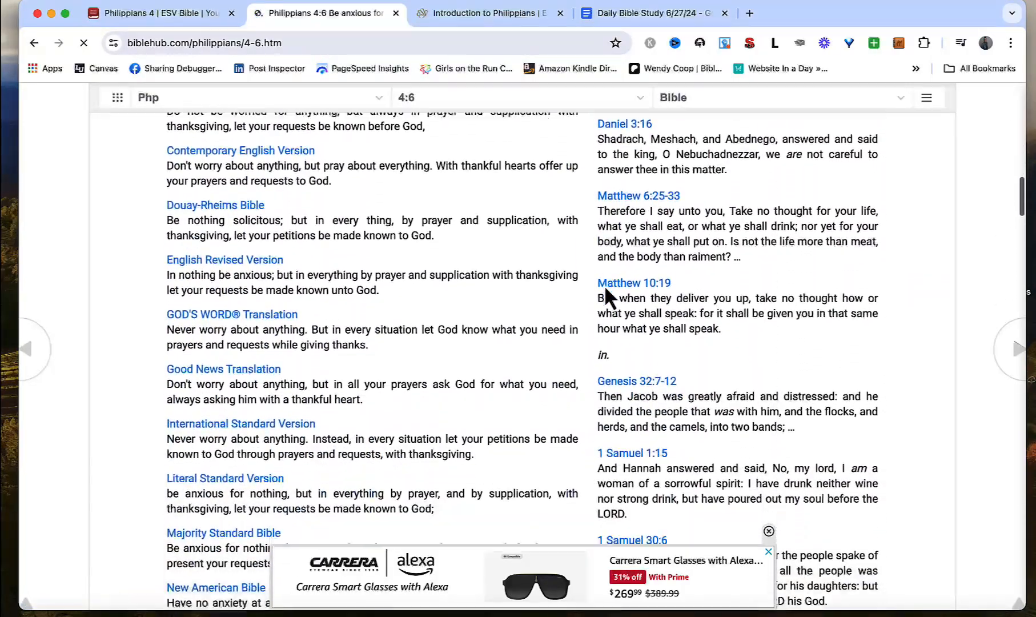
scroll(down, 3)
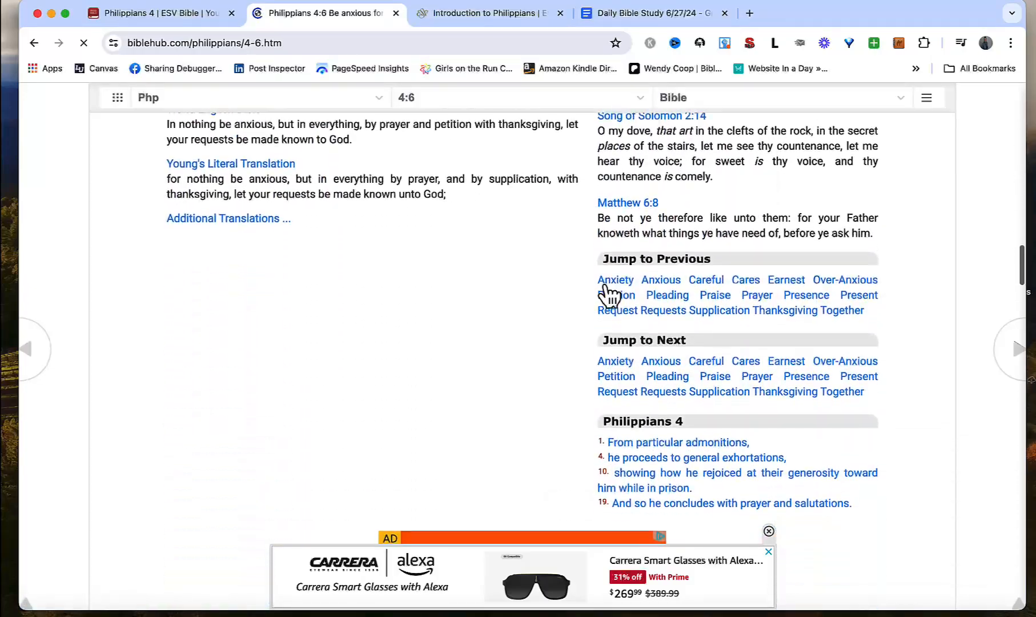
scroll(up, 3)
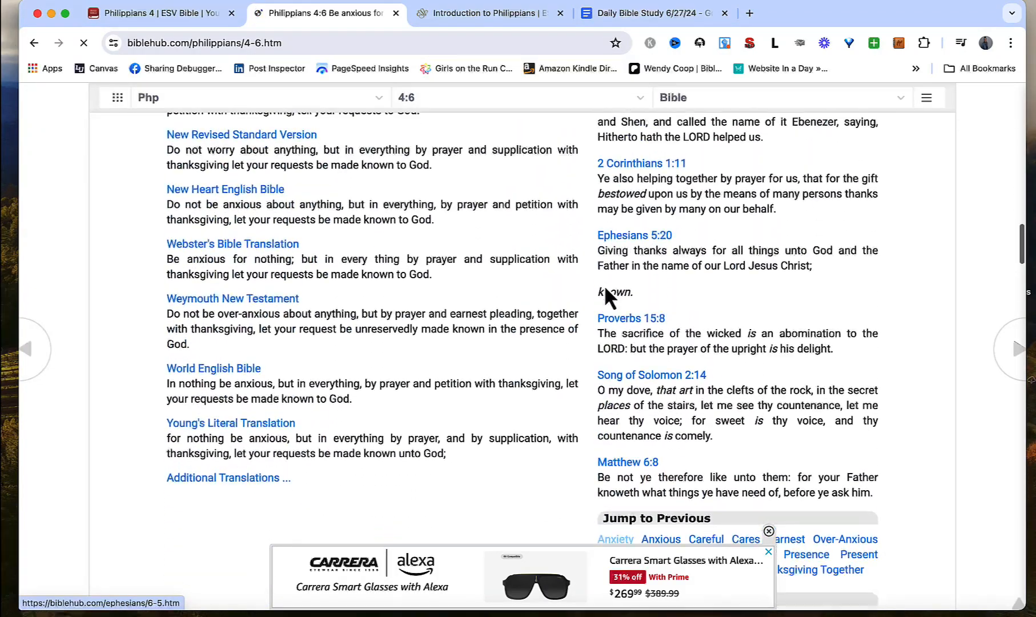
scroll(up, 3)
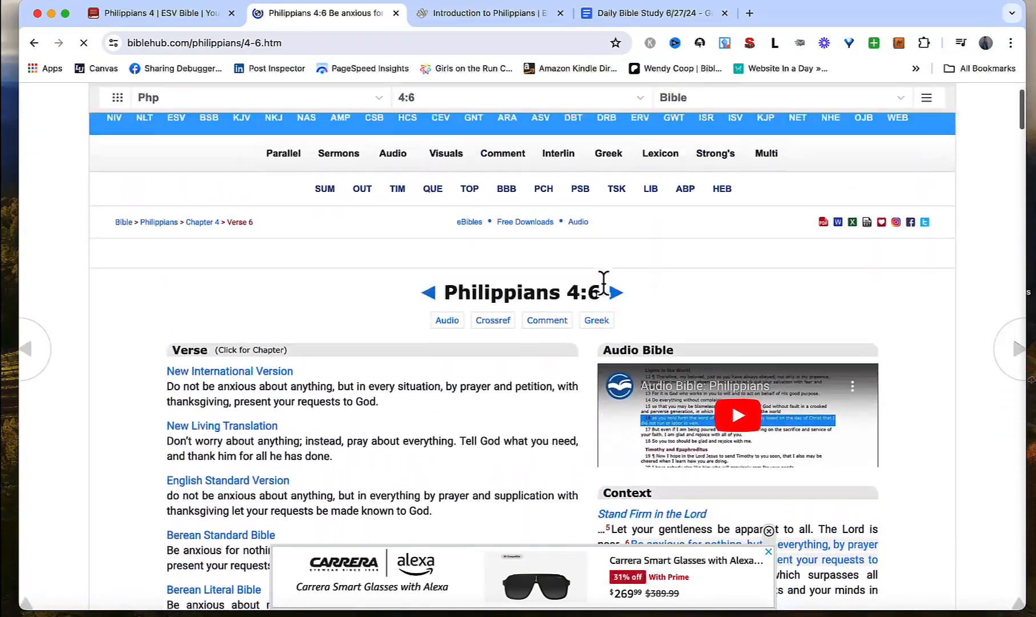
scroll(down, 3)
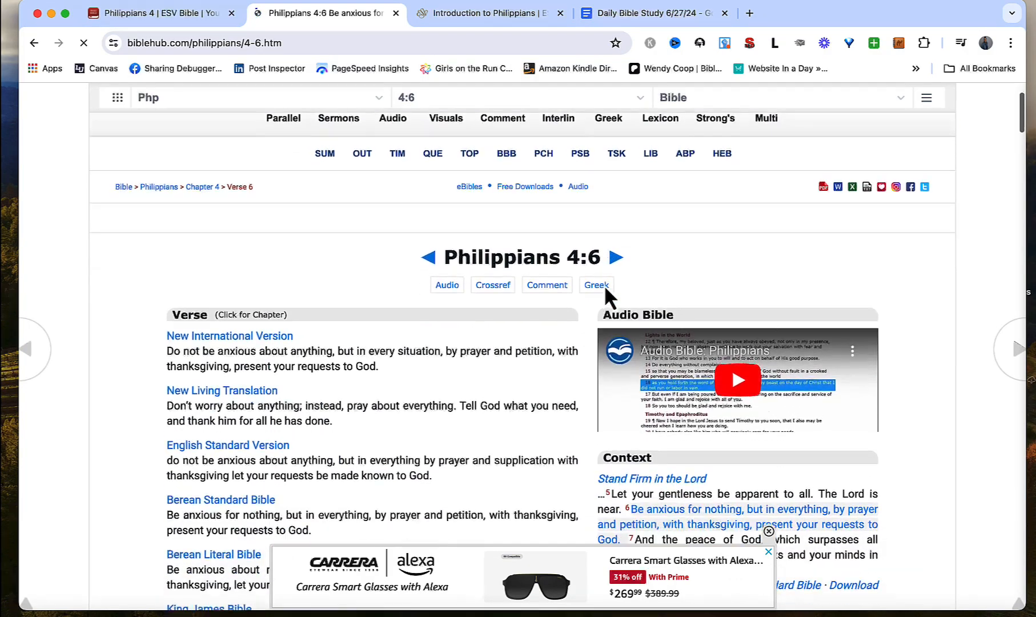
click(546, 284)
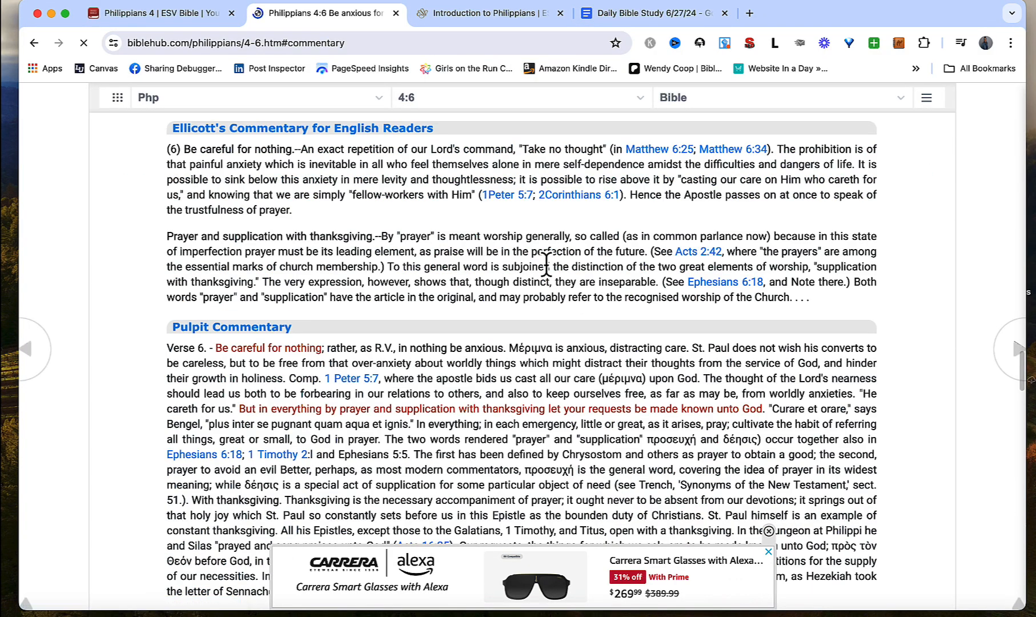
mouse_move(370, 241)
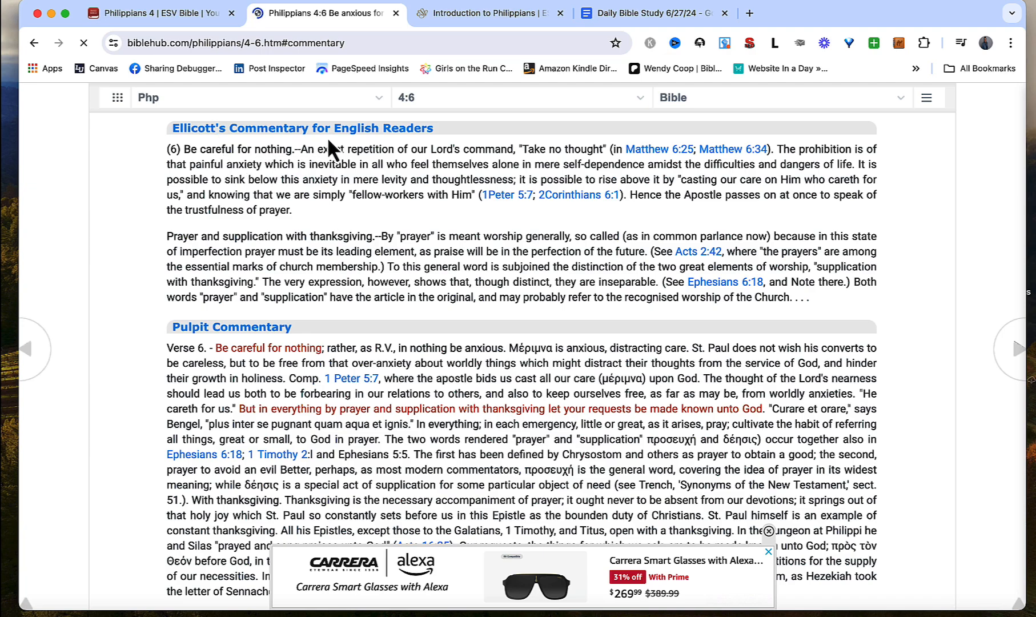
Read the Greek word breakdown and commentaries, then switch to the ESV Introduction to Philippians page.
scroll(down, 3)
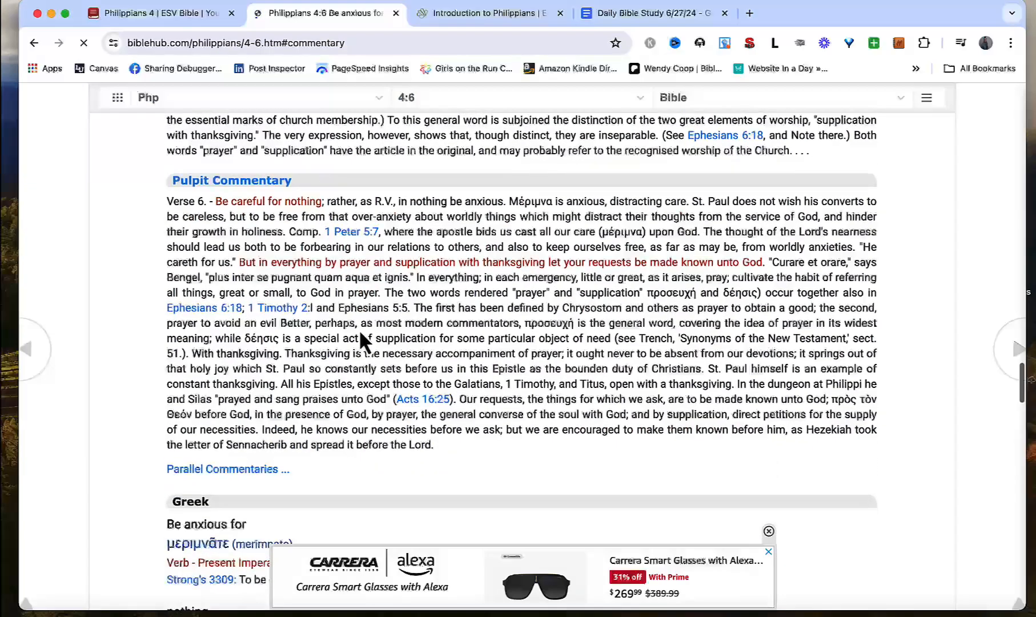
scroll(down, 3)
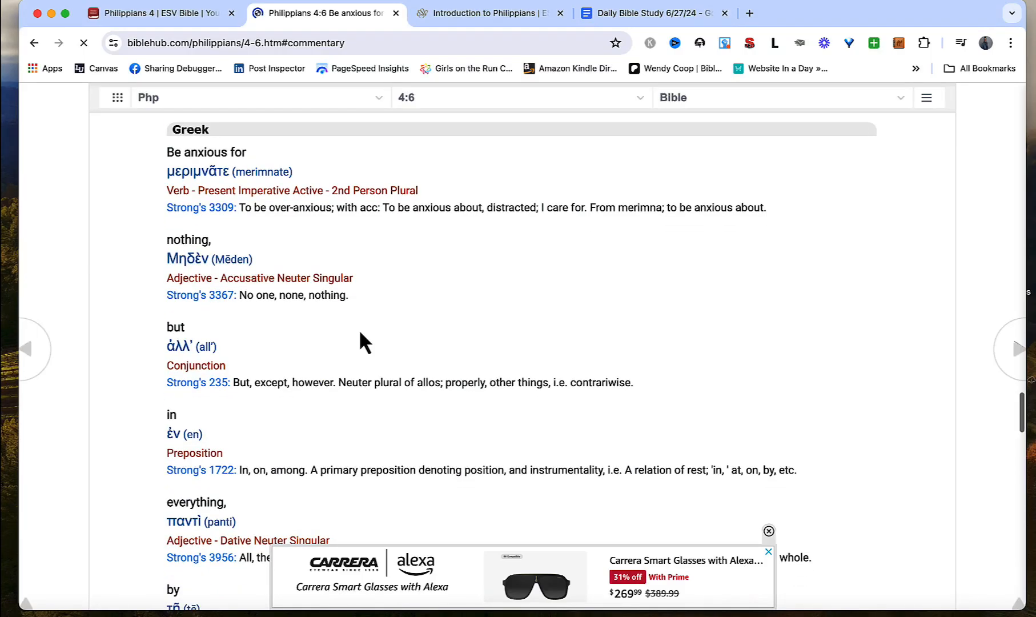
scroll(down, 3)
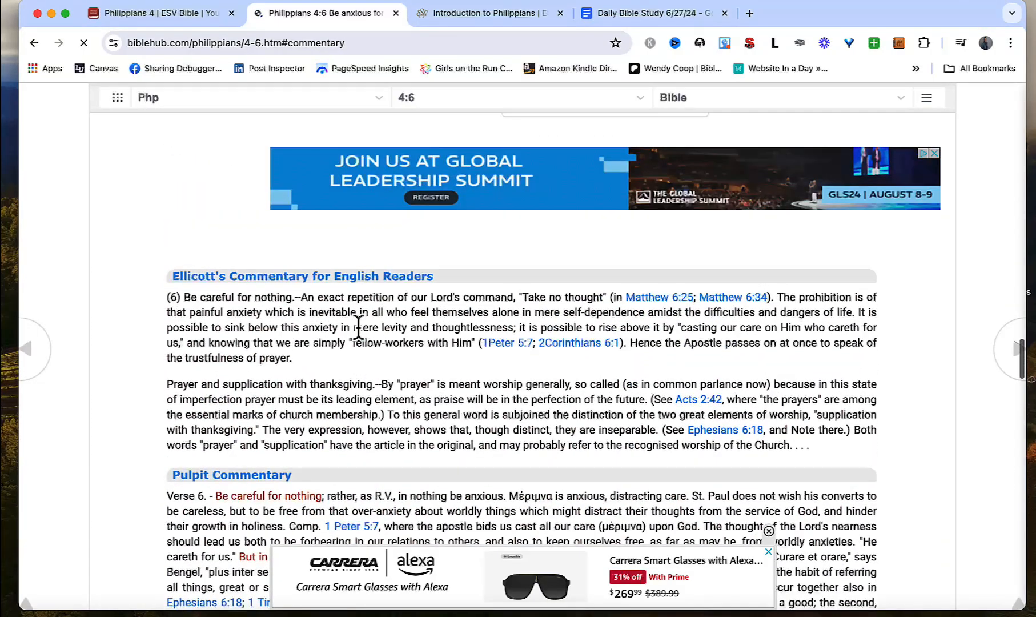
scroll(up, 3)
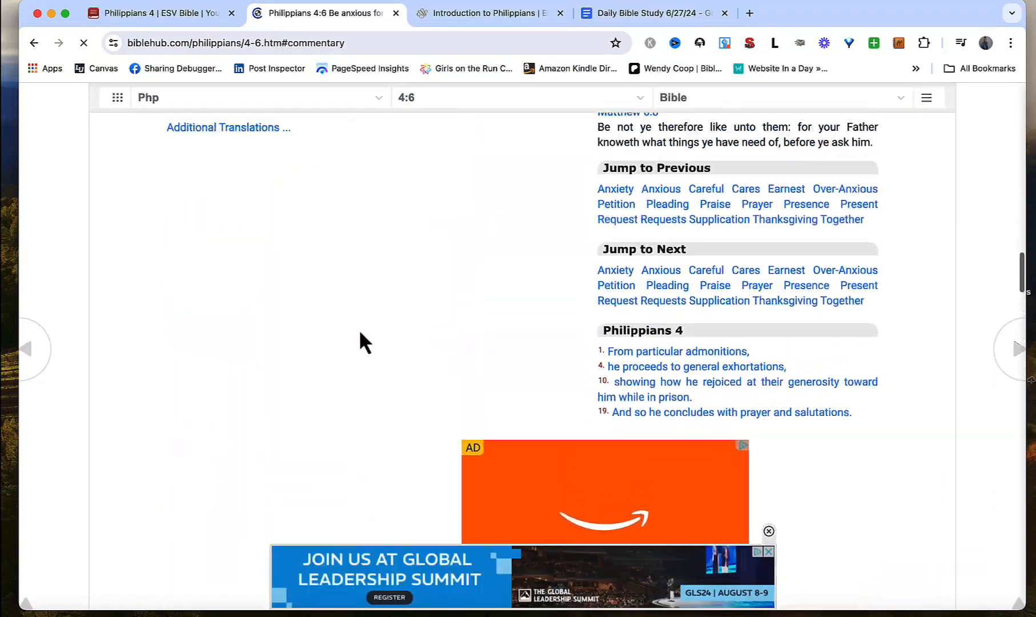
scroll(down, 3)
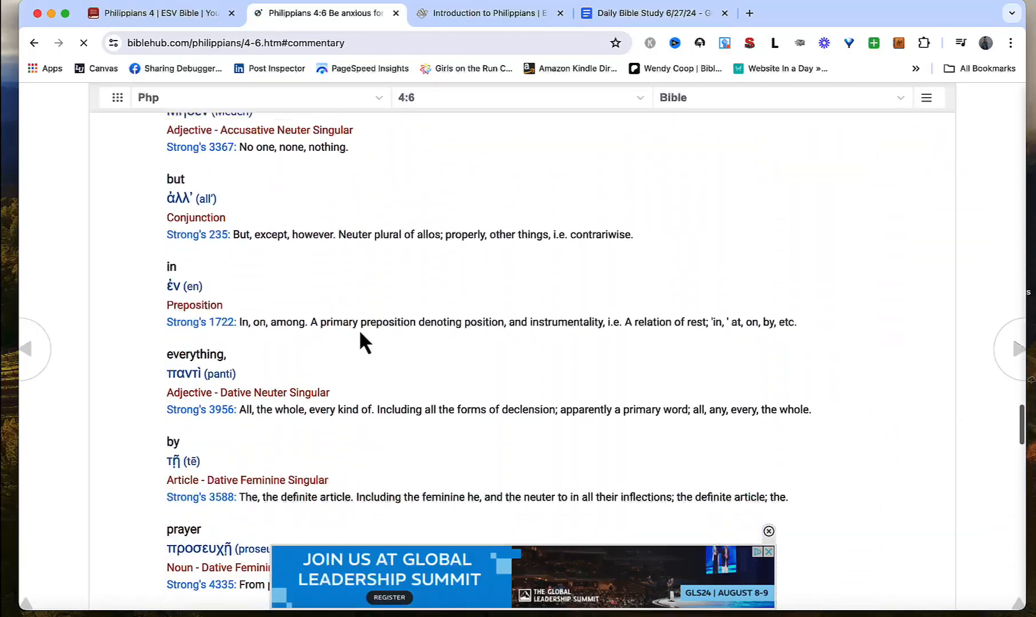
scroll(down, 3)
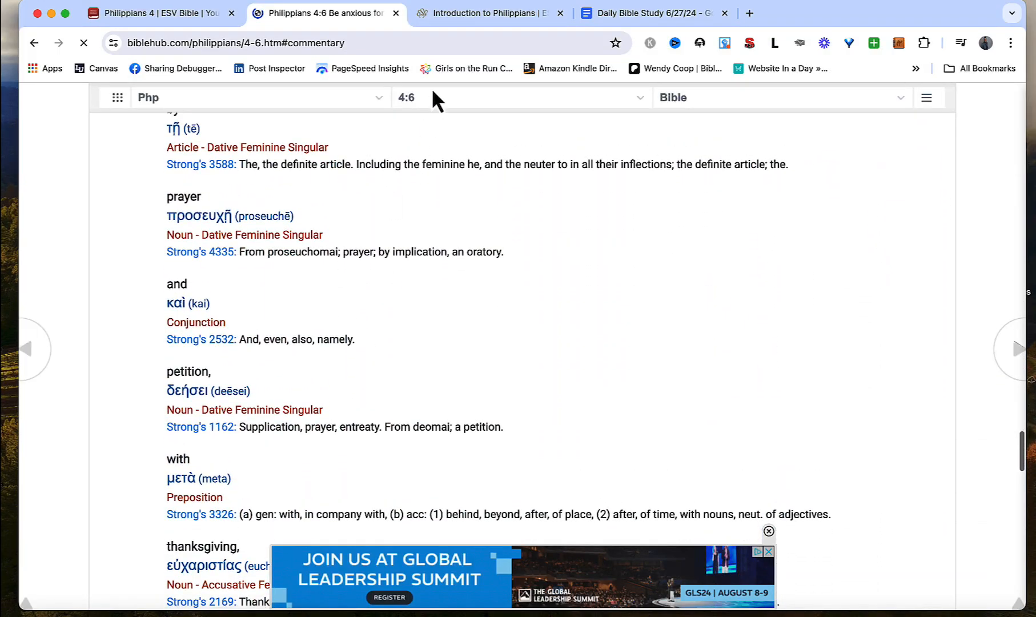
click(486, 13)
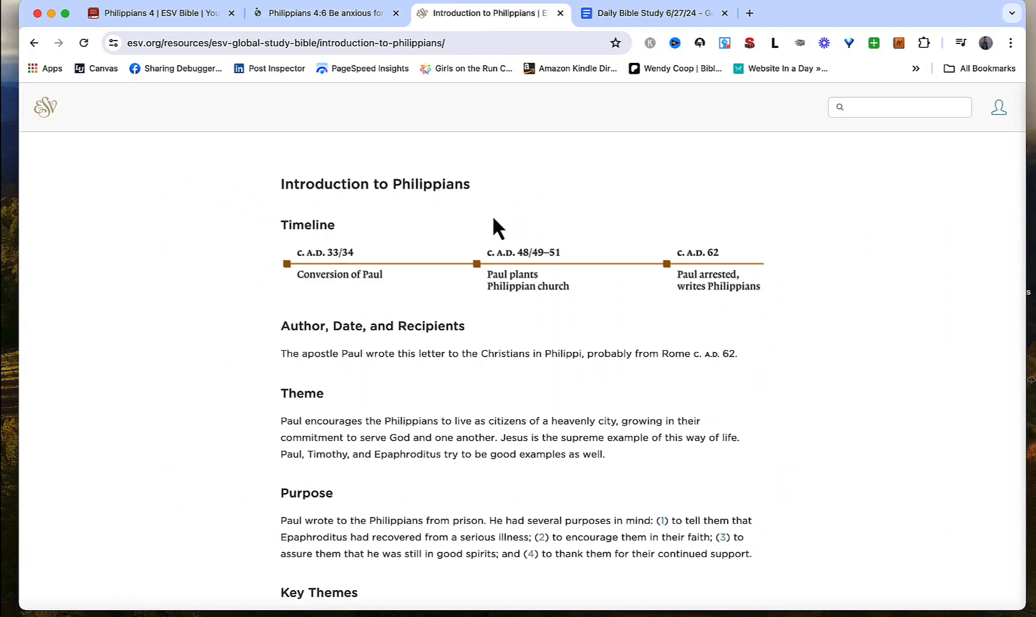
mouse_move(588, 205)
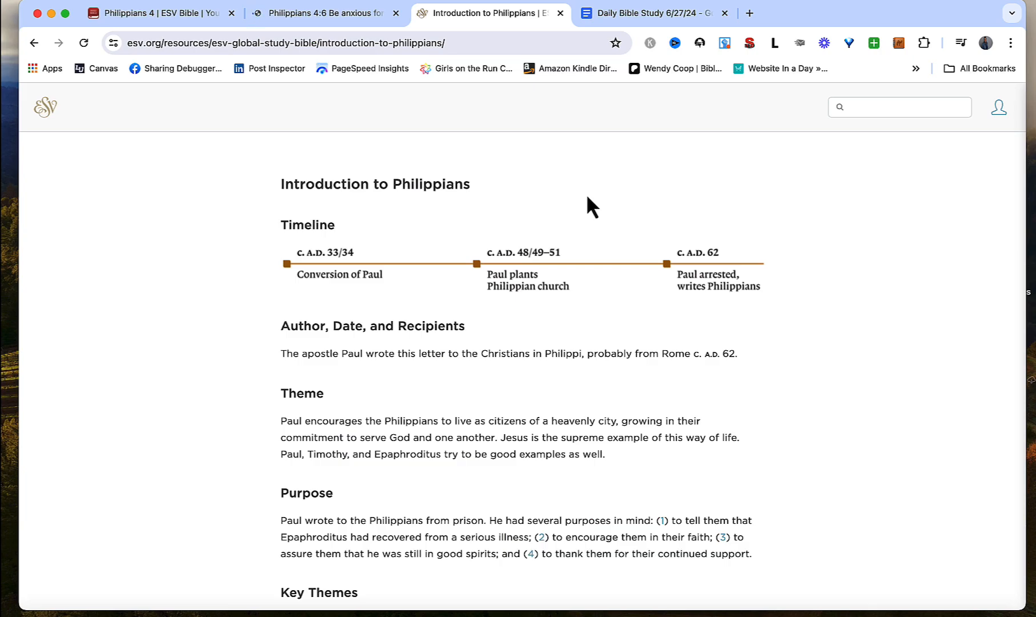
mouse_move(474, 266)
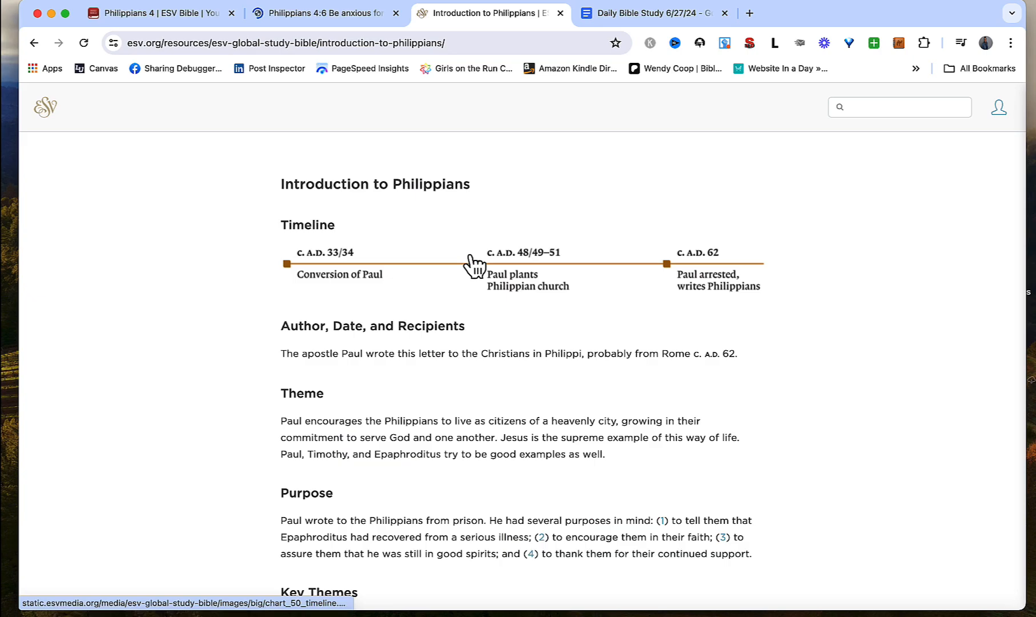
Scroll through the key themes, outline, setting and map of the Introduction to Philippians.
scroll(down, 3)
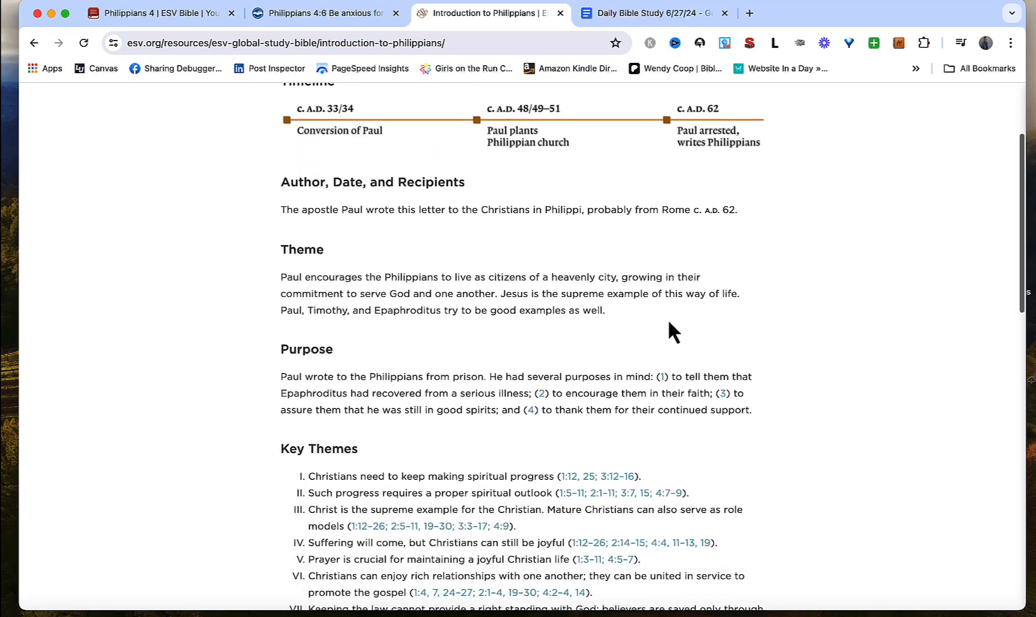
scroll(down, 3)
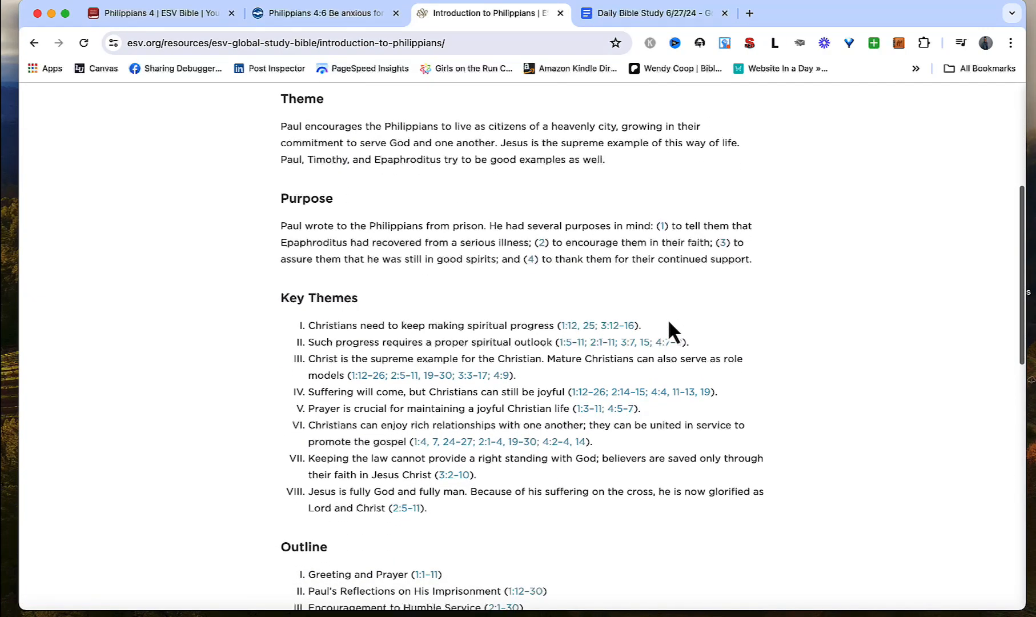
scroll(down, 3)
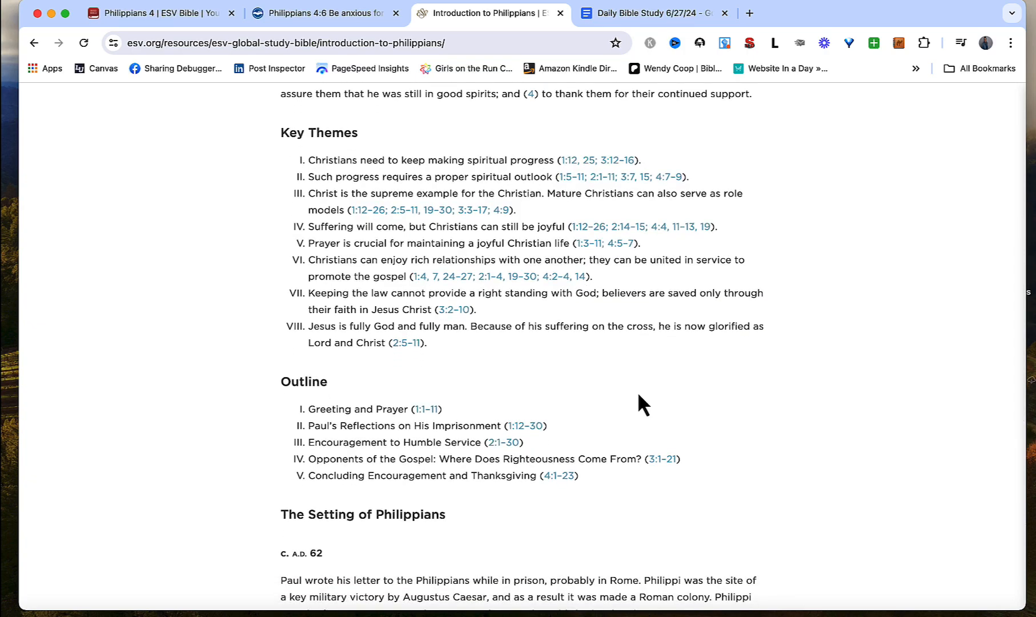
scroll(down, 3)
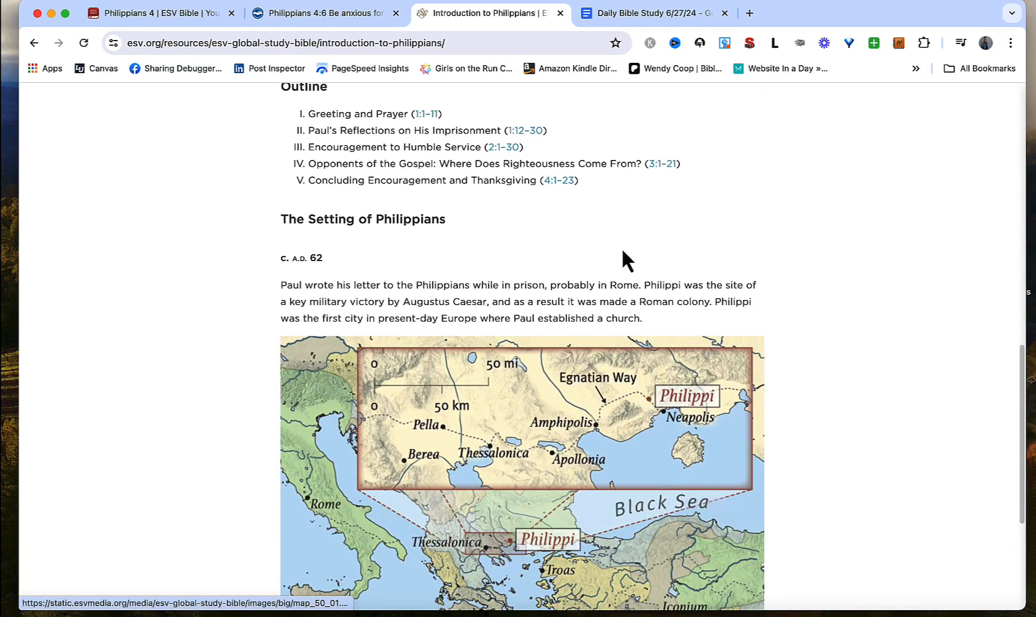
scroll(down, 3)
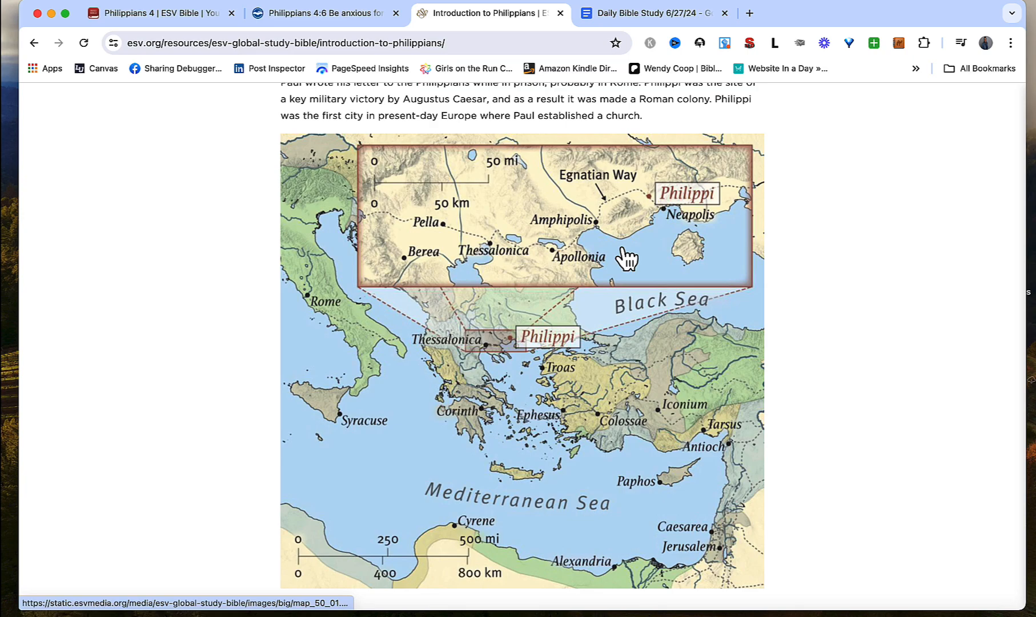
scroll(down, 3)
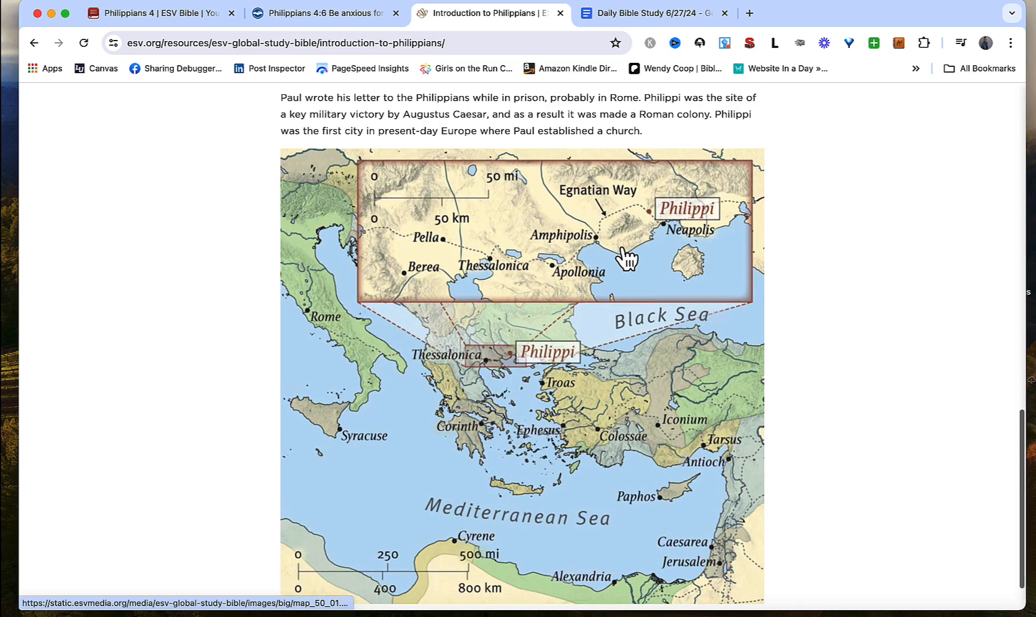
scroll(up, 3)
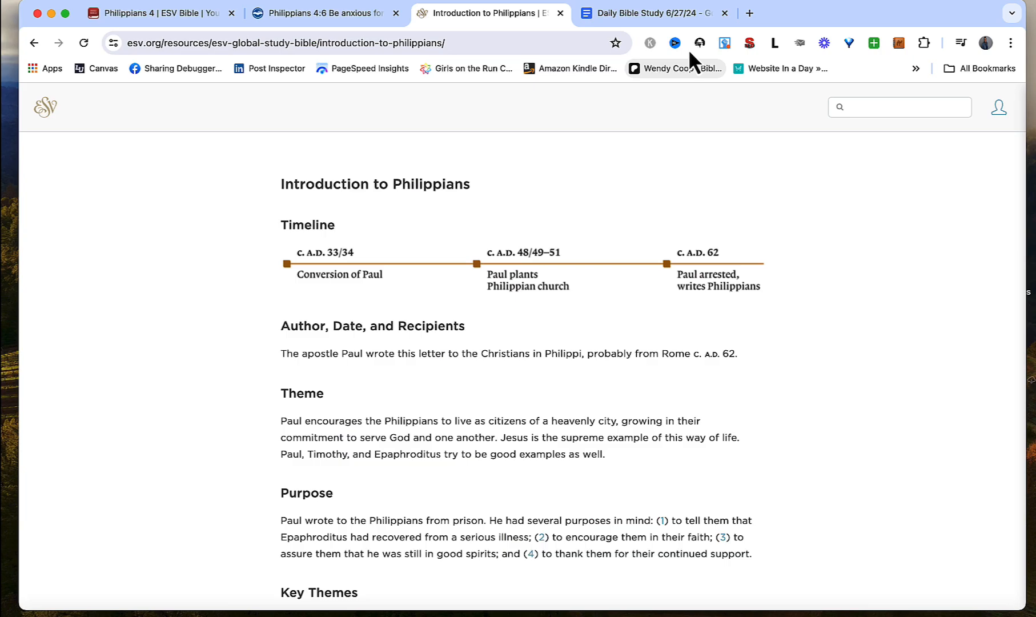
mouse_move(654, 12)
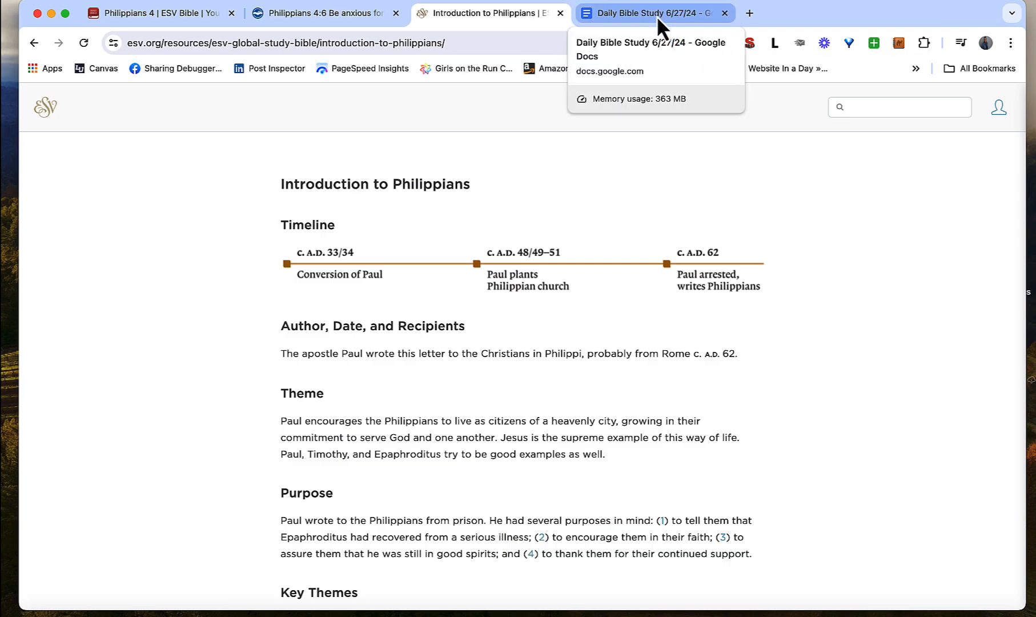
Return to the Daily Bible Study doc and place the cursor on a new line under the Application question.
click(651, 12)
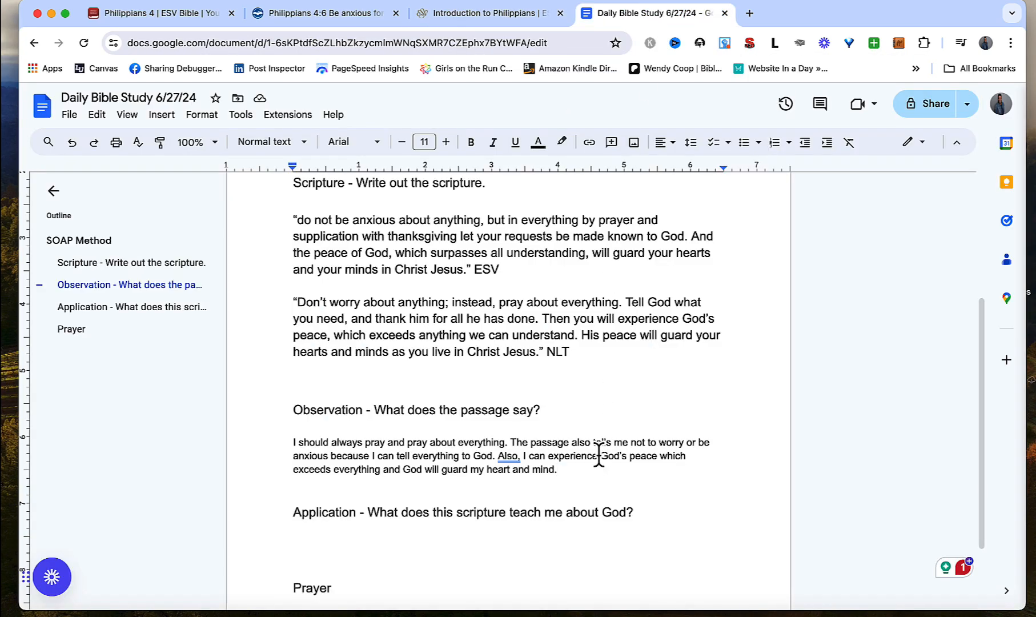
scroll(down, 3)
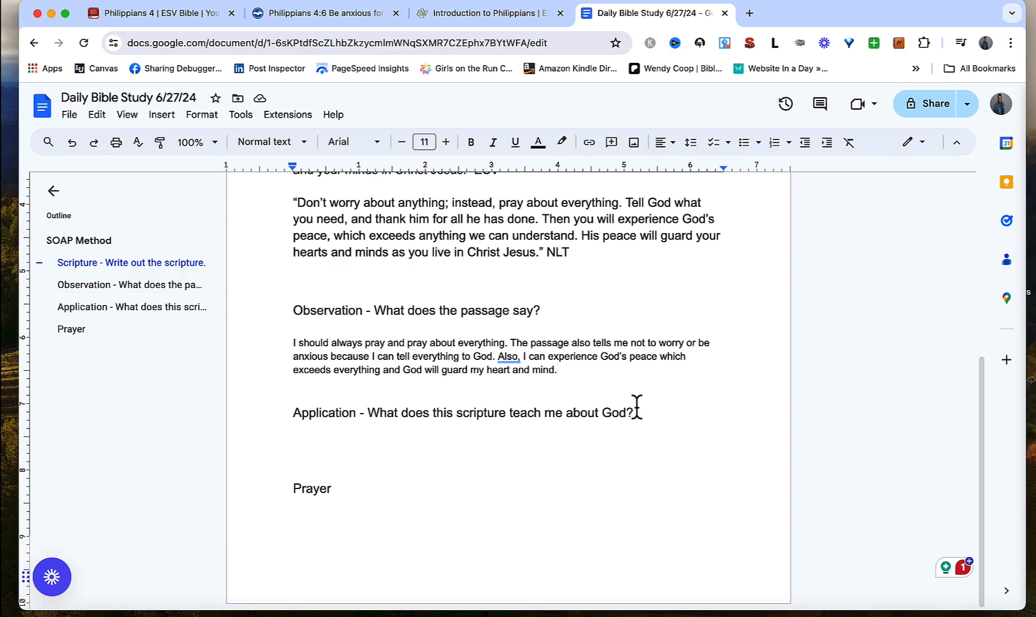
click(301, 441)
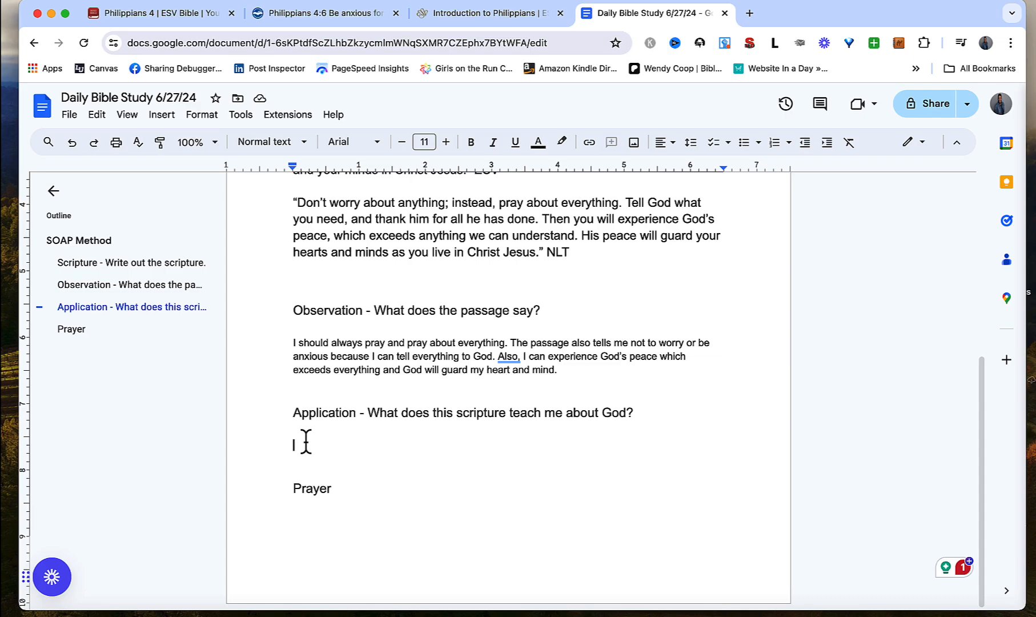
mouse_move(292, 419)
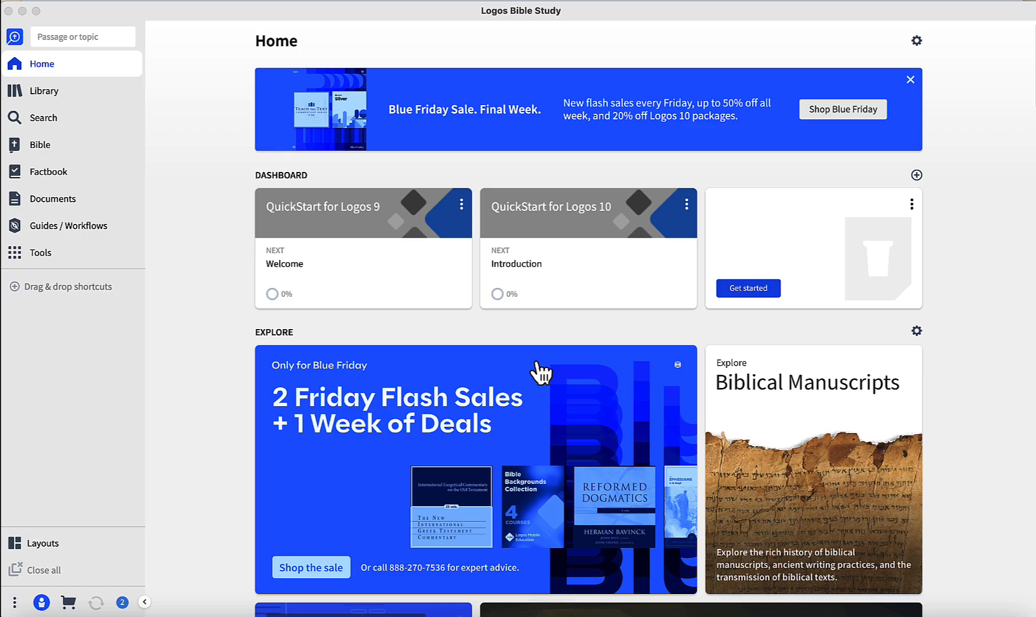
Look up philippians 4:6 in Logos and open it in the Bible and Commentary layout.
click(83, 37)
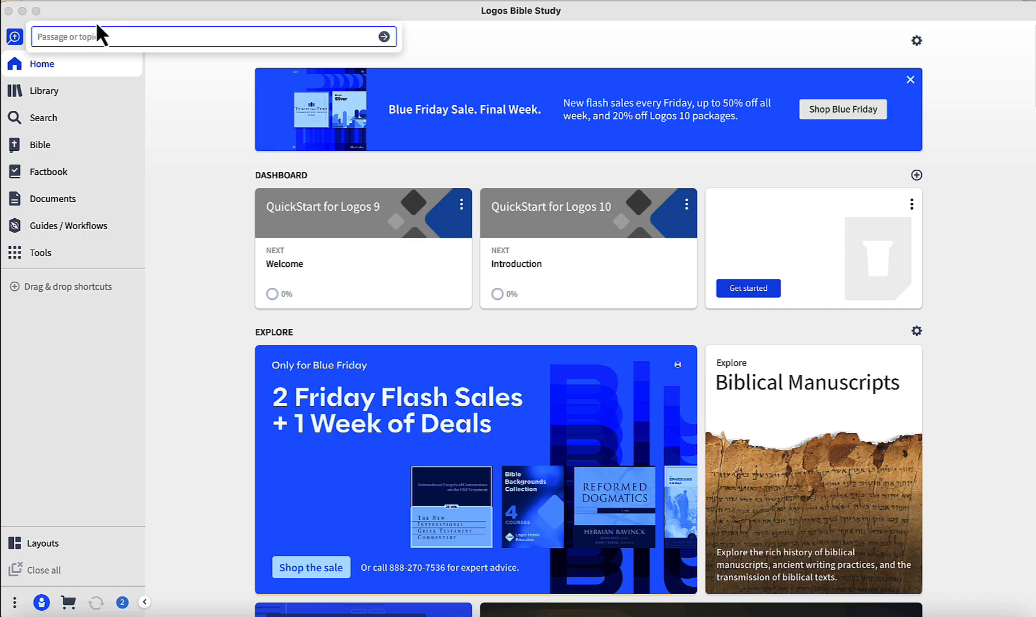
text(philippians 4)
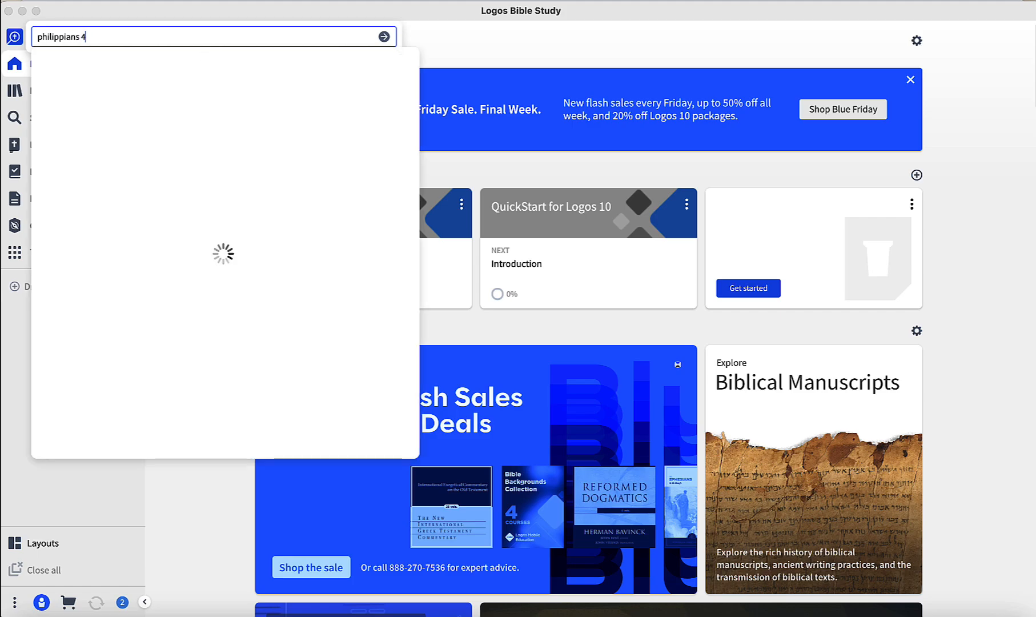
text(:6)
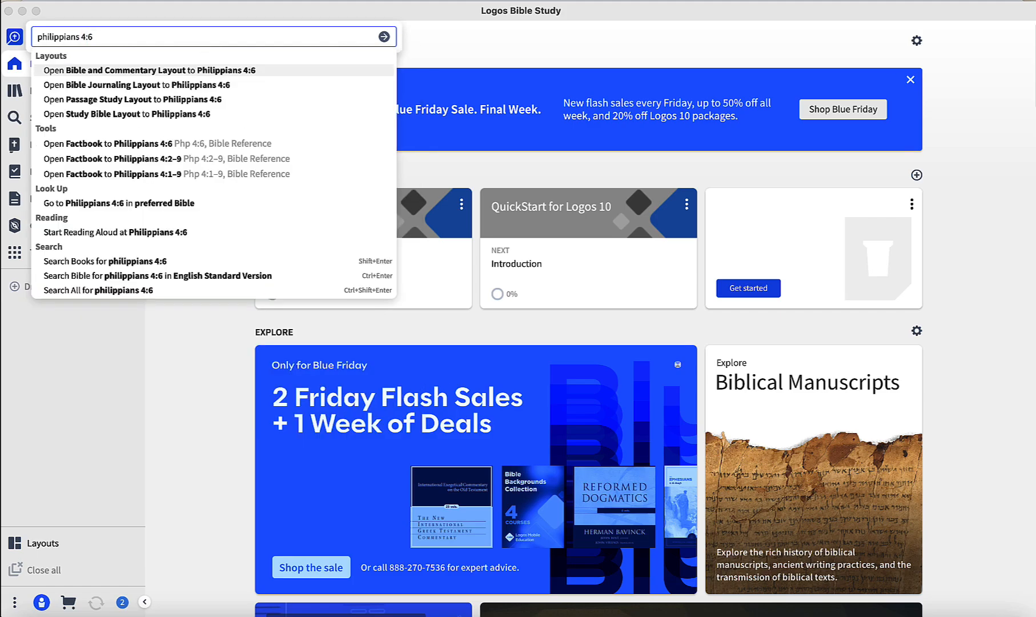
click(151, 70)
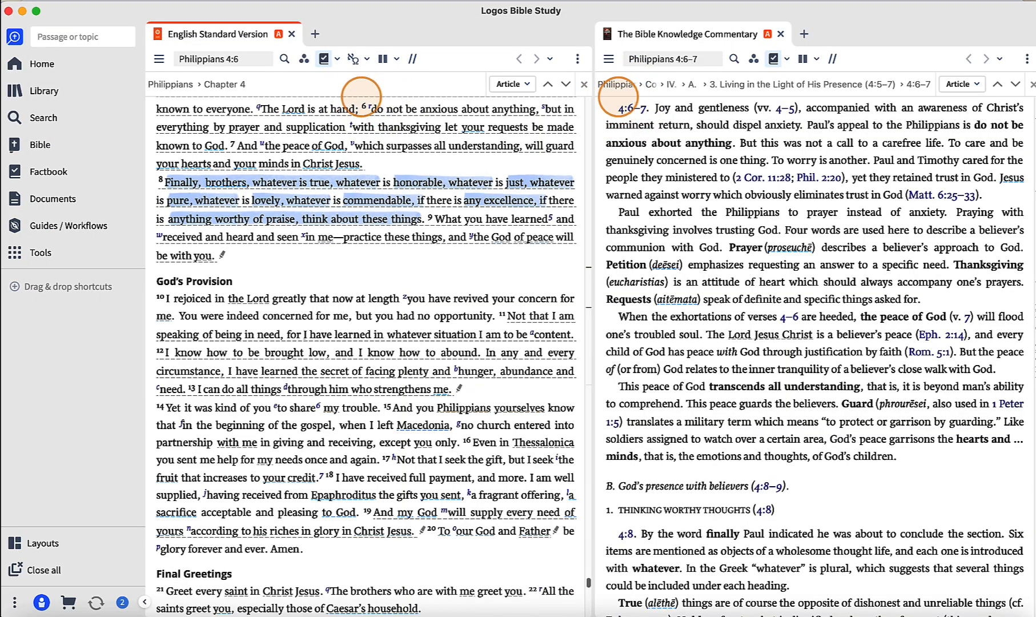
mouse_move(194, 207)
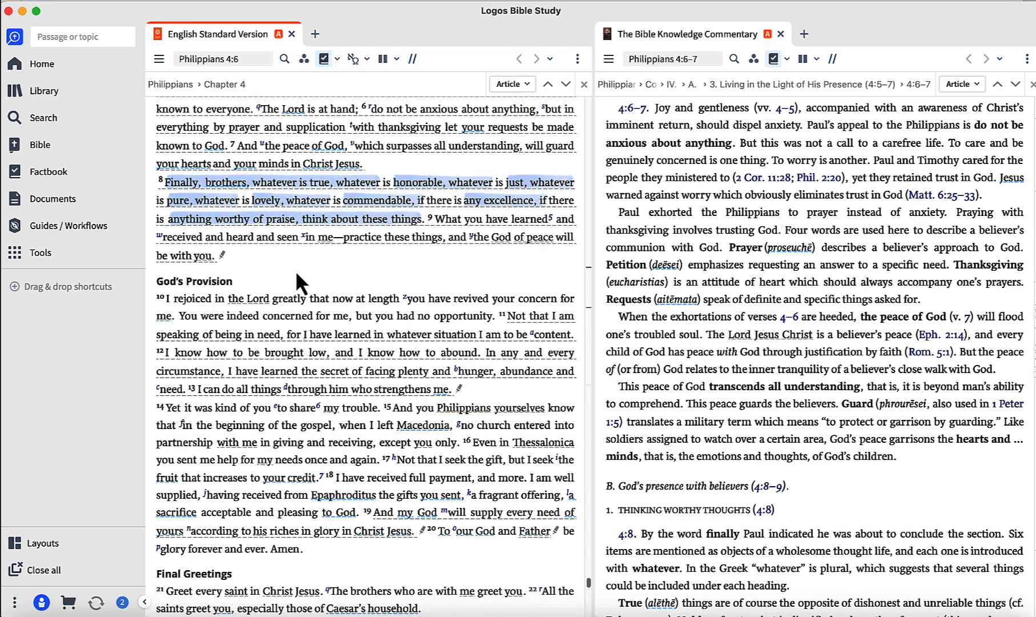
mouse_move(421, 293)
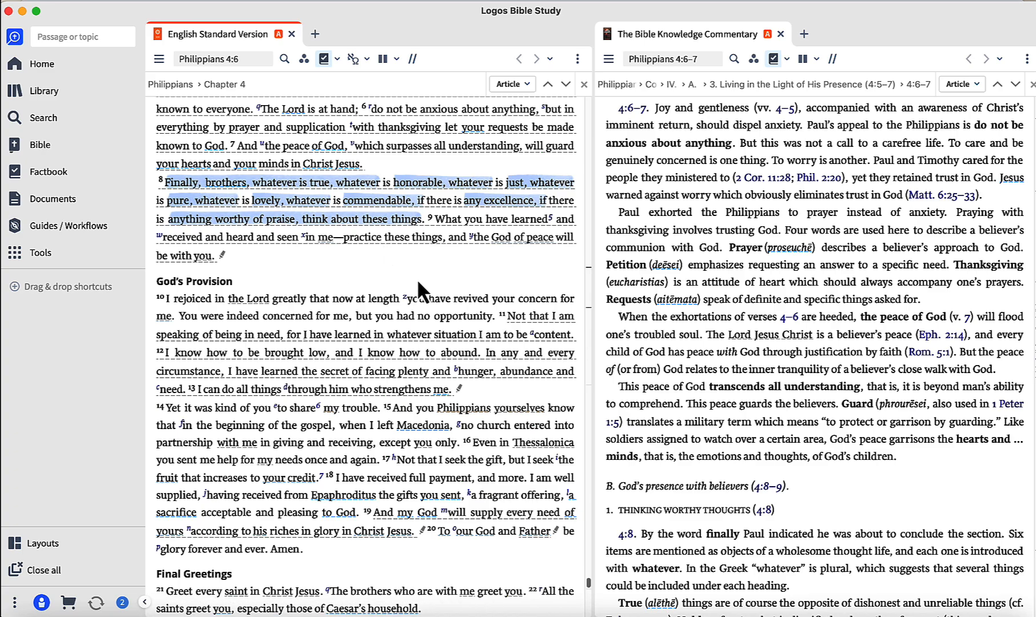
mouse_move(684, 49)
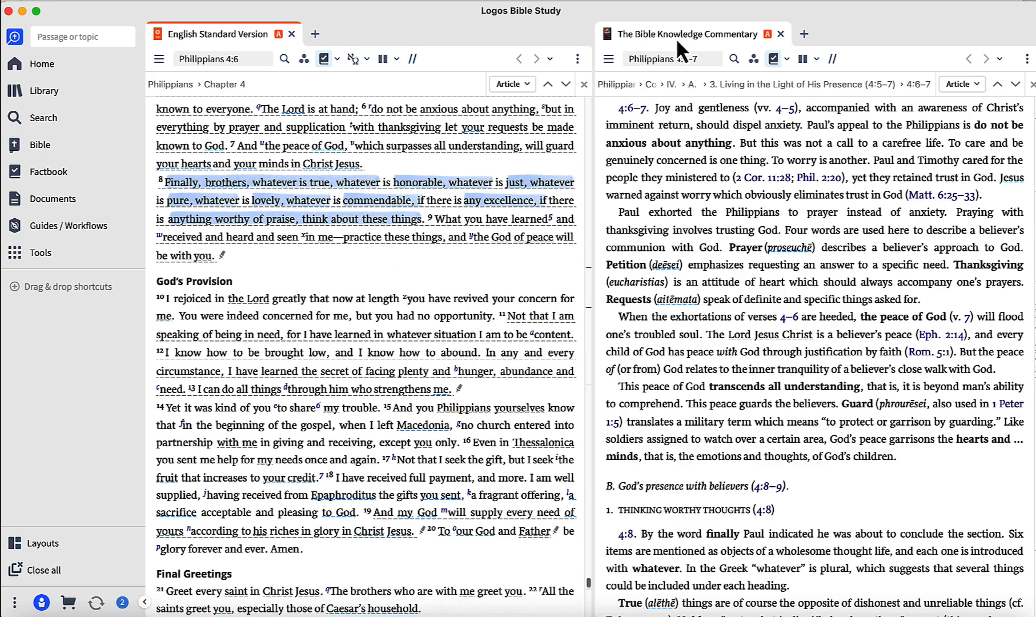
mouse_move(688, 33)
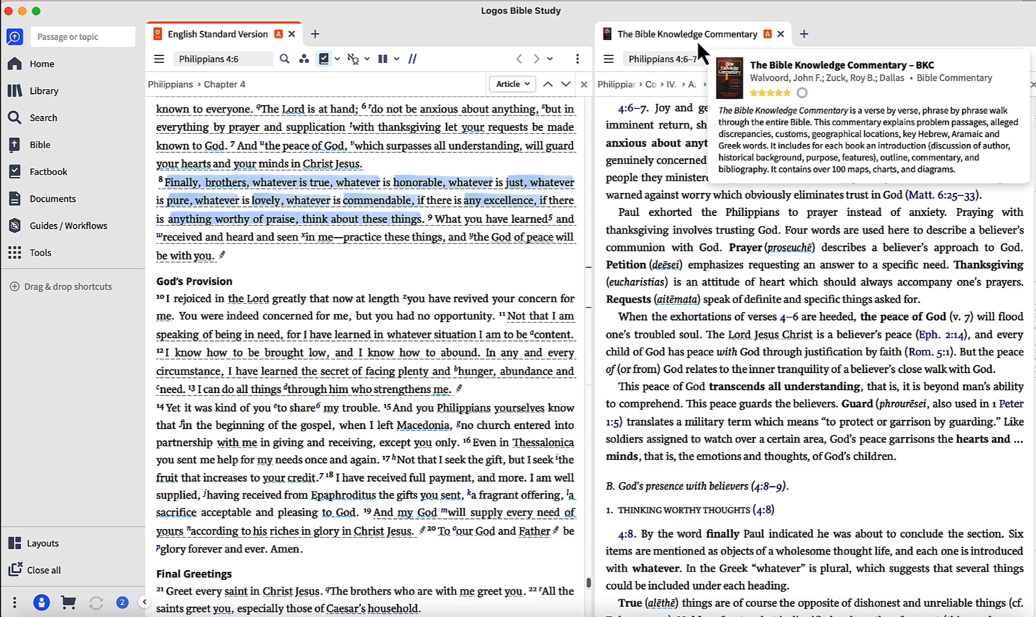
mouse_move(883, 42)
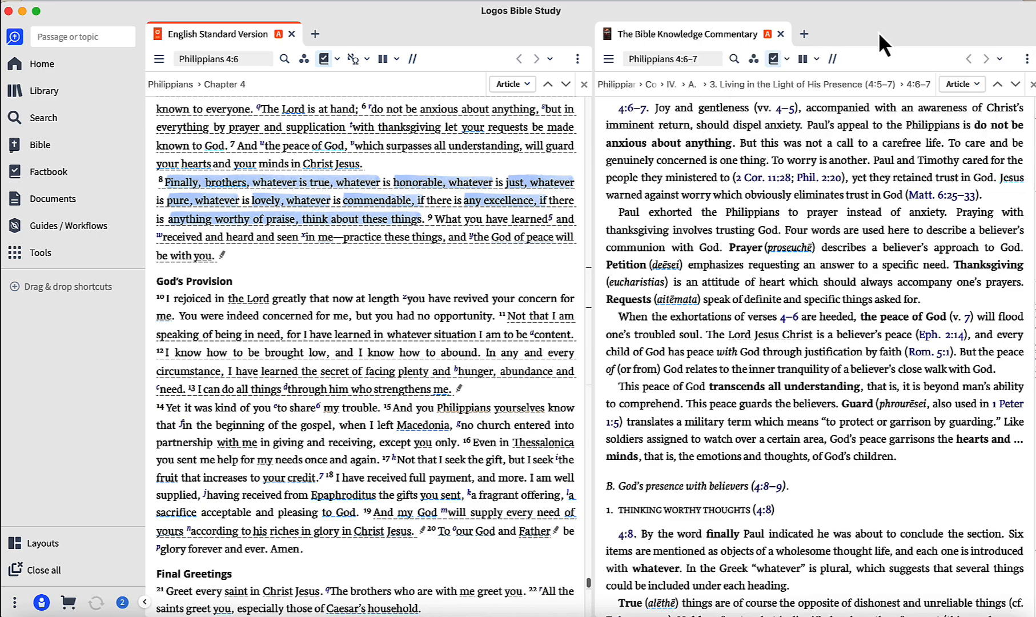
mouse_move(684, 33)
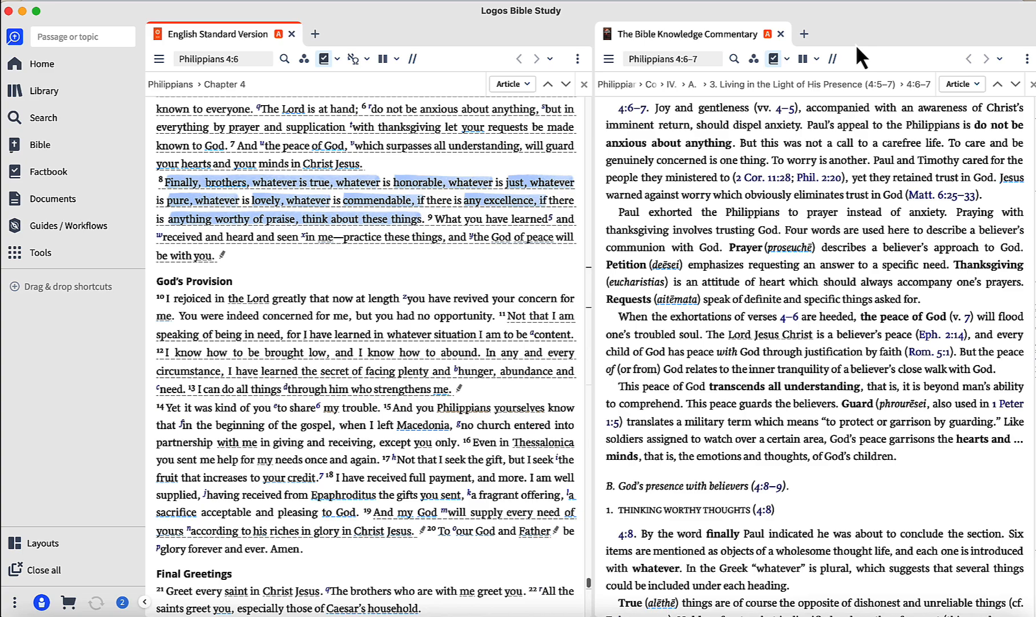
mouse_move(799, 218)
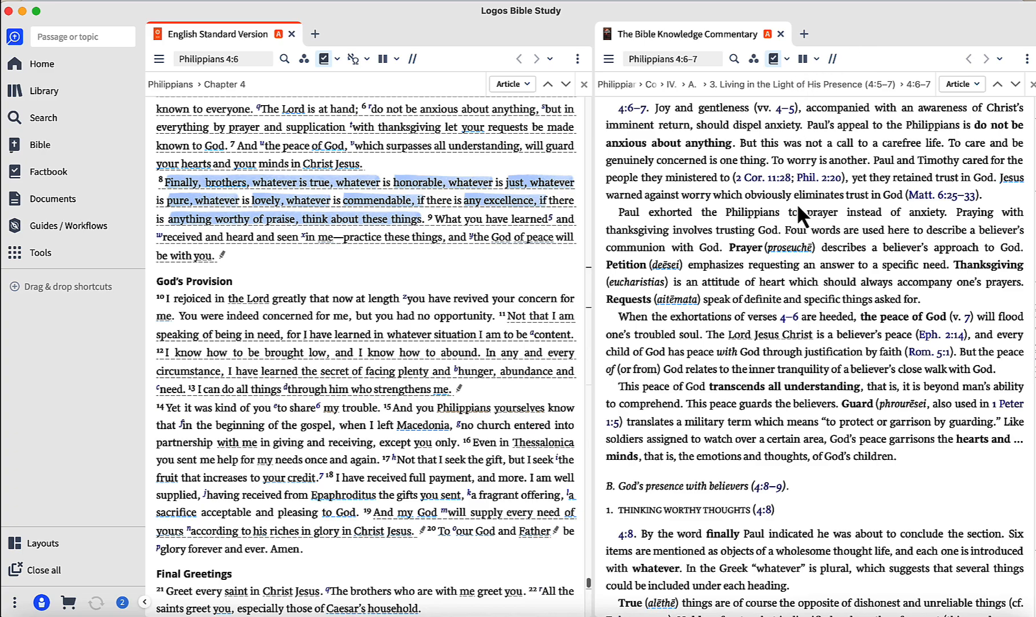
mouse_move(726, 129)
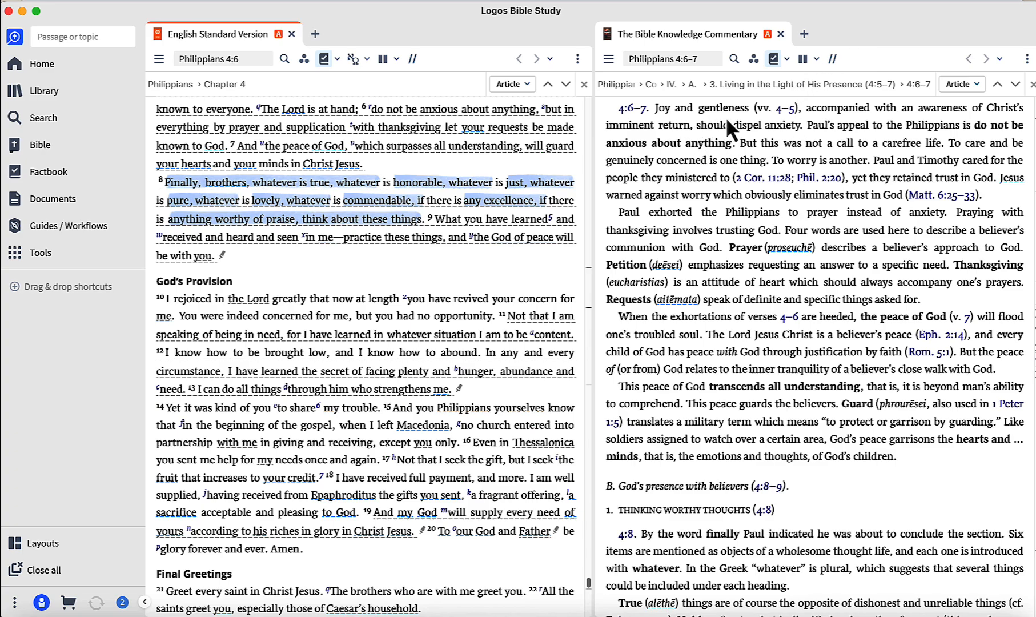
mouse_move(870, 130)
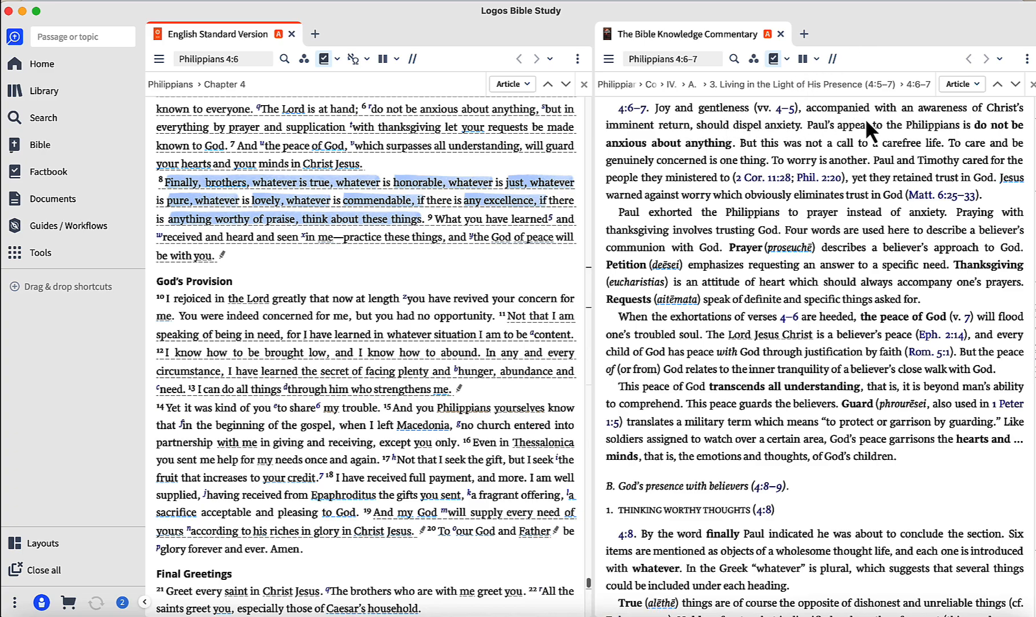
mouse_move(747, 145)
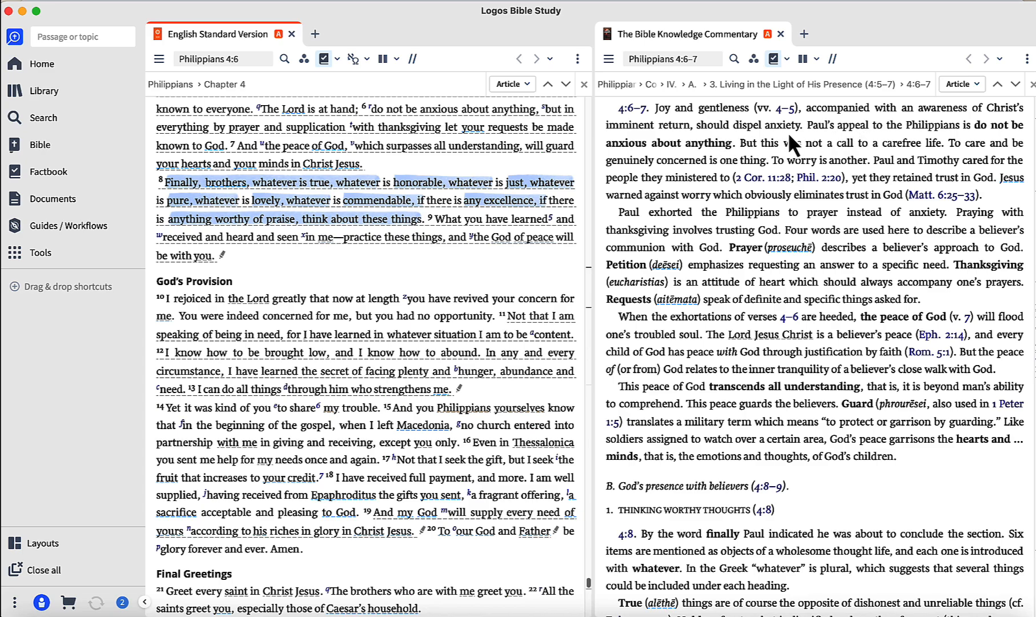
mouse_move(833, 148)
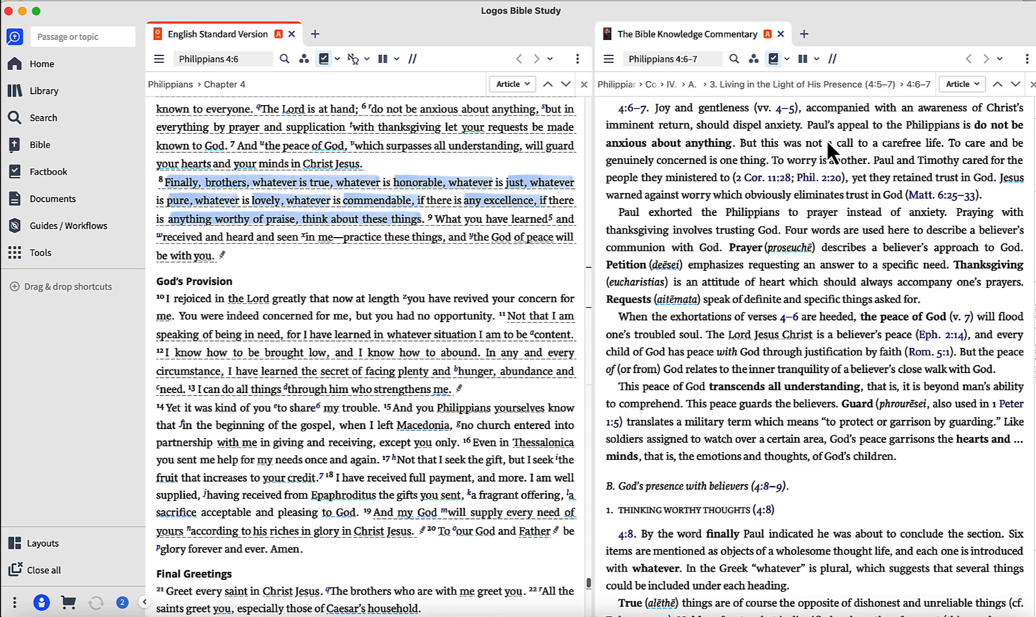
mouse_move(748, 168)
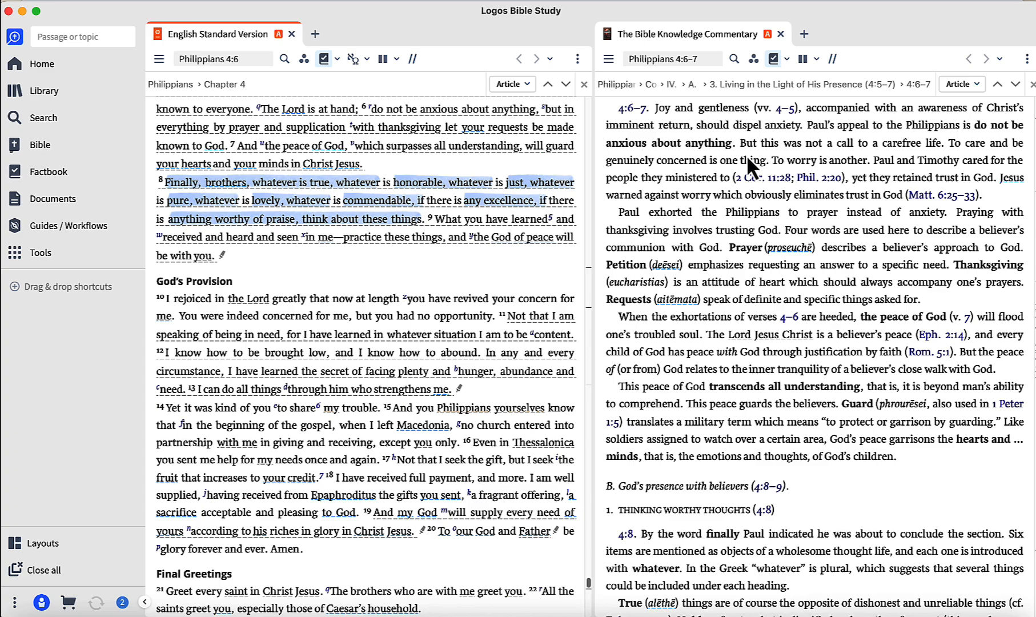
mouse_move(733, 184)
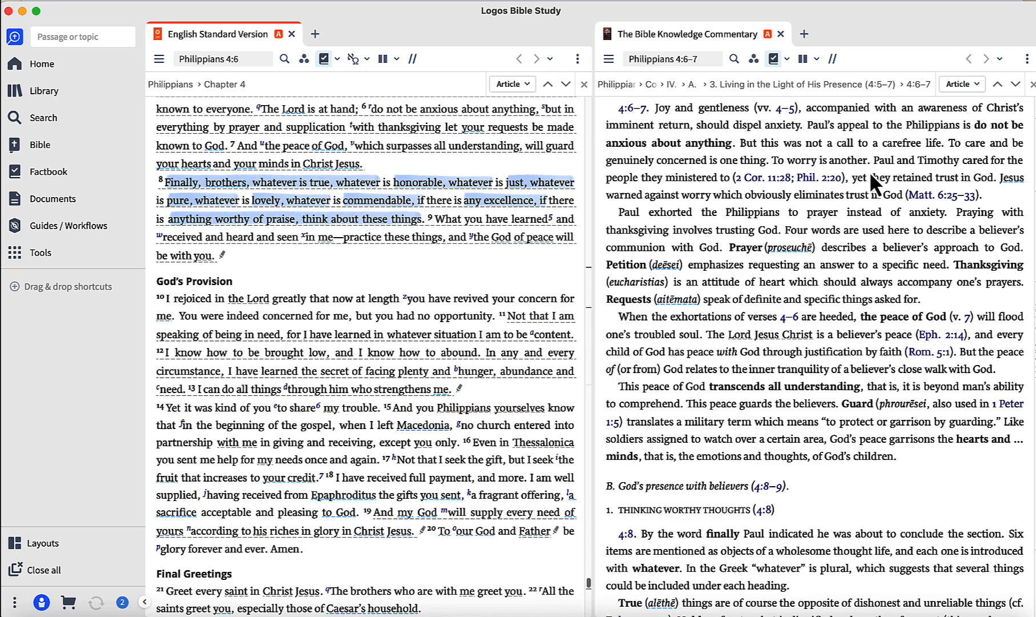
mouse_move(872, 204)
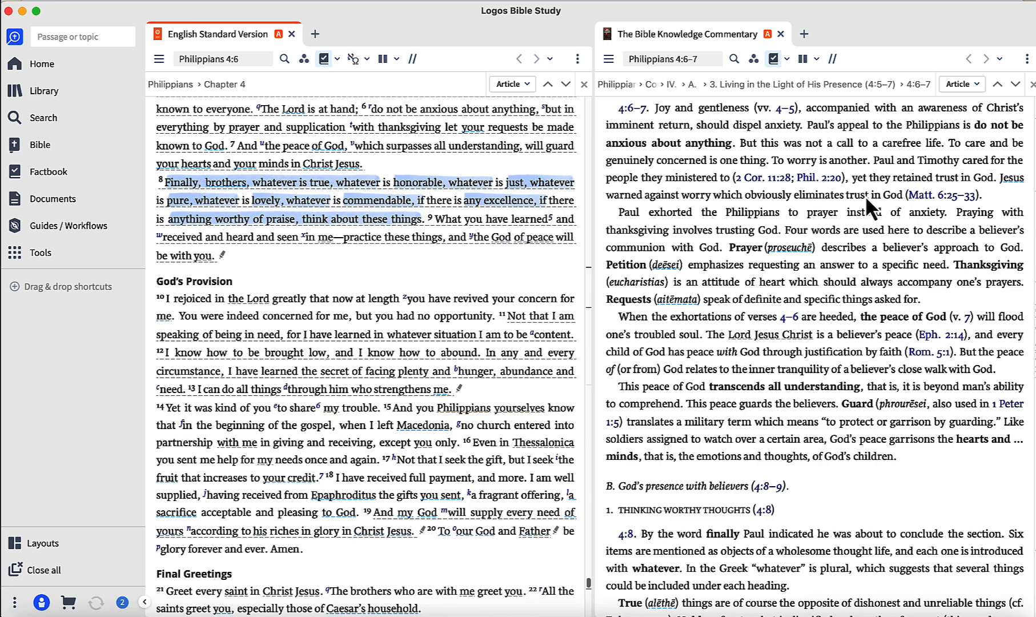
mouse_move(839, 218)
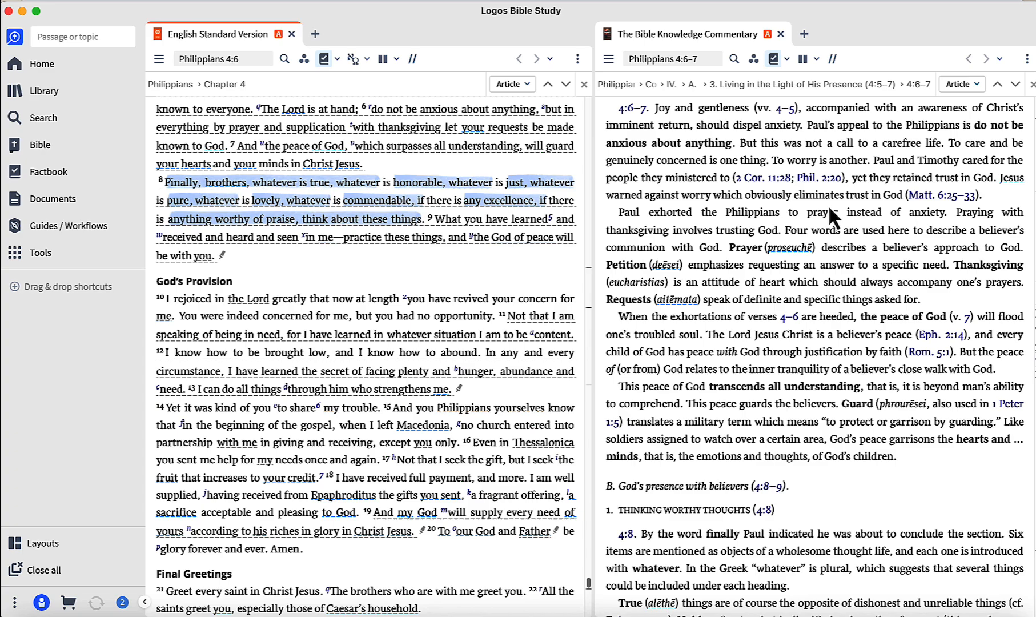
mouse_move(852, 218)
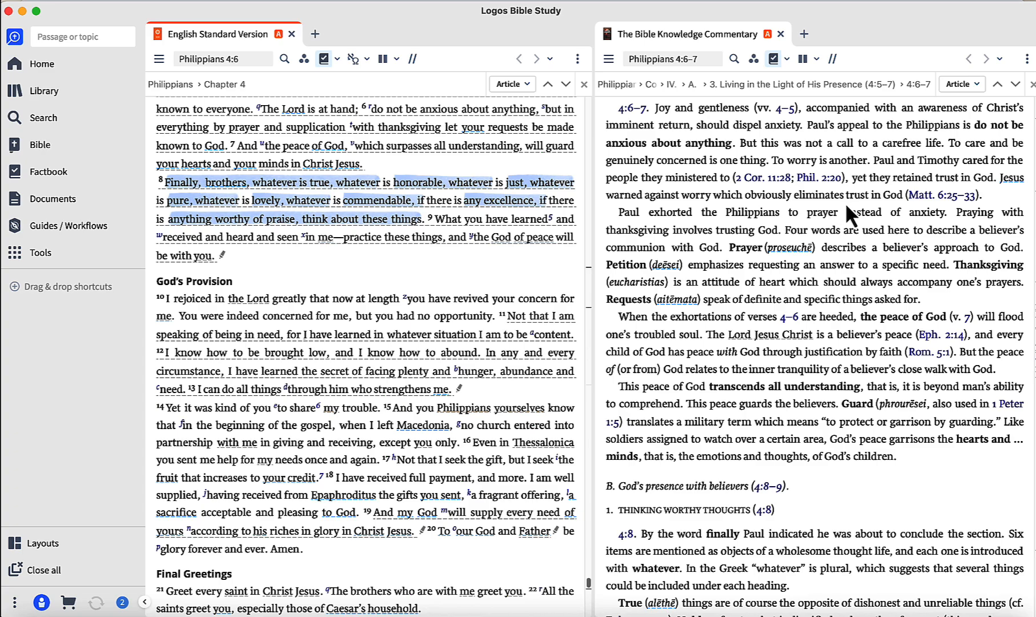
mouse_move(844, 234)
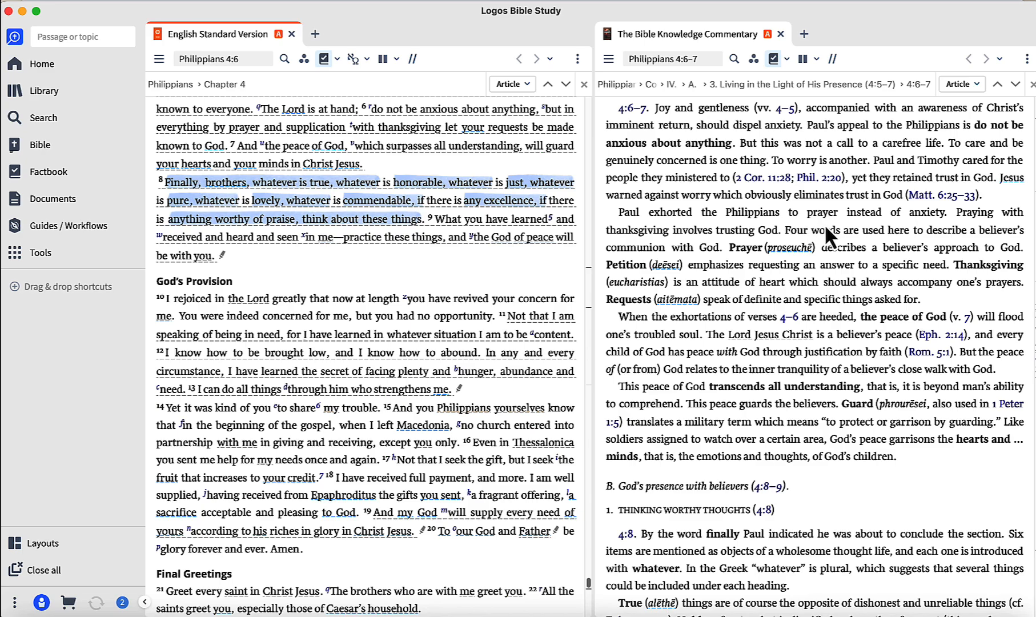
mouse_move(921, 232)
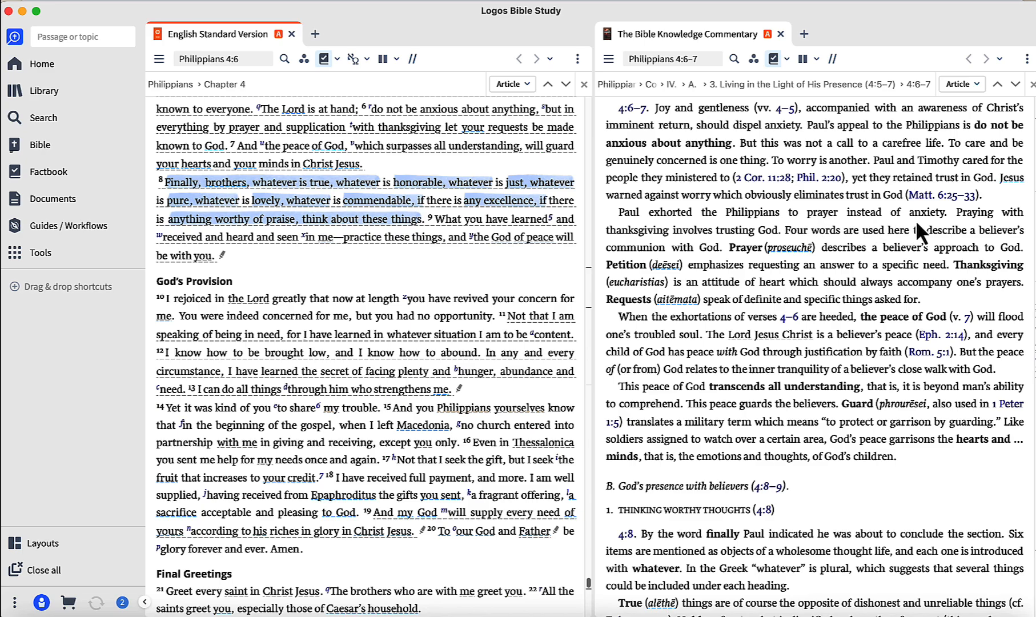
mouse_move(772, 256)
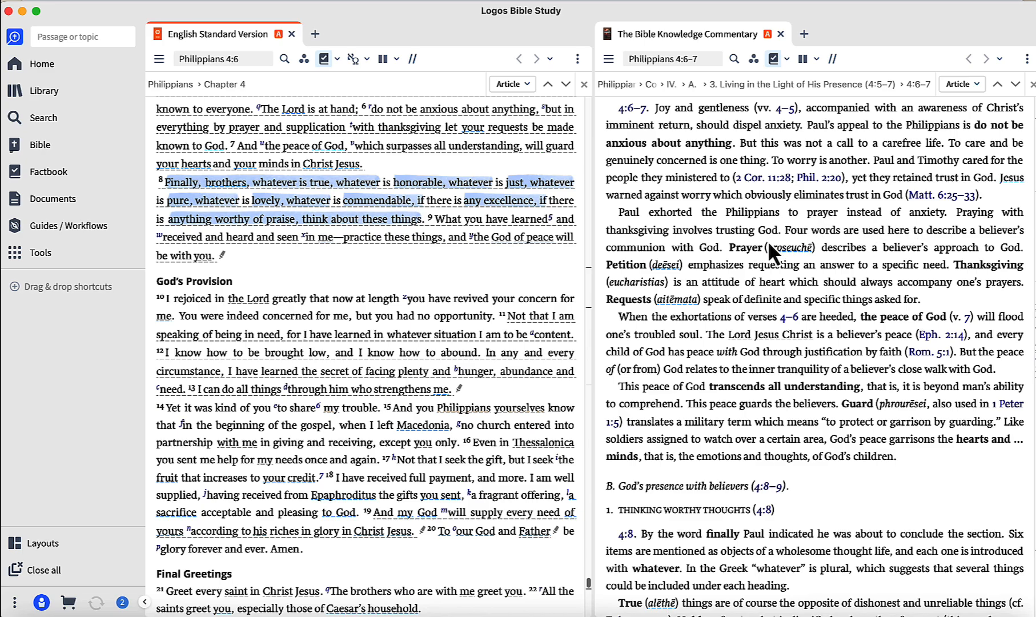
mouse_move(878, 256)
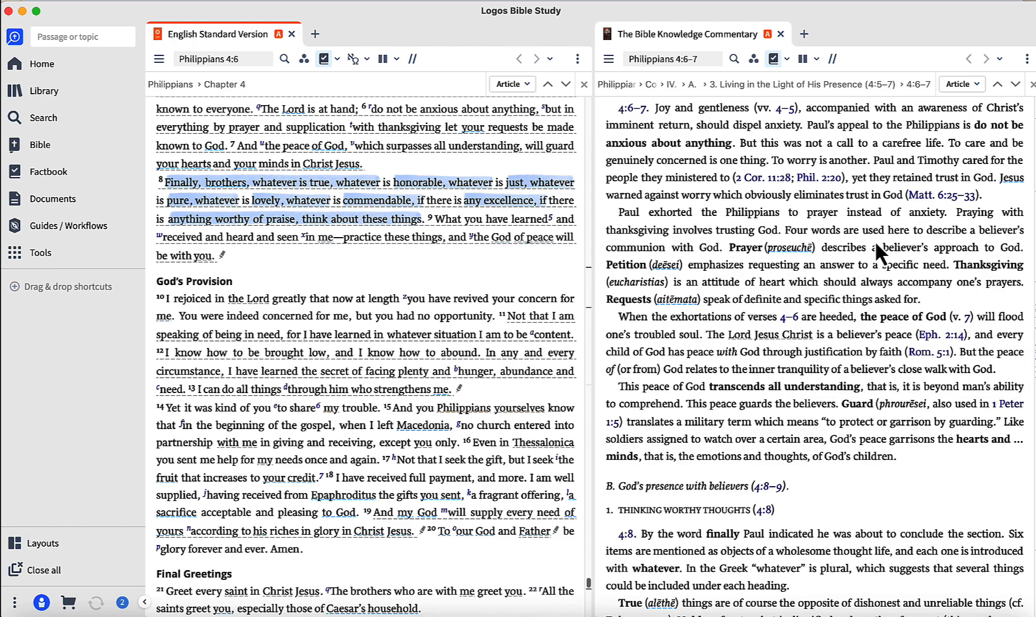
mouse_move(681, 264)
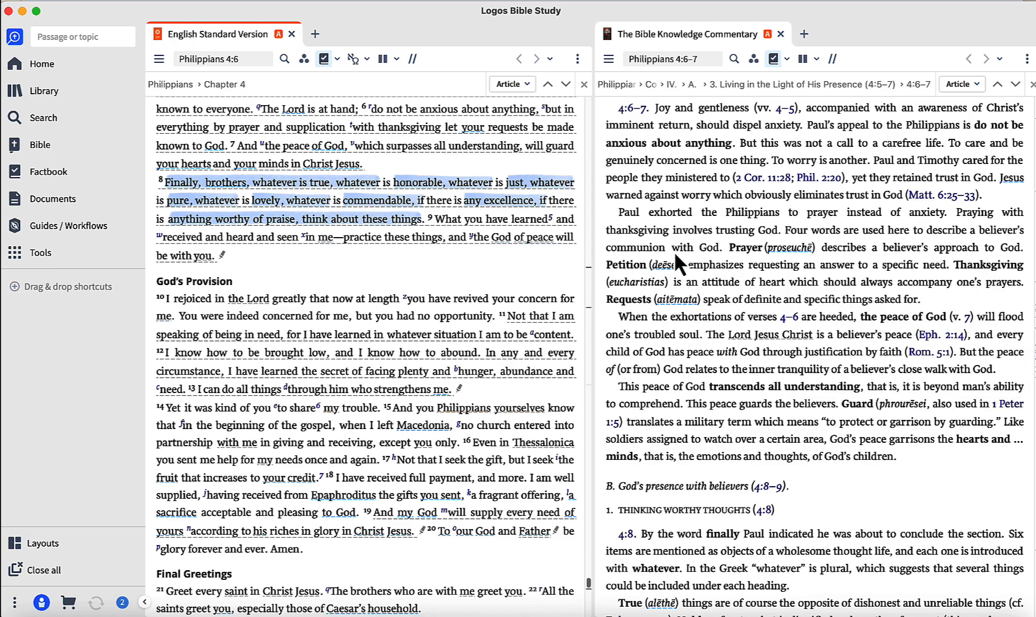
mouse_move(707, 271)
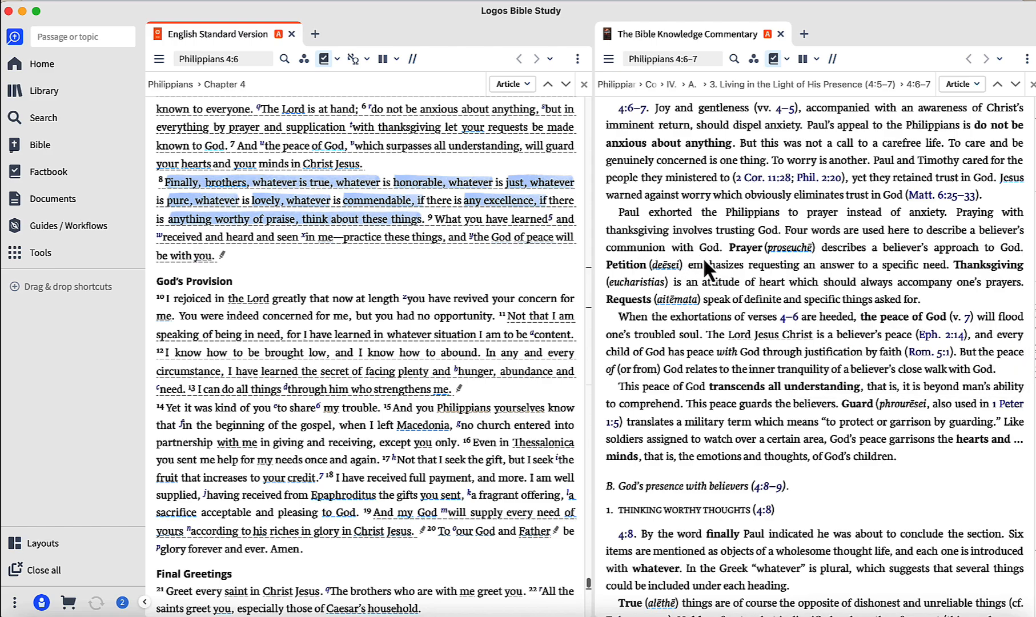
mouse_move(709, 278)
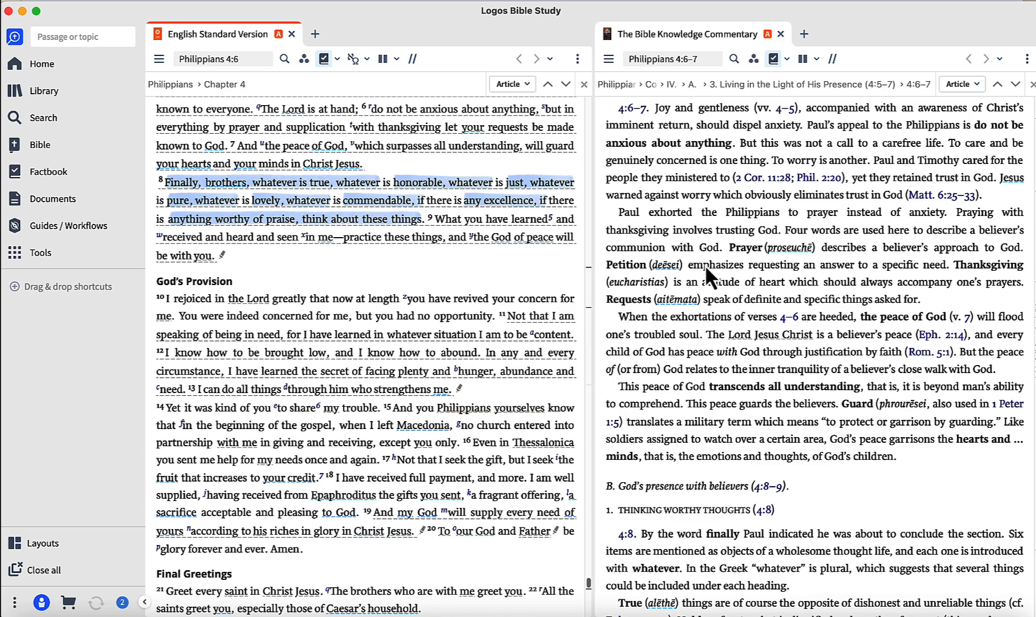
mouse_move(732, 274)
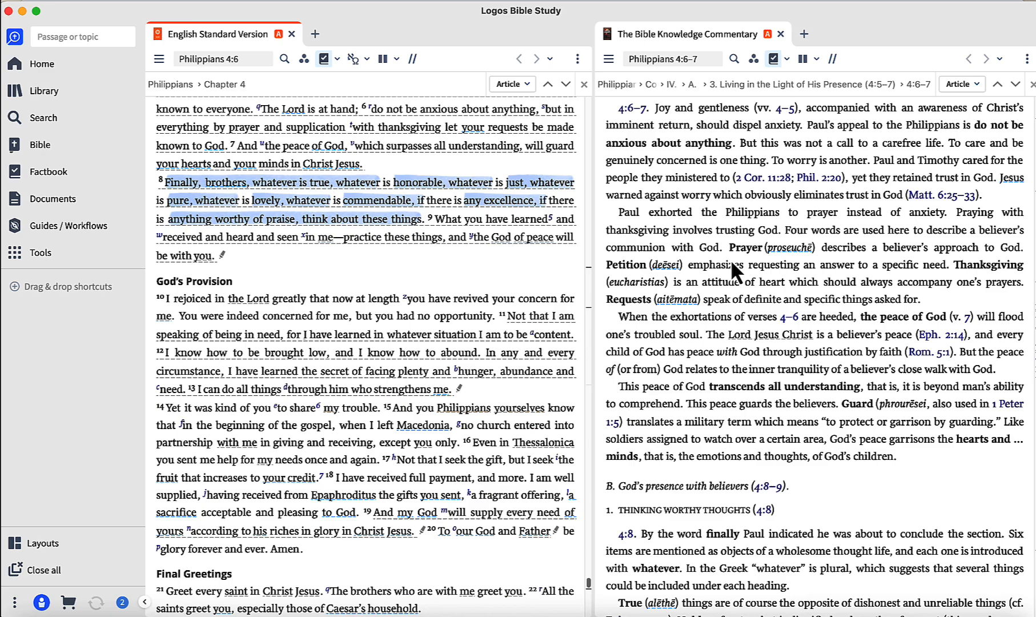
mouse_move(847, 279)
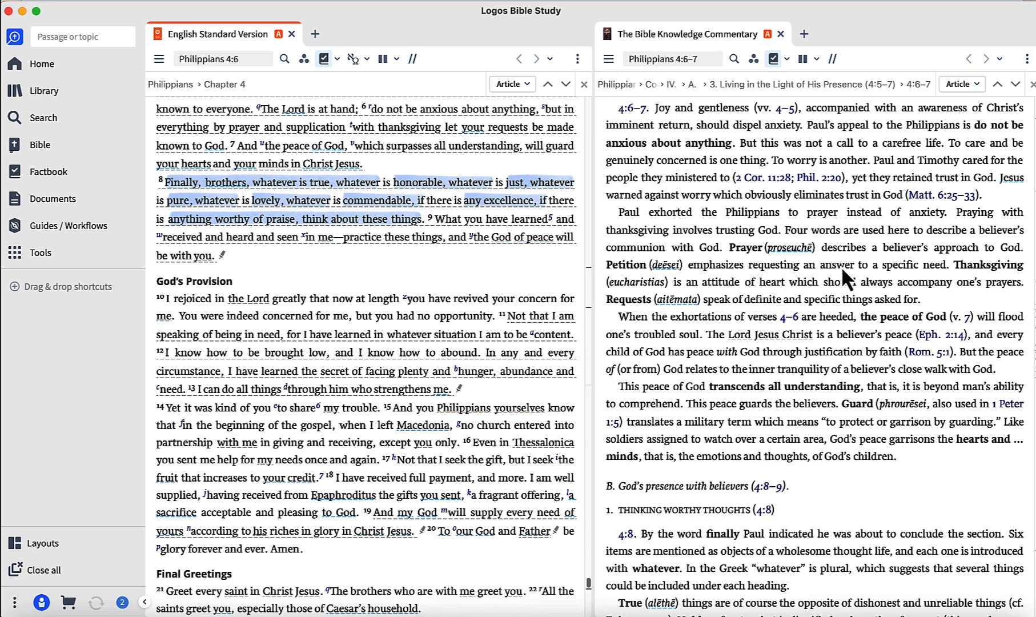
mouse_move(625, 285)
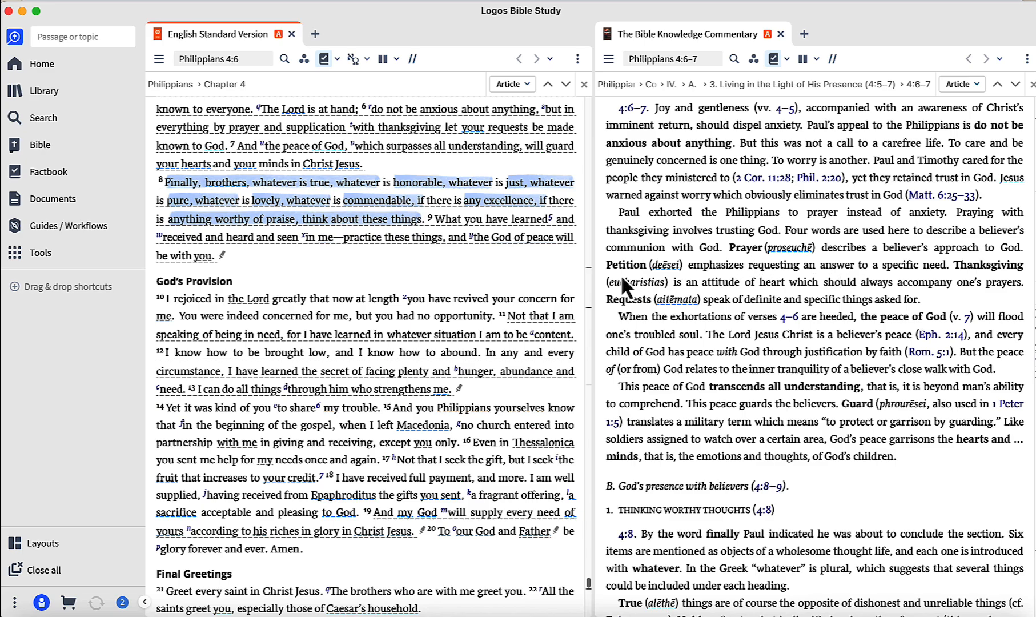
mouse_move(773, 285)
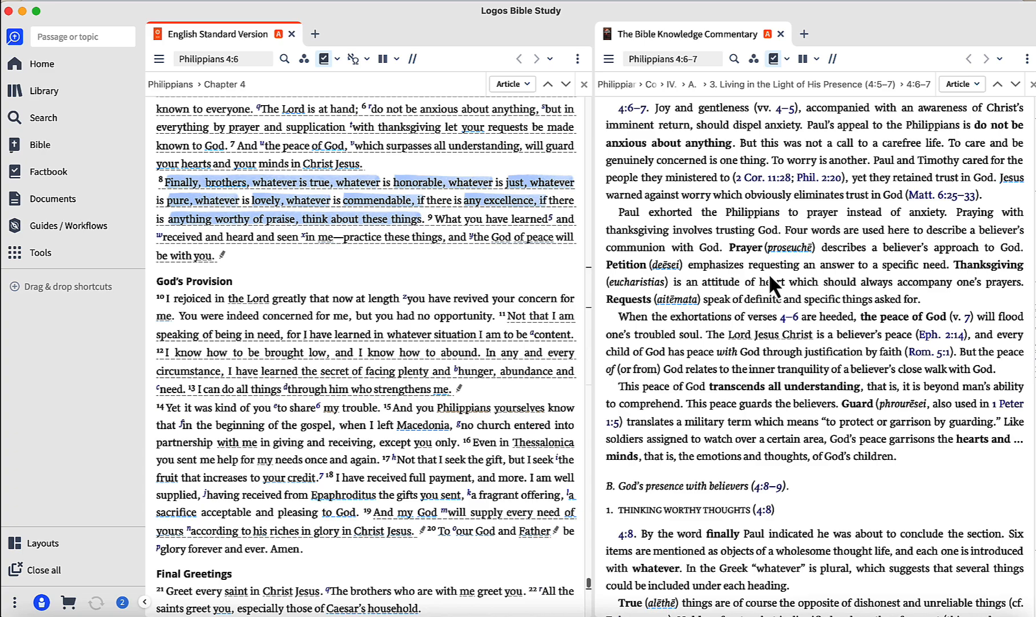
mouse_move(927, 281)
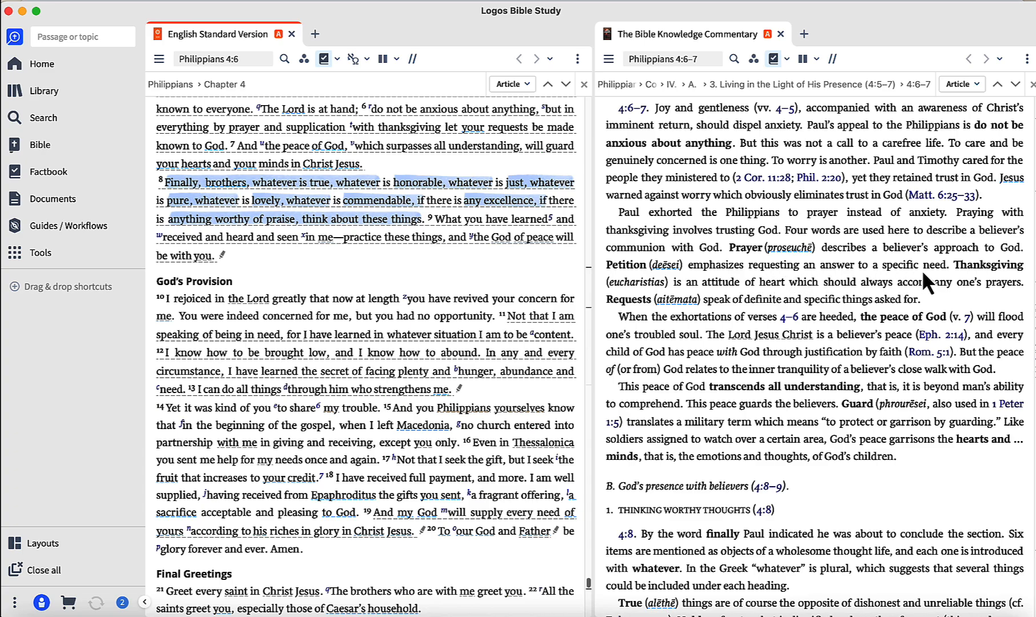
mouse_move(659, 289)
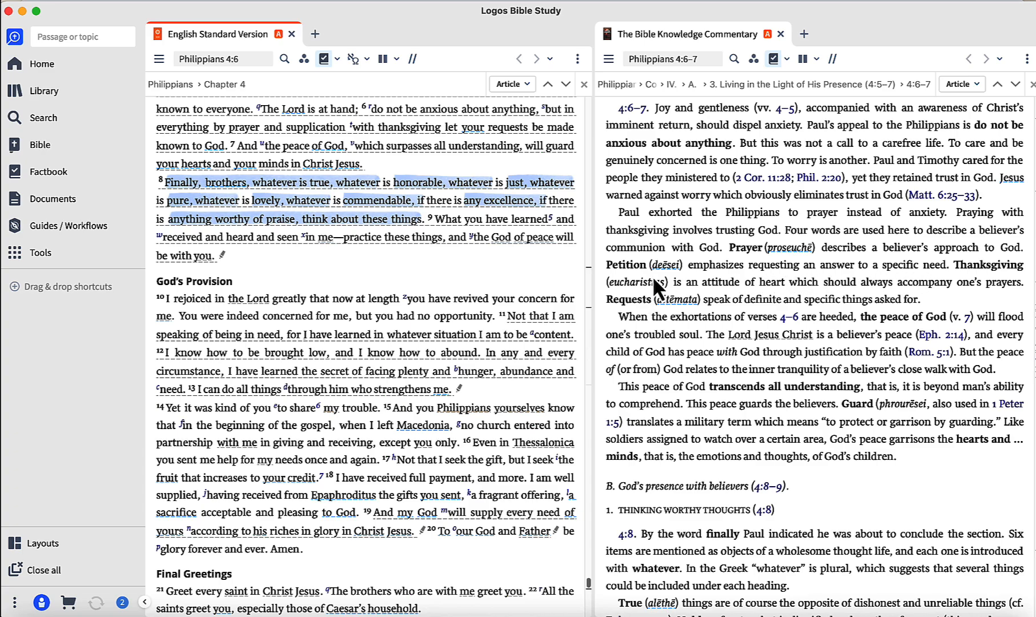
mouse_move(799, 302)
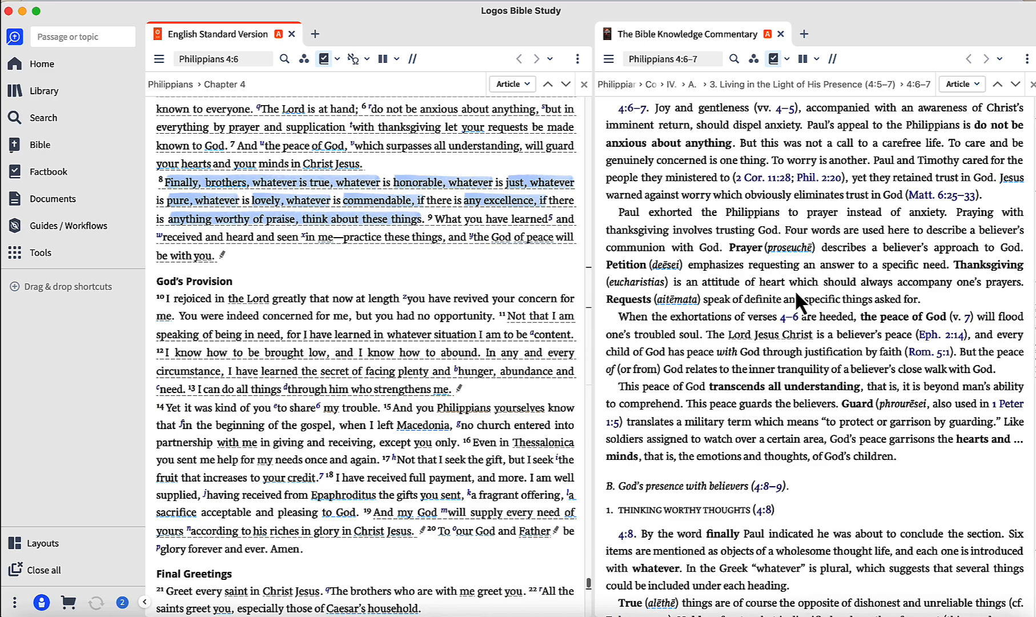
mouse_move(951, 300)
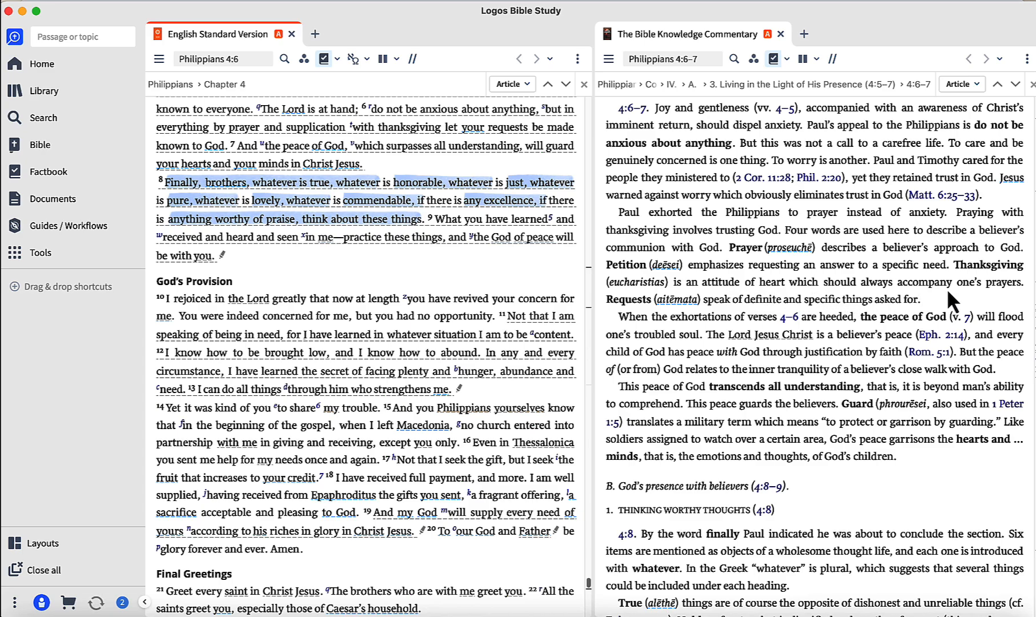
mouse_move(700, 324)
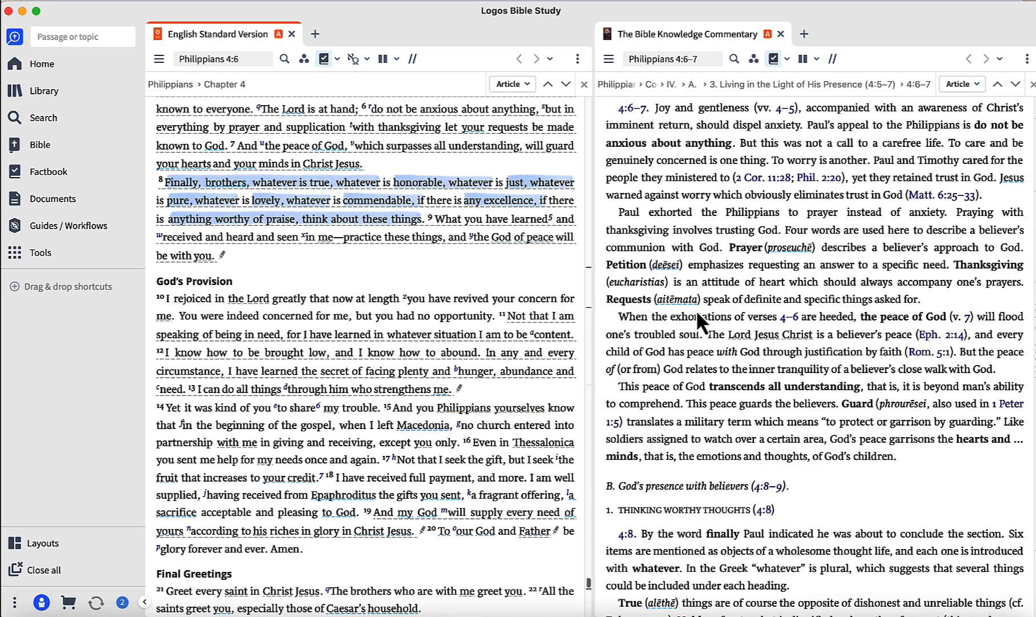
mouse_move(821, 319)
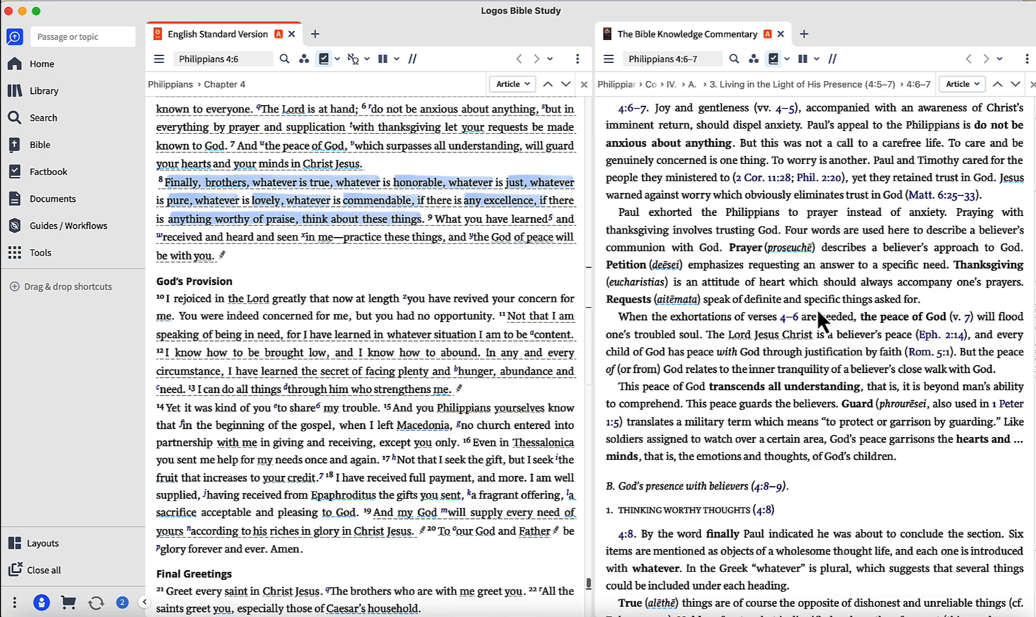
mouse_move(858, 314)
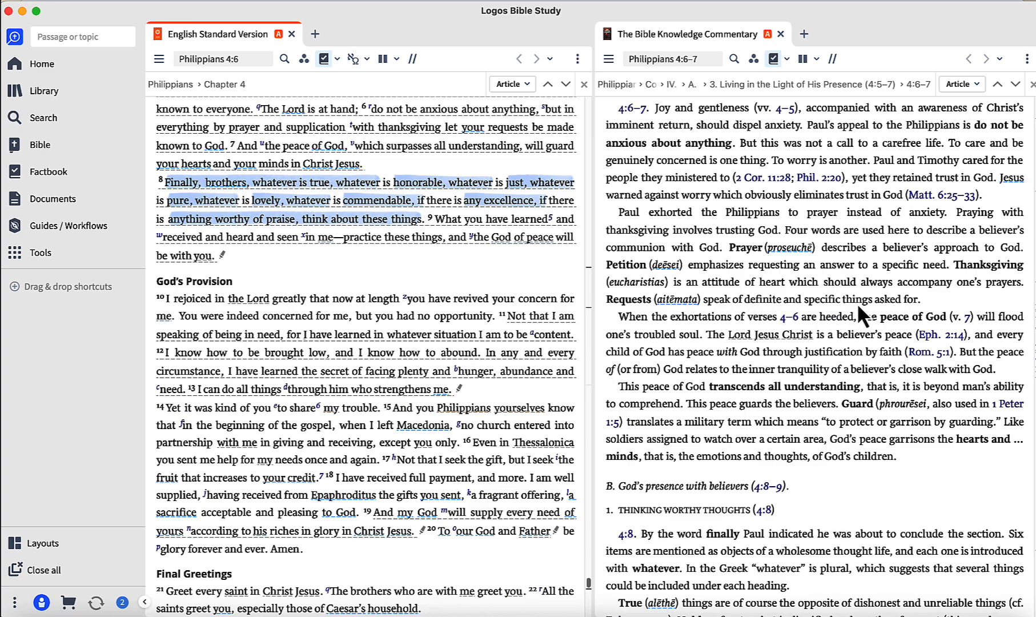
mouse_move(773, 333)
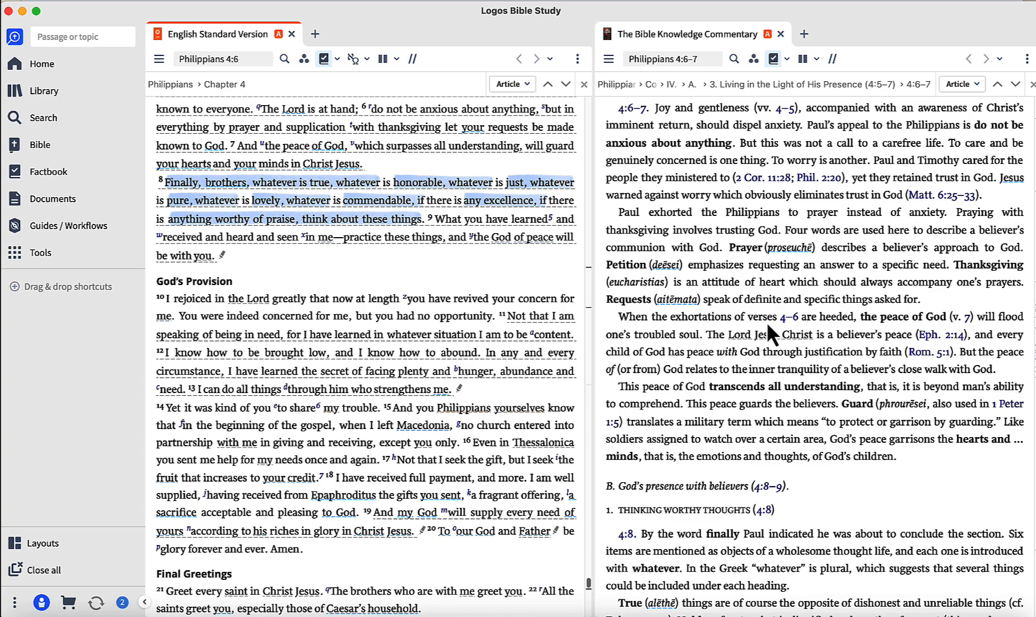
mouse_move(866, 337)
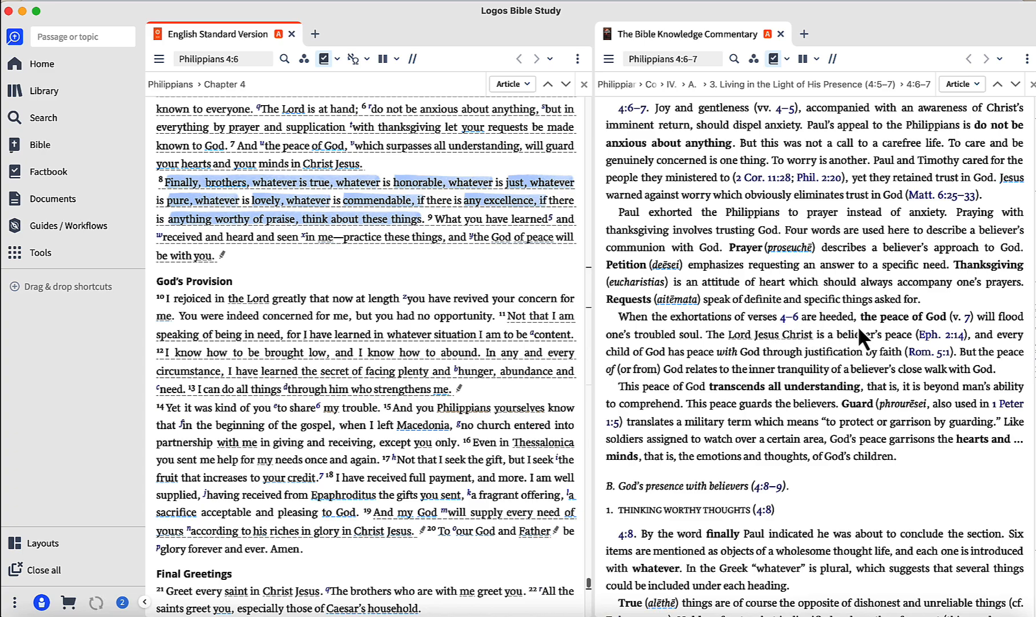
mouse_move(690, 360)
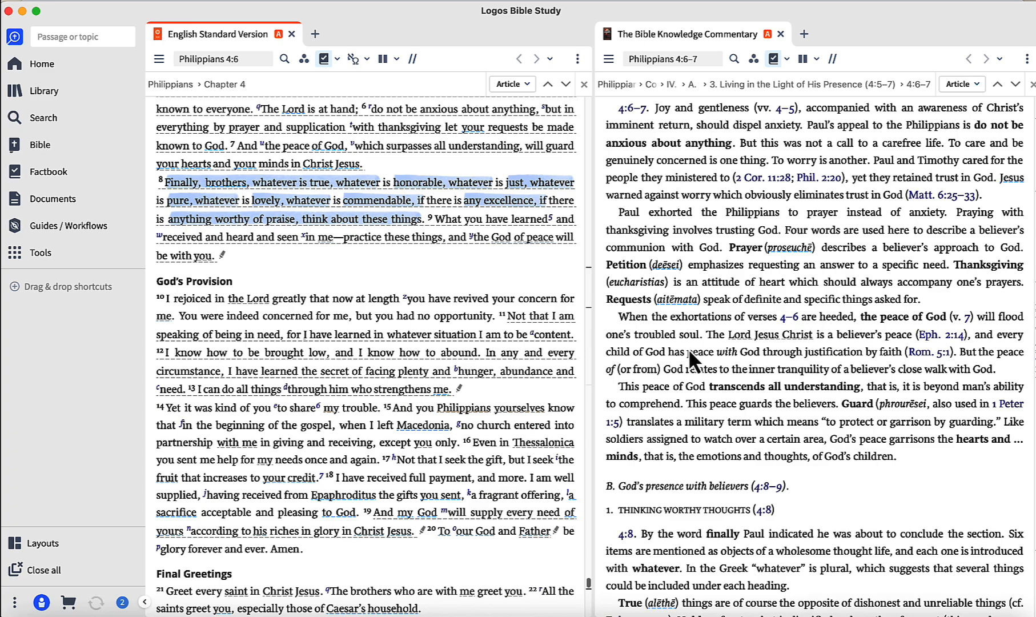
mouse_move(720, 350)
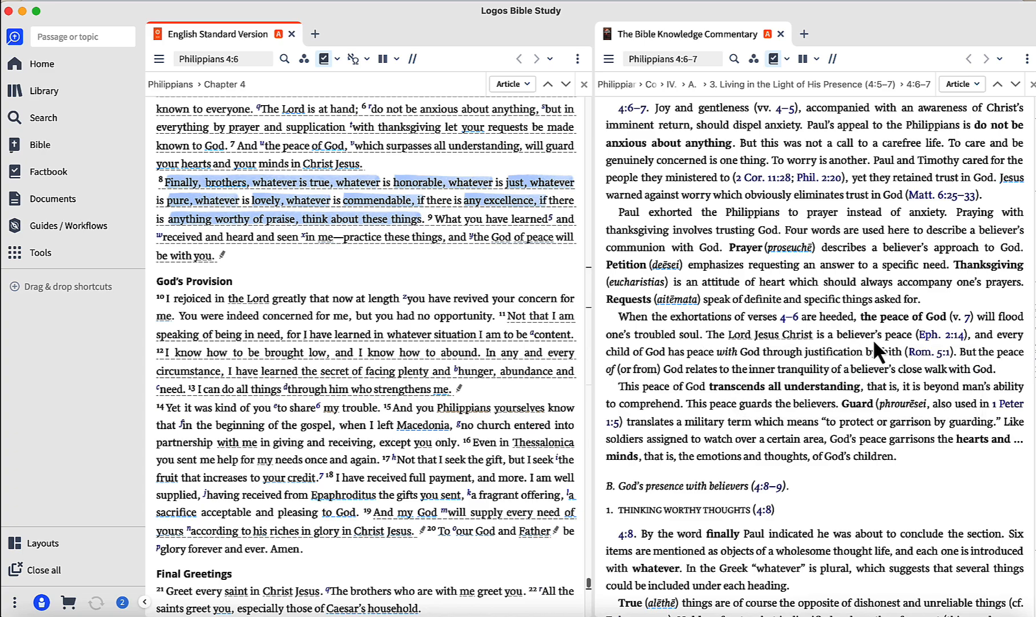
mouse_move(780, 374)
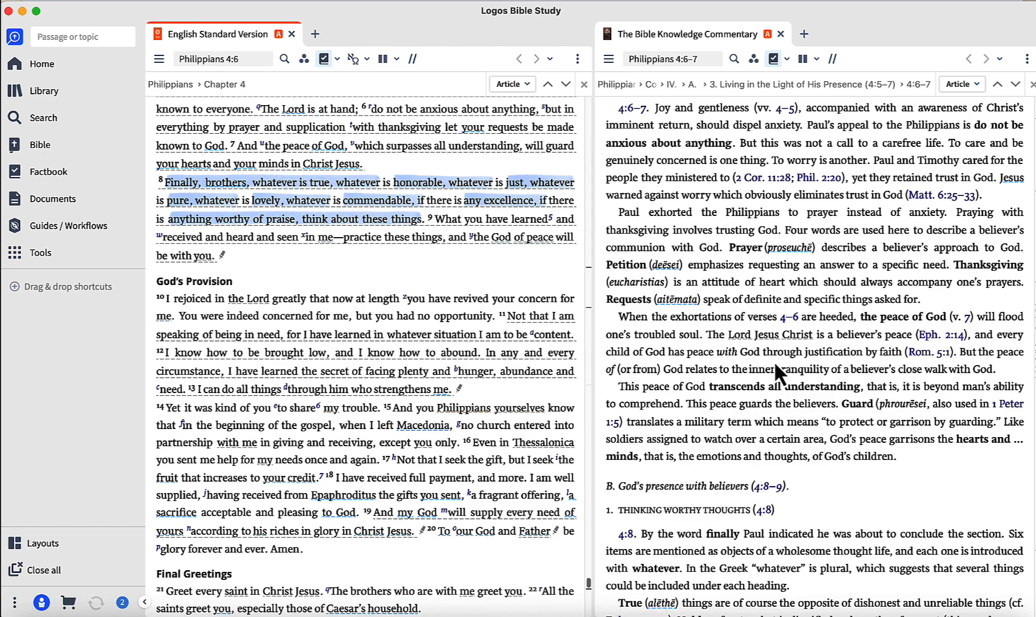
mouse_move(737, 375)
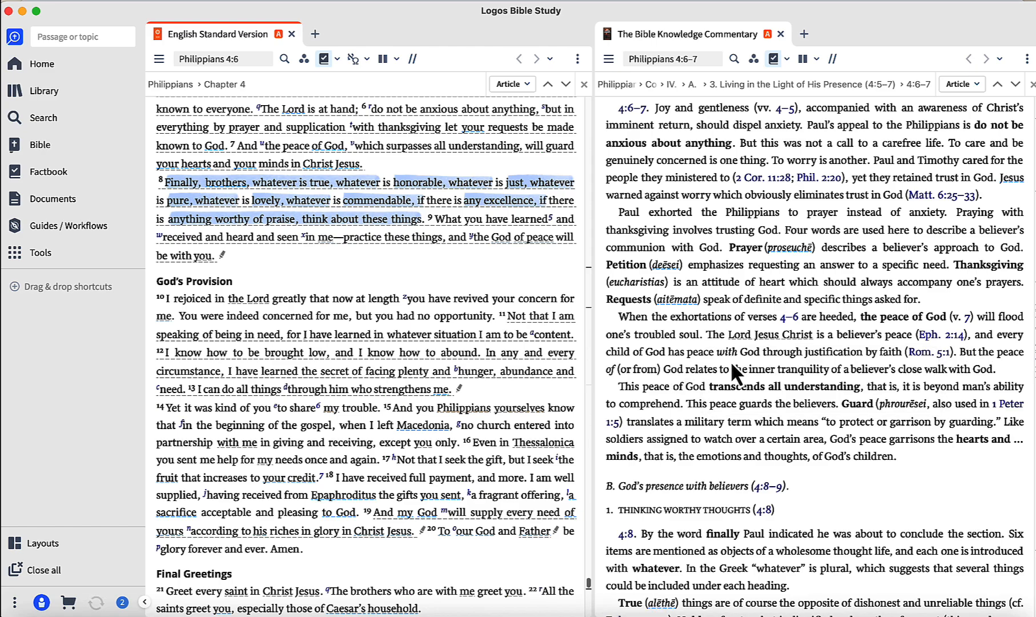
mouse_move(874, 371)
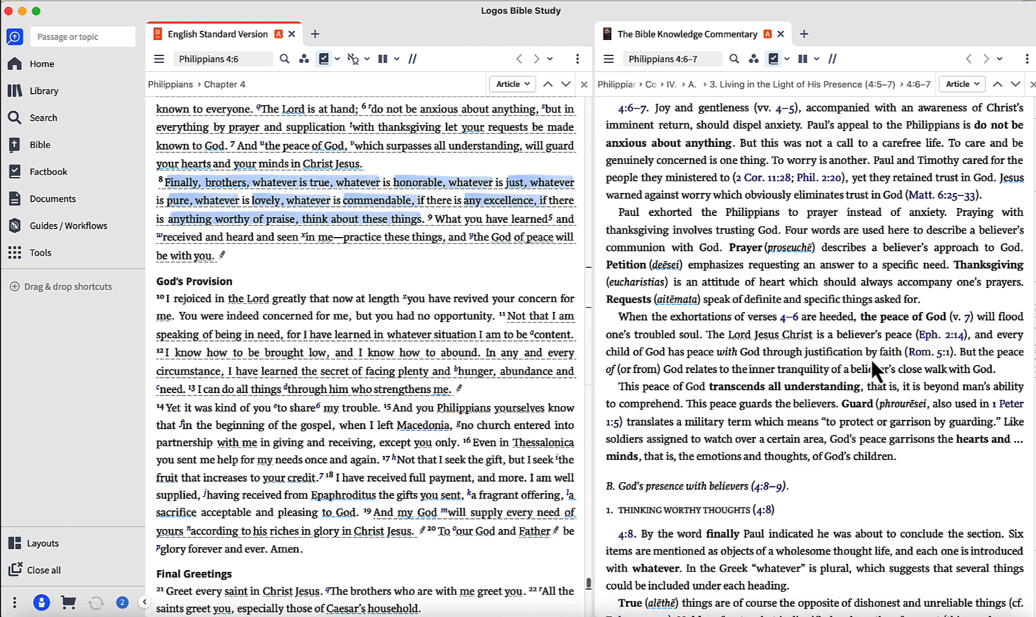
mouse_move(925, 373)
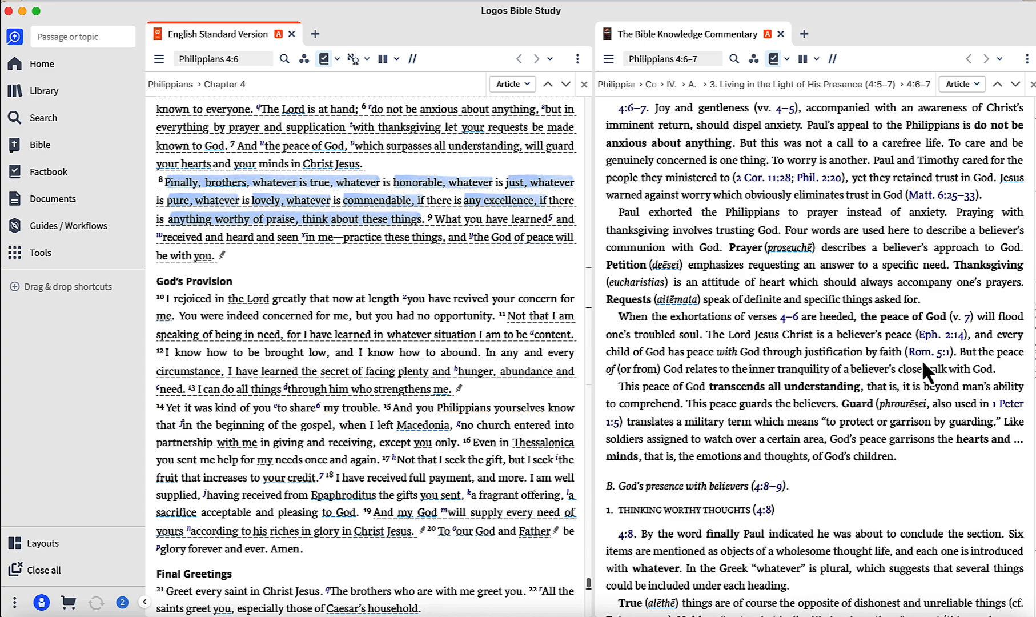
mouse_move(693, 390)
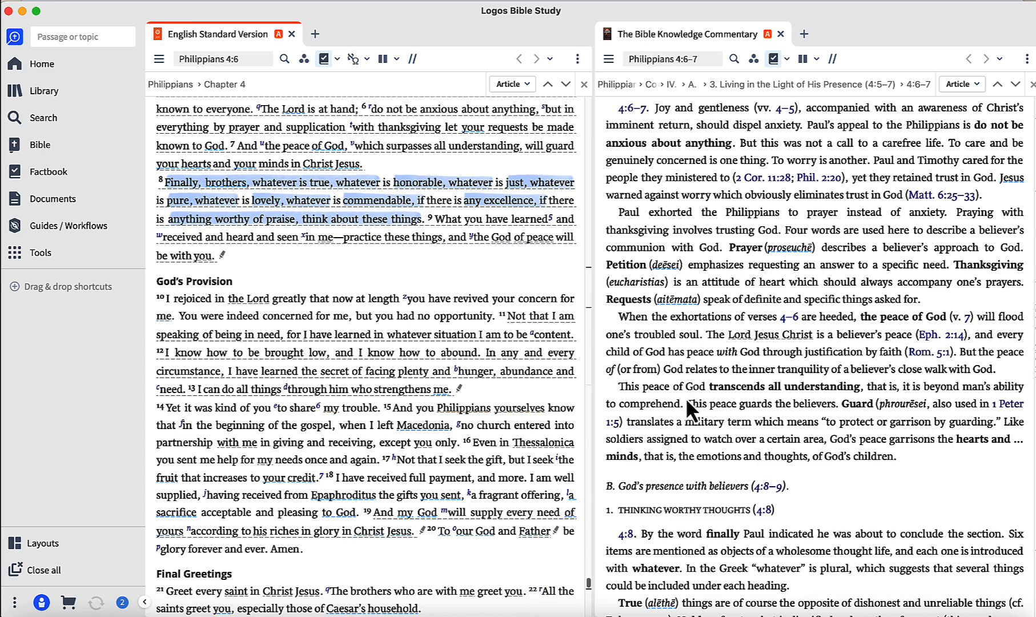
mouse_move(673, 430)
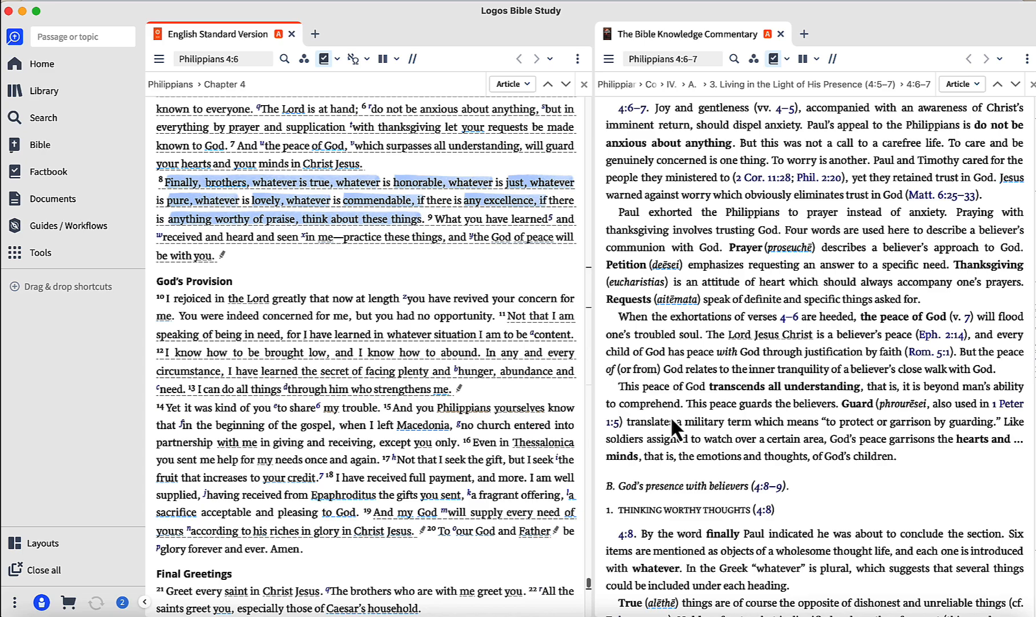
mouse_move(693, 445)
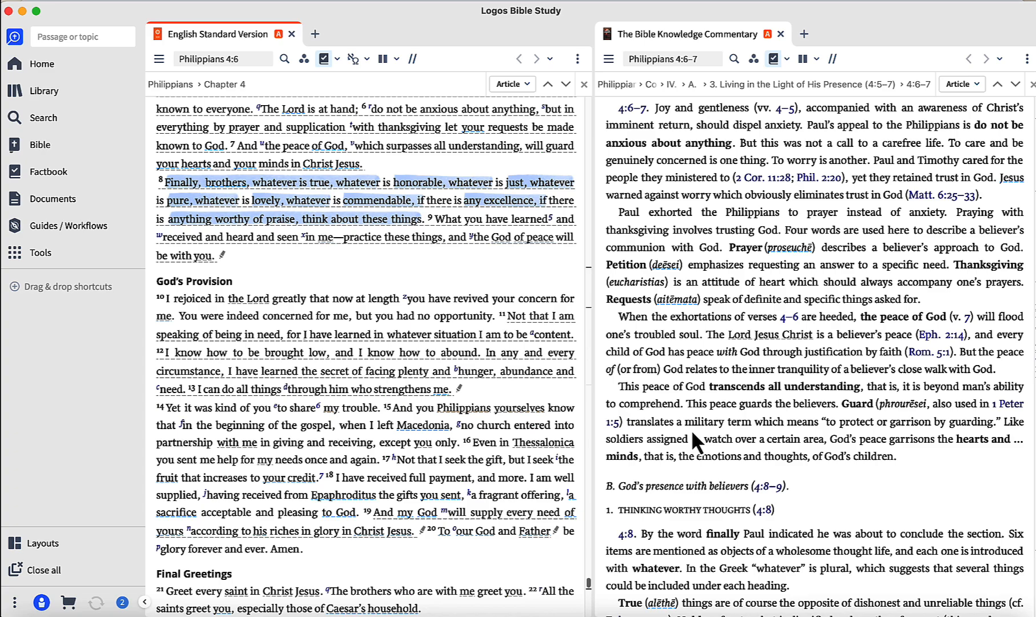
mouse_move(755, 446)
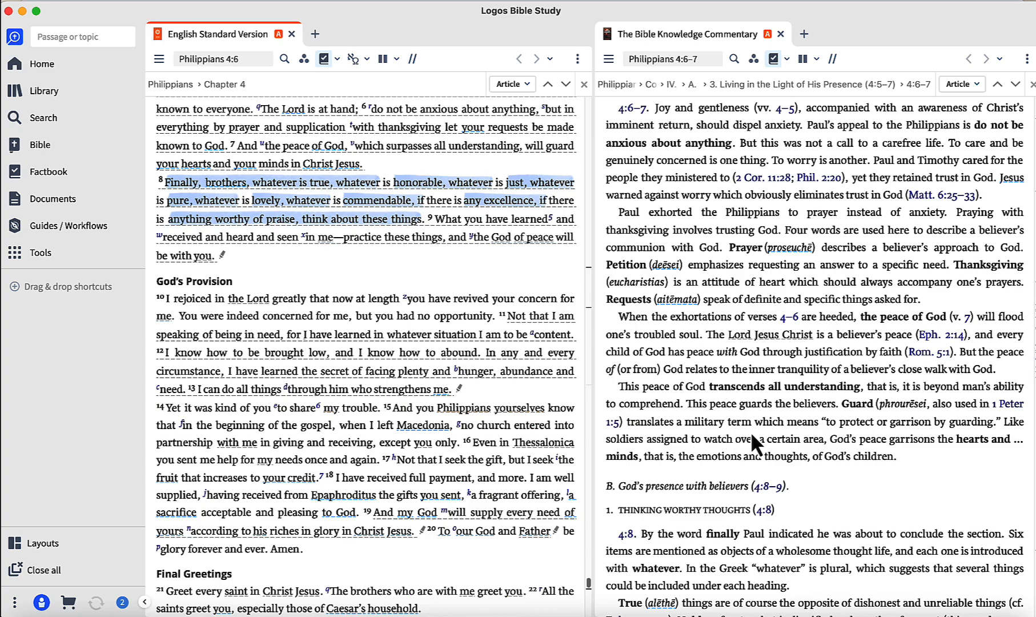
mouse_move(763, 449)
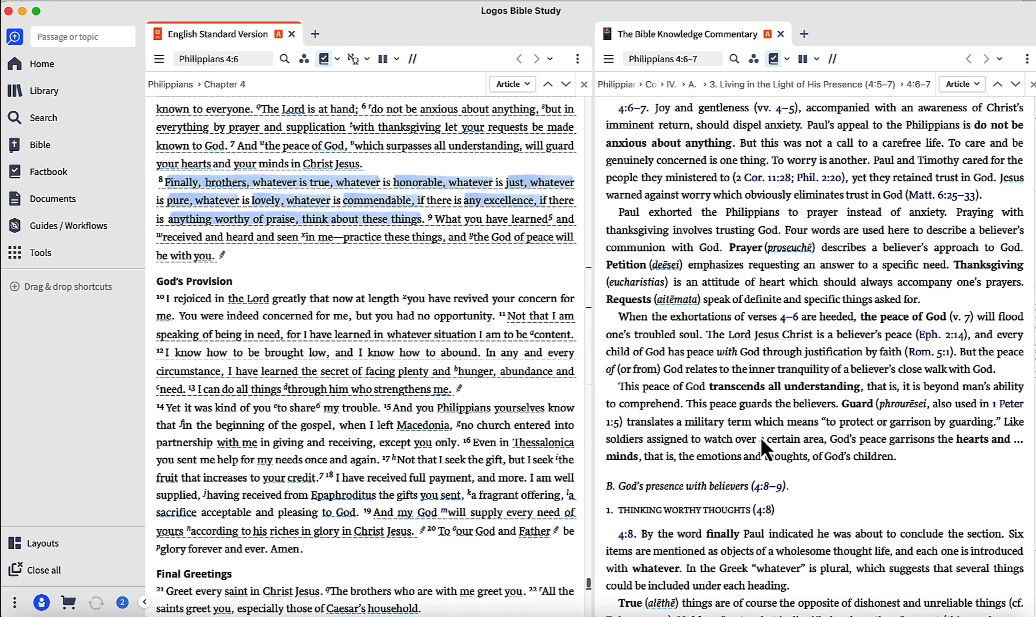
mouse_move(773, 463)
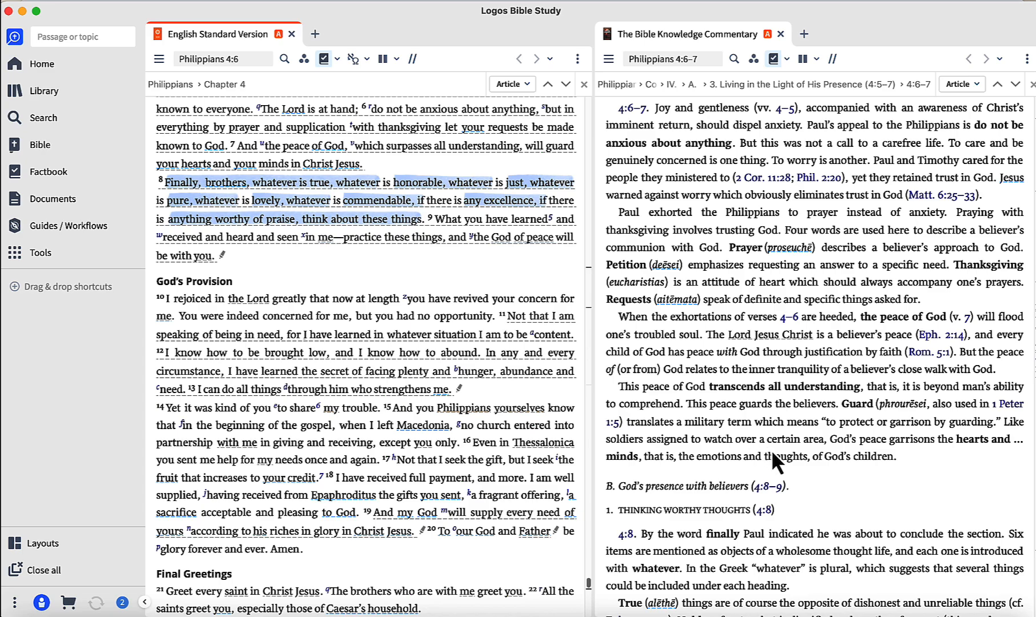
mouse_move(914, 485)
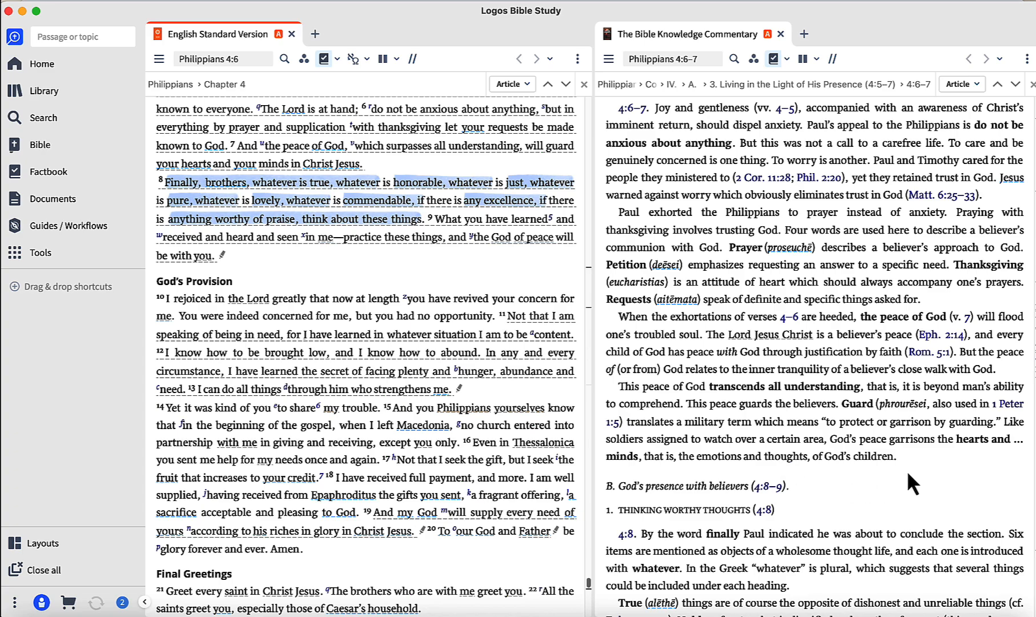
mouse_move(687, 203)
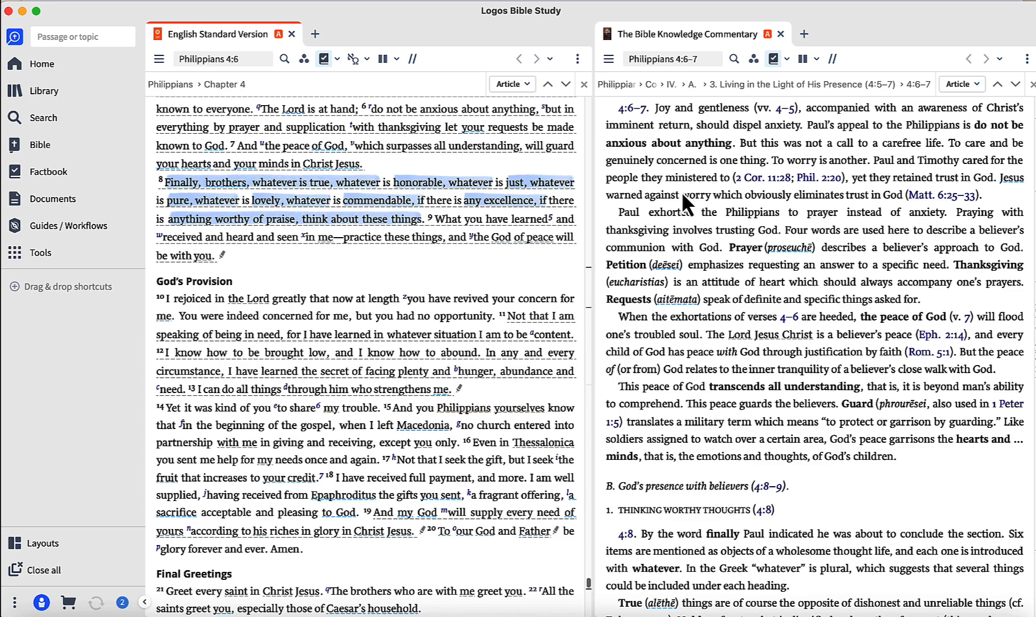
mouse_move(16, 20)
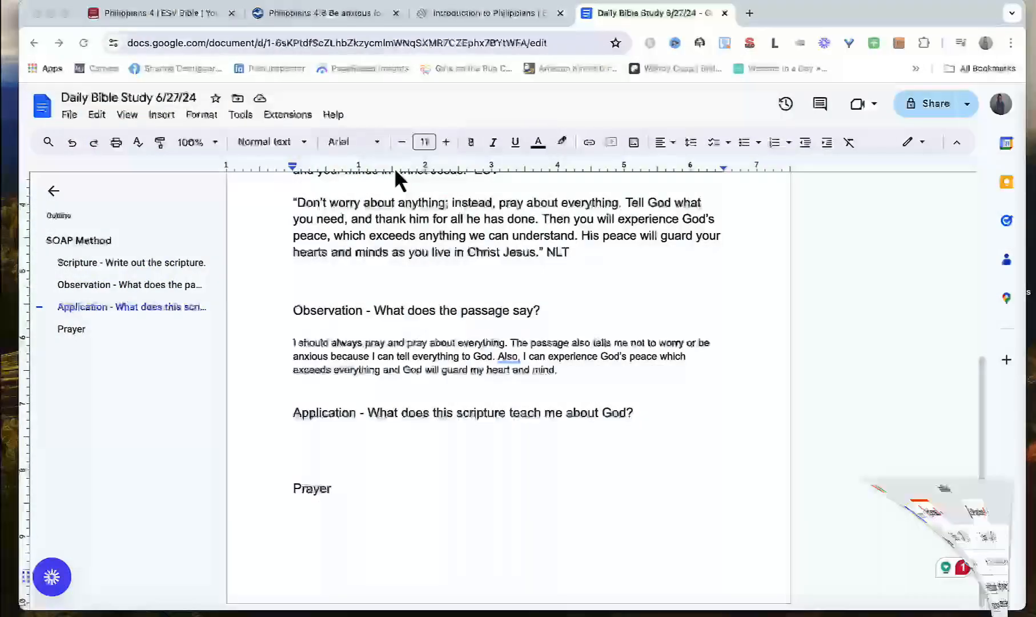
mouse_move(323, 459)
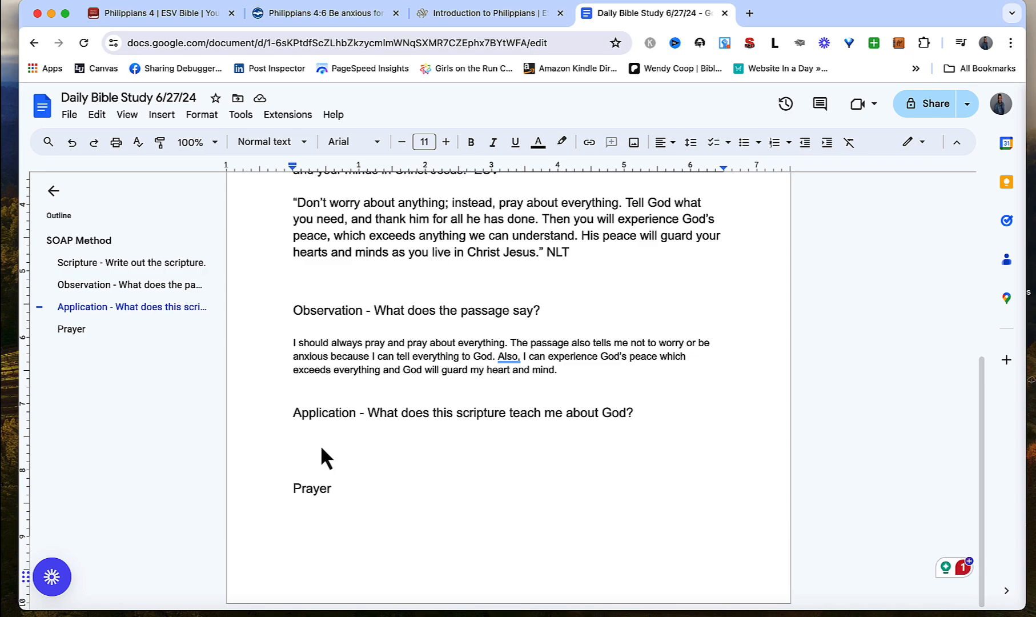
Write that anxiety is met with prayer through supplication, petition and thanksgiving, making requests known.
text(When se)
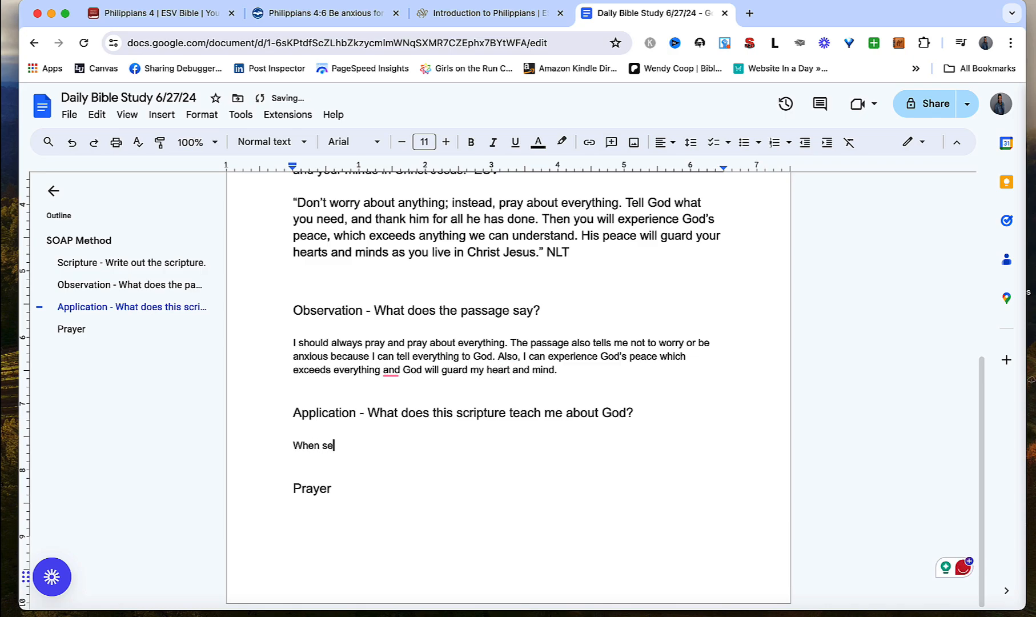
text(I replace worry or anxie)
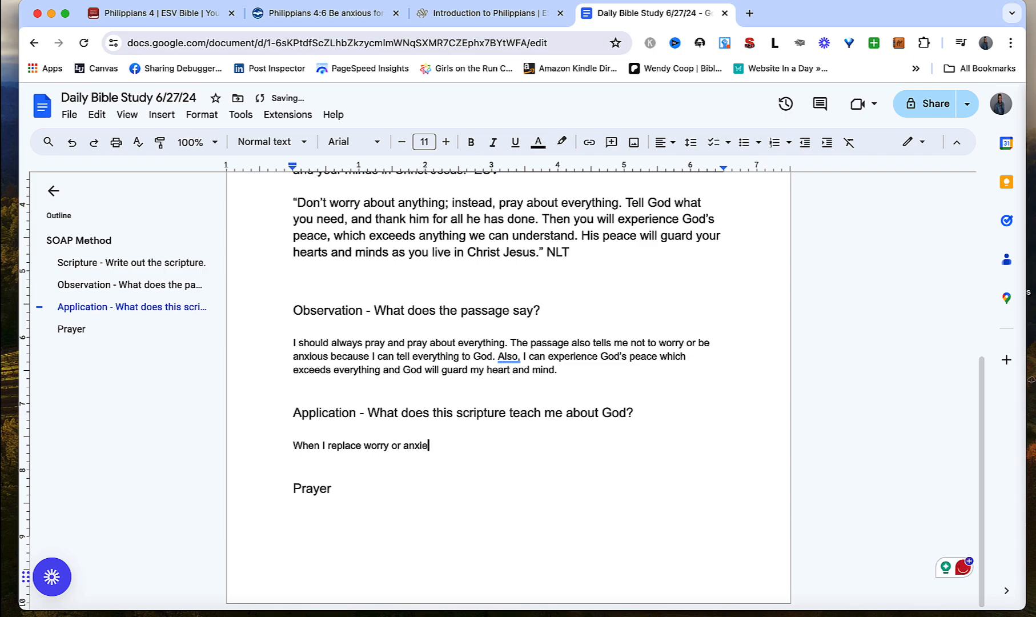
text(ty with prayer)
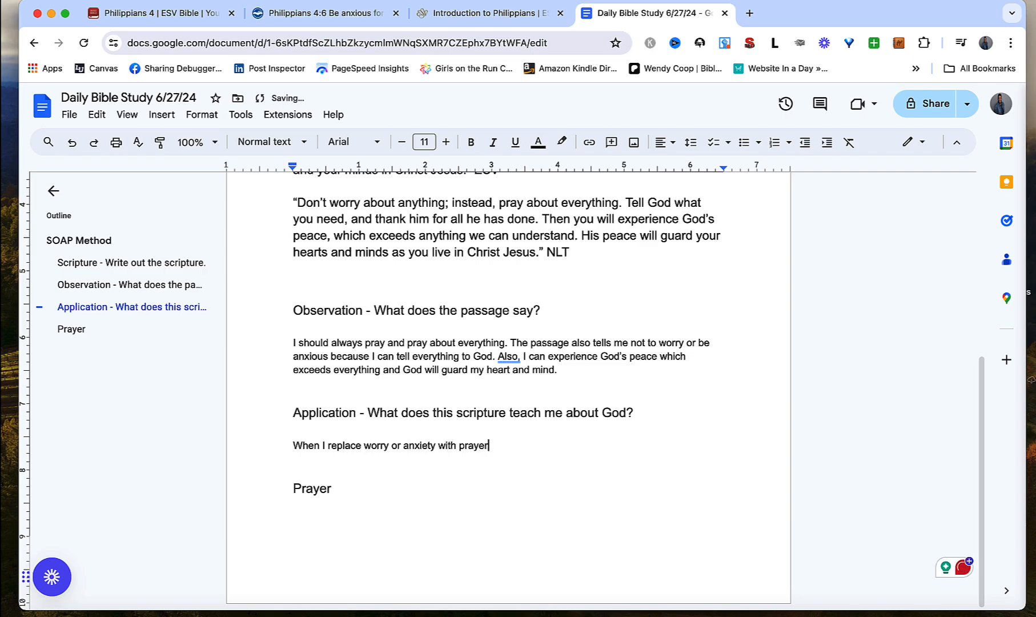
text(through suppli)
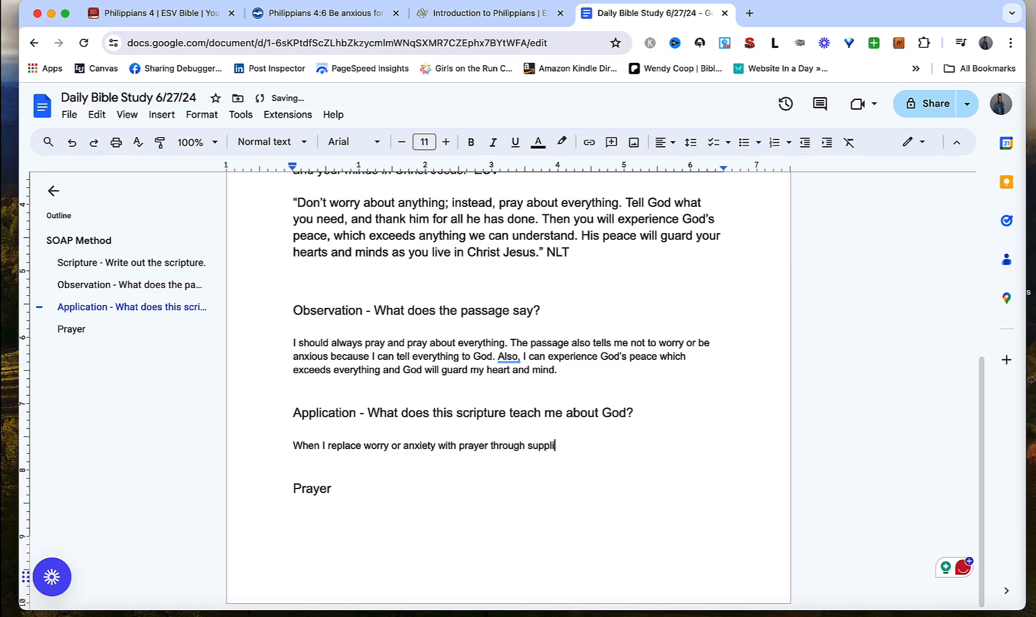
text(cation a)
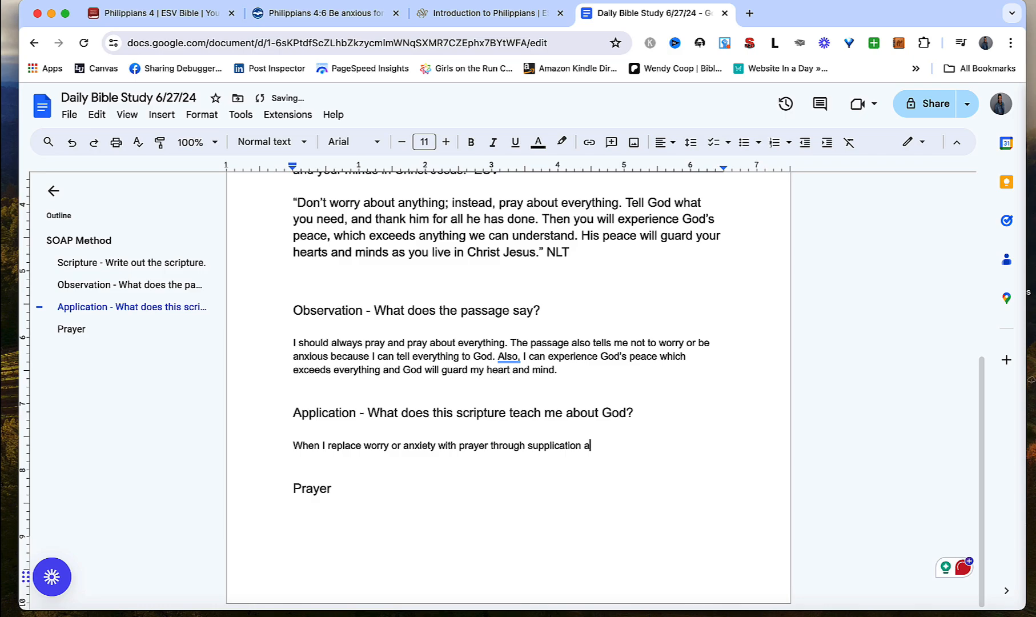
text(, petition,)
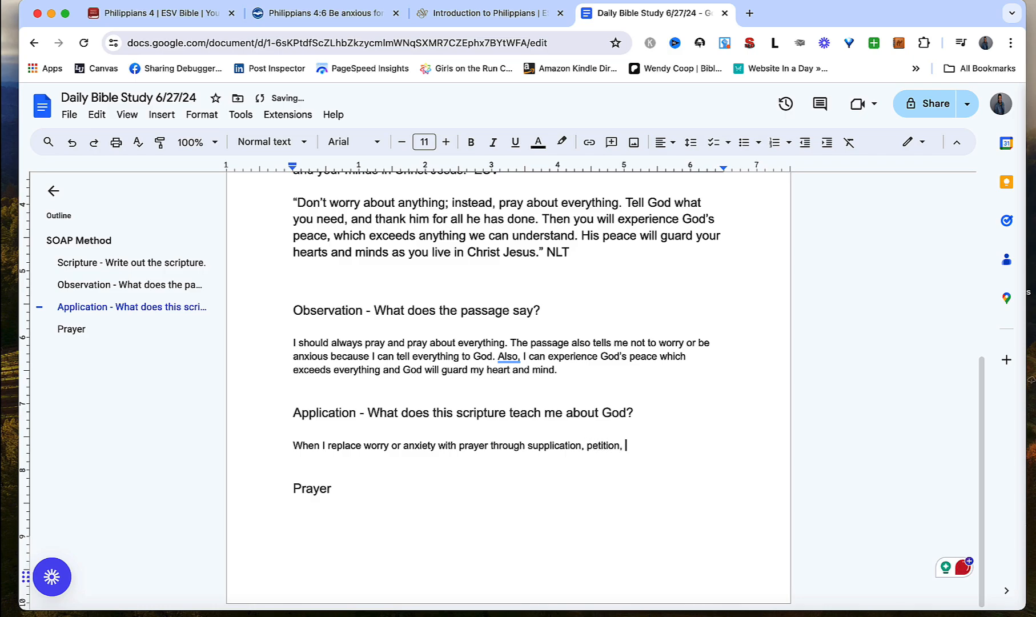
text(and thanks)
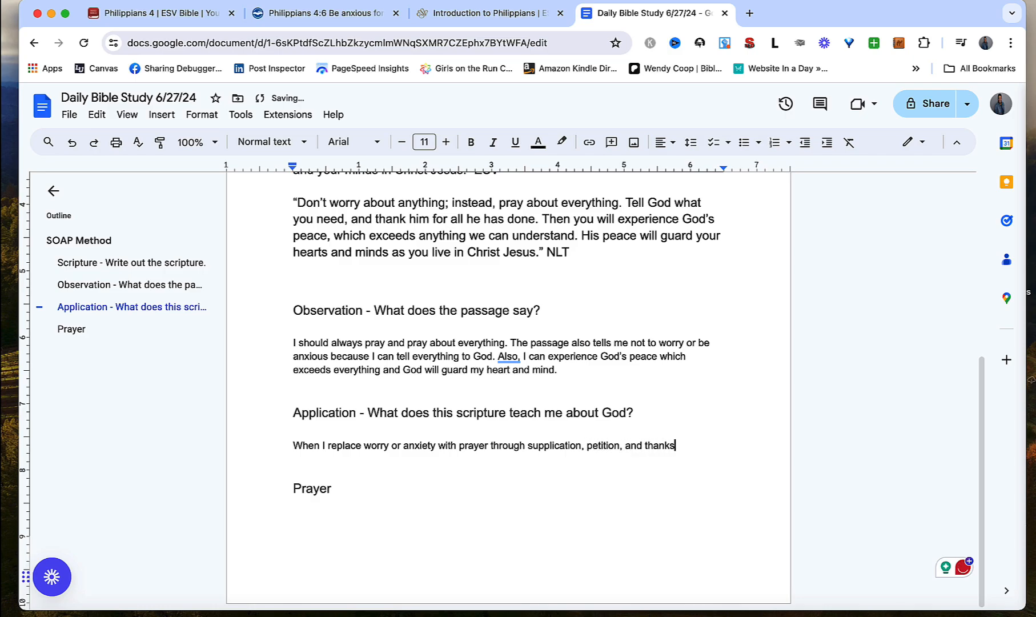
text(giving, and)
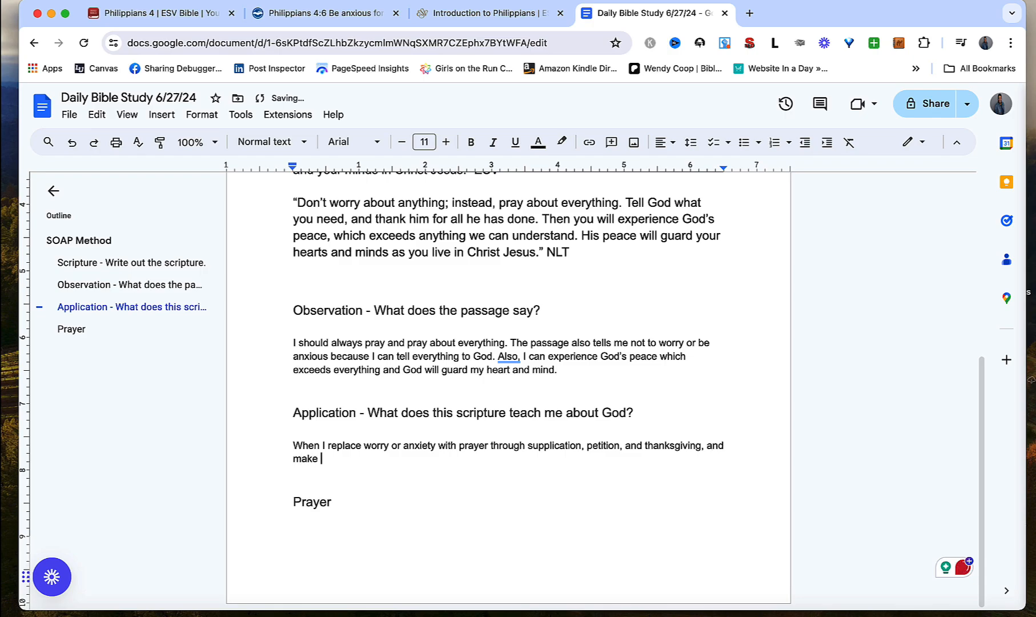
text(my reque)
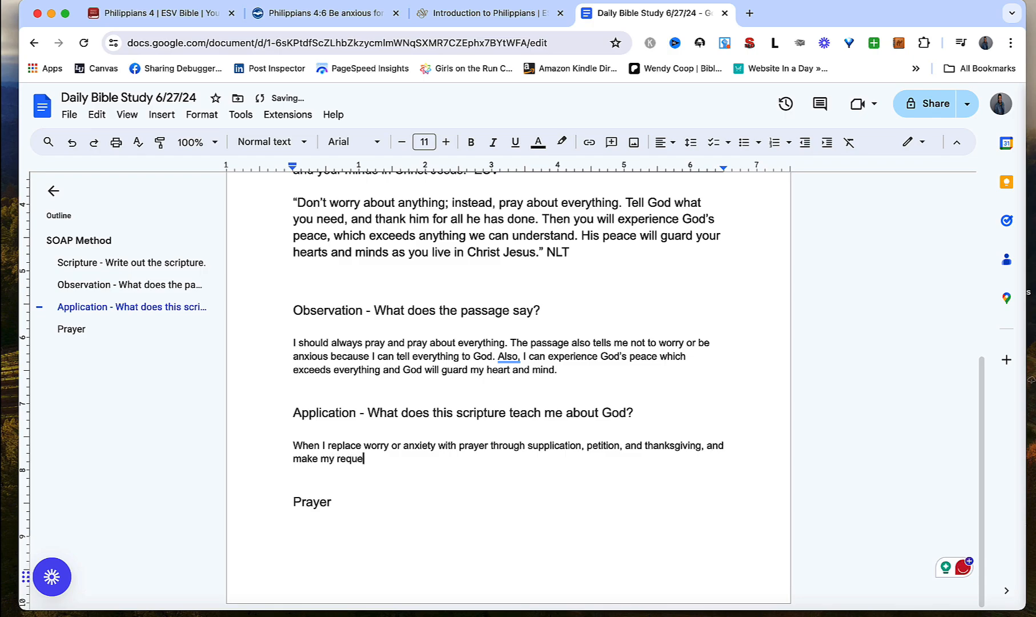
text(sts knowing)
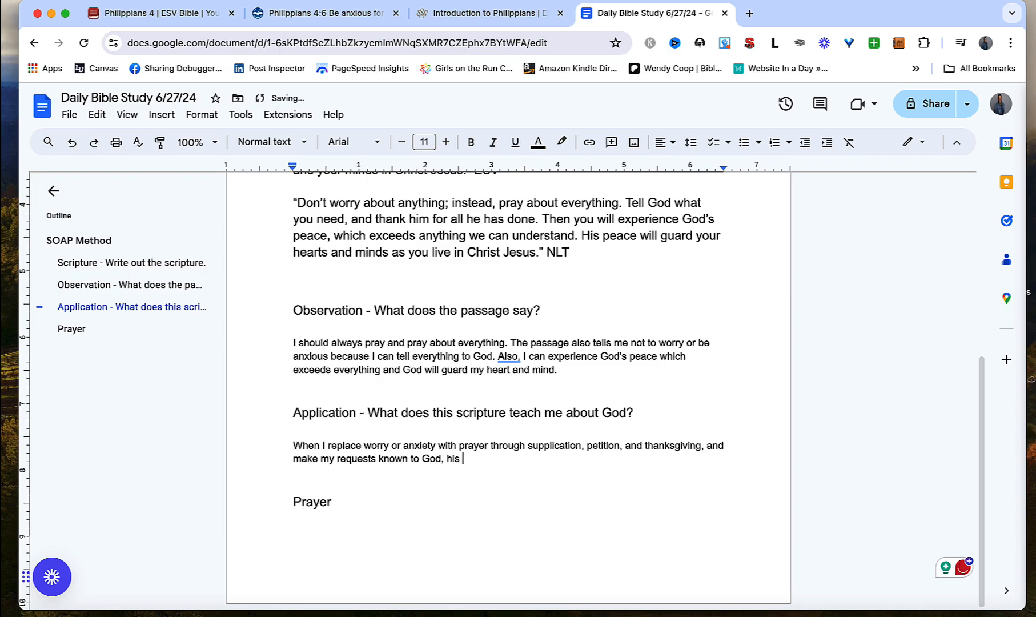
Continue that God's peace will guard my heart because I have been justified through faith in Jesus Christ.
text(peace)
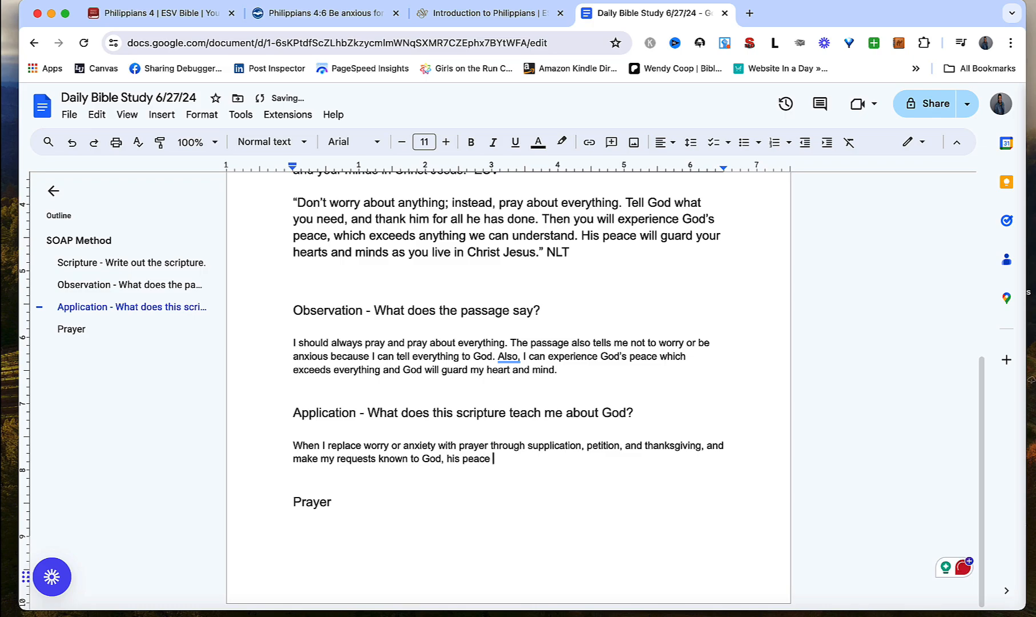
text(will ga)
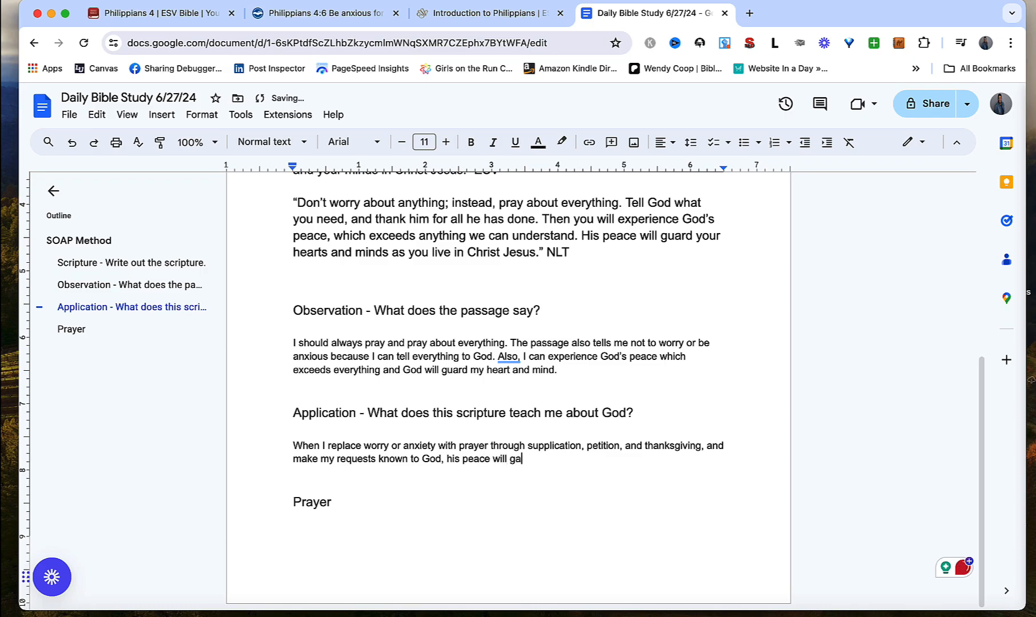
text(uard my heart and mind)
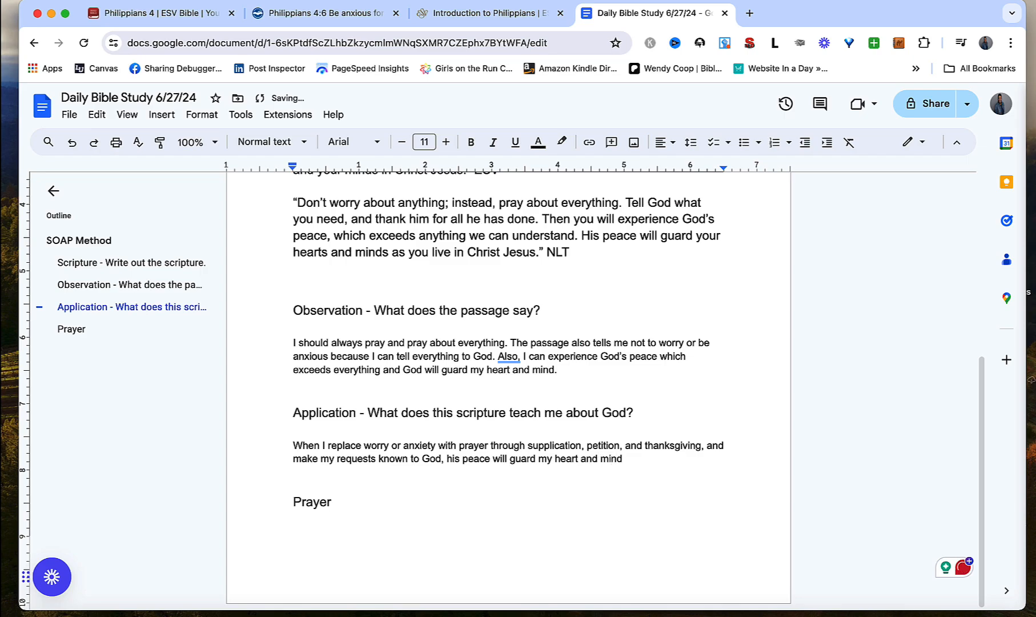
text(because I hav)
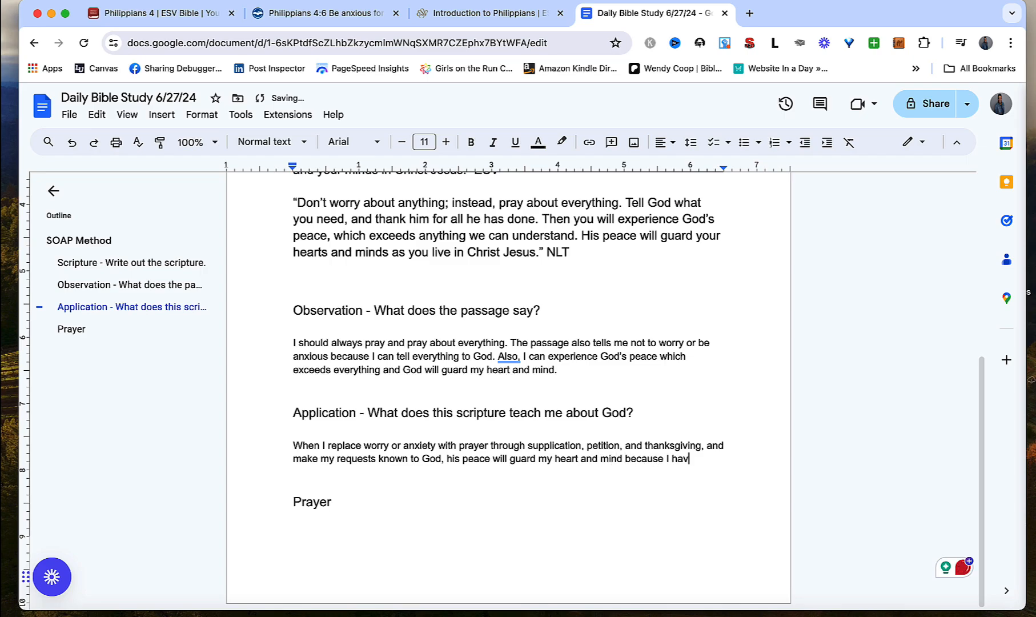
text(e been justifi)
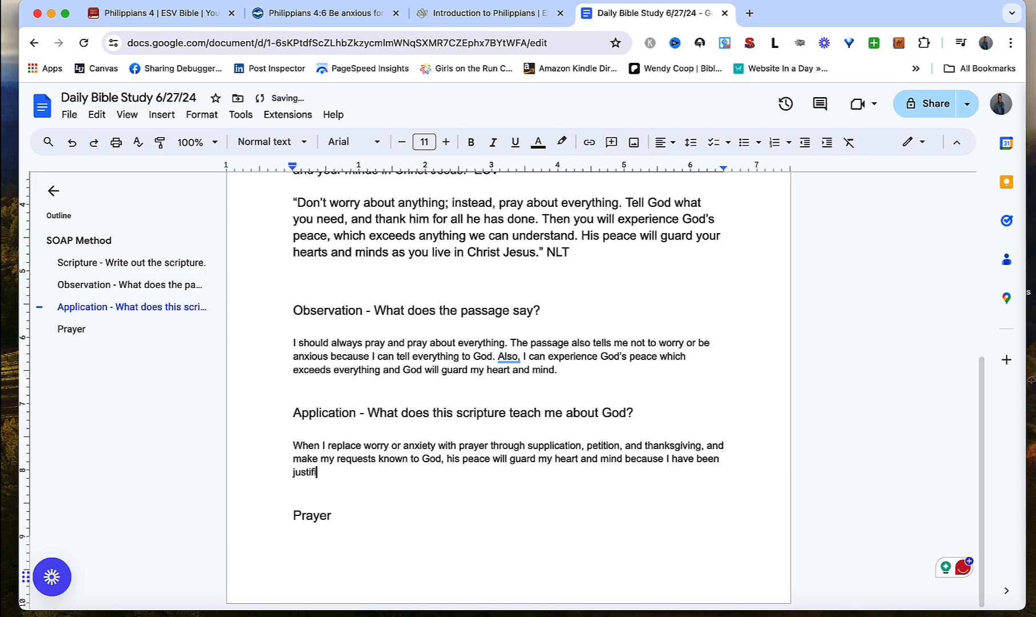
text(ed through)
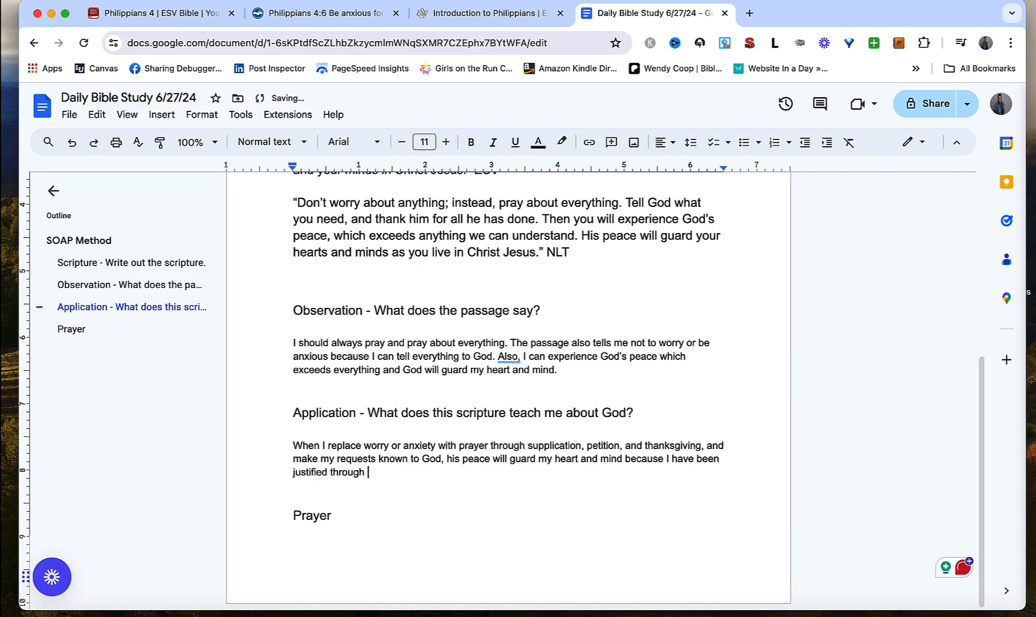
text(my faith in)
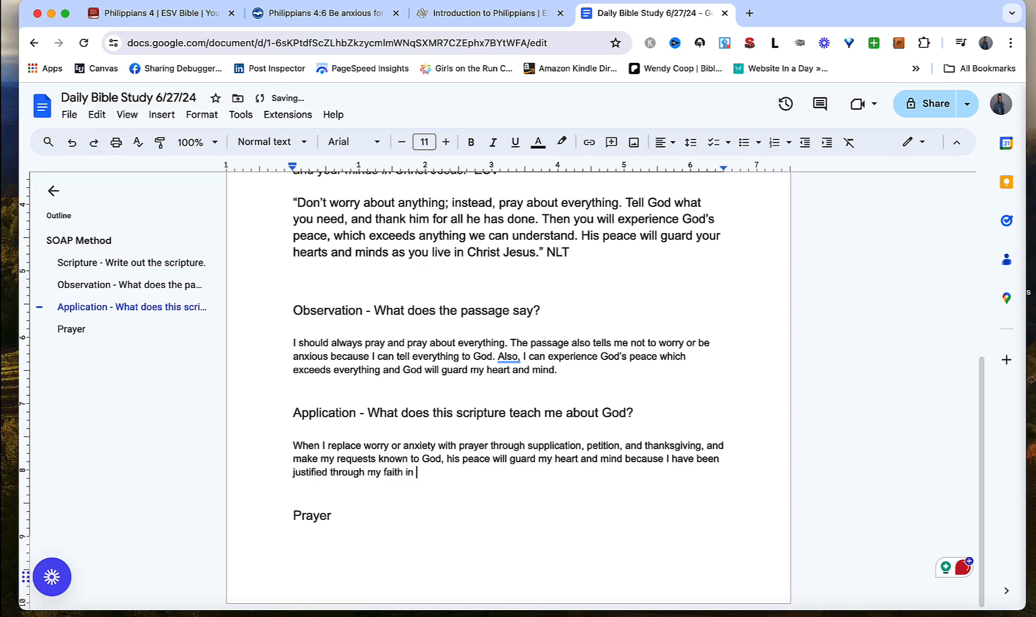
text(Jesus Christ. It also t)
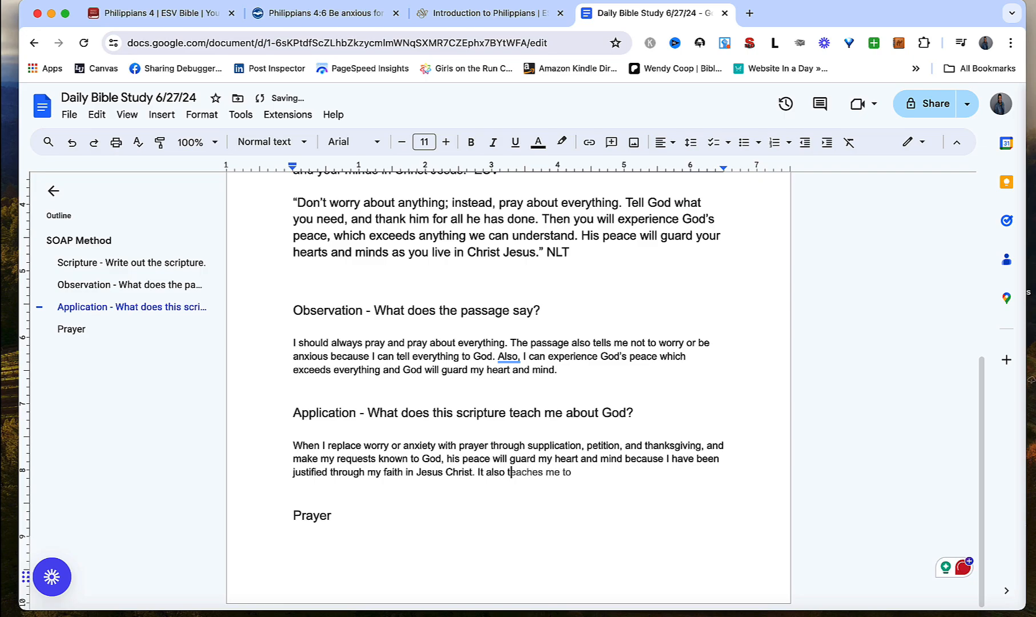
Replace the unfinished words with the point that God gives a promise, not genie-granted wishes.
key(Backspace)
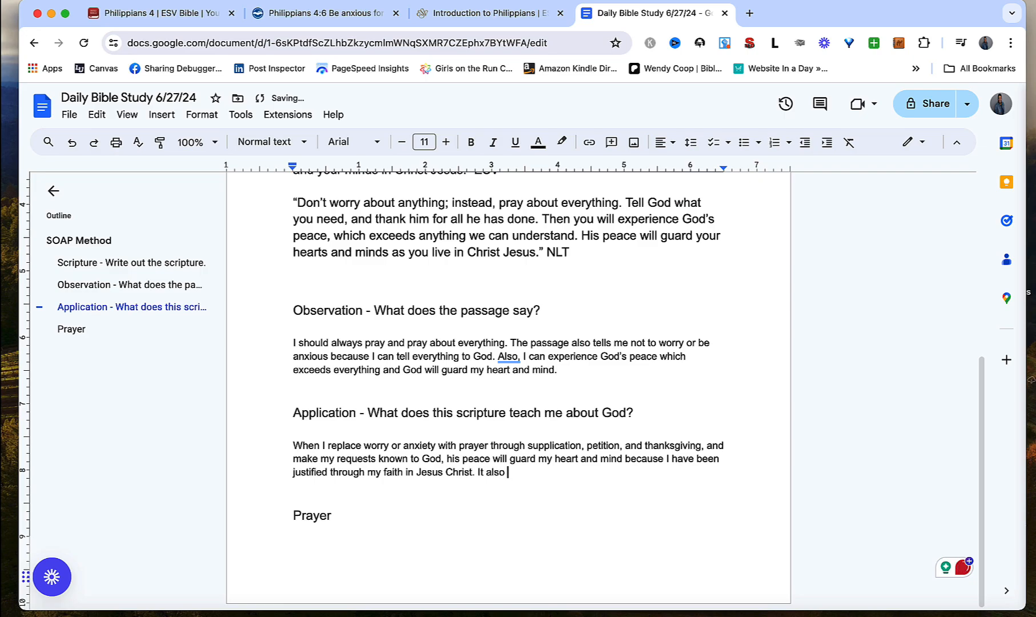
text(giv)
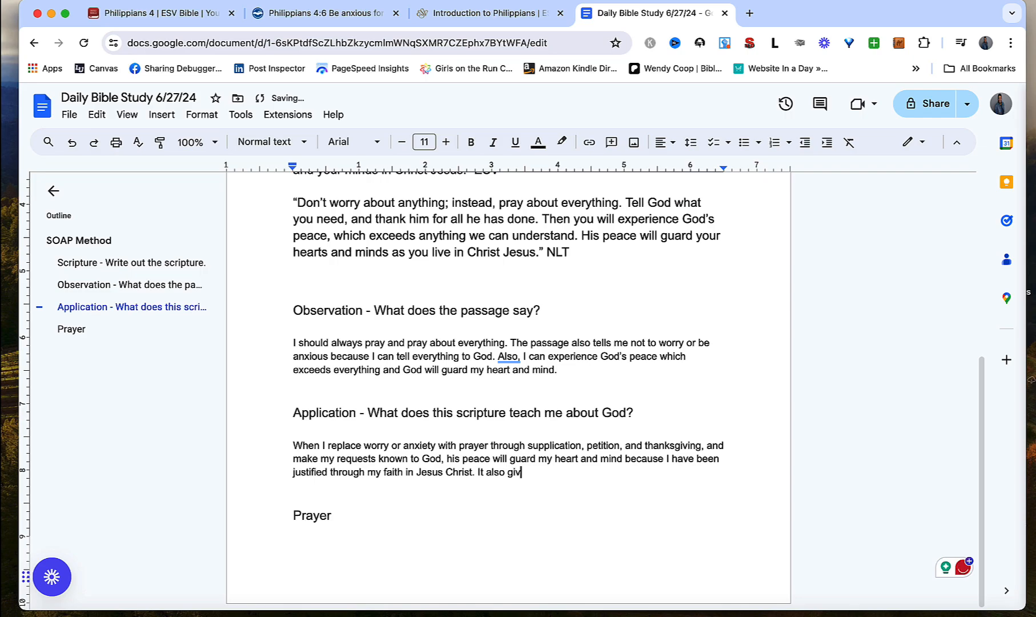
text(es me a promi)
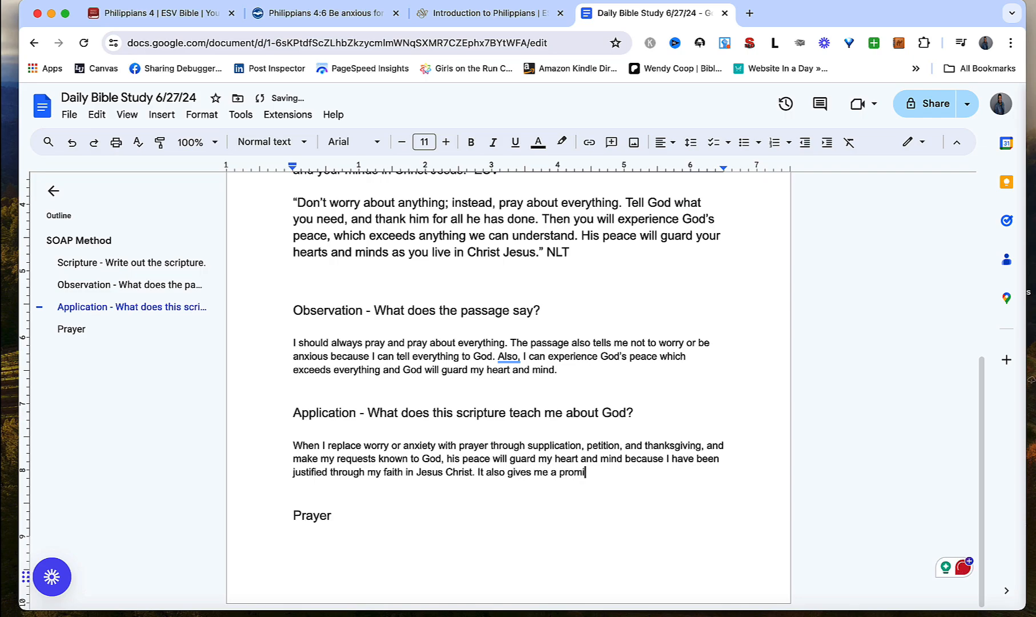
text(se.)
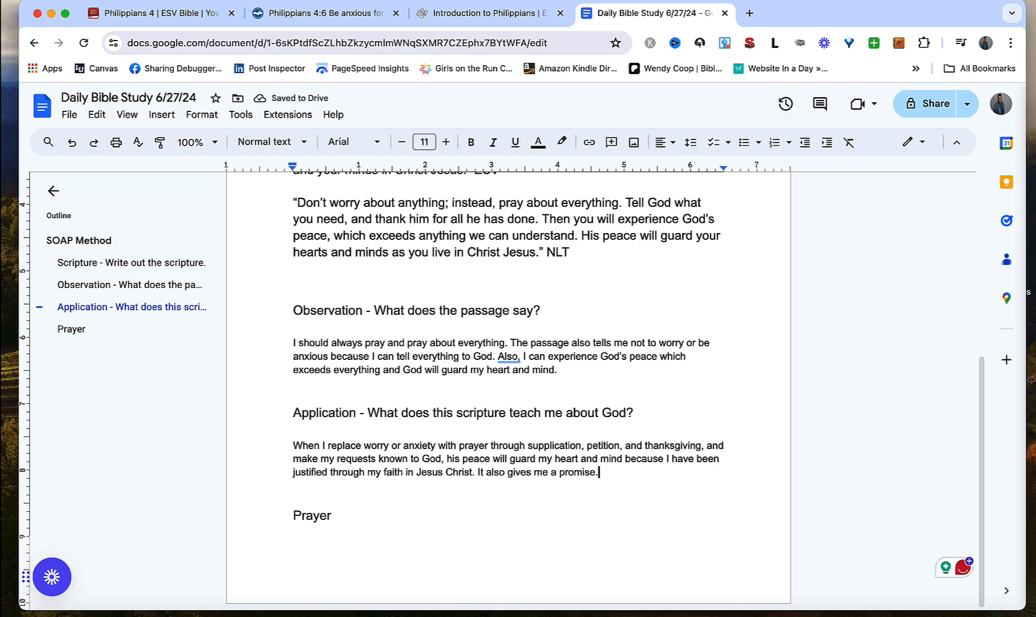
text(of God)
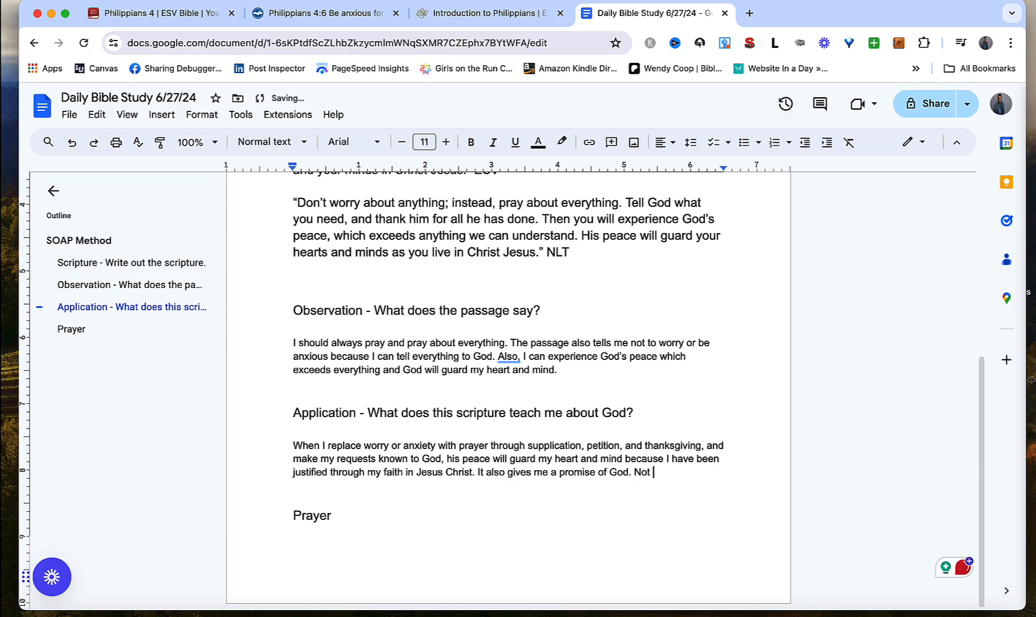
text(that God is a)
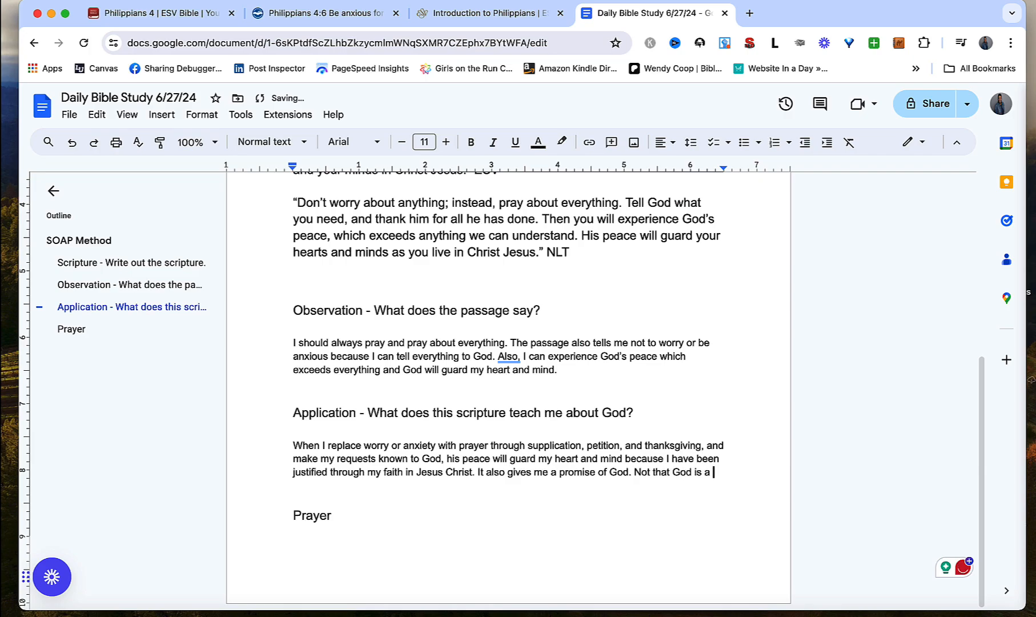
text(genie granting me)
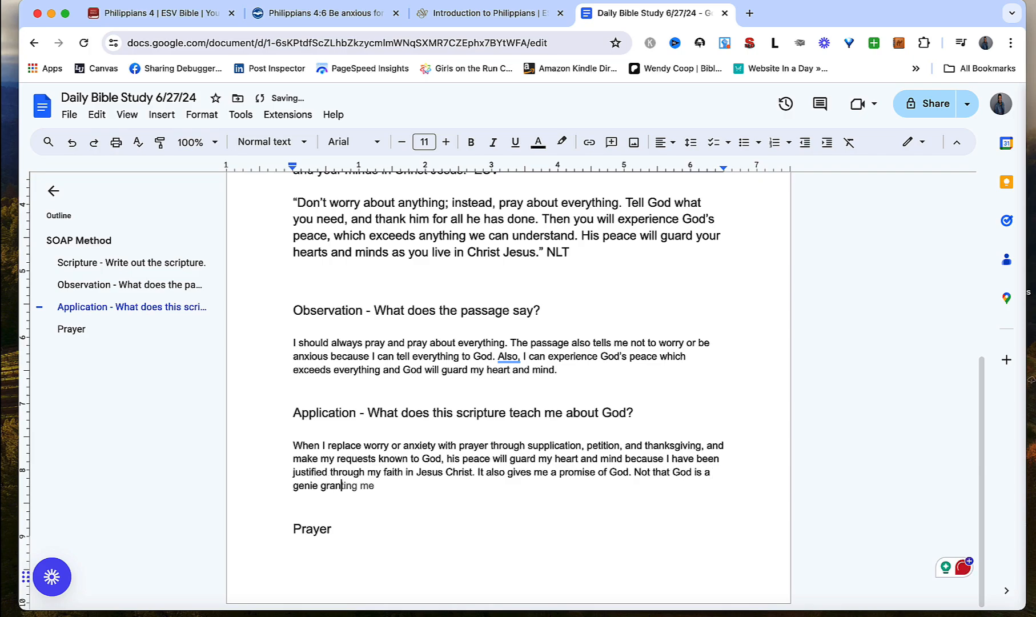
text(wishes, but that he h)
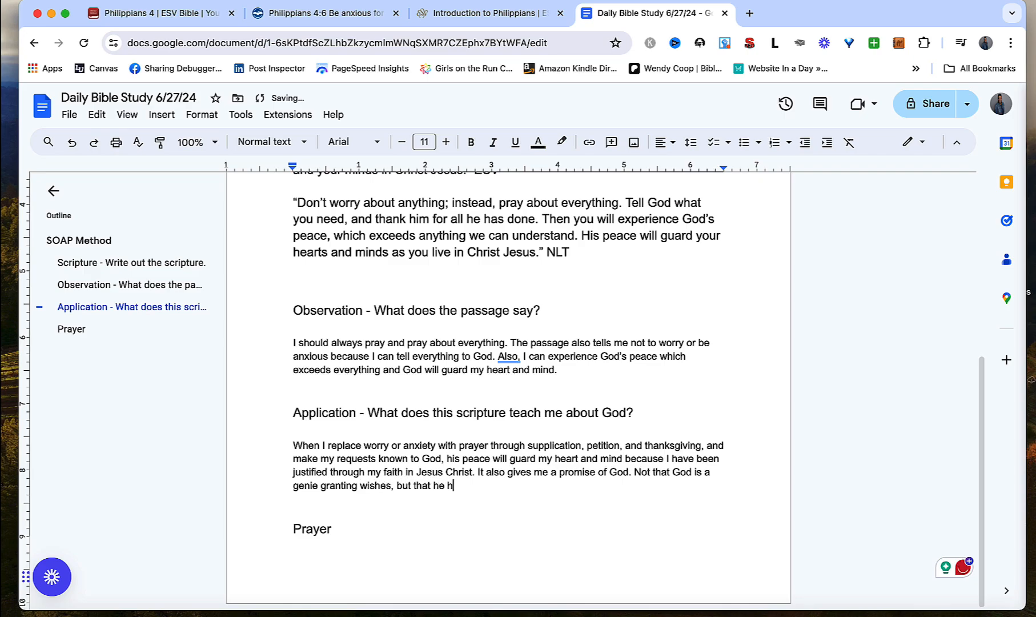
Finish the paragraph: his promised peace surpasses or exceeds my human understanding.
text(as promised h)
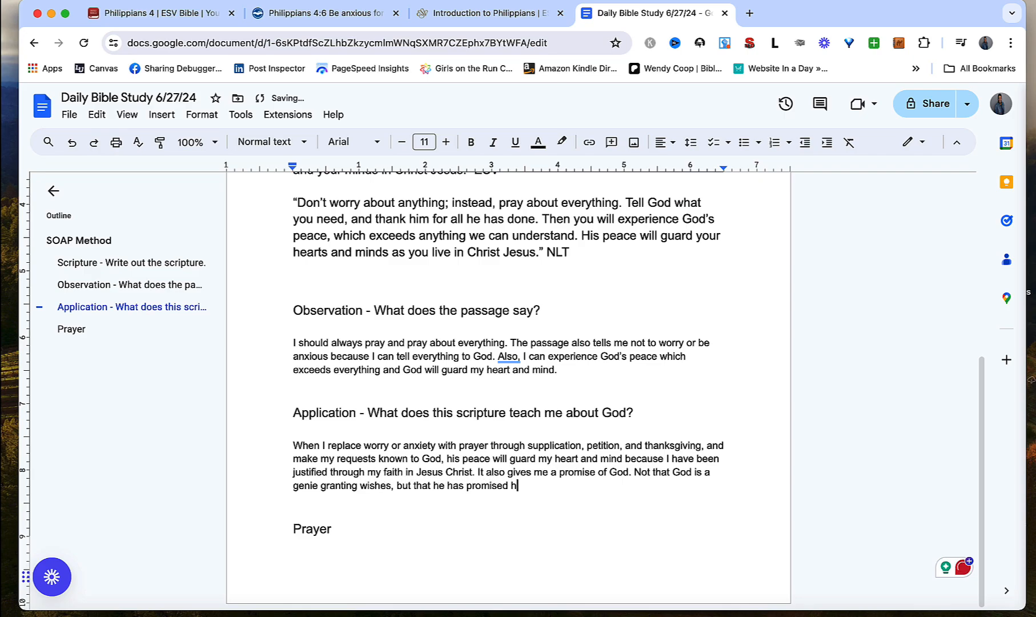
text(is peace which wi)
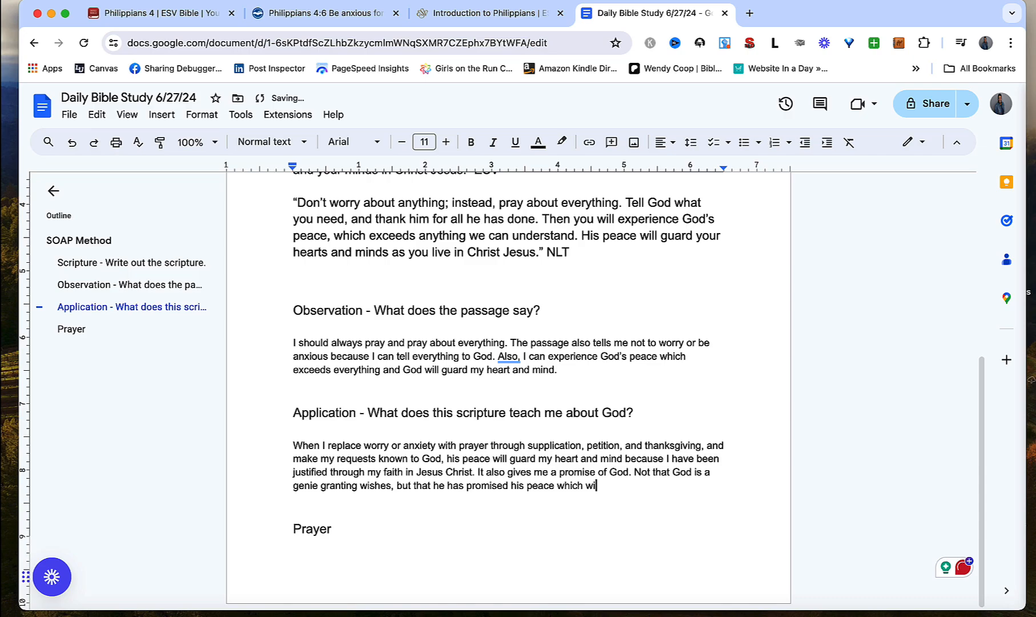
key(Backspace)
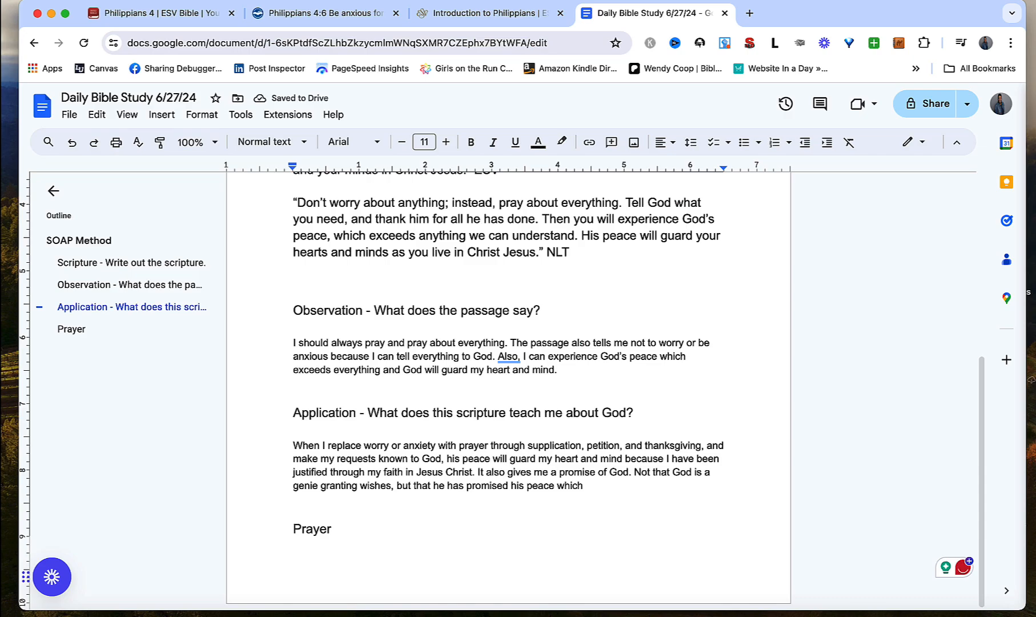
text(supra)
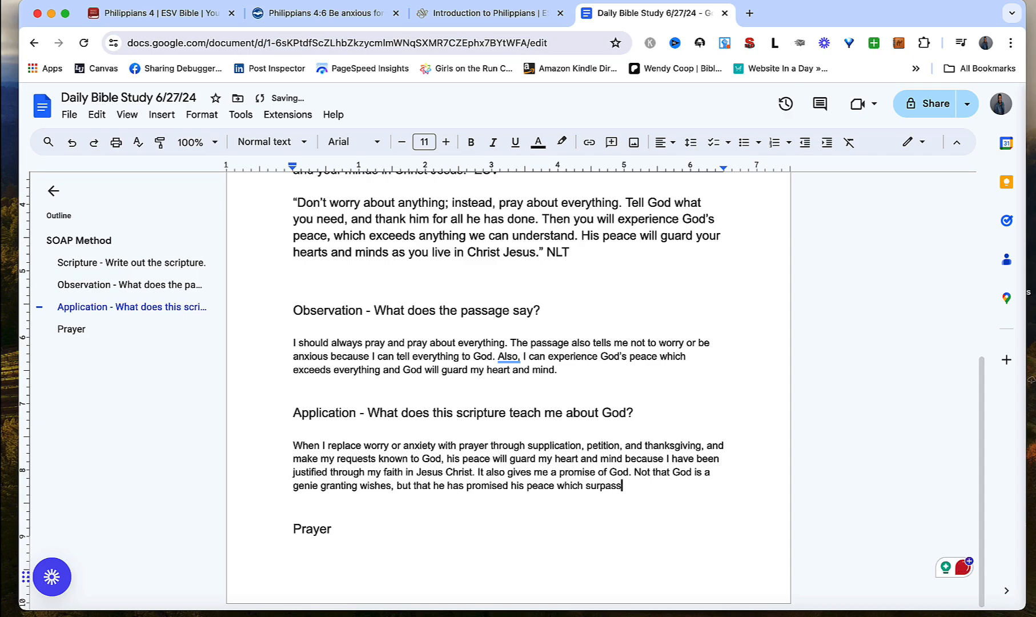
text(es or excel)
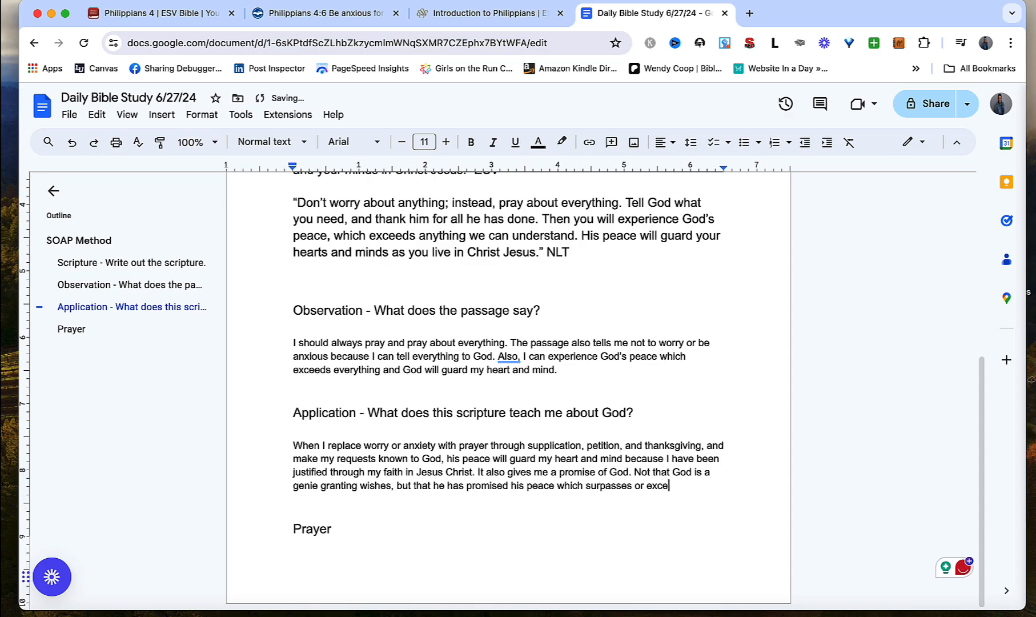
text(ds my human understand)
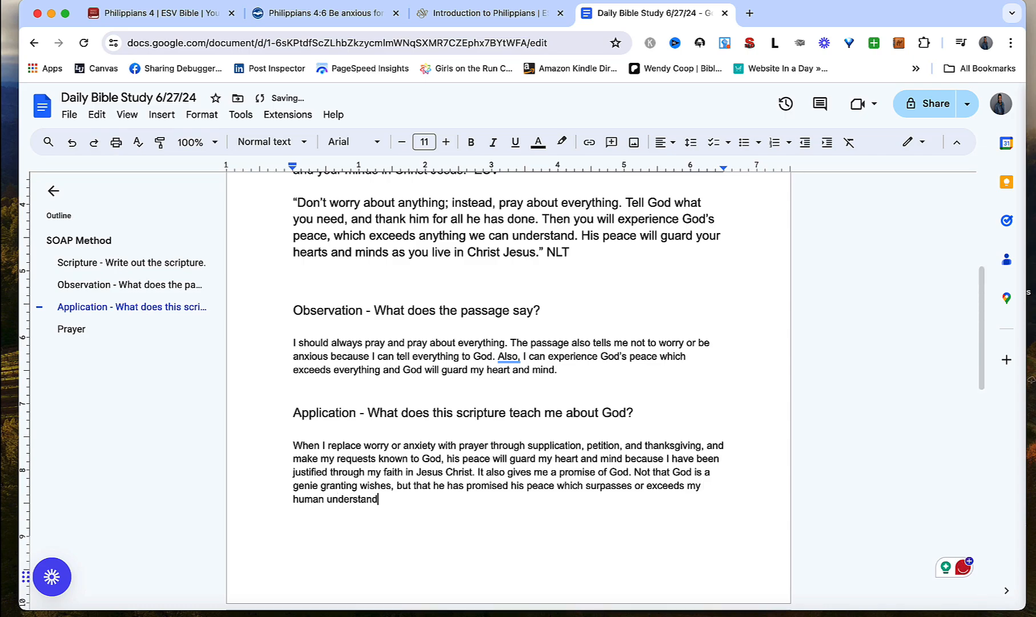
text(ing.)
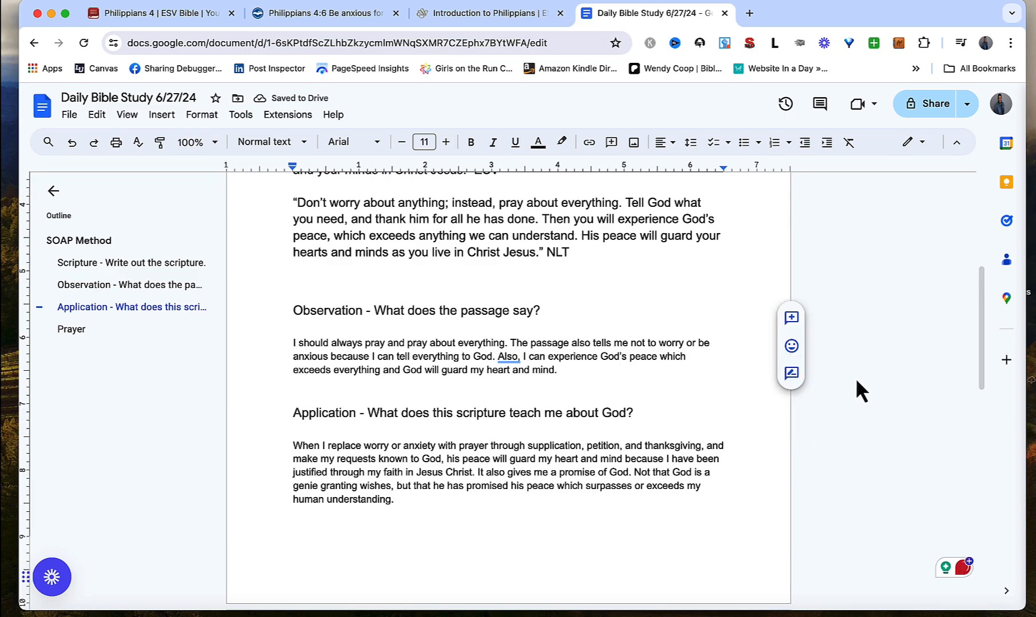
scroll(down, 3)
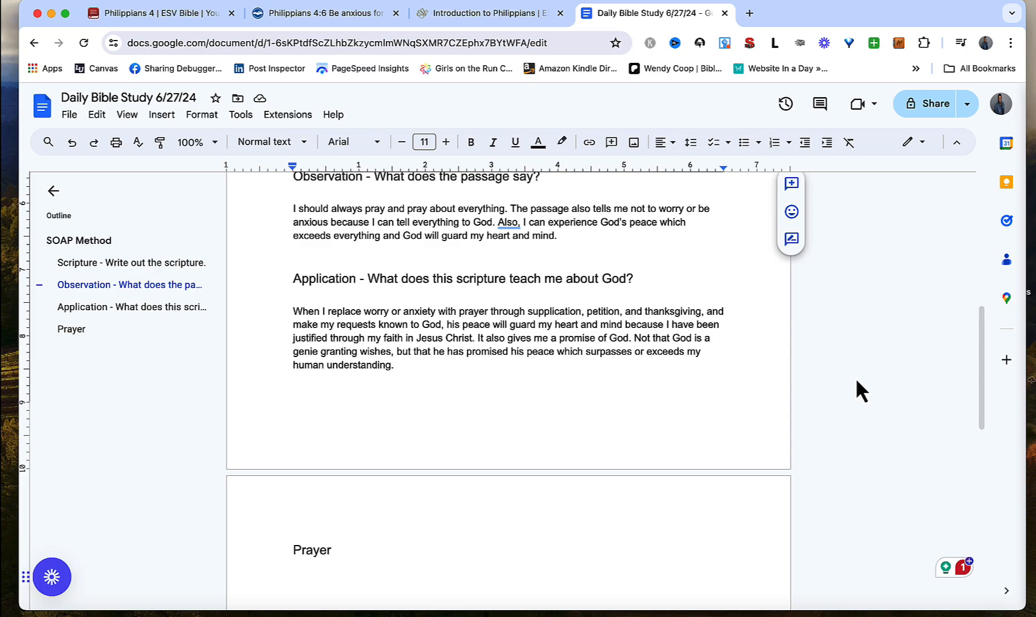
mouse_move(857, 388)
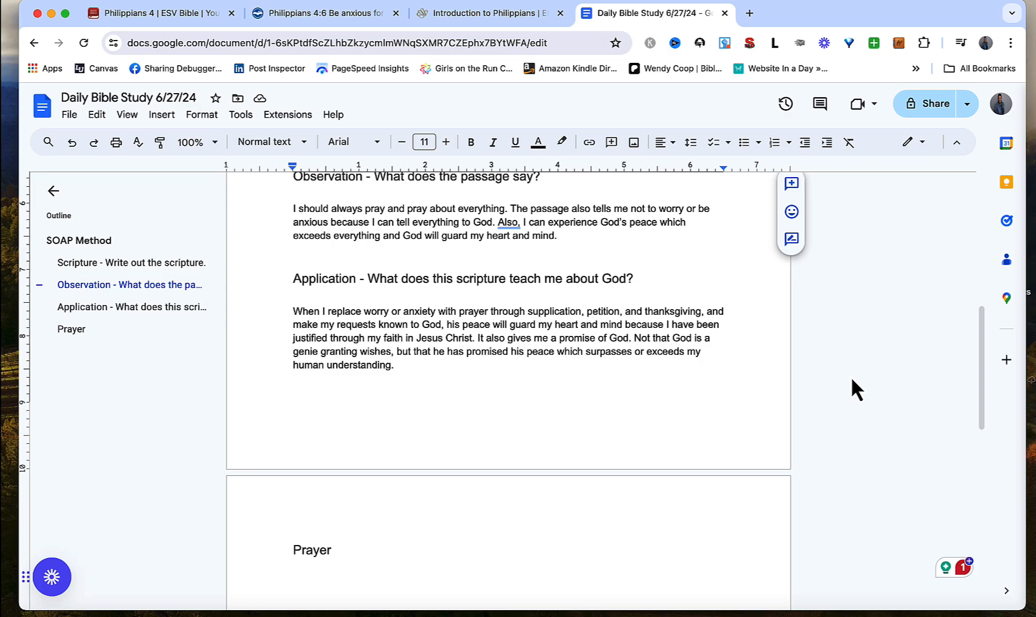
scroll(up, 3)
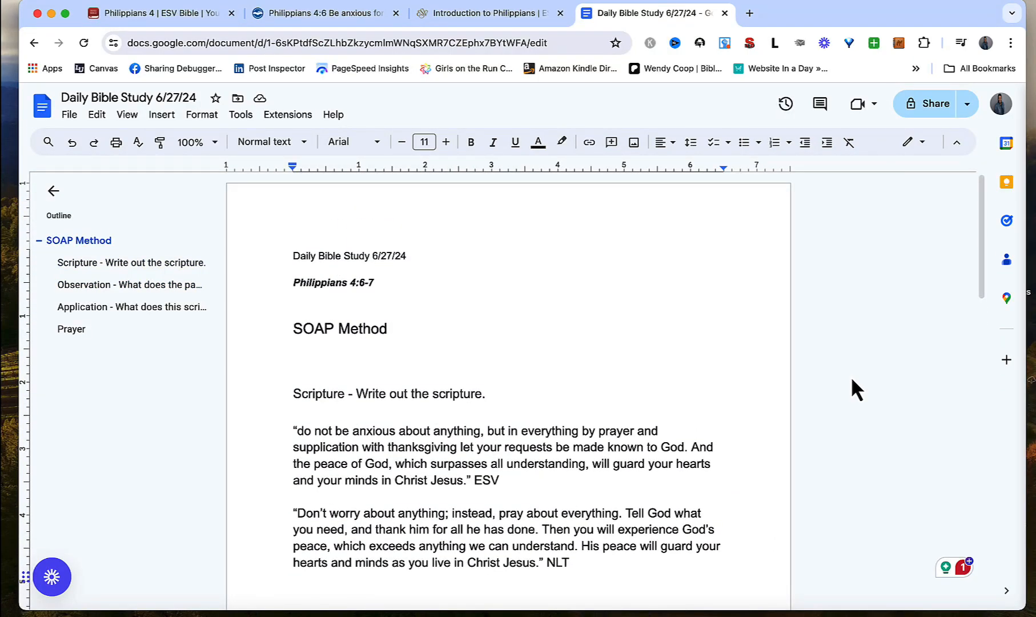
scroll(down, 3)
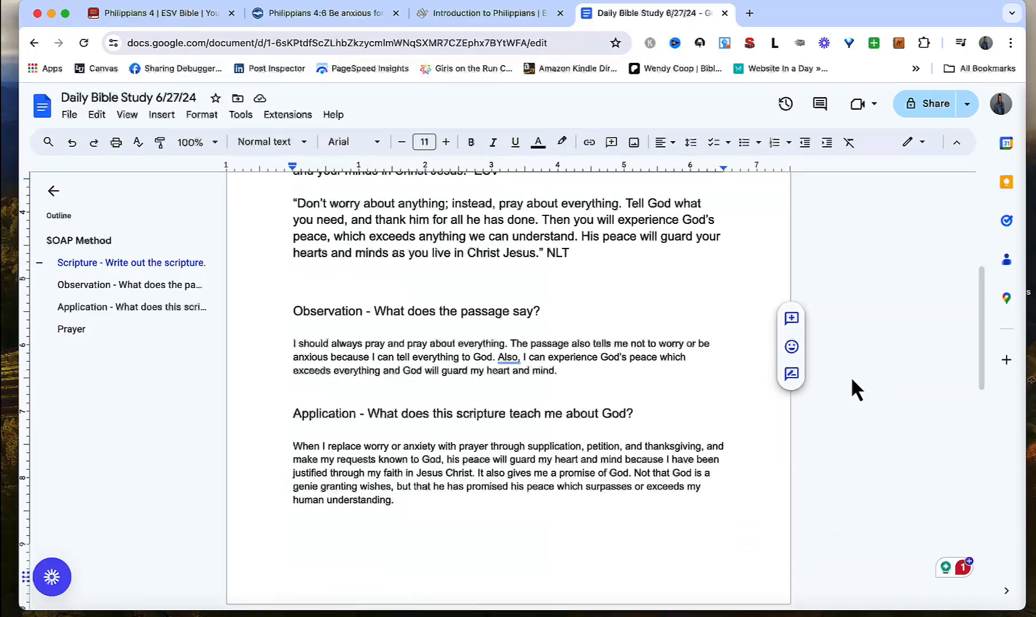
scroll(down, 3)
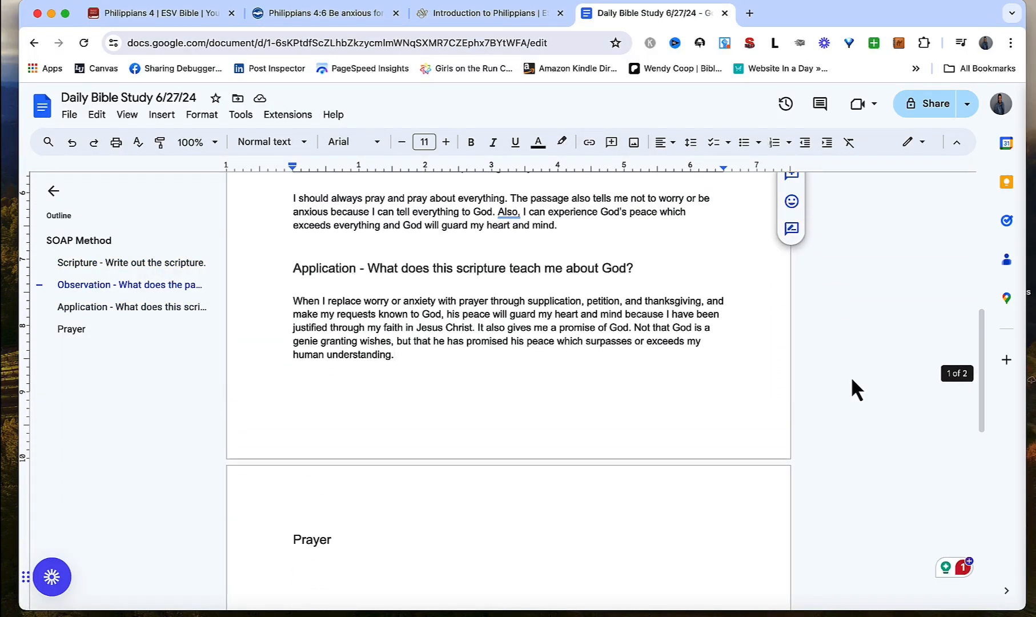
scroll(up, 3)
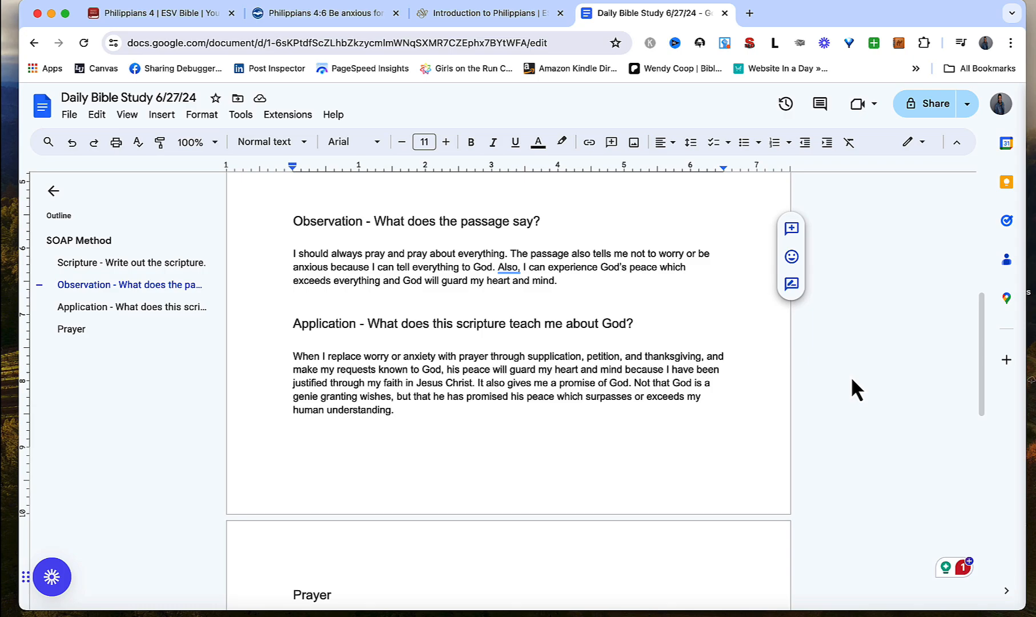
scroll(down, 3)
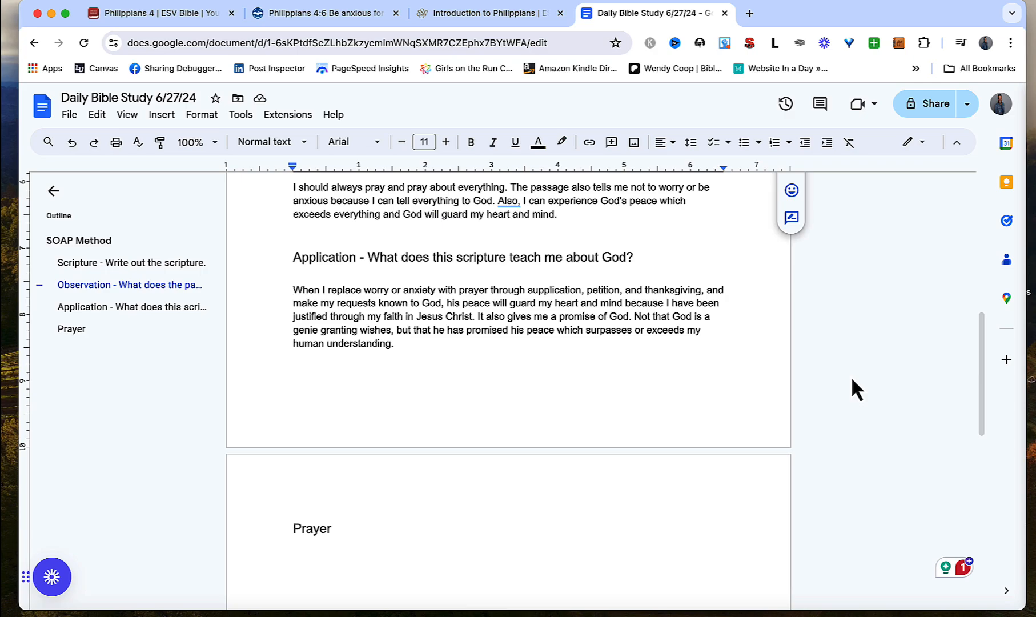
scroll(down, 3)
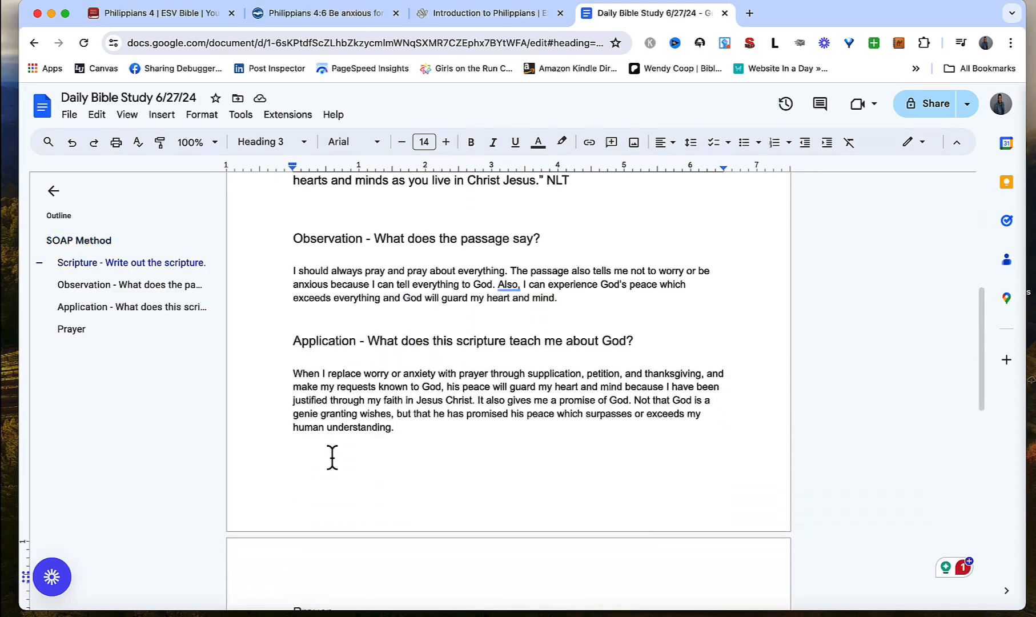
scroll(down, 3)
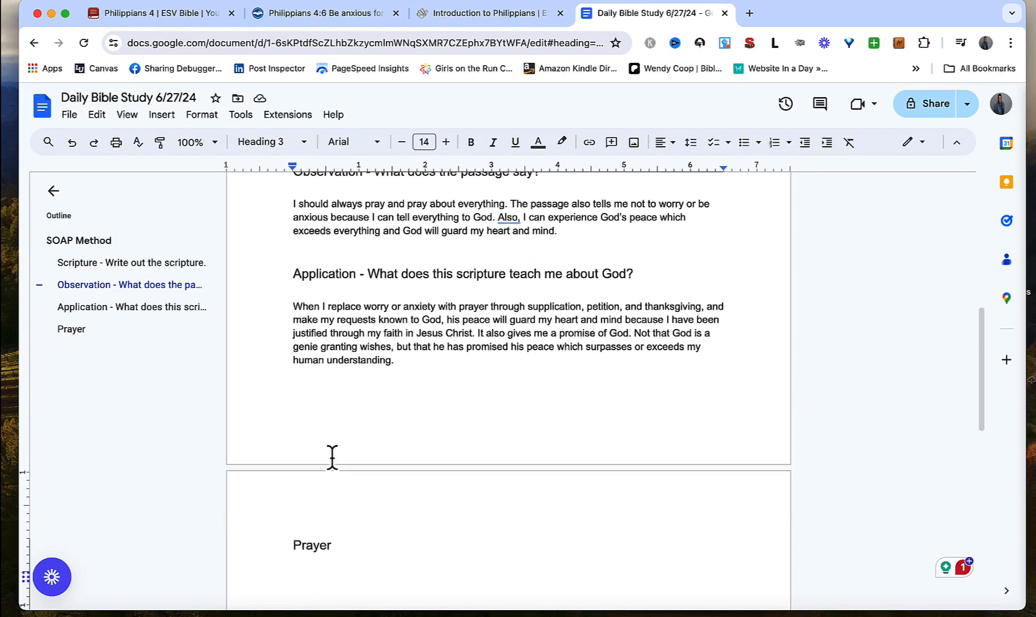
scroll(down, 3)
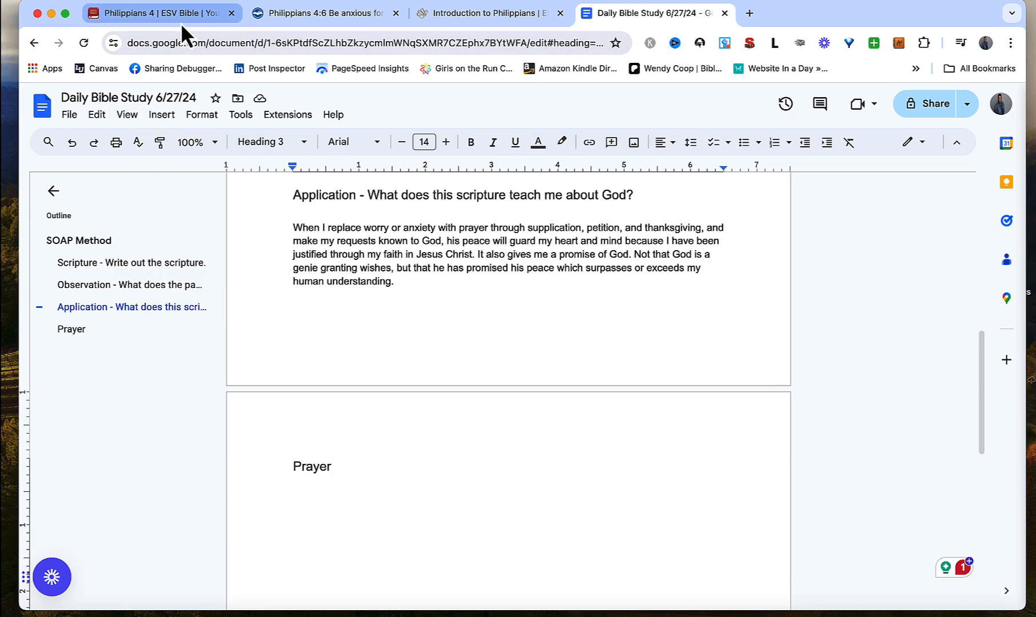
Switch to the YouVersion Philippians 4 parallel ESV and NLT reading.
click(159, 12)
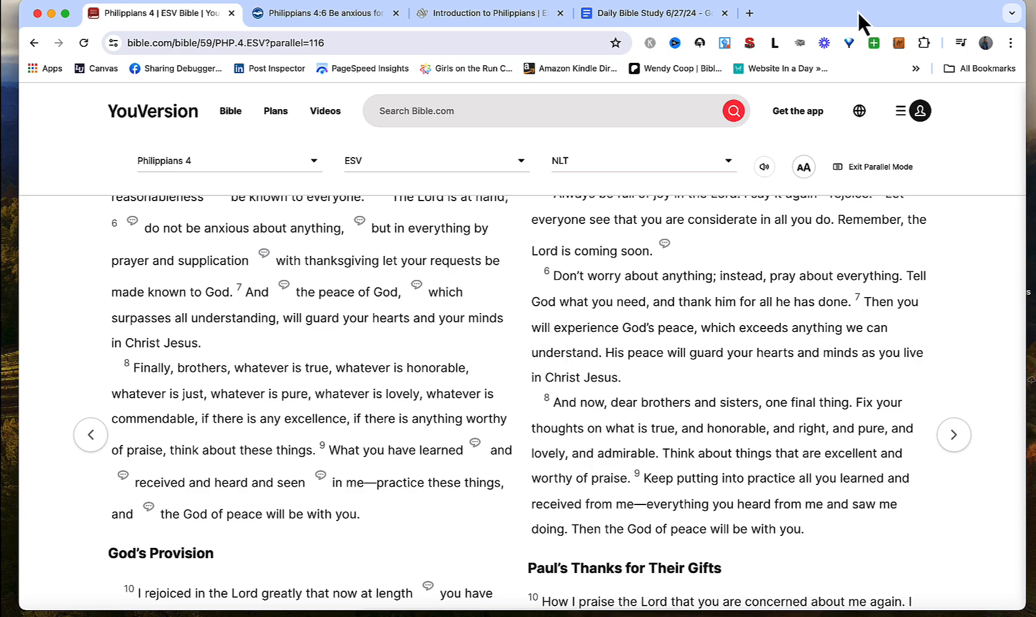